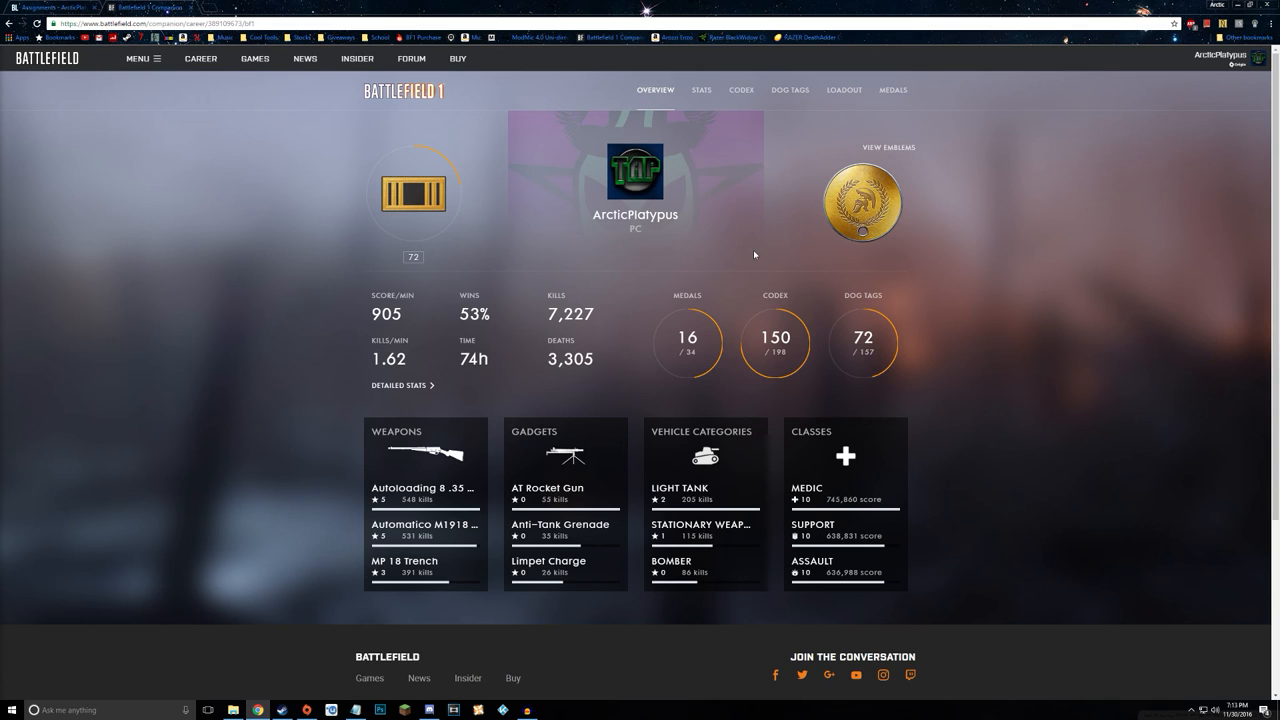
mouse_move(990, 240)
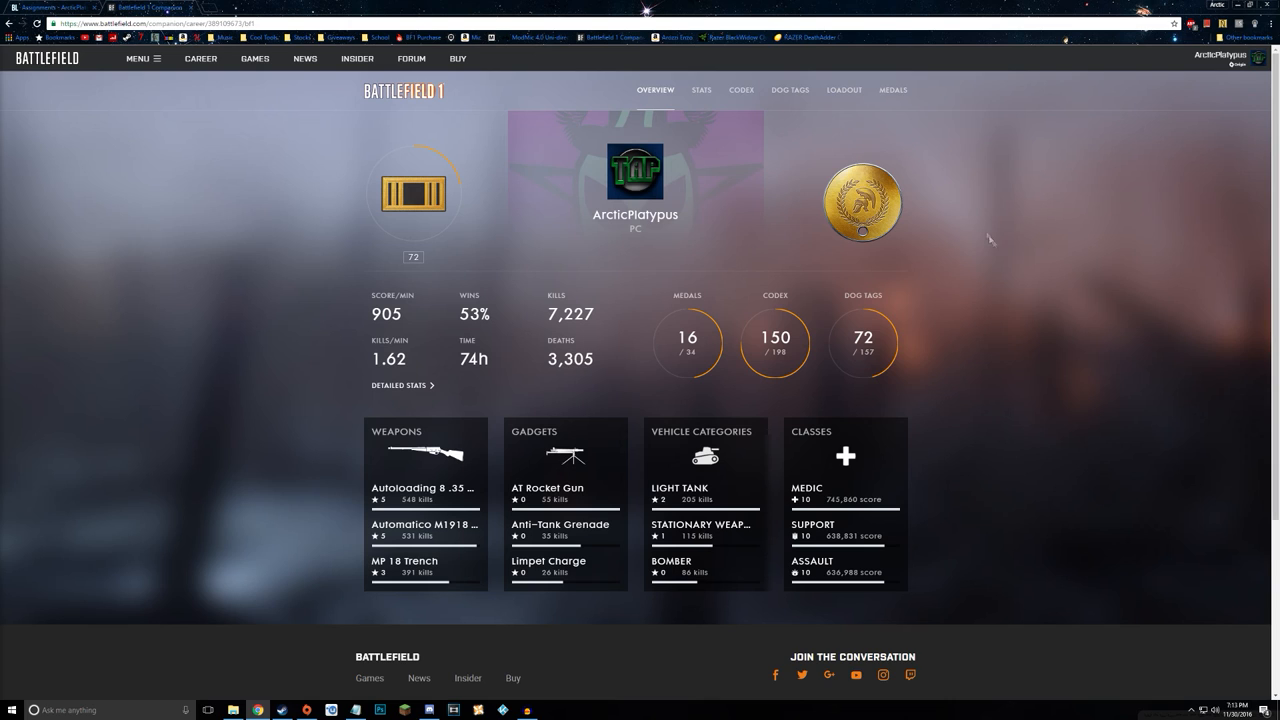
mouse_move(844, 328)
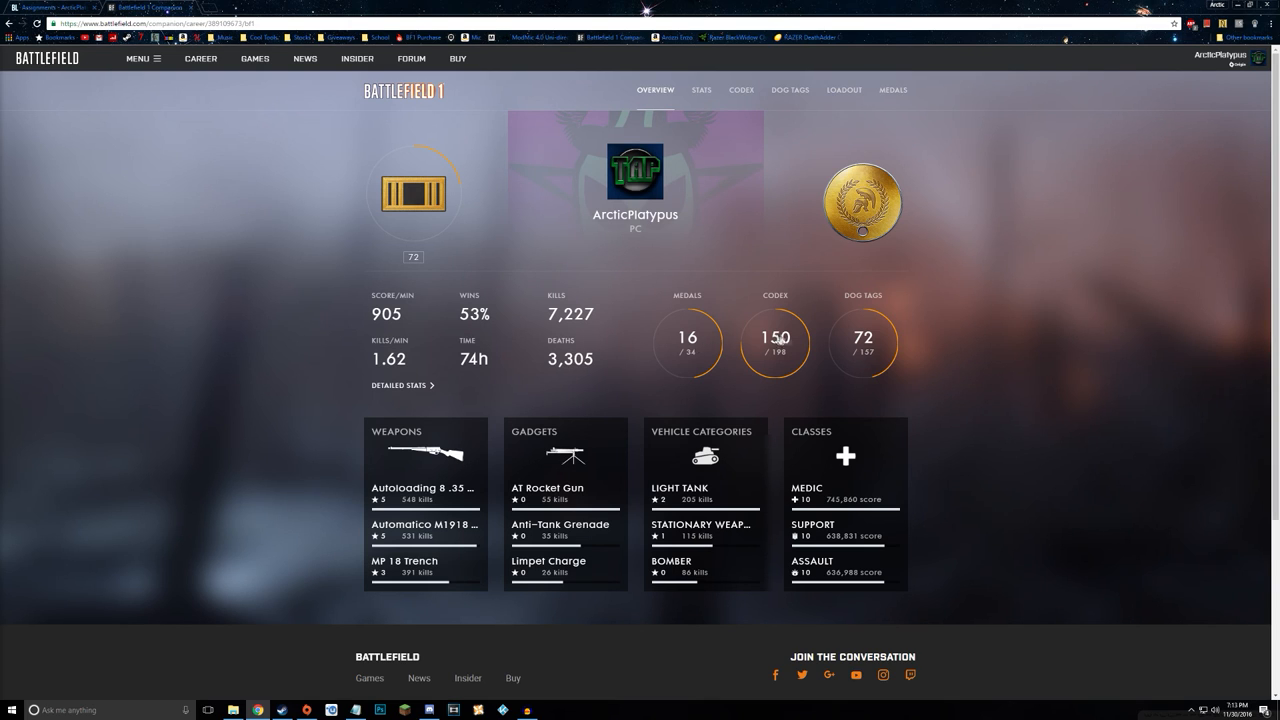
- Browse the Battlefield 1 medals collection, viewing Order of Augustus and Order of the Falcon requirements
left_click(892, 90)
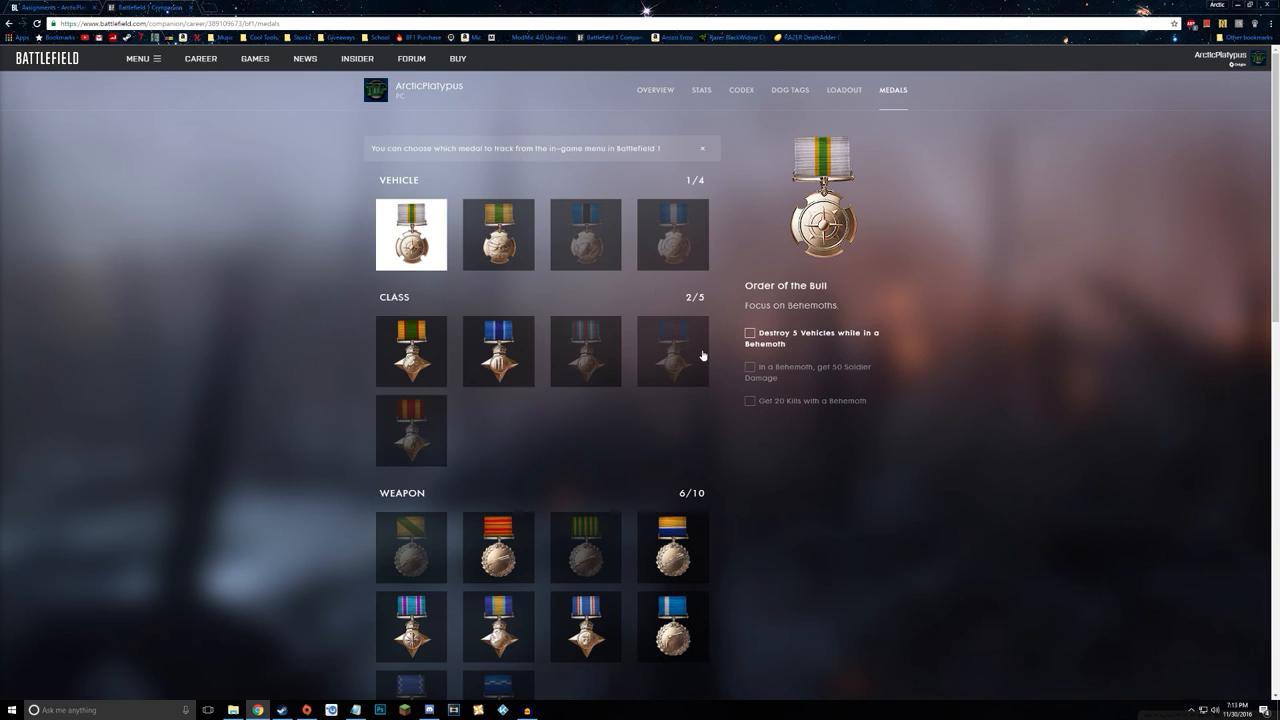
left_click(584, 234)
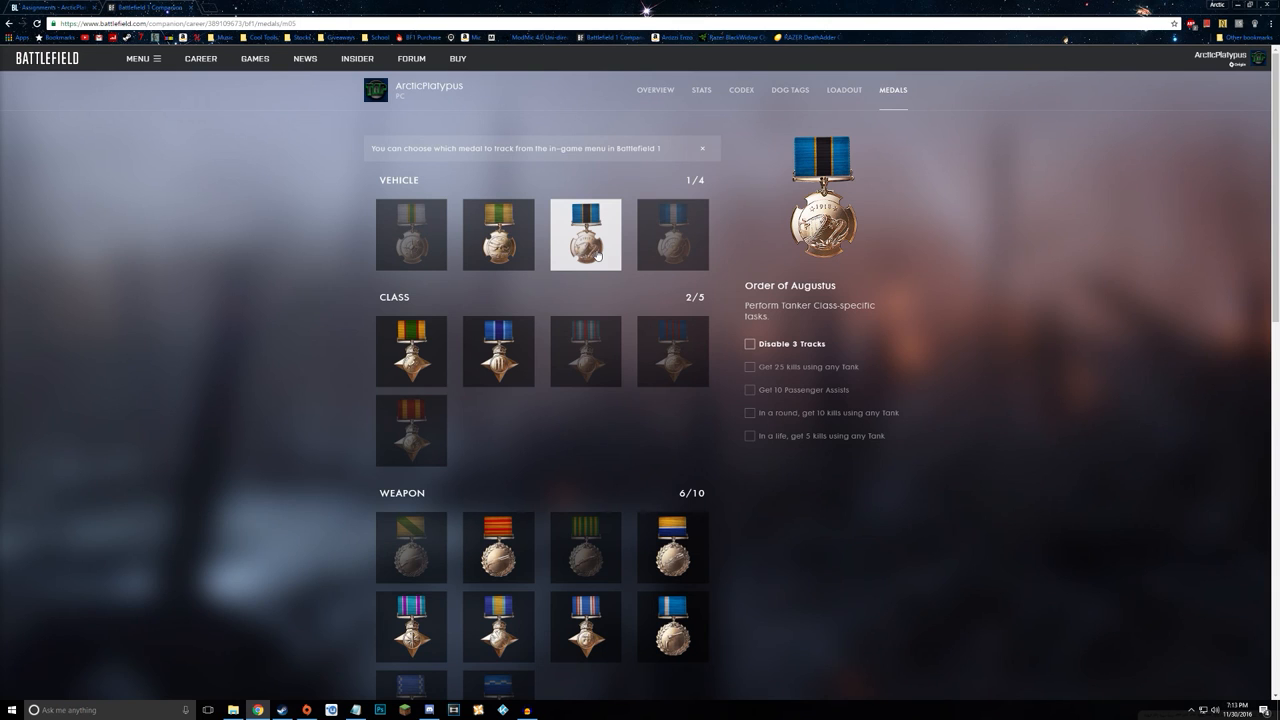
mouse_move(672, 234)
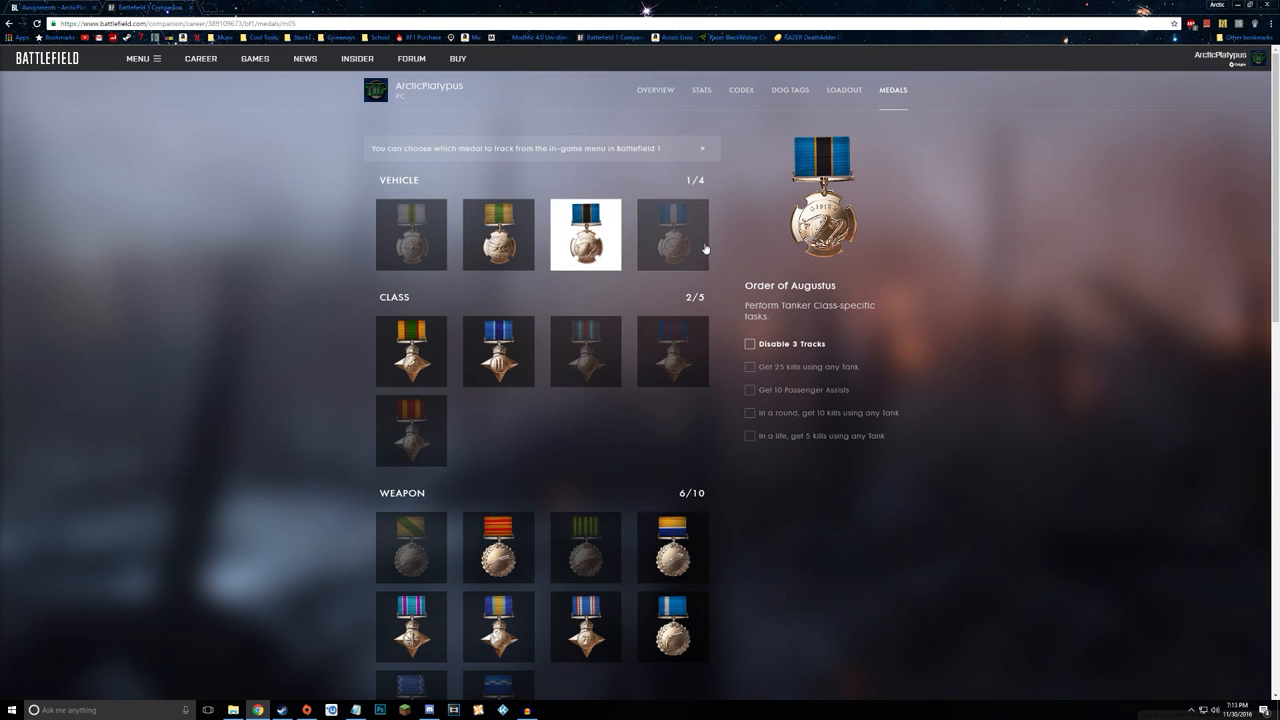
left_click(672, 352)
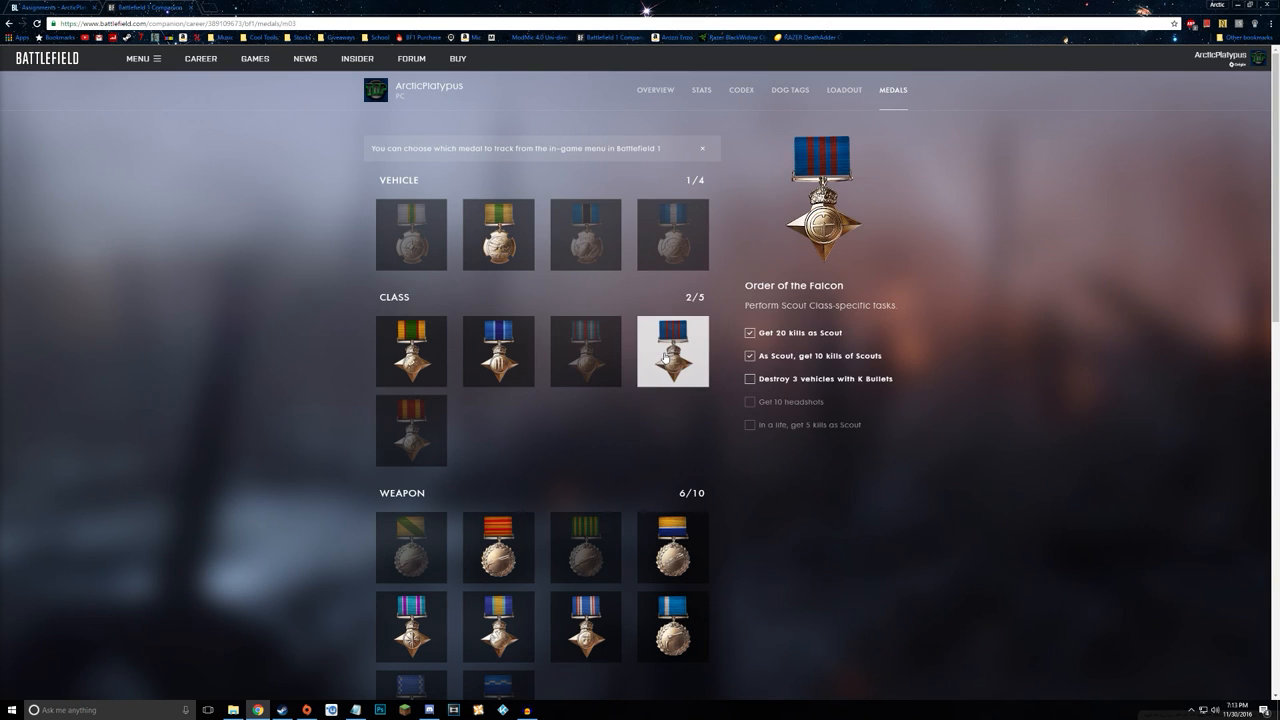
left_click(584, 234)
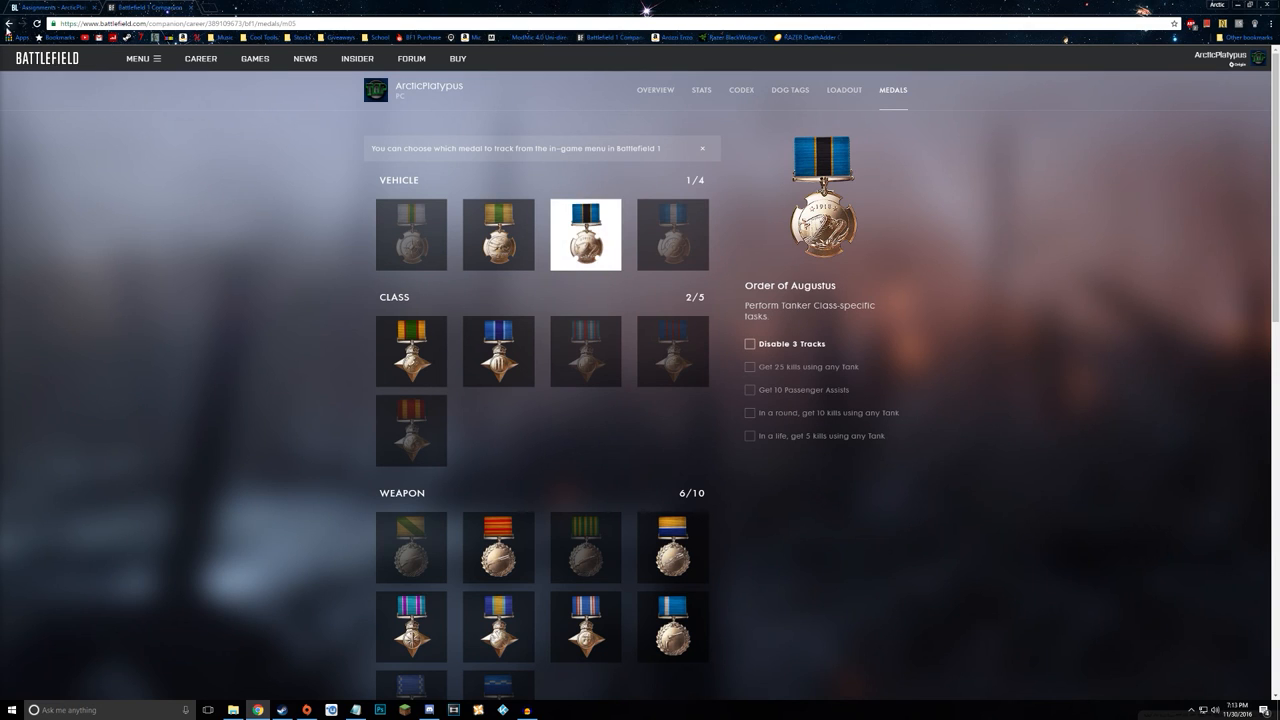
left_click(654, 90)
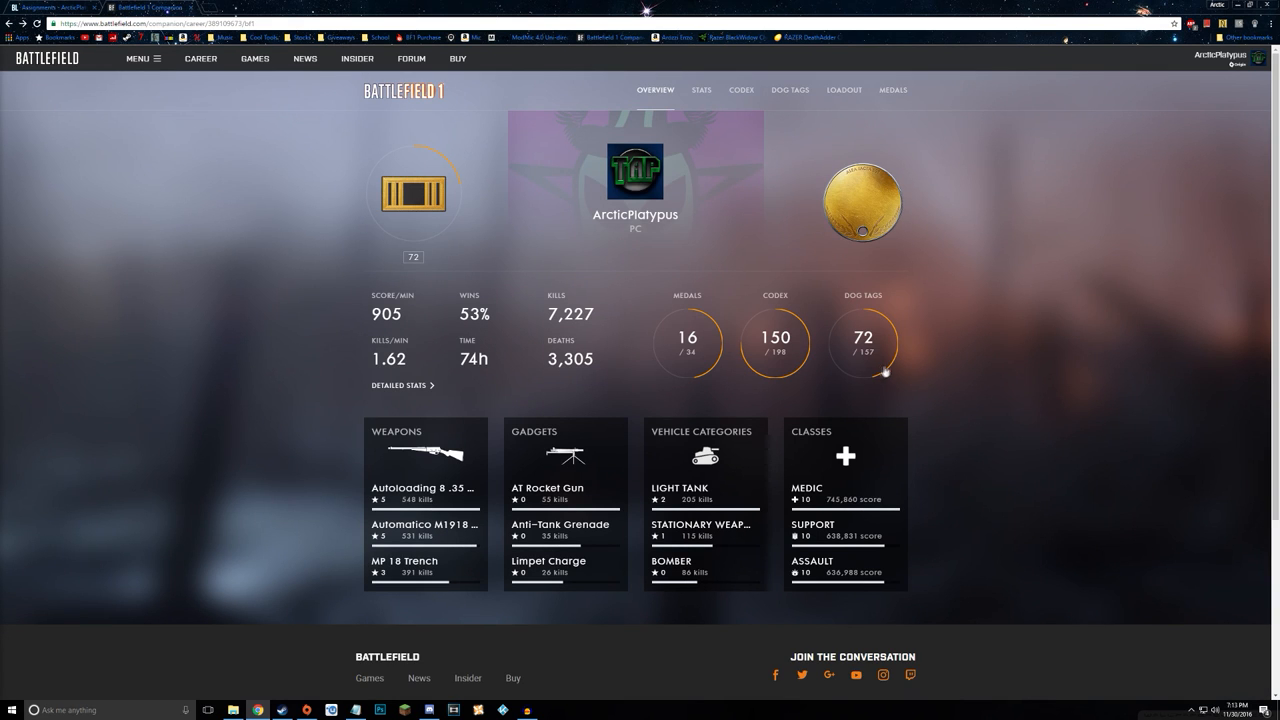
- Browse the Battlefield 1 dog tag collection, front and back sides, then return to the profile overview
left_click(790, 90)
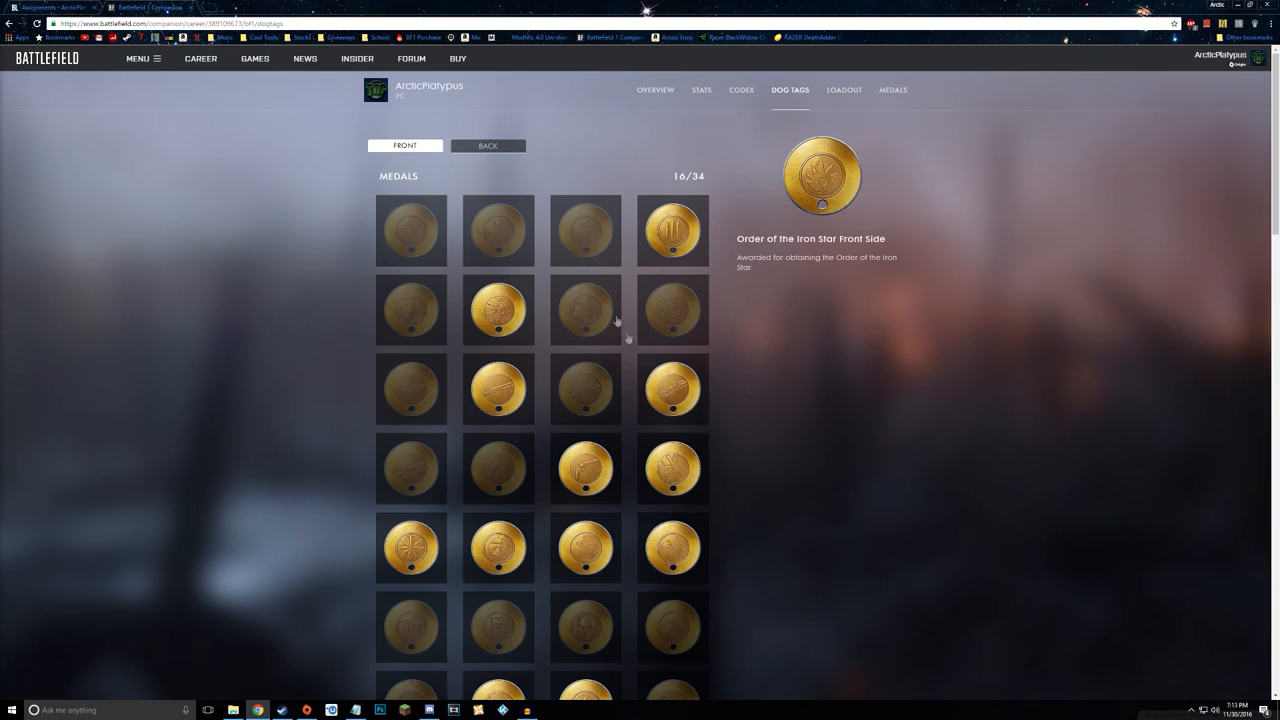
scroll("down", 3)
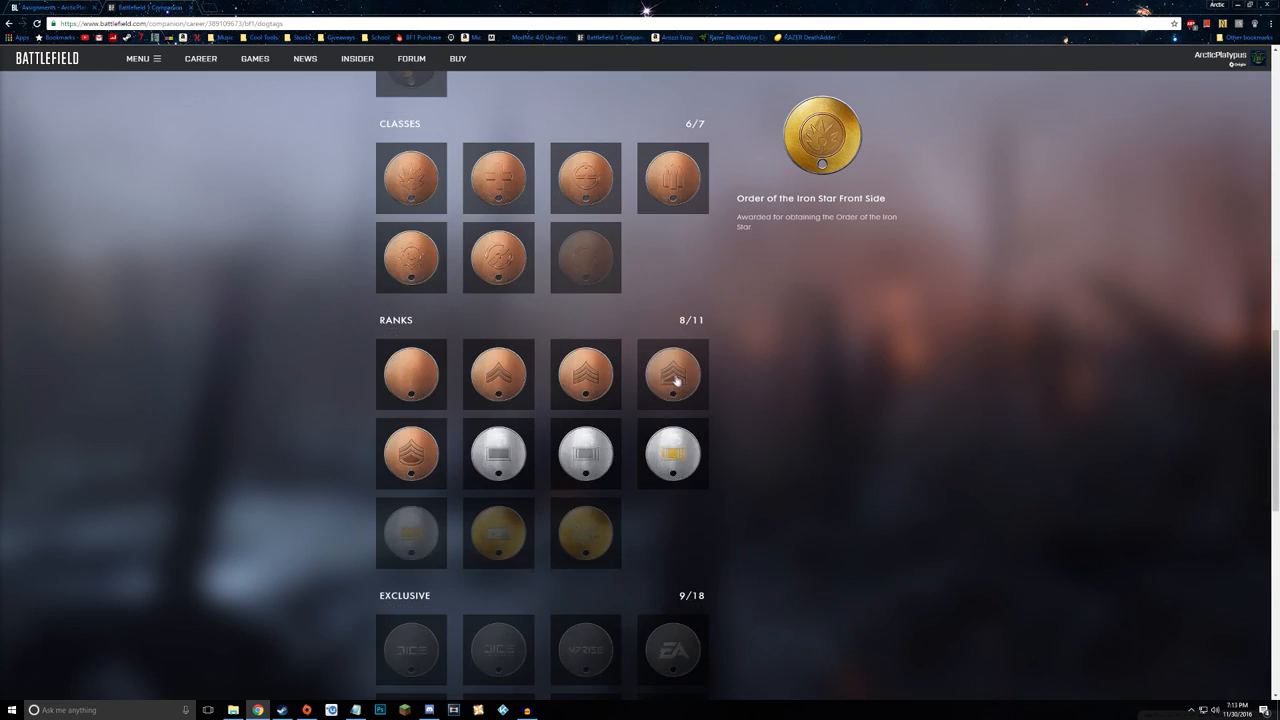
scroll("down", 3)
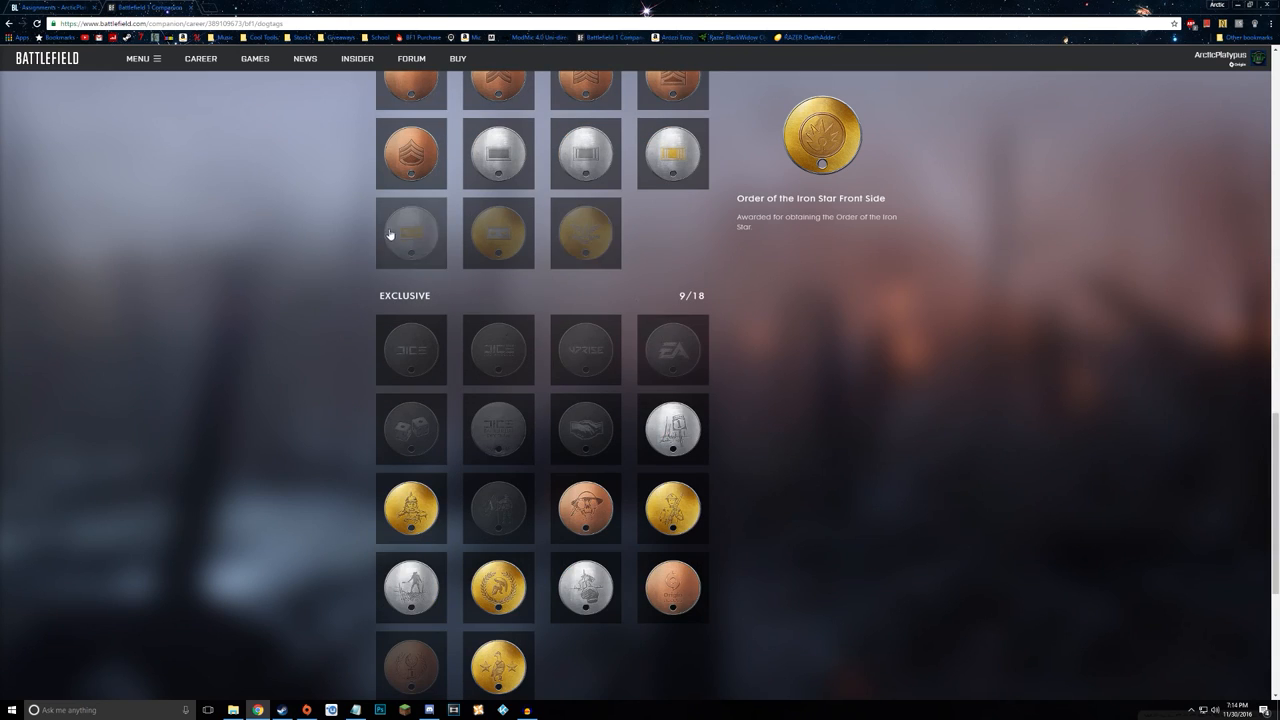
scroll("up", 3)
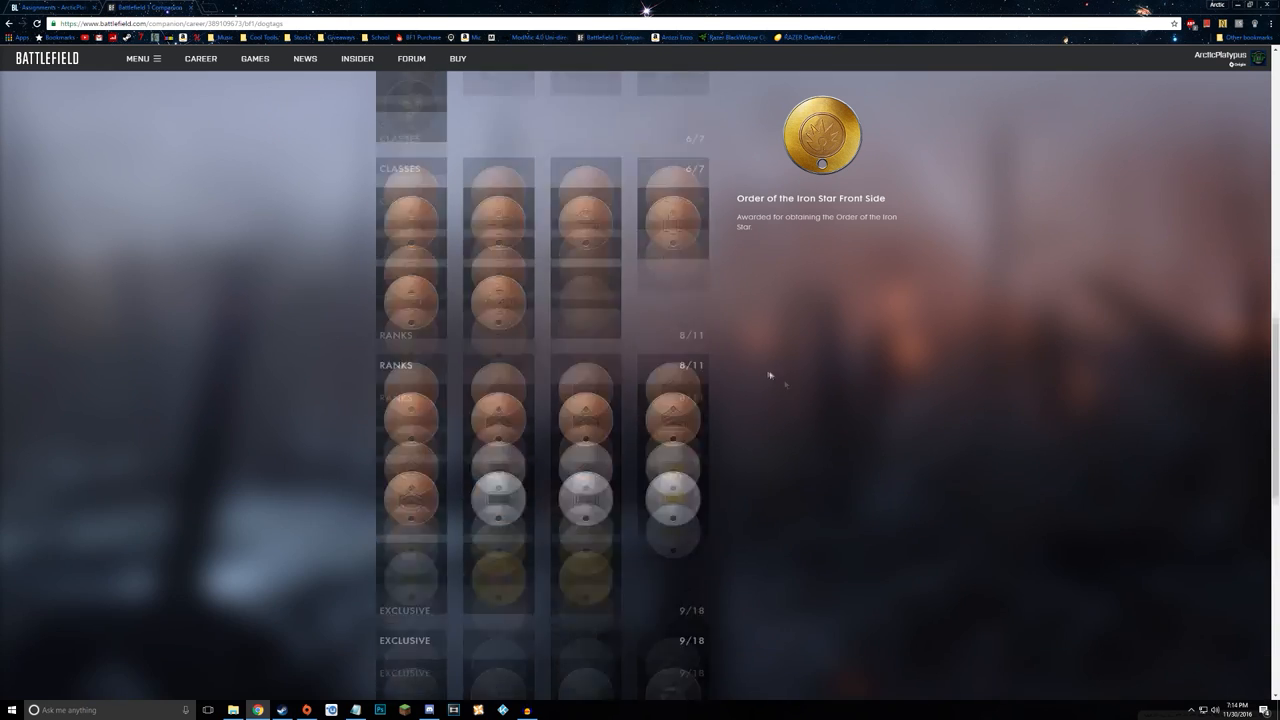
scroll("up", 3)
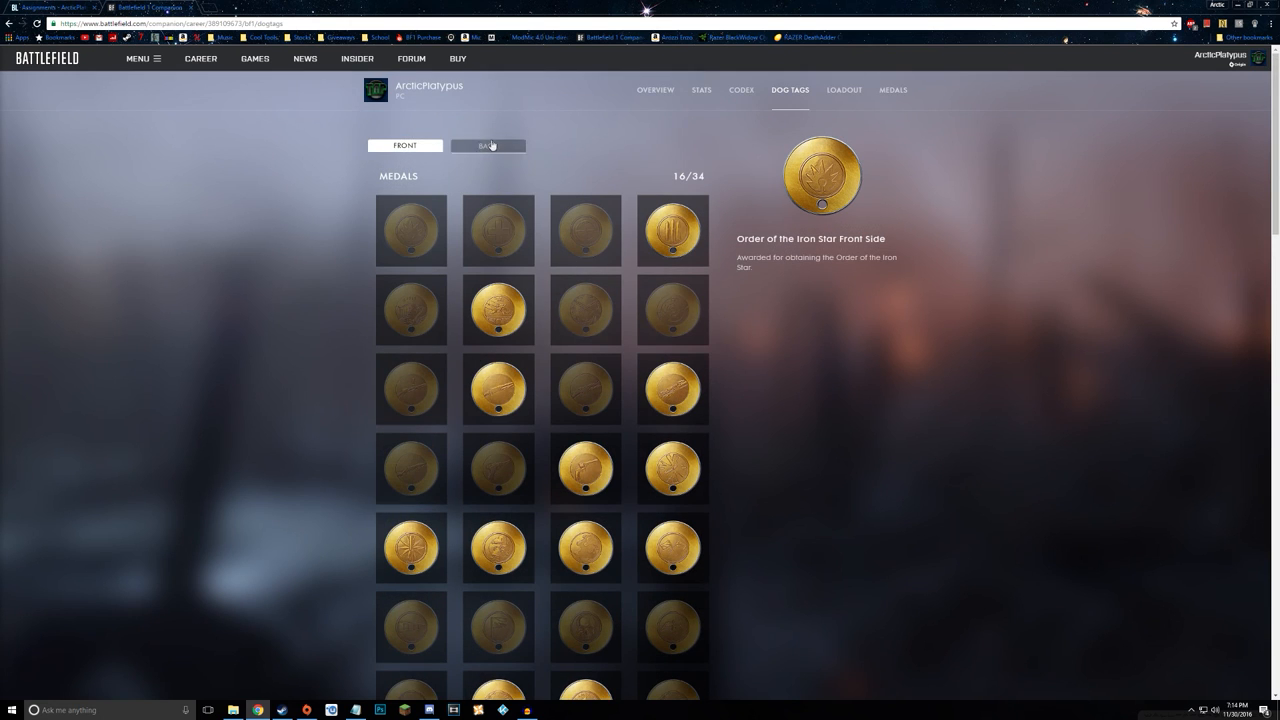
left_click(488, 144)
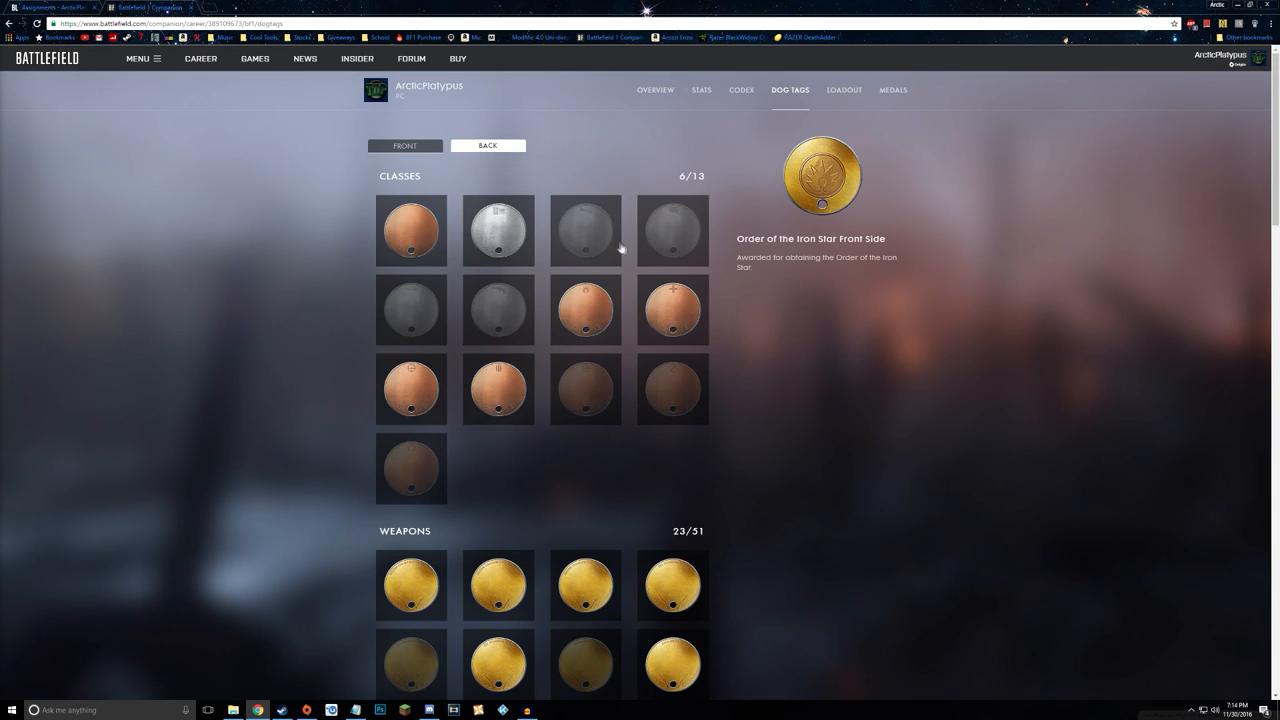
scroll("down", 3)
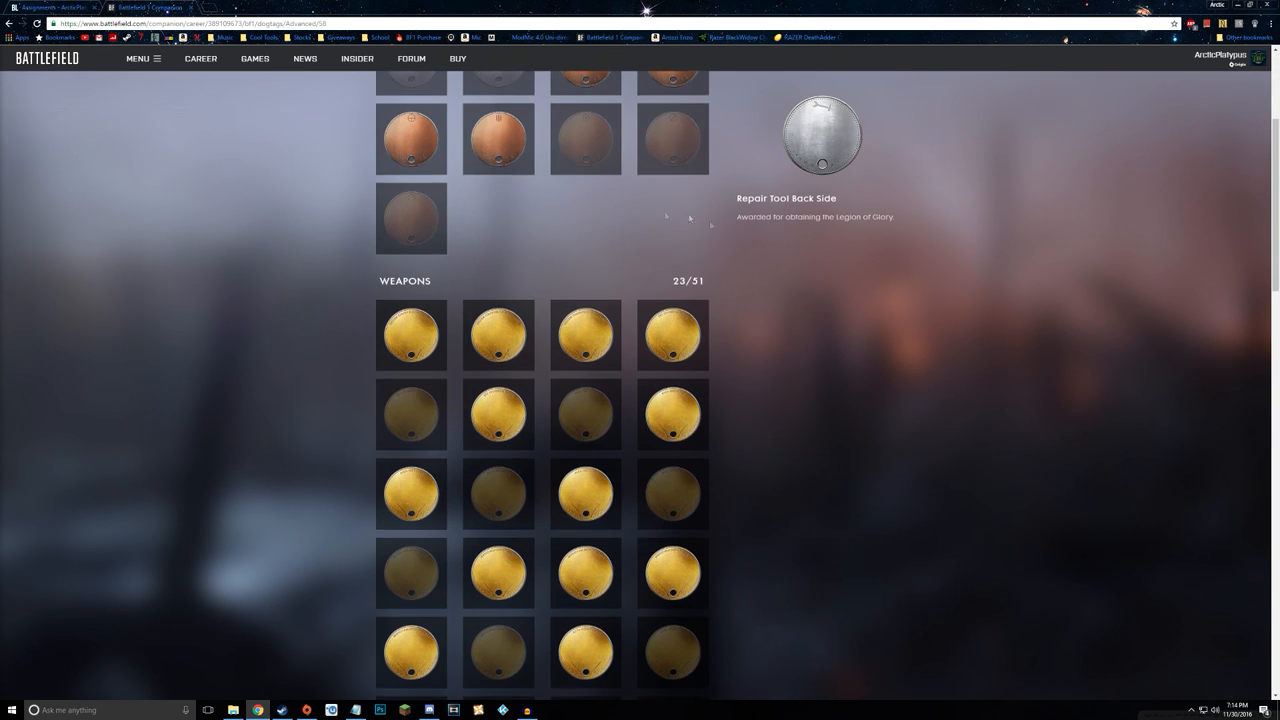
scroll("down", 3)
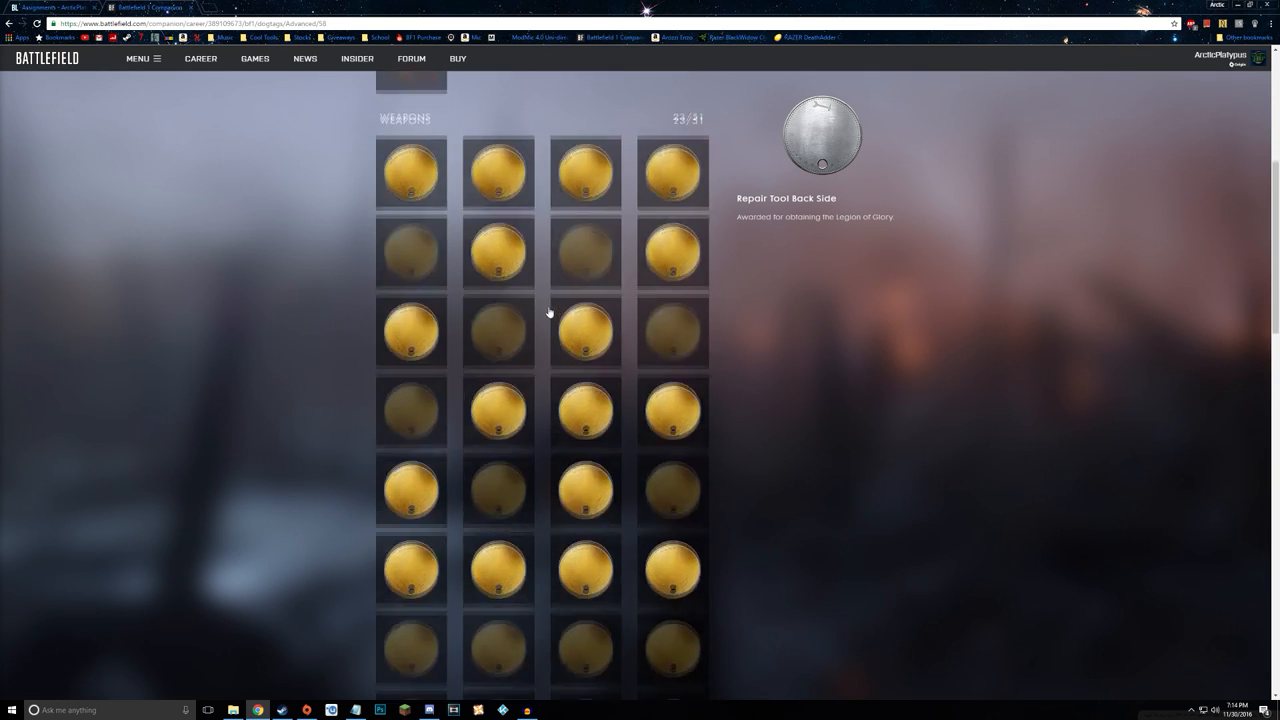
scroll("down", 3)
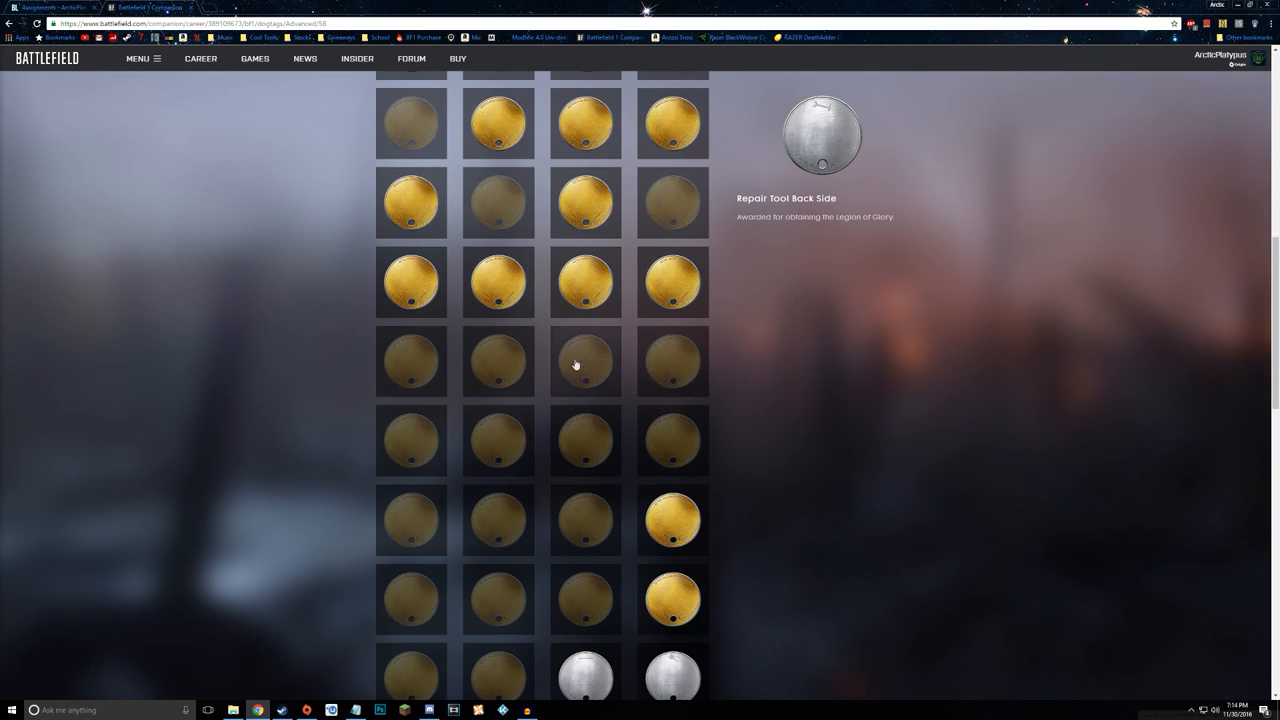
left_click(584, 362)
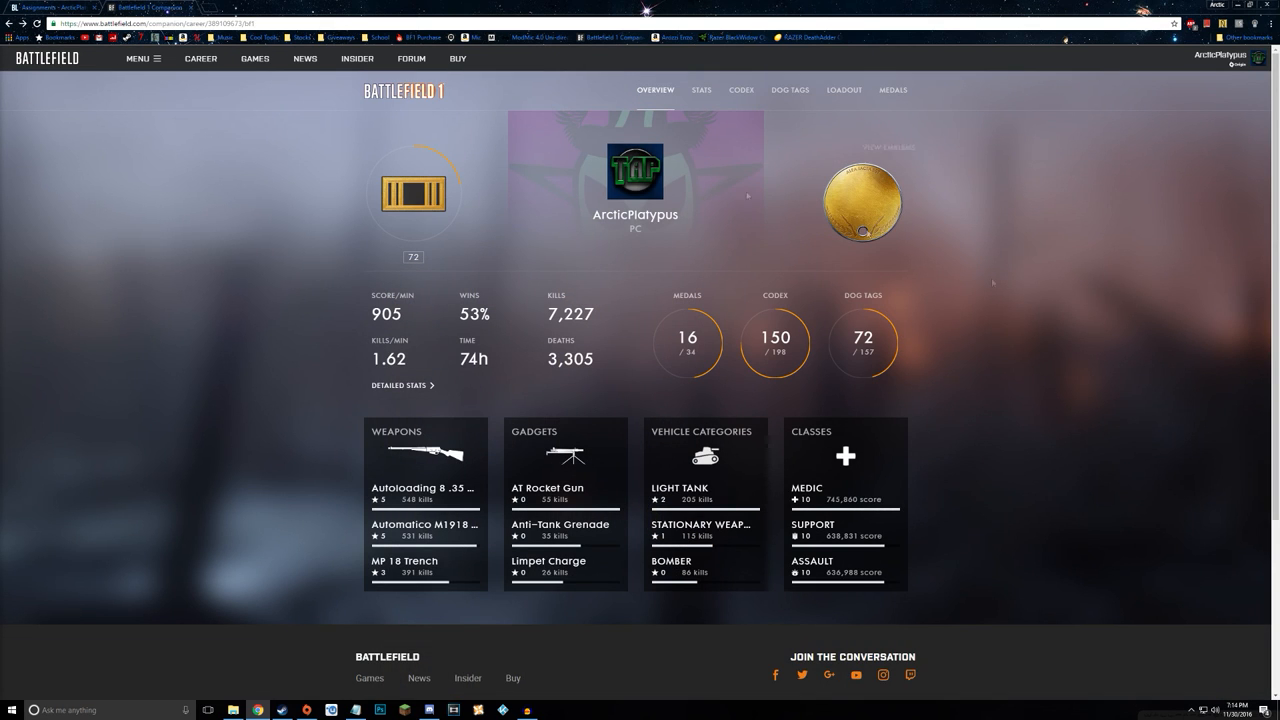
- Switch to Battlelog's Battlefield 4 profile and show the Awards collection
left_click(56, 8)
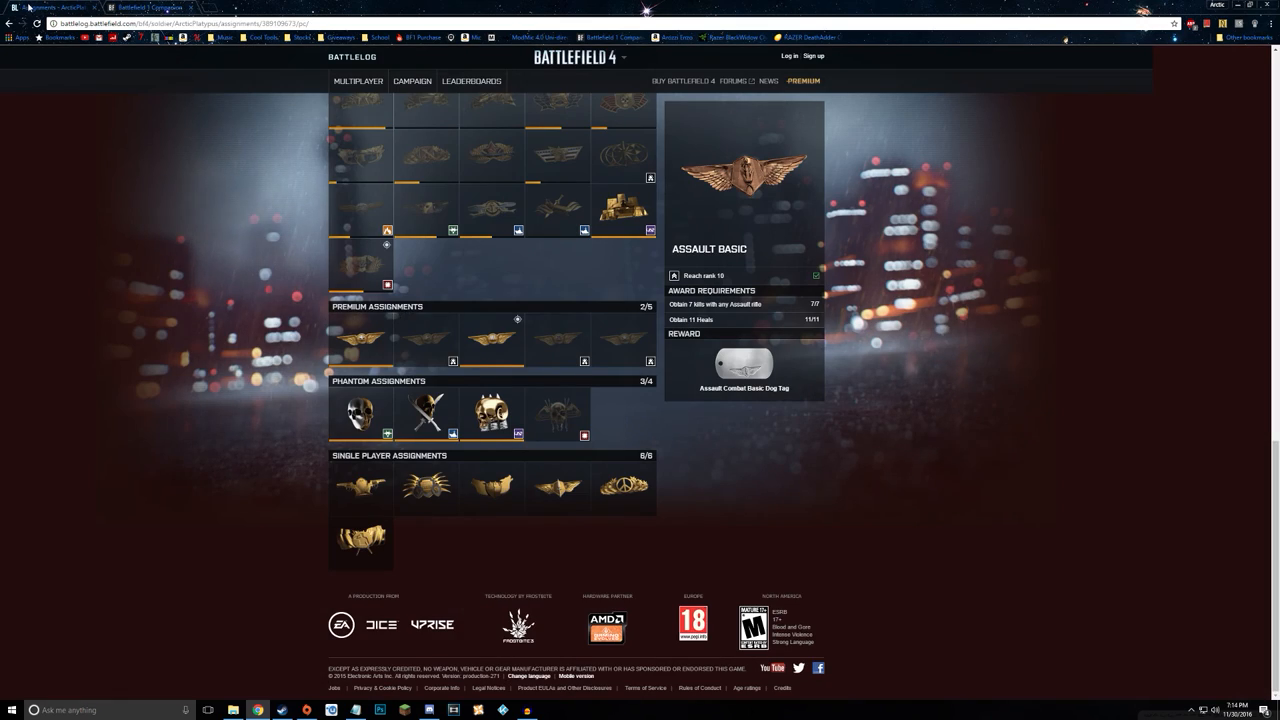
scroll("up", 3)
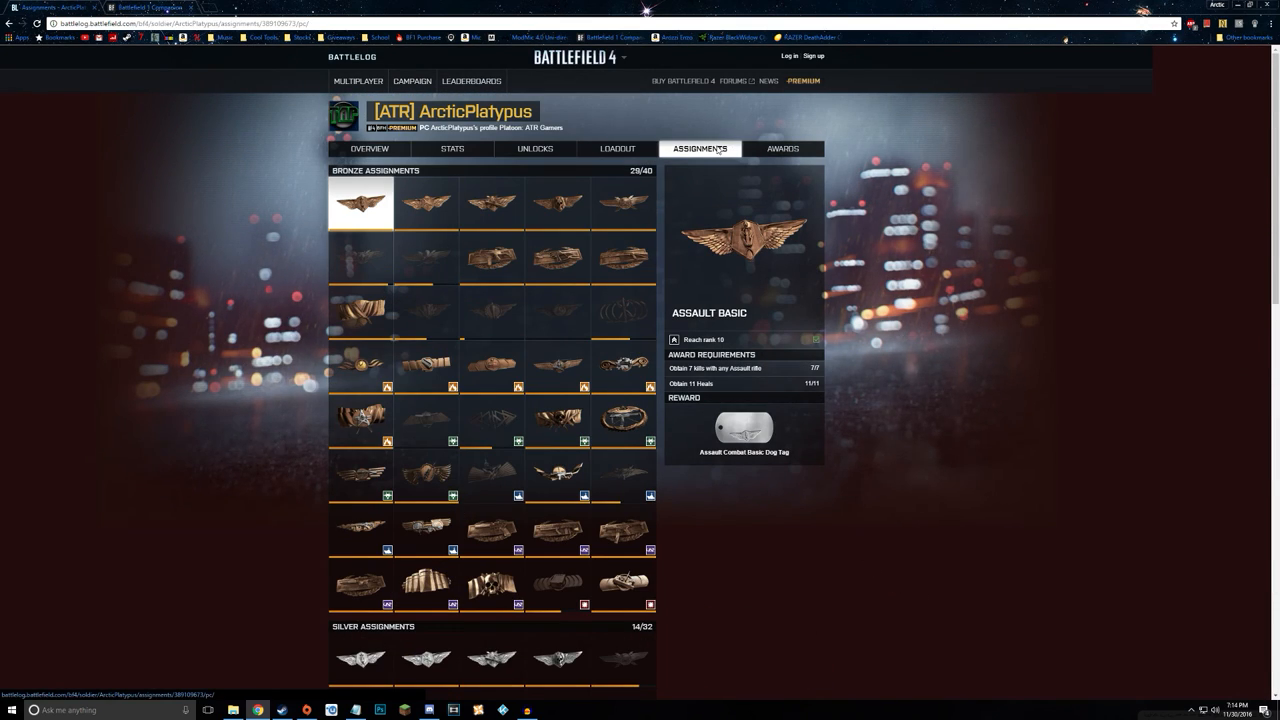
left_click(784, 148)
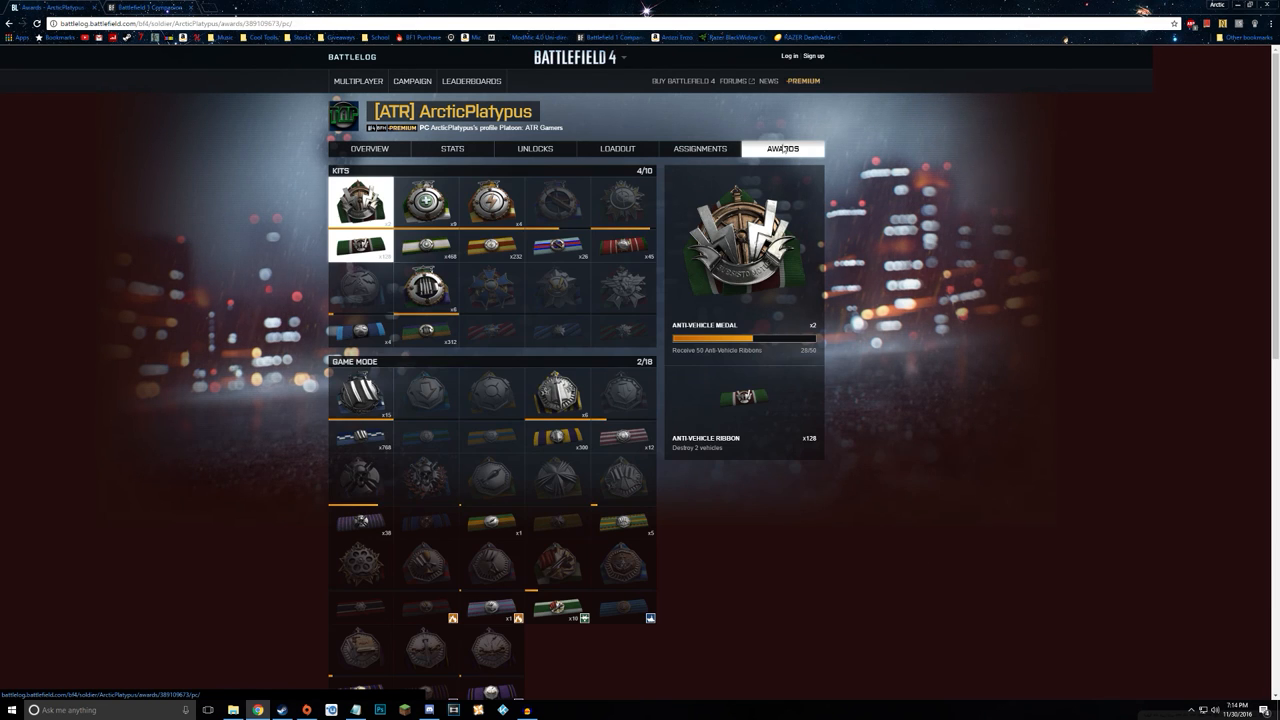
mouse_move(902, 392)
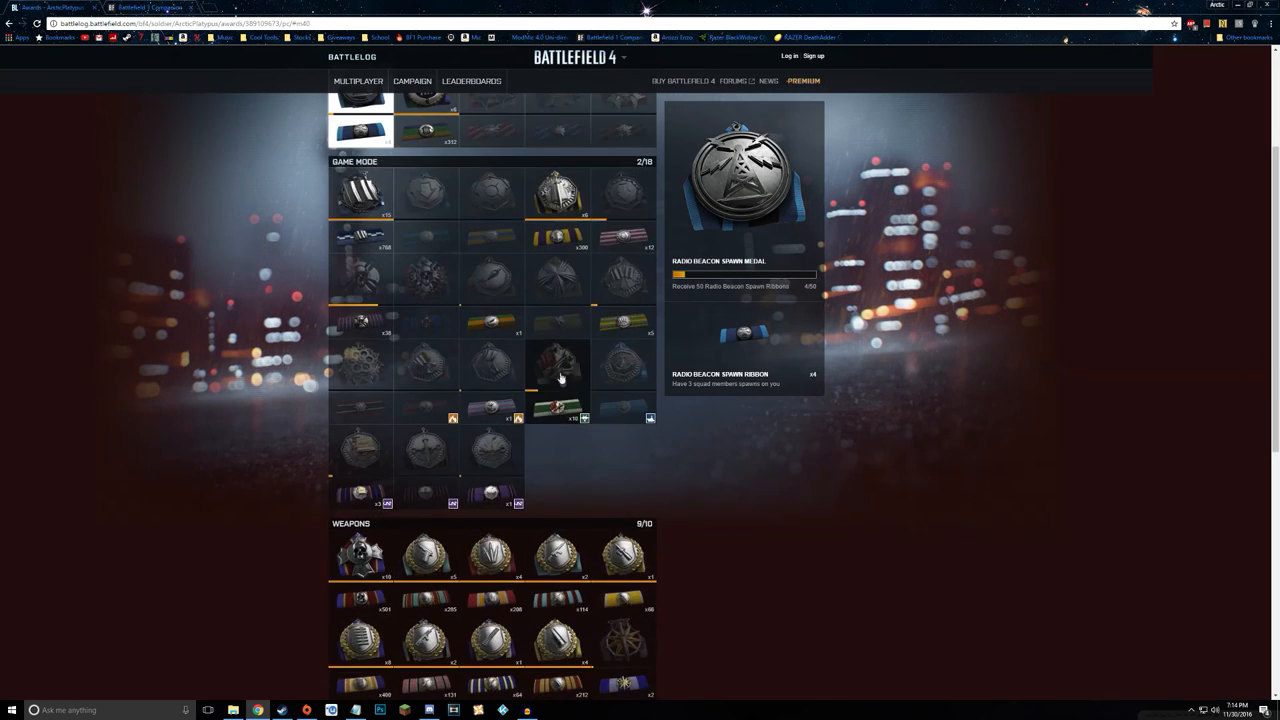
- Browse the Battlefield 4 medals and ribbons, viewing the Shotgun Medal's requirements
scroll("down", 3)
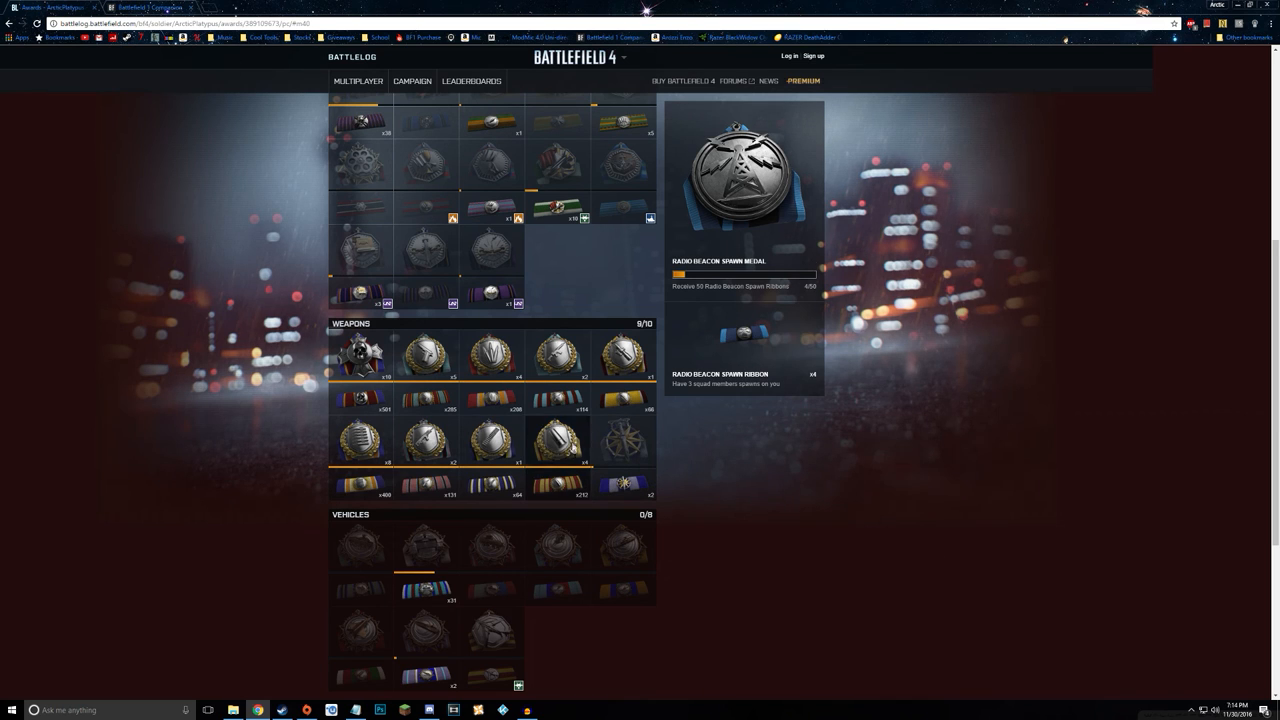
left_click(556, 440)
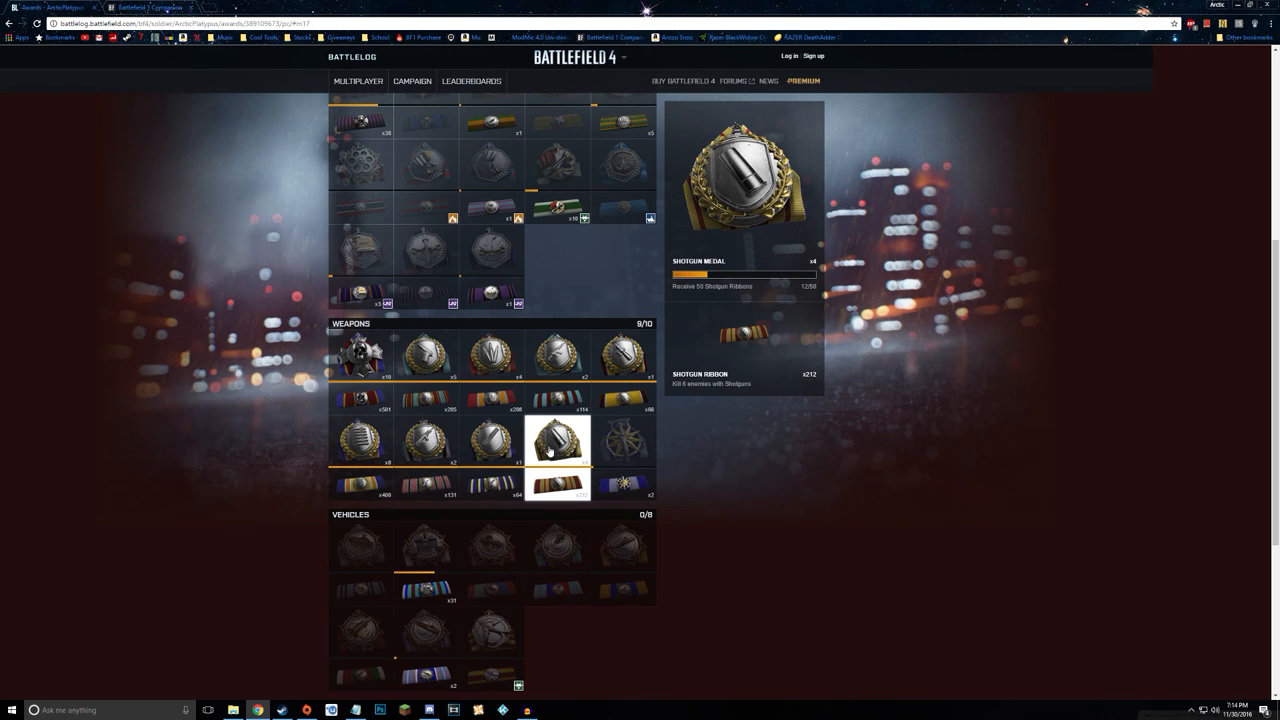
mouse_move(584, 452)
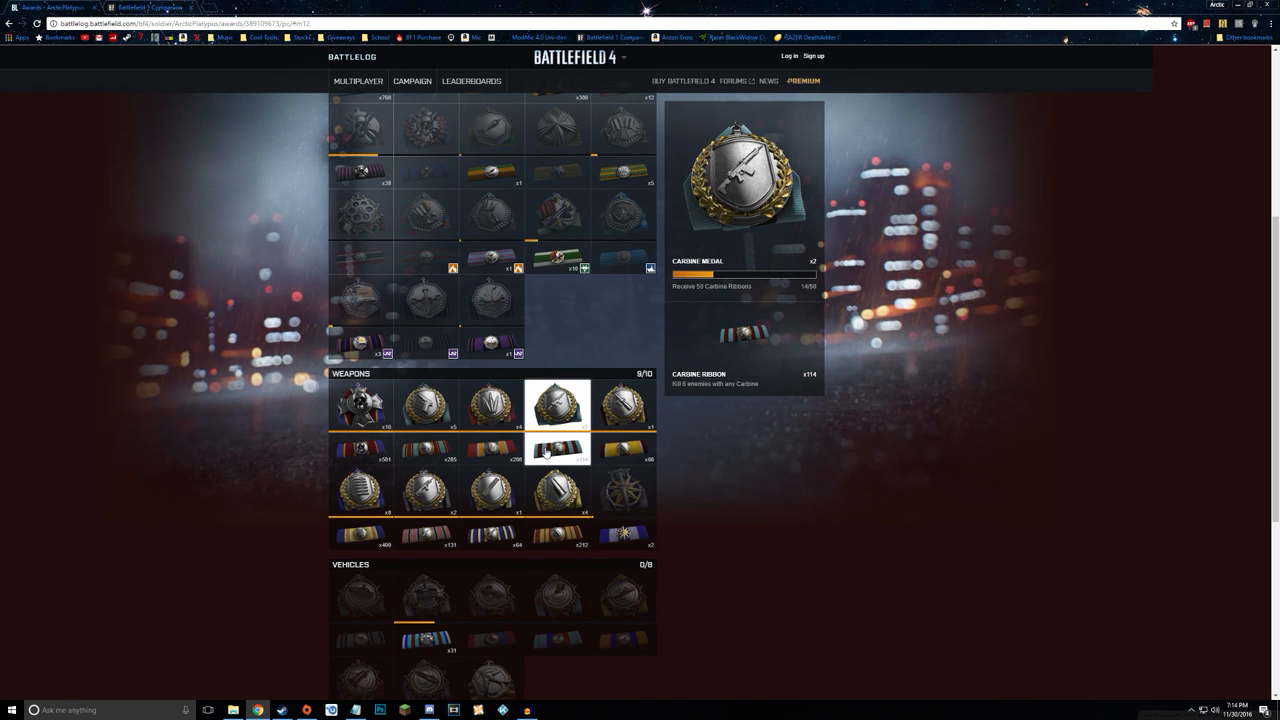
scroll("up", 3)
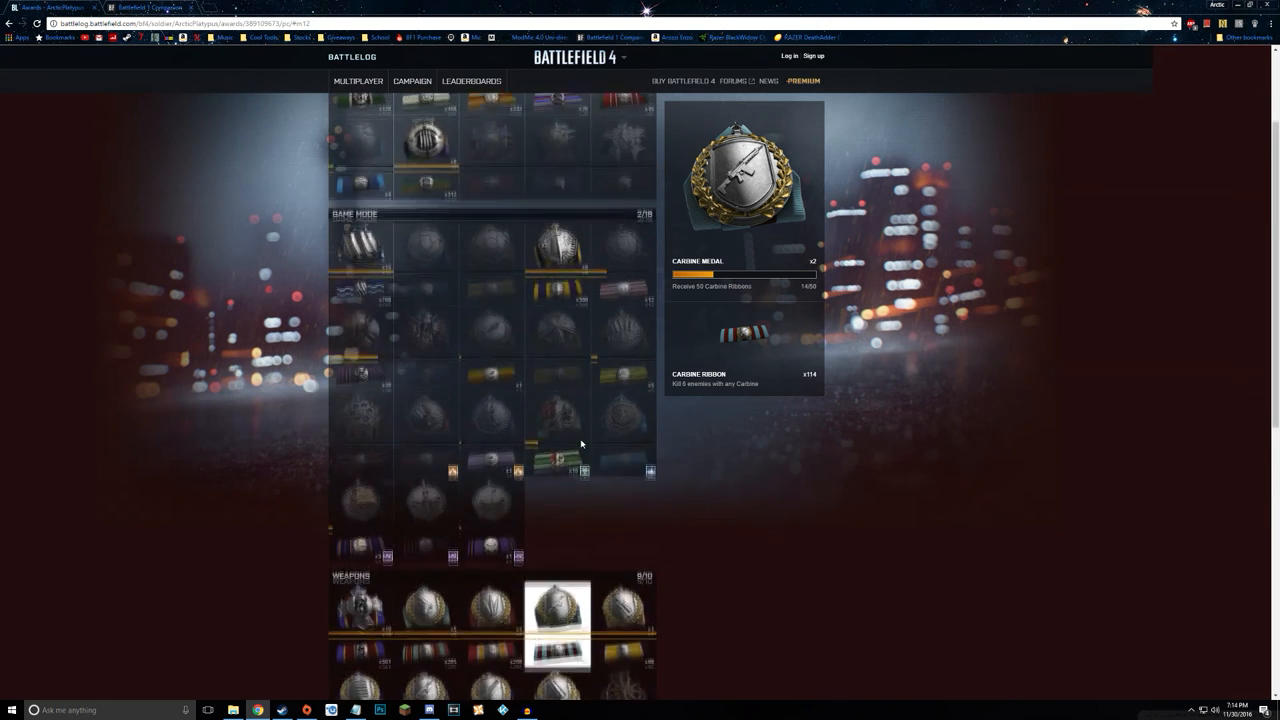
scroll("up", 3)
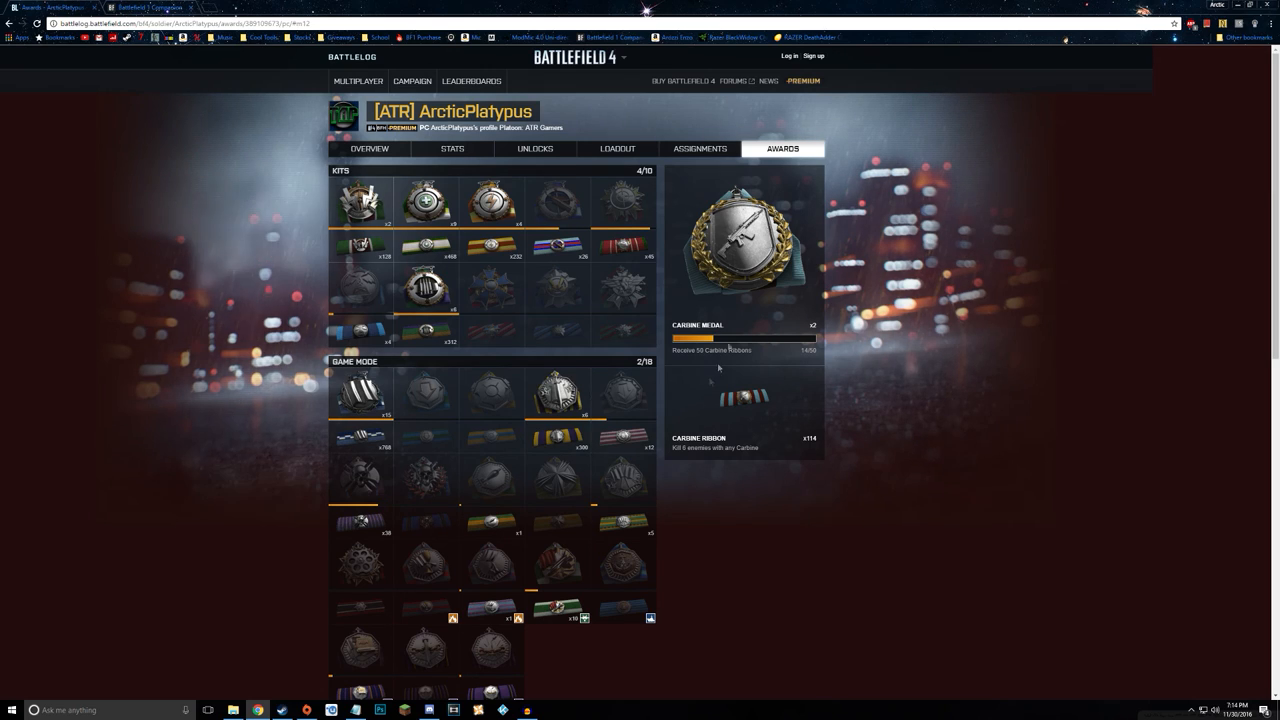
scroll("down", 3)
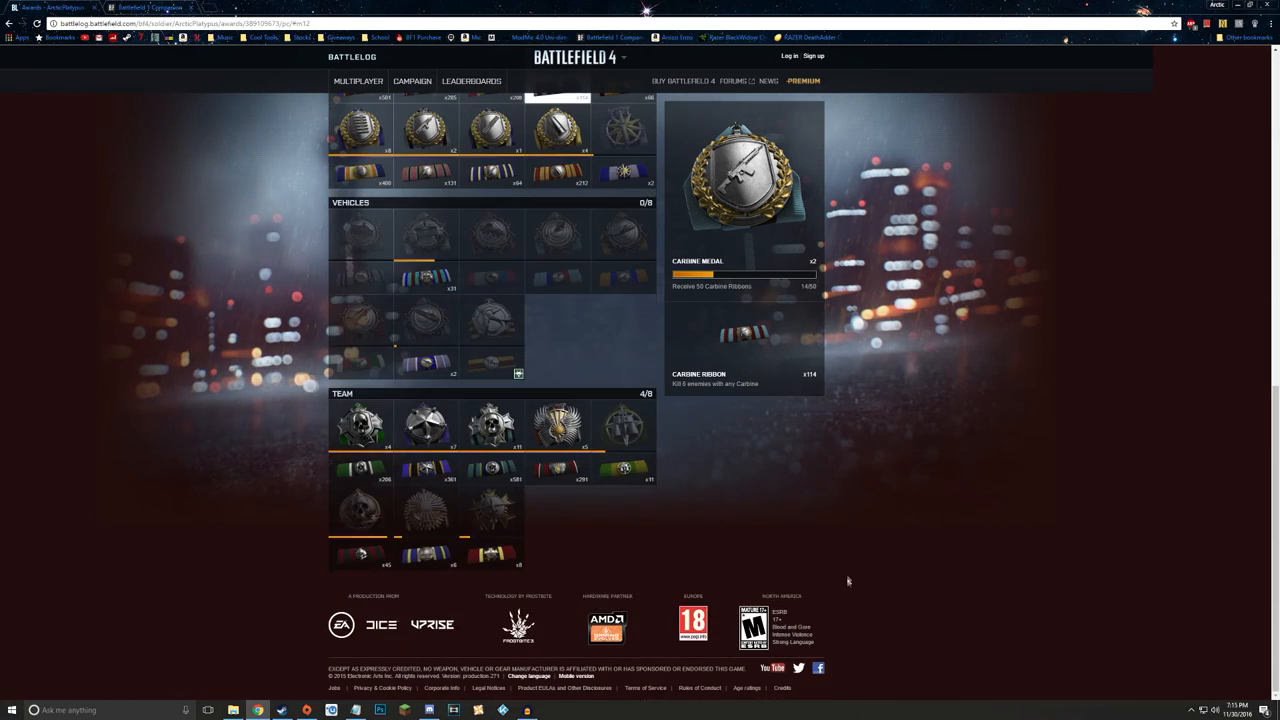
scroll("up", 3)
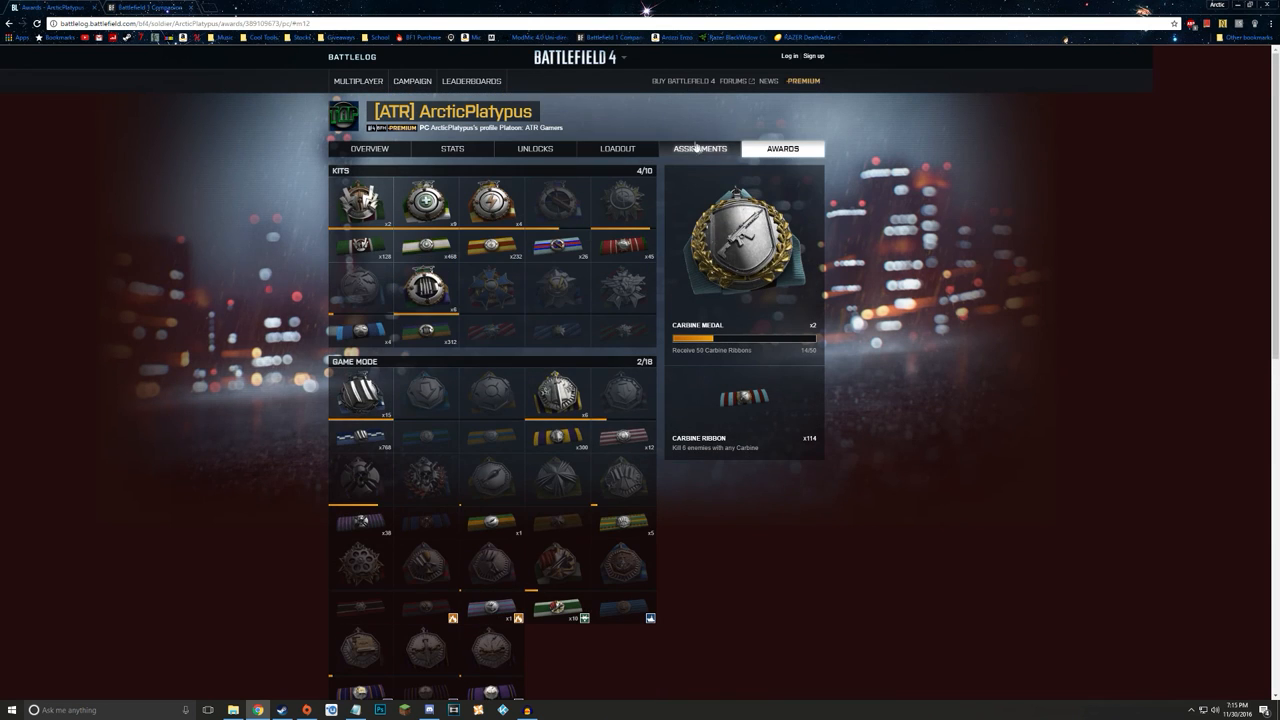
- View the Shotgun Basic dog tag's unlock details and scroll through the left-side multiplayer tags
left_click(536, 148)
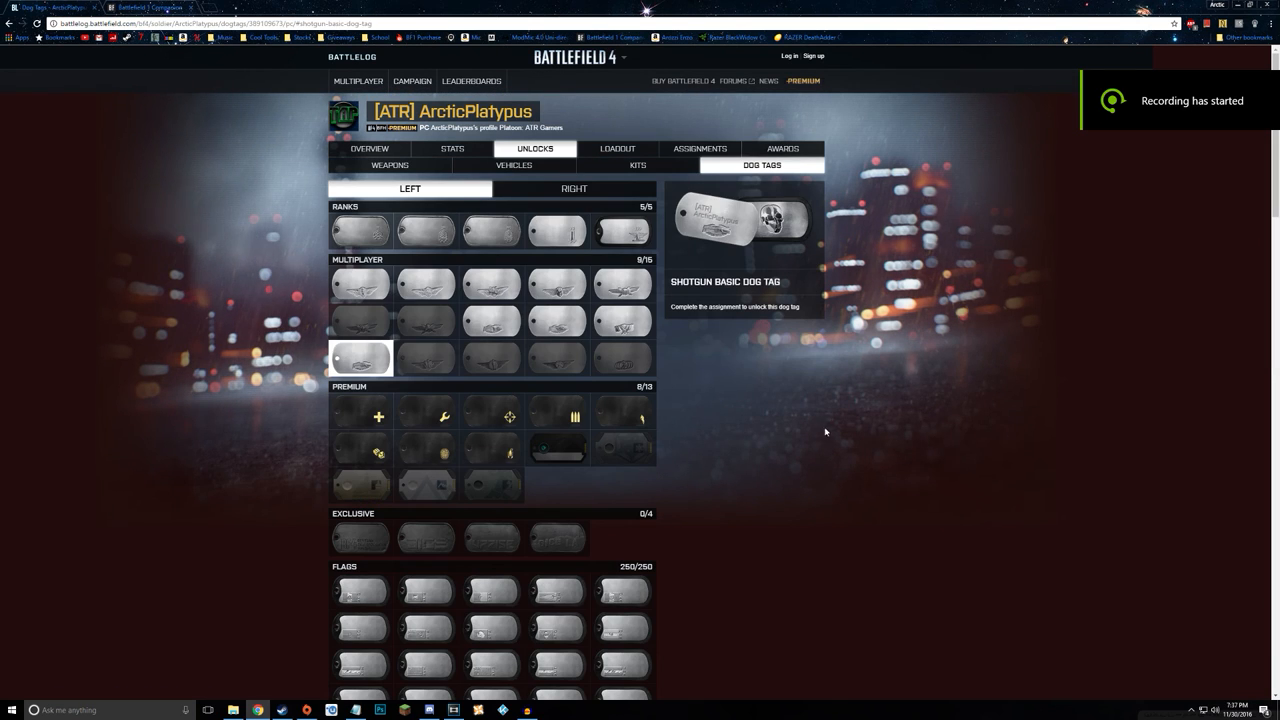
mouse_move(680, 330)
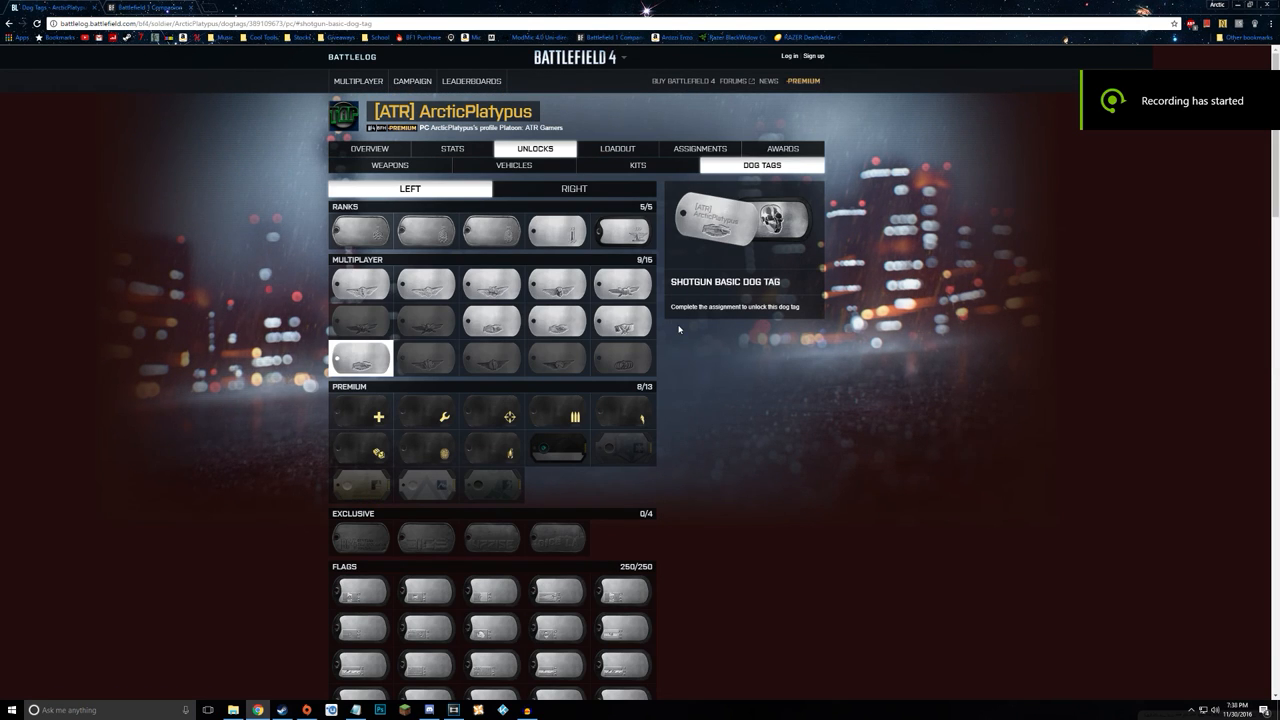
scroll("down", 3)
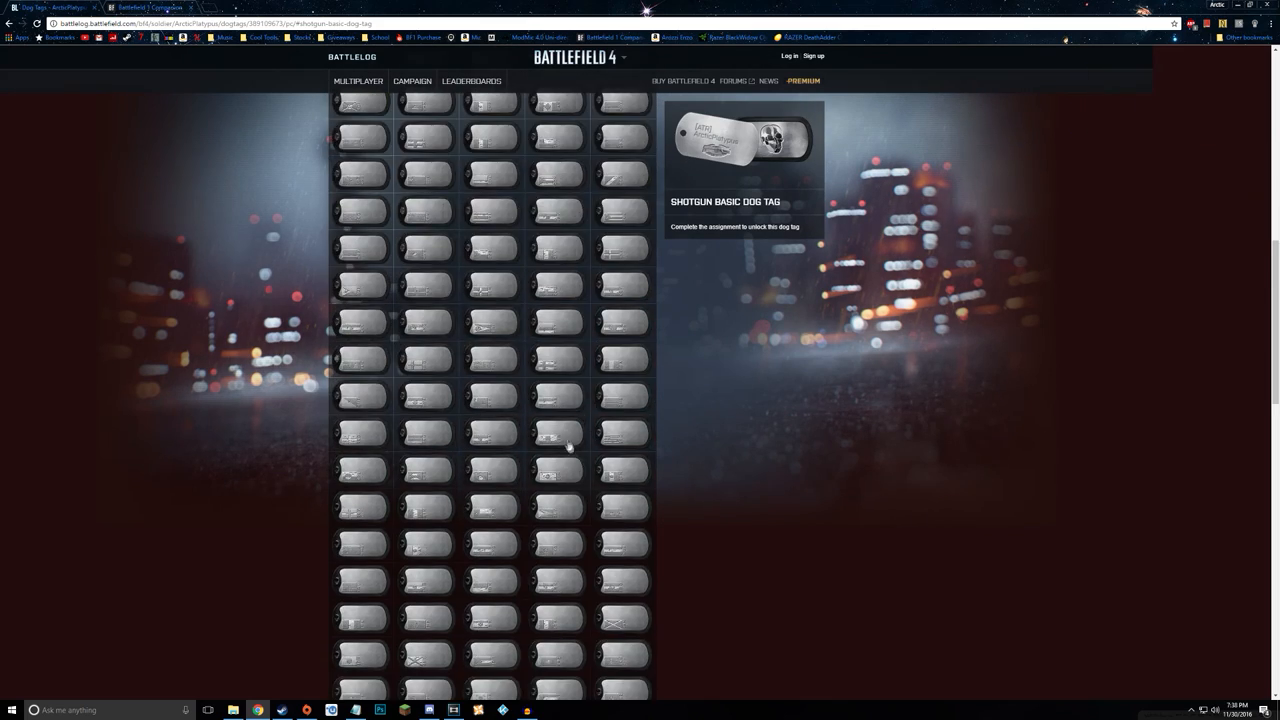
scroll("down", 3)
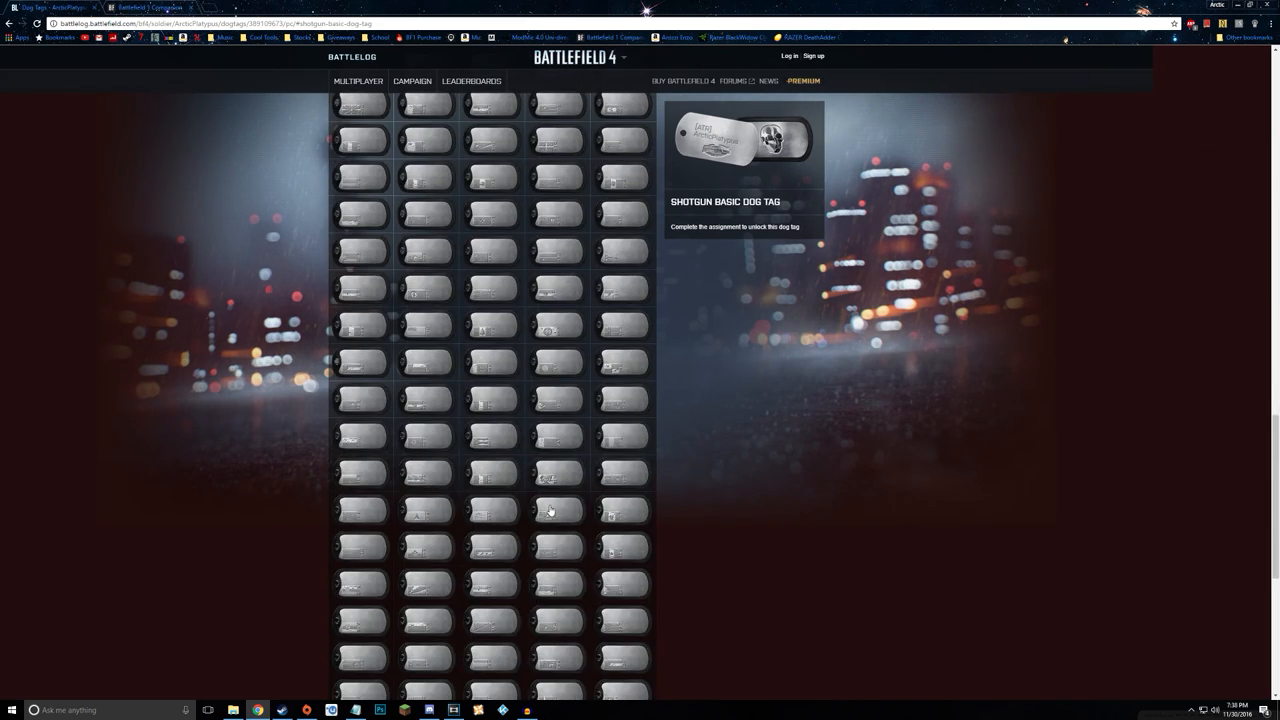
scroll("down", 3)
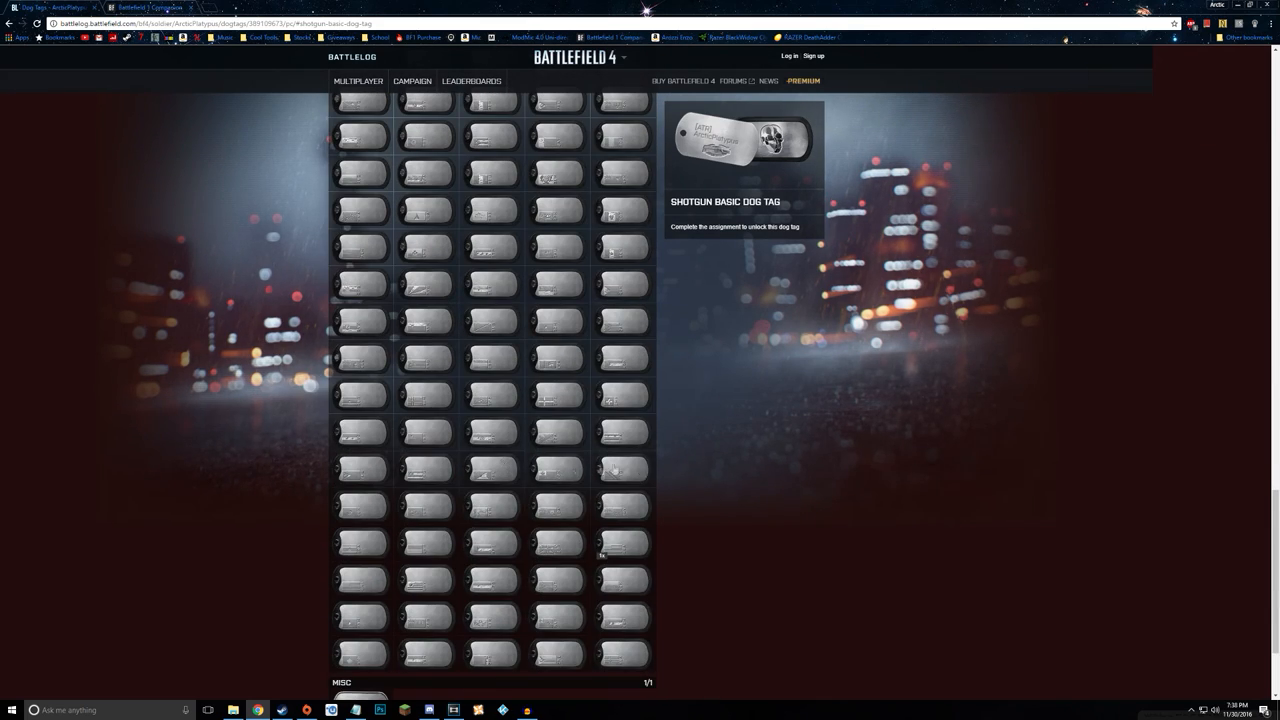
scroll("down", 3)
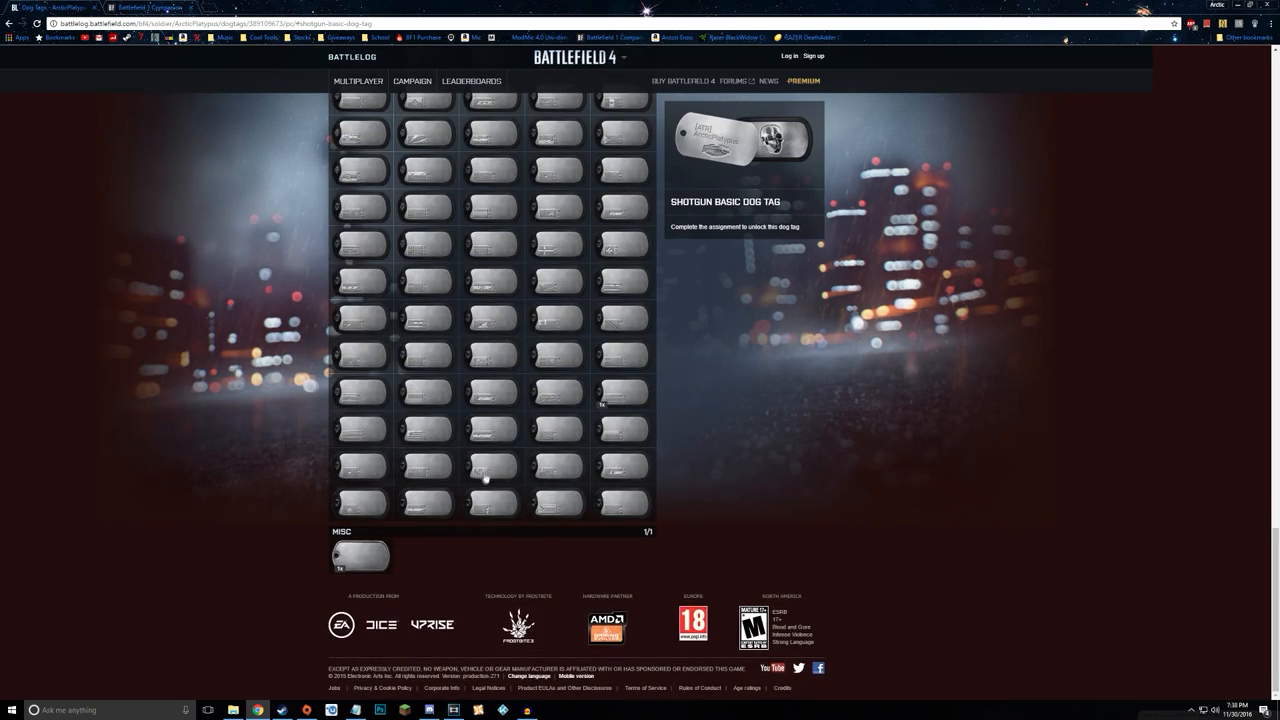
scroll("up", 3)
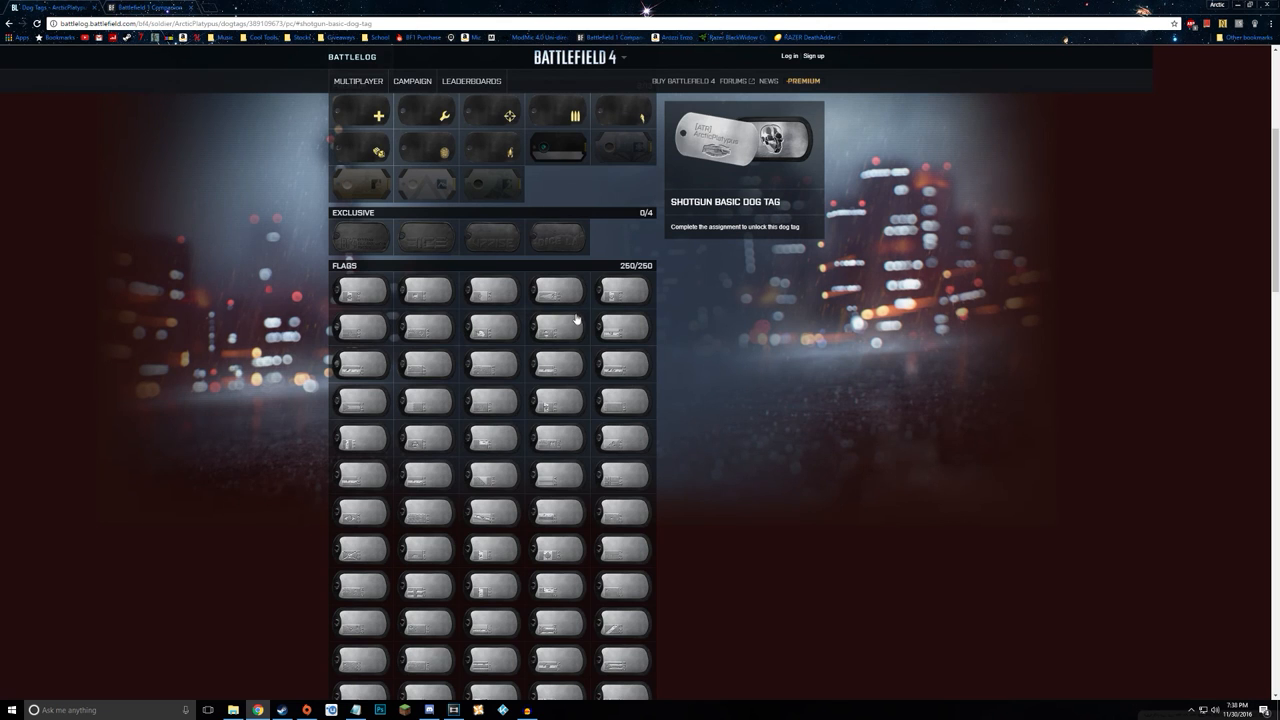
scroll("up", 3)
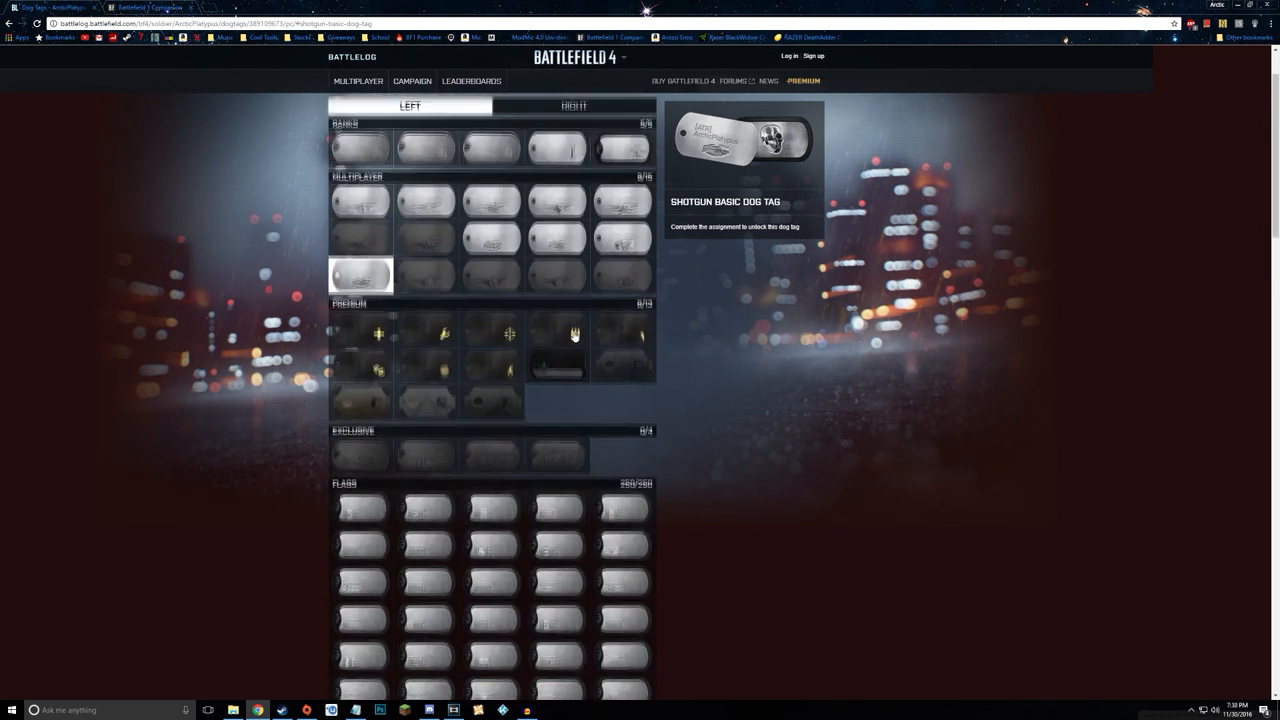
- View the By My Command, Obliterator and Blade Runner dog tag details
left_click(556, 308)
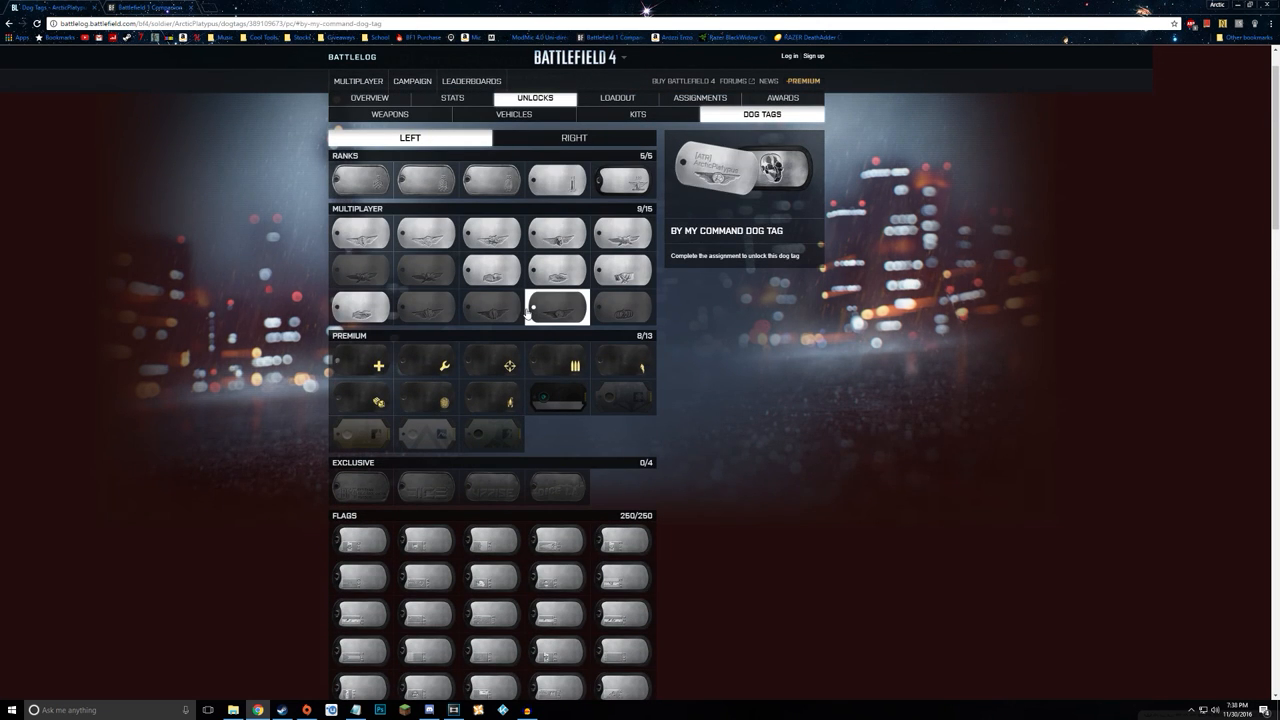
left_click(492, 308)
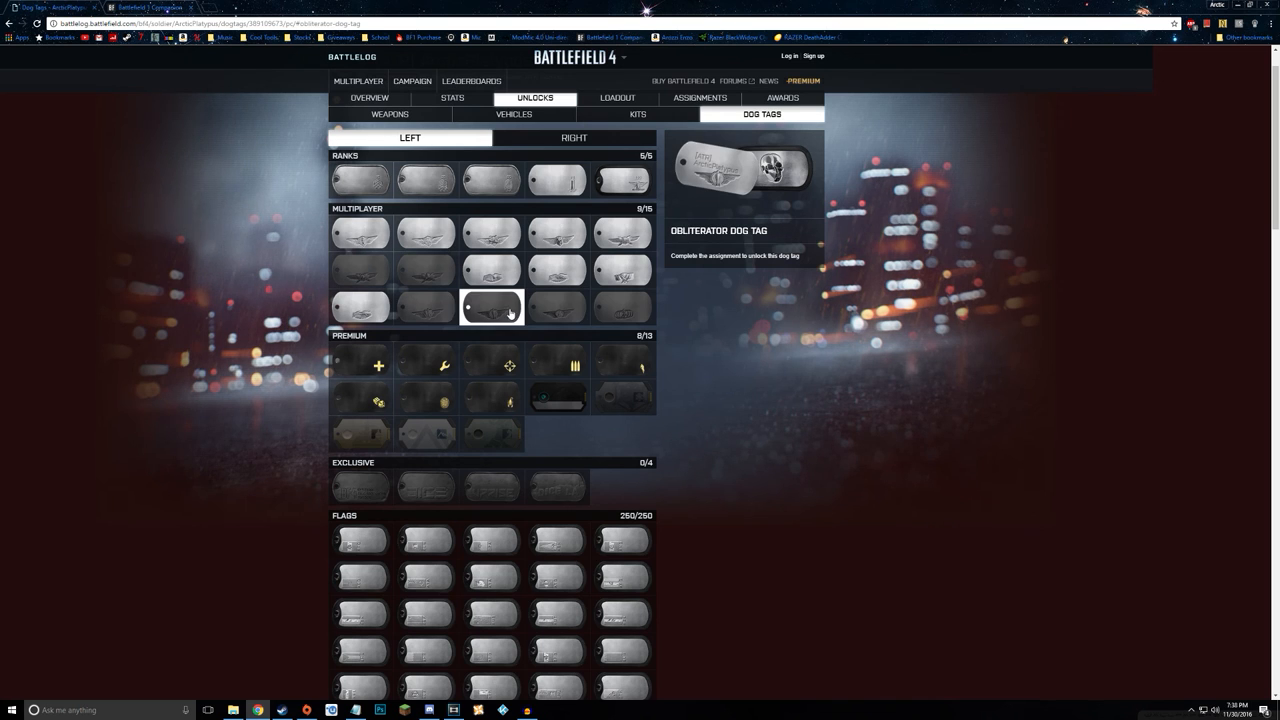
left_click(624, 308)
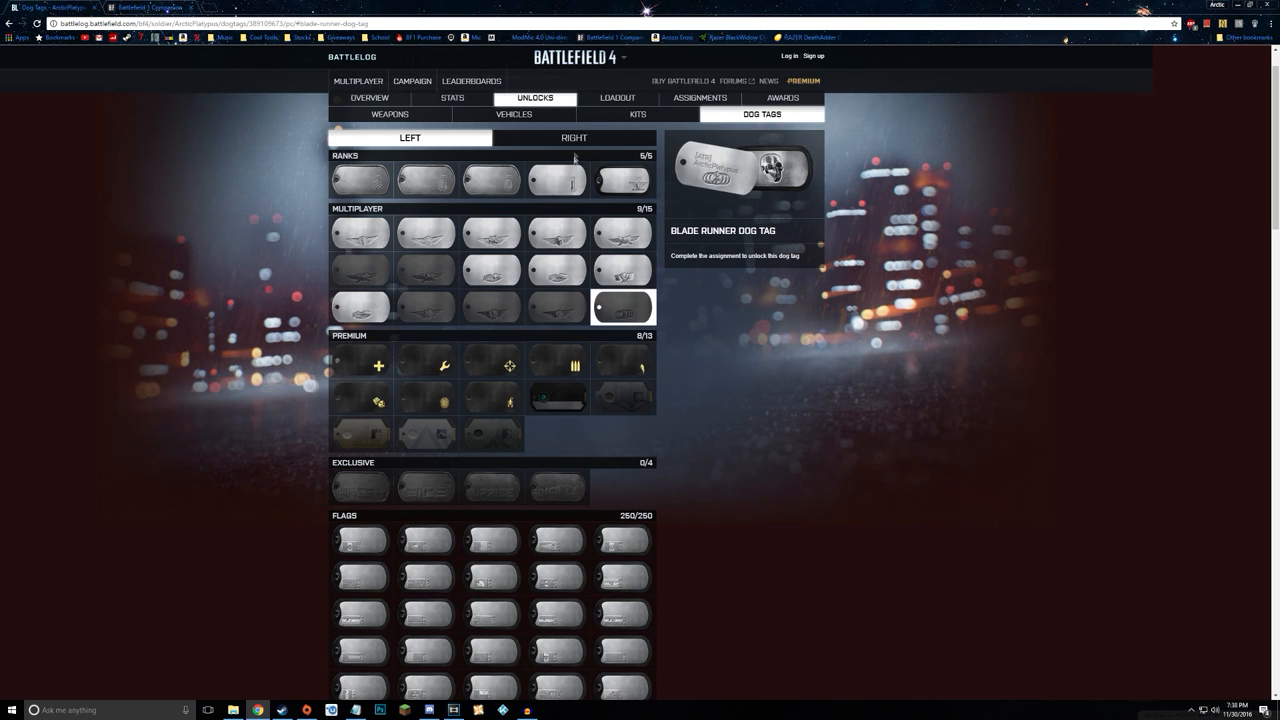
- Switch to the right-side dog tags and scroll down through Premium, Exclusive, Promotions and Medals groups
left_click(572, 136)
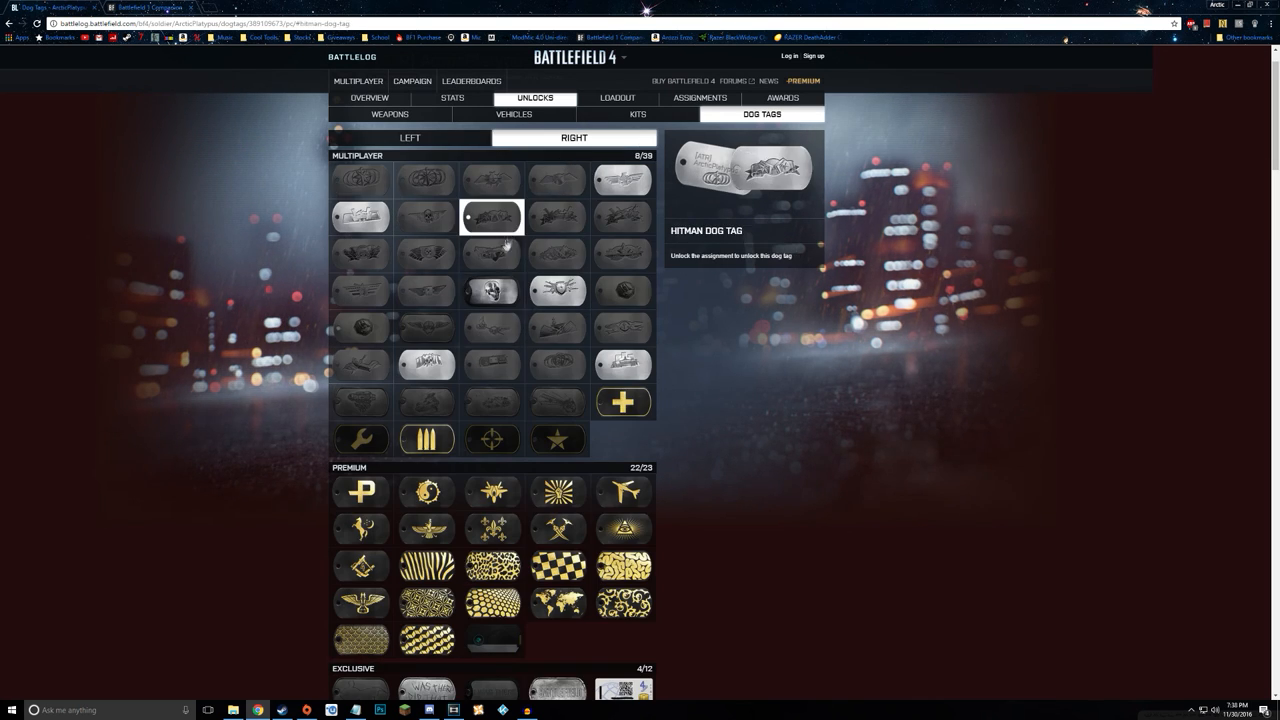
scroll("down", 3)
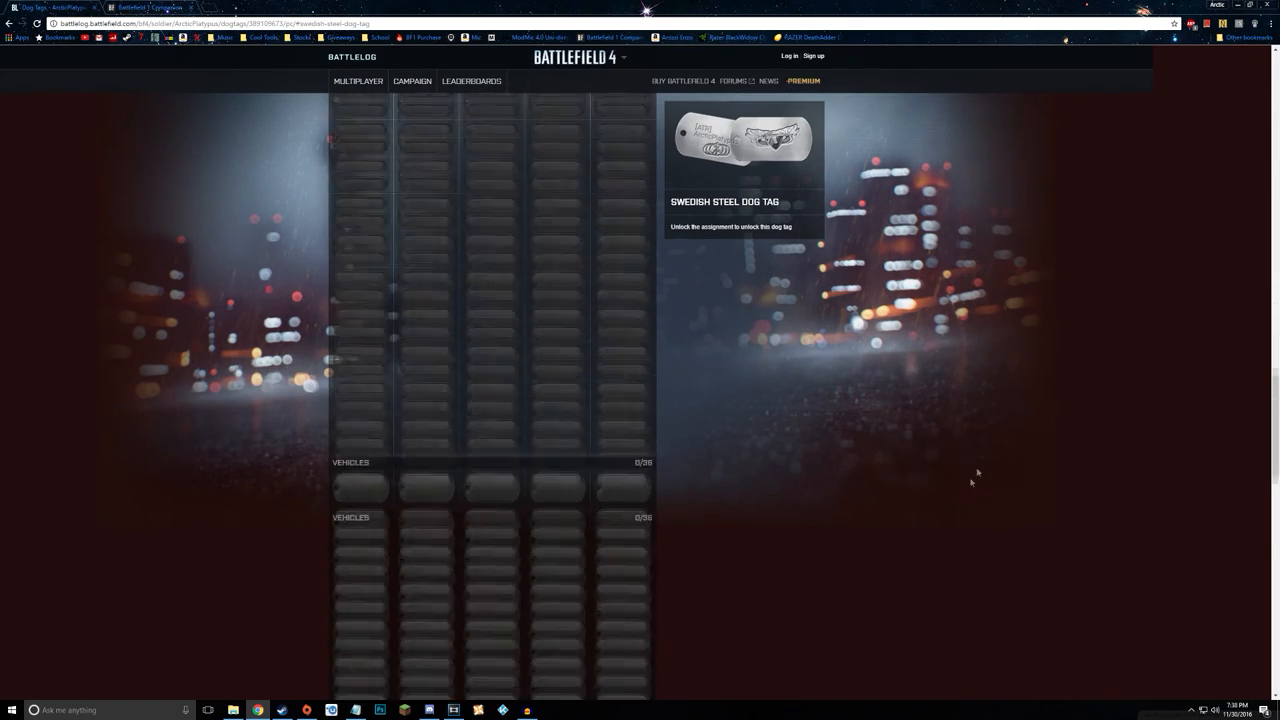
scroll("down", 3)
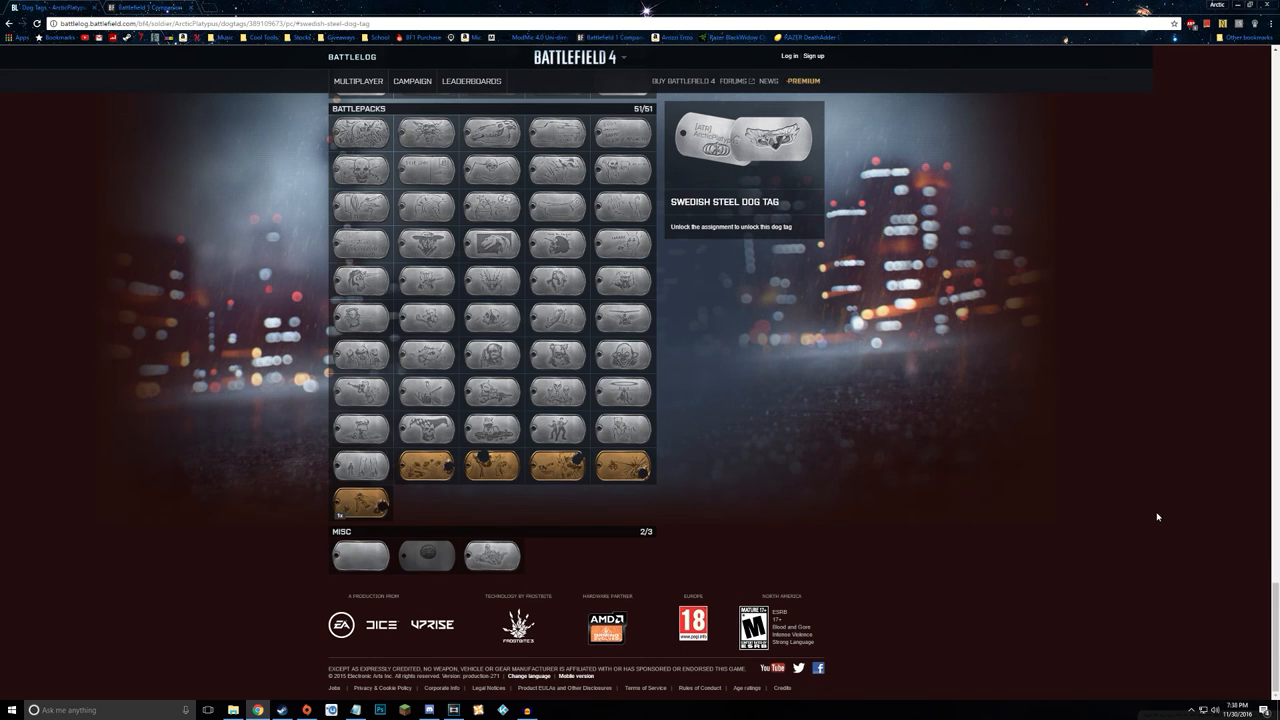
scroll("up", 3)
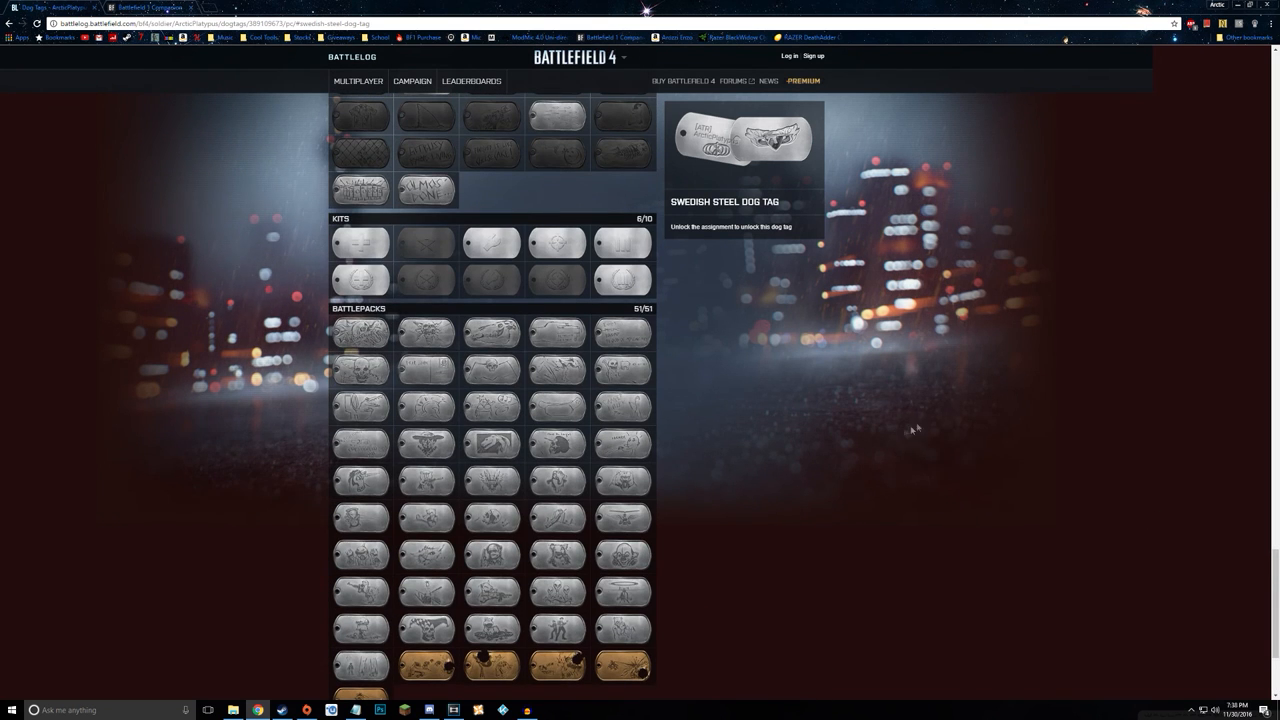
mouse_move(1268, 538)
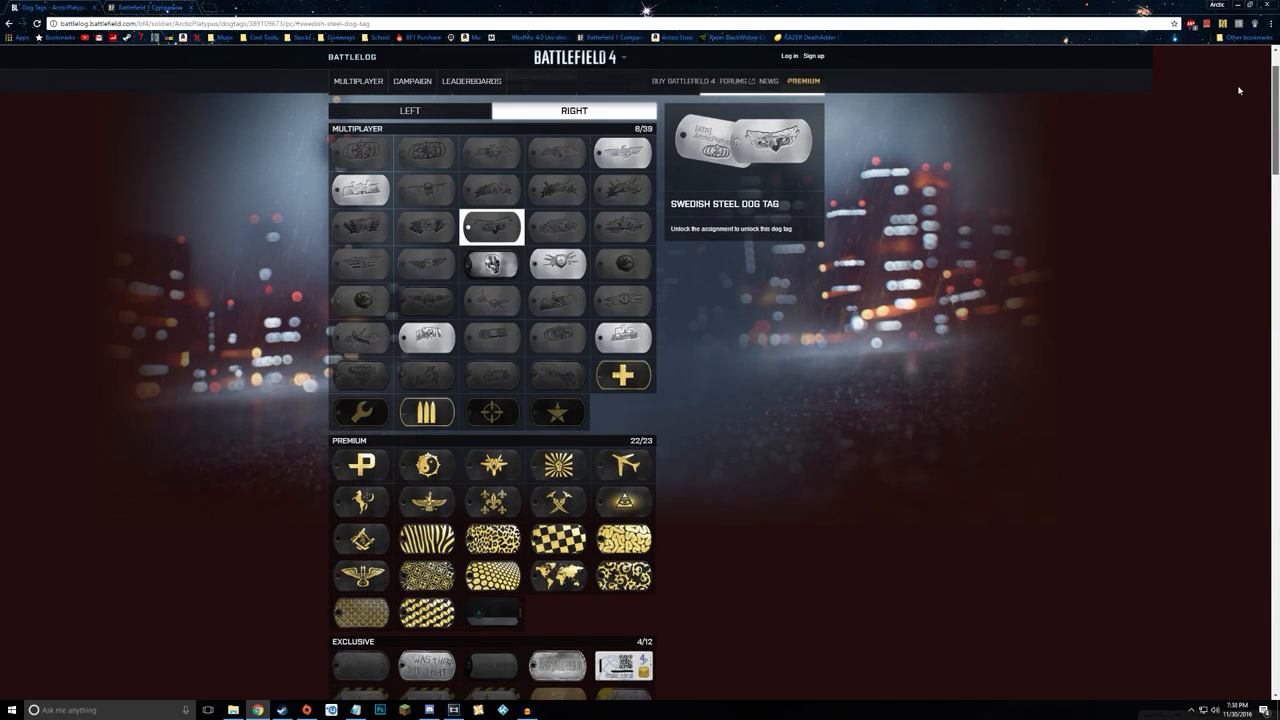
scroll("down", 3)
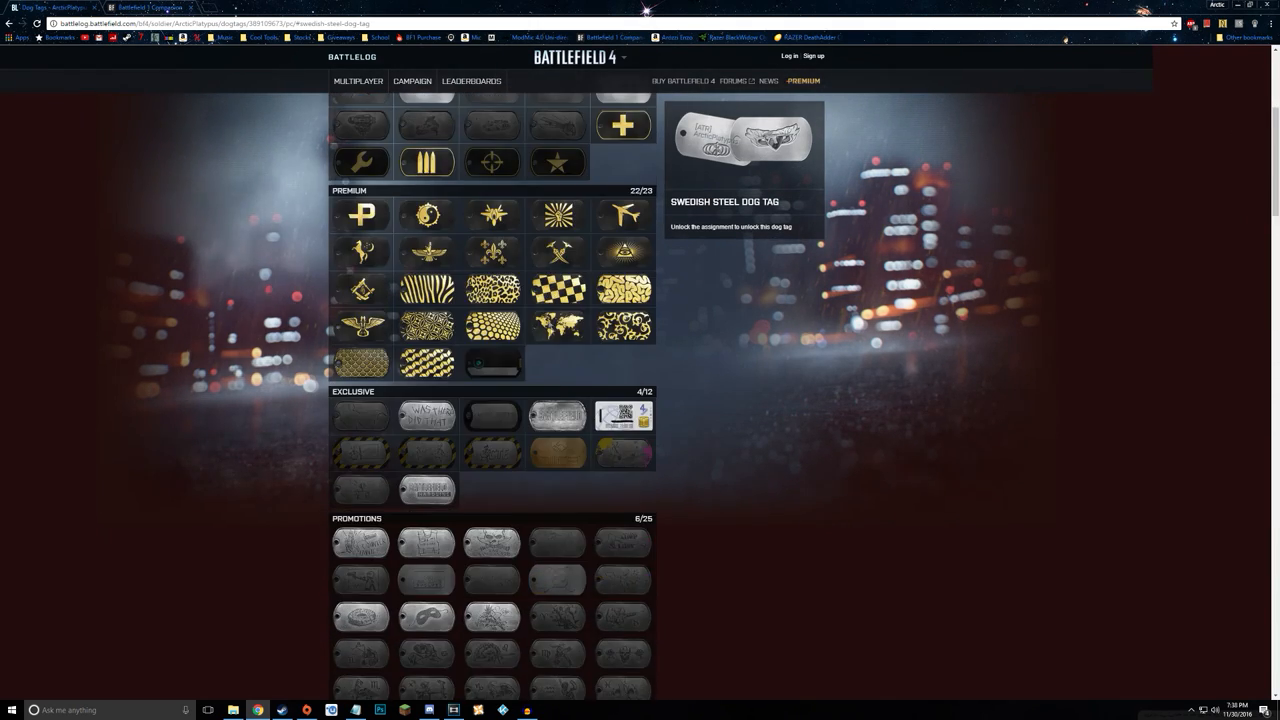
scroll("down", 3)
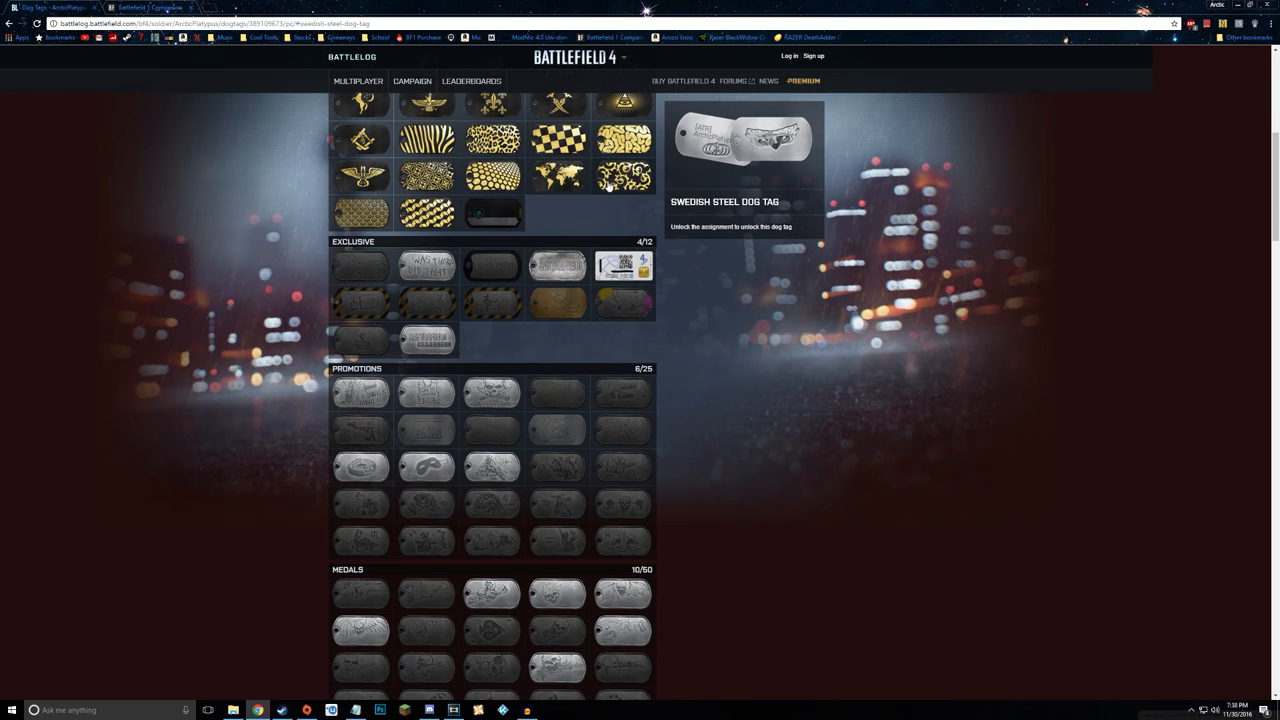
scroll("down", 3)
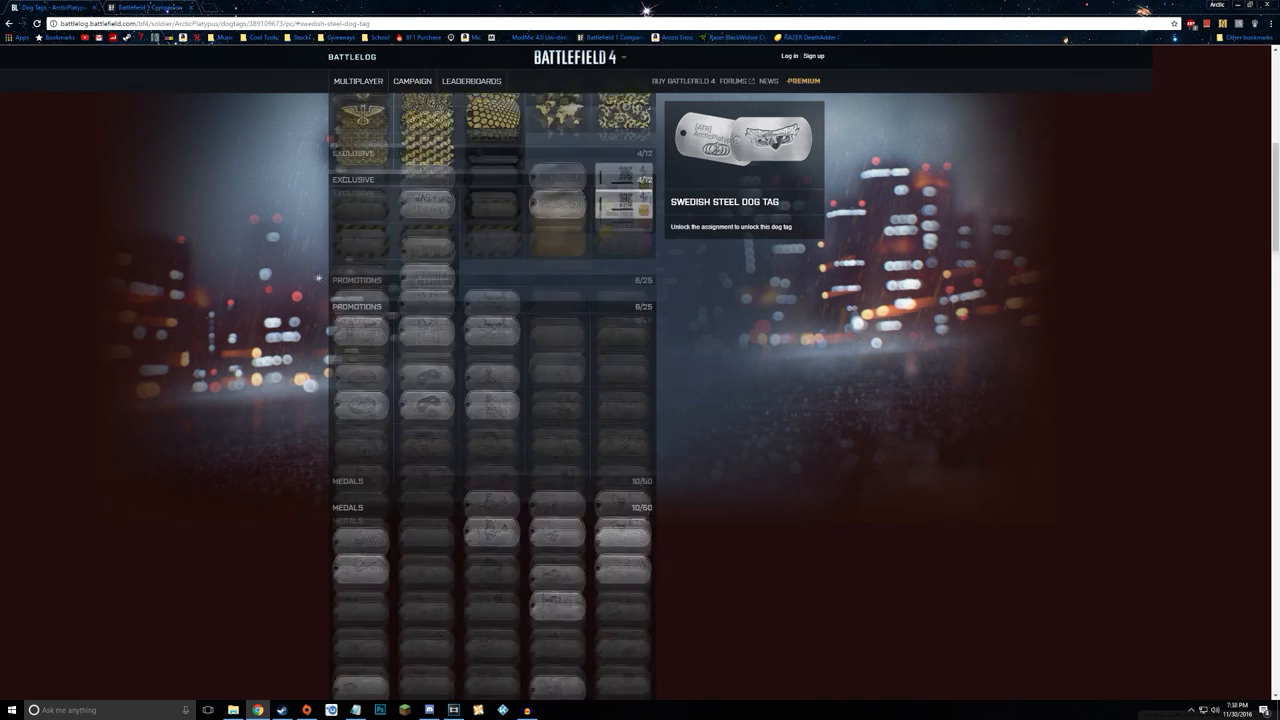
scroll("down", 3)
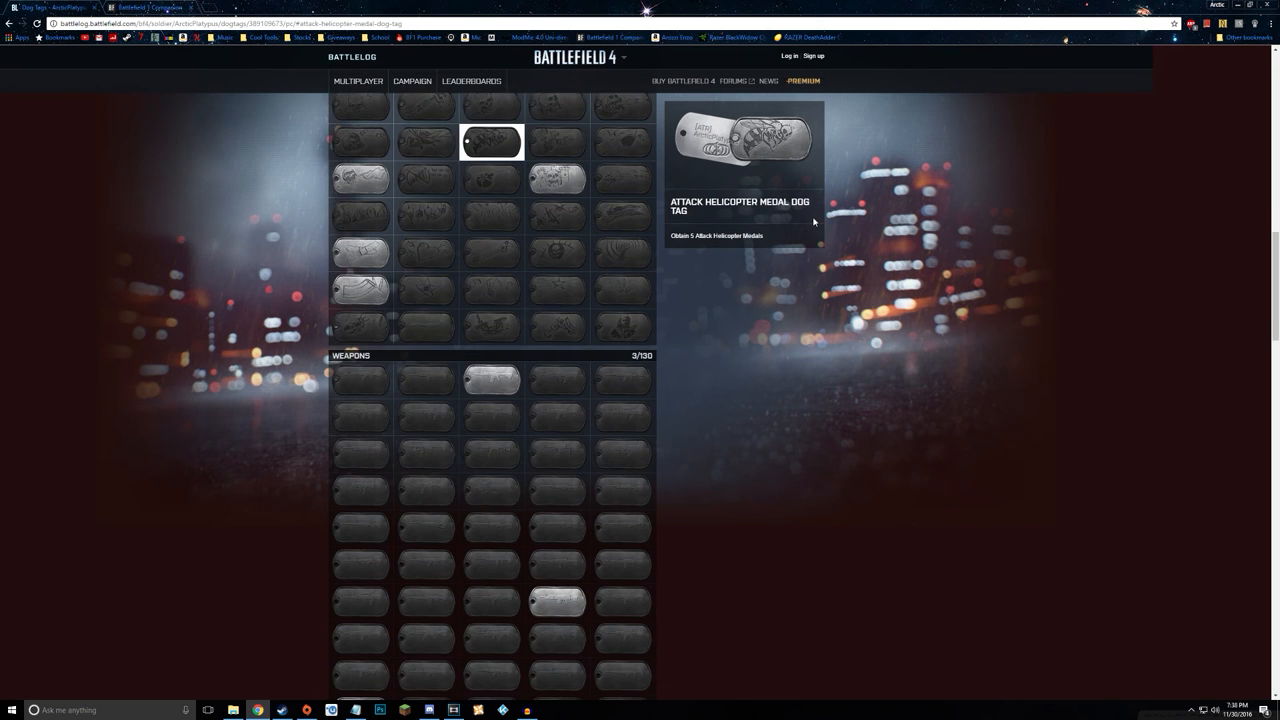
- Inspect the SAR-21, QBZ-95-1, M16A4 and RFB Master weapon dog tags' unlock requirements
scroll("down", 3)
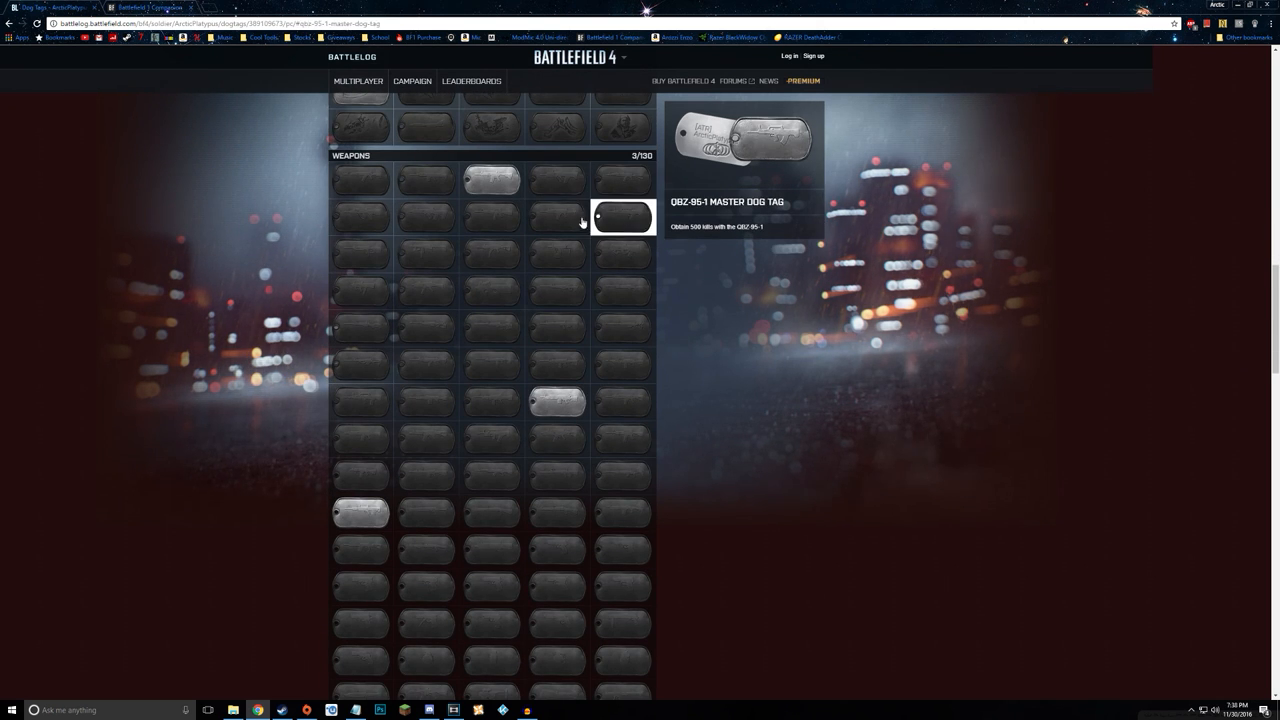
left_click(556, 180)
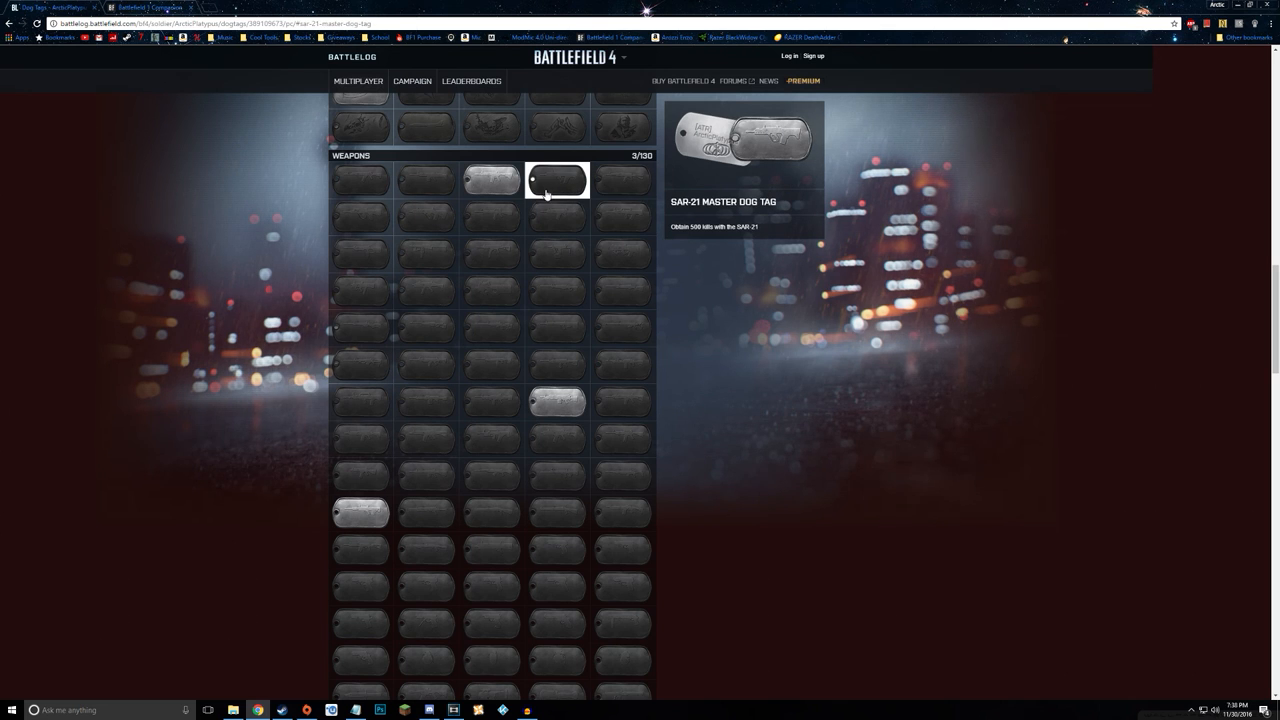
left_click(624, 216)
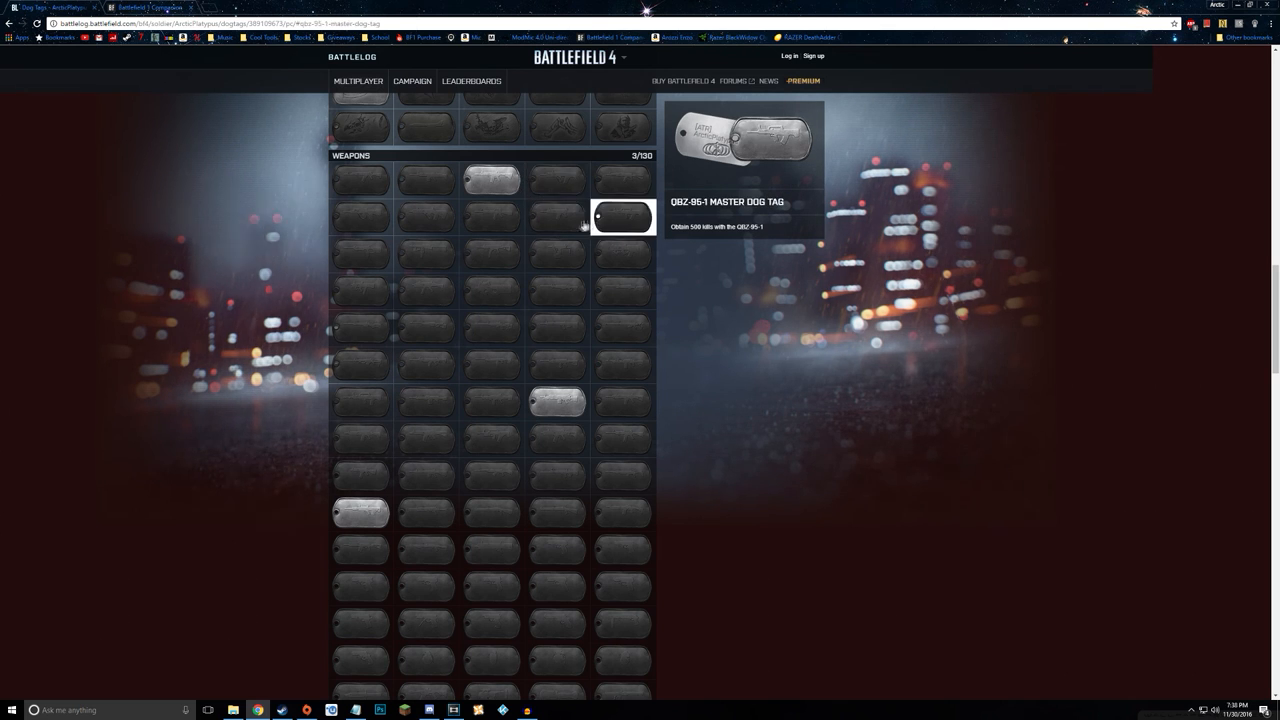
left_click(556, 180)
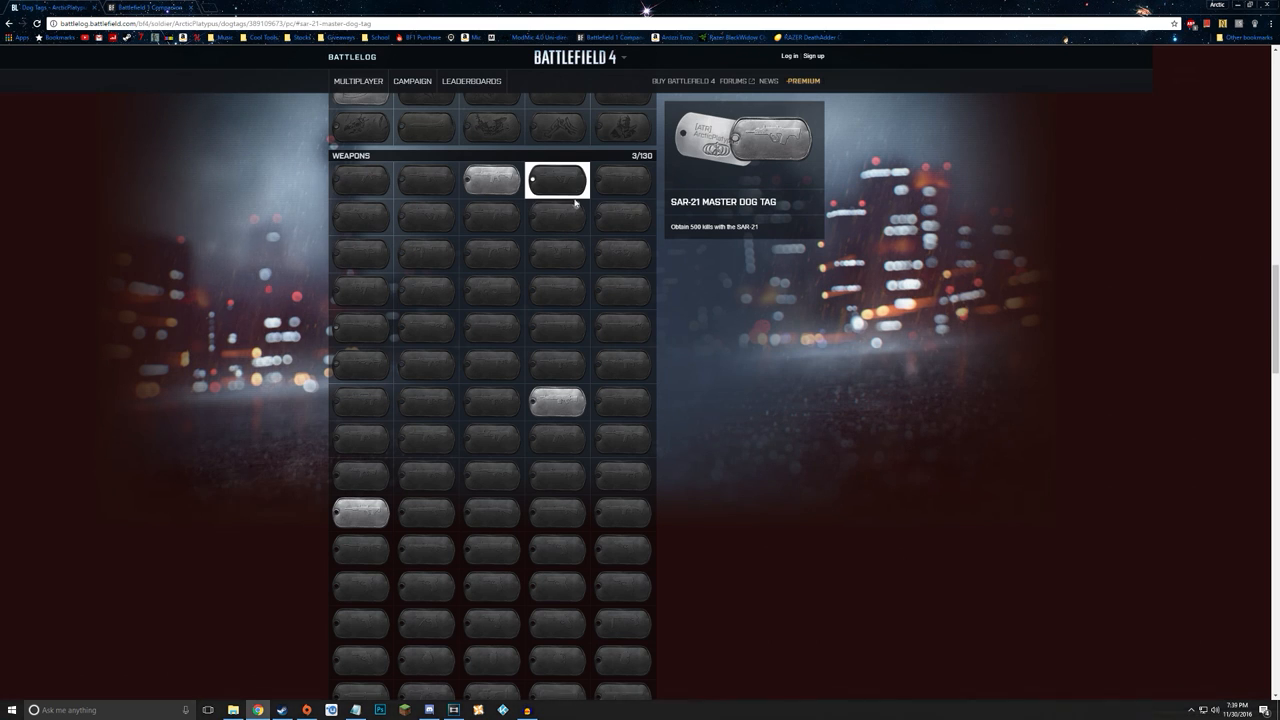
mouse_move(530, 224)
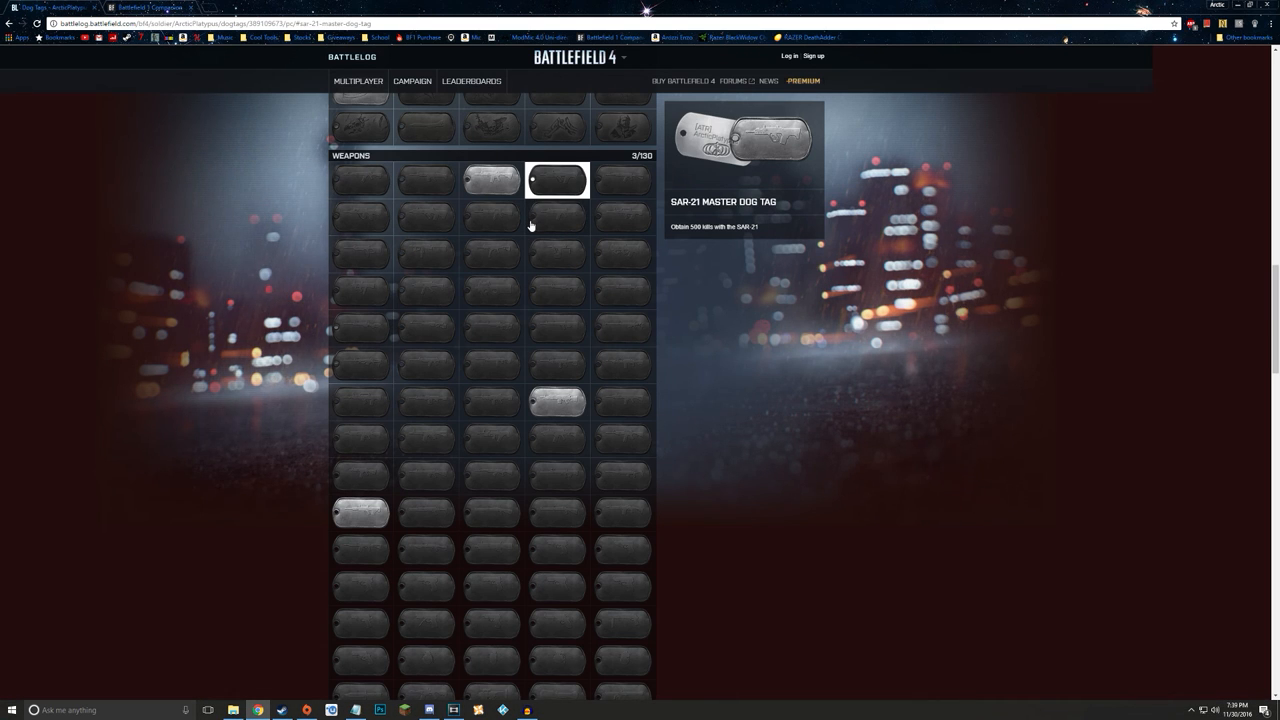
left_click(492, 216)
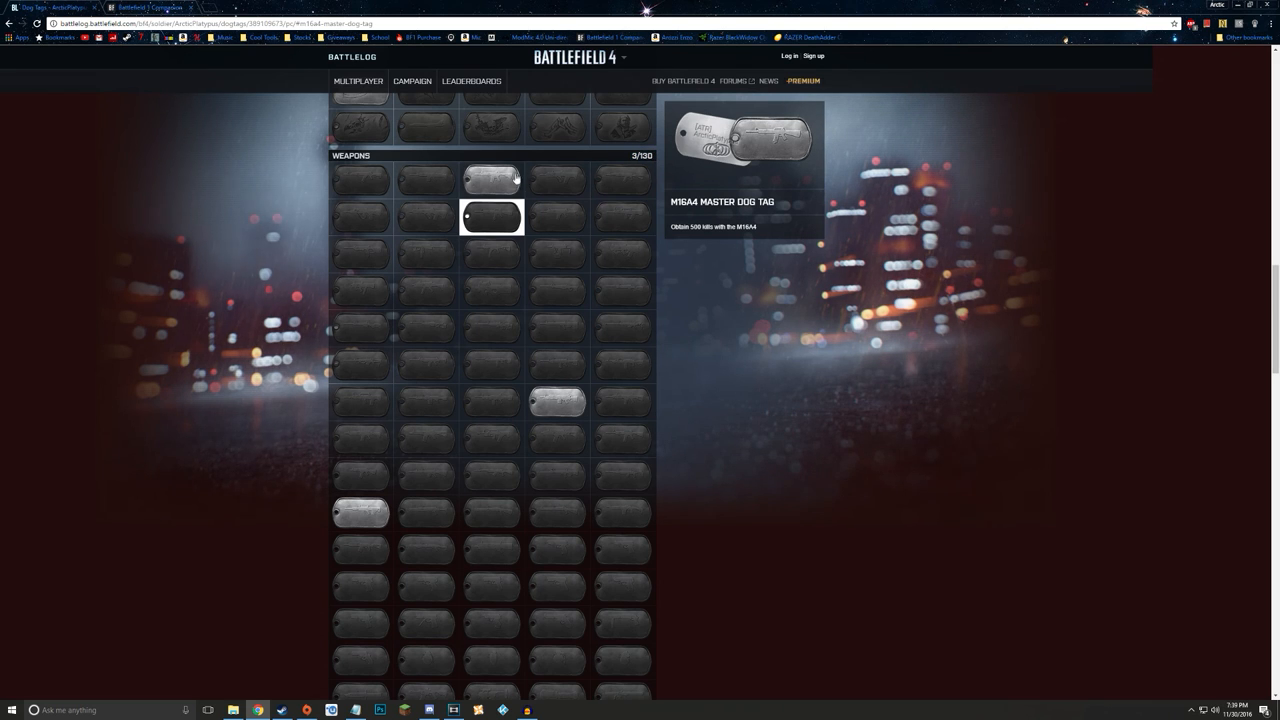
left_click(360, 512)
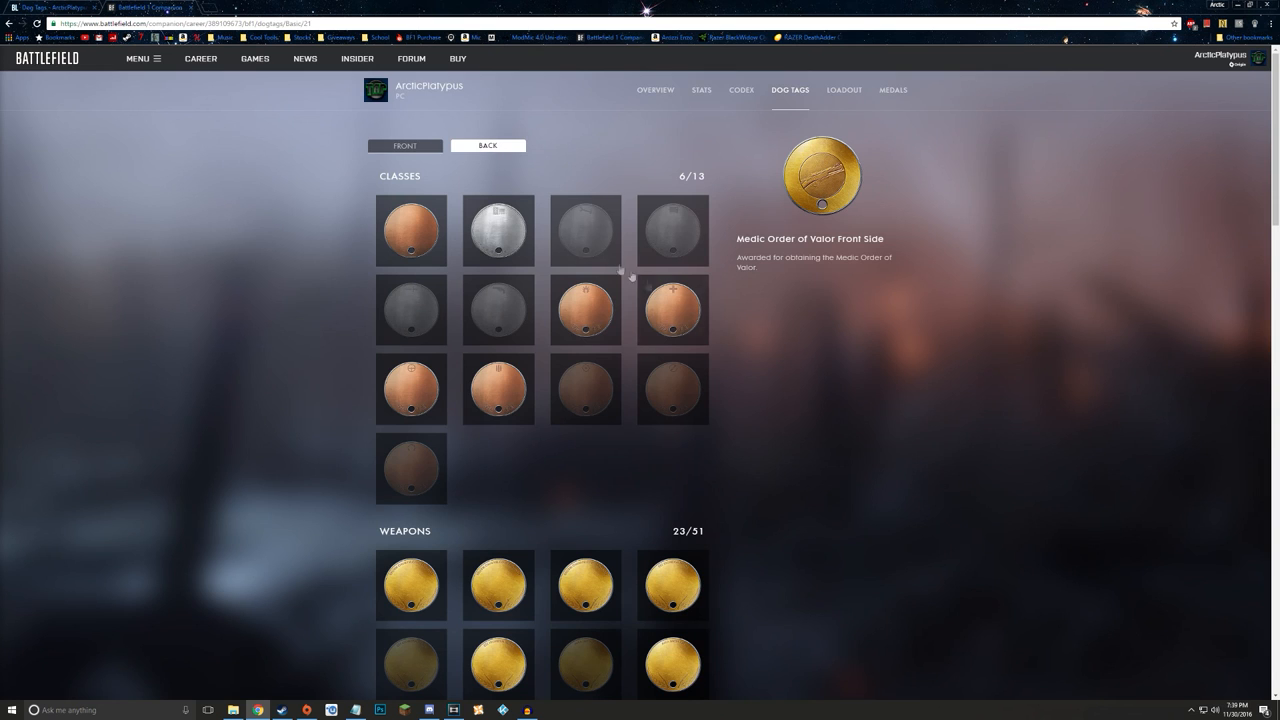
scroll("down", 3)
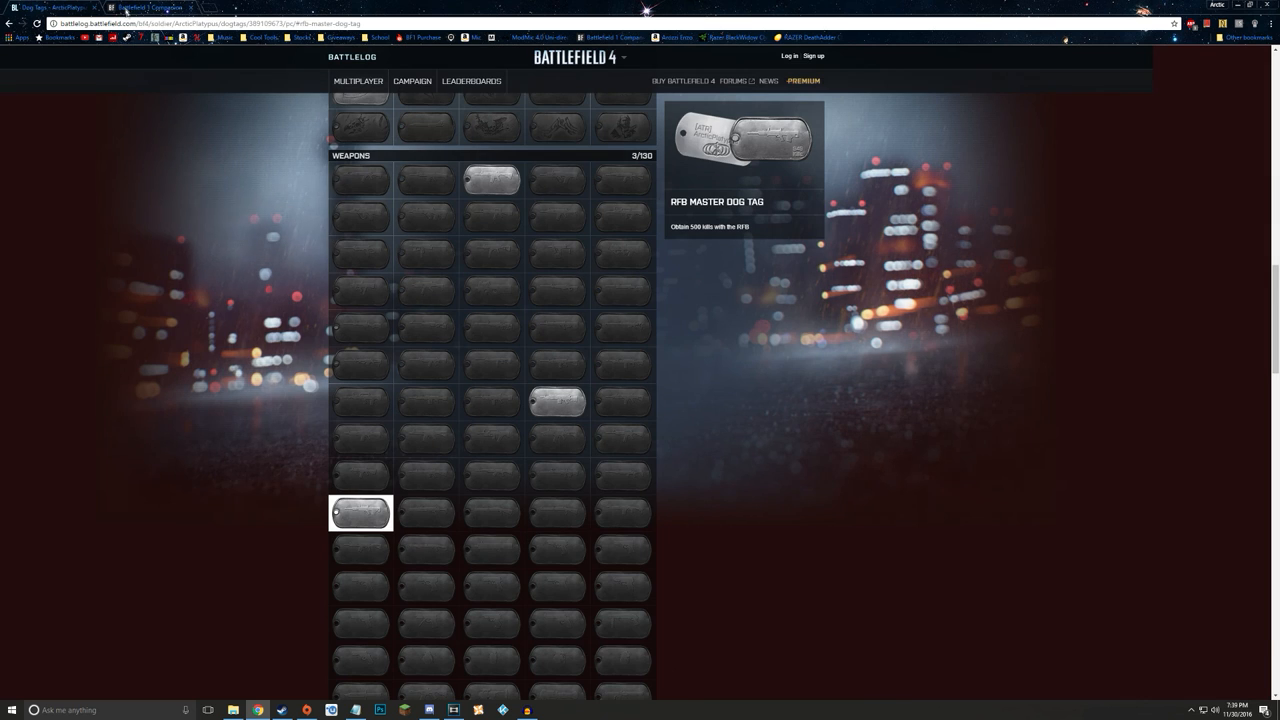
- Scroll down to the service star and mission tags and view the Capture the Flag dog tag
scroll("down", 3)
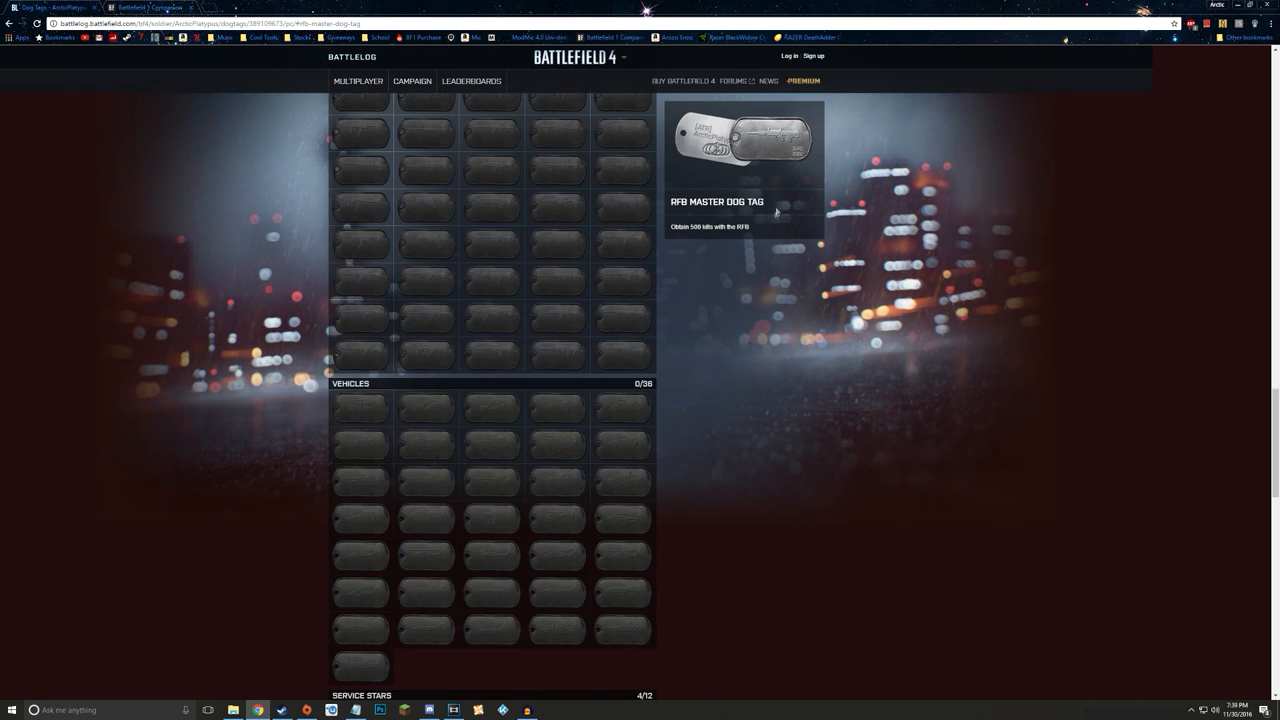
scroll("down", 3)
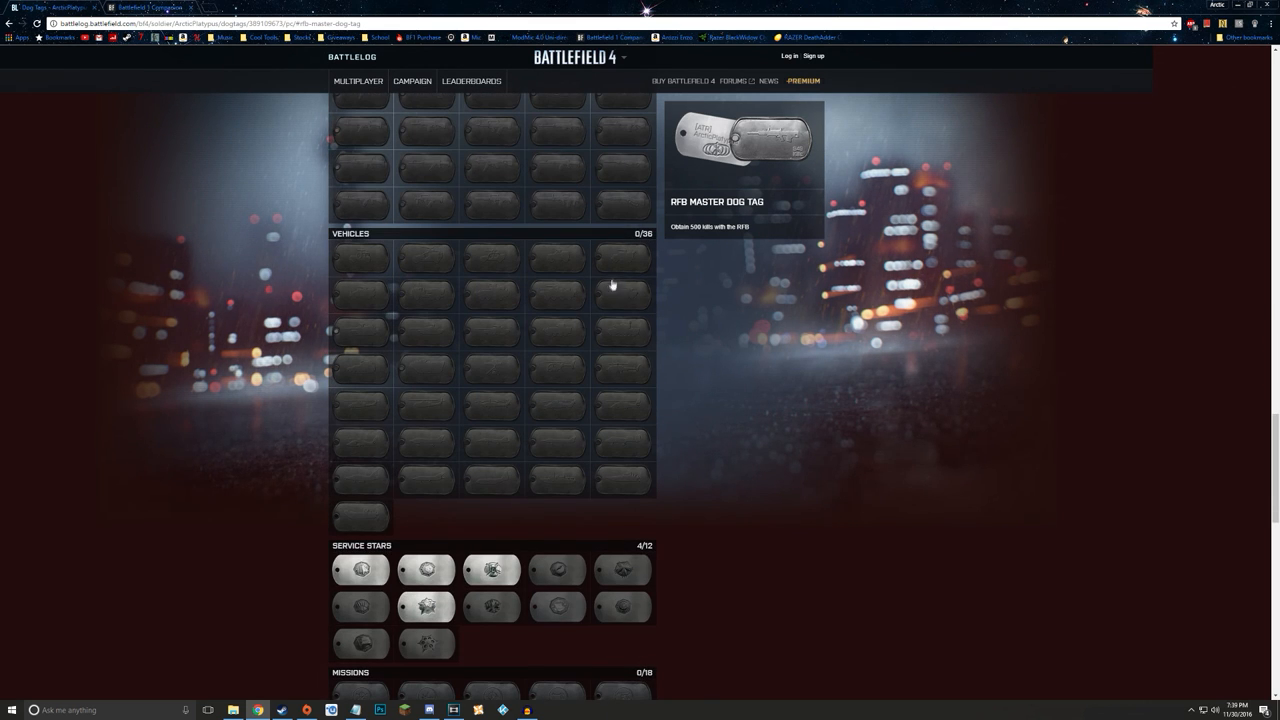
scroll("down", 3)
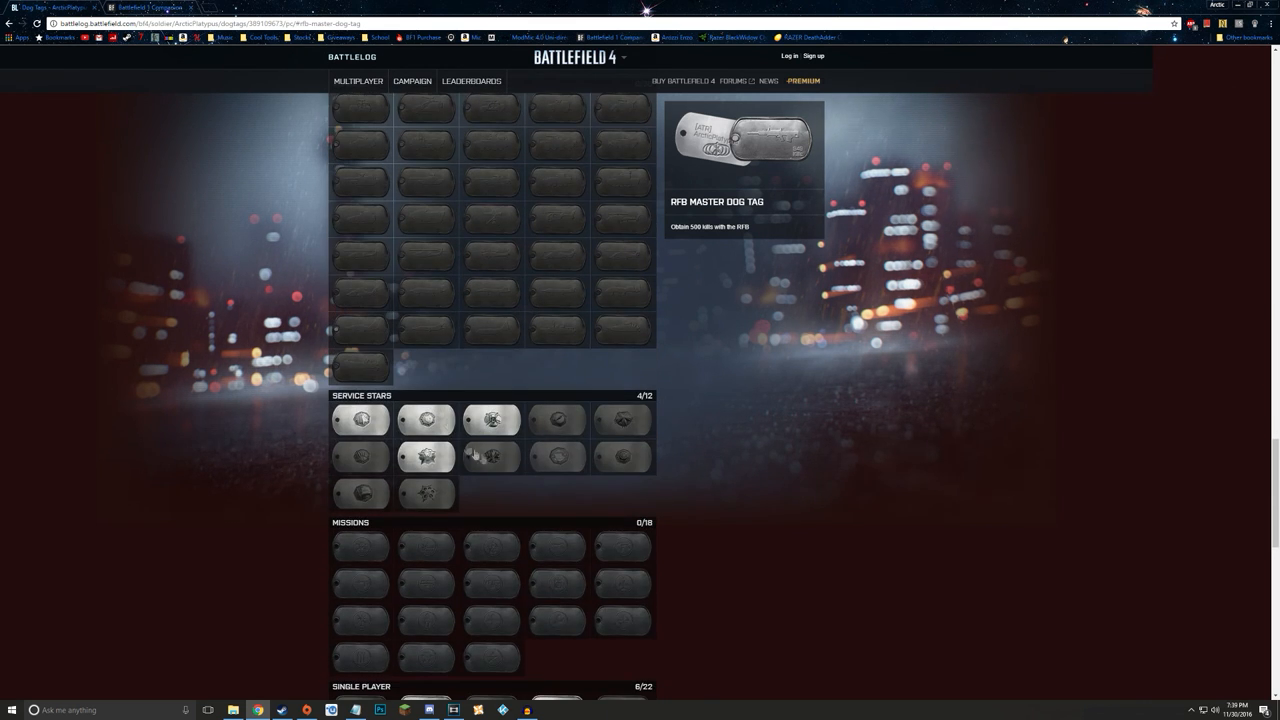
left_click(556, 456)
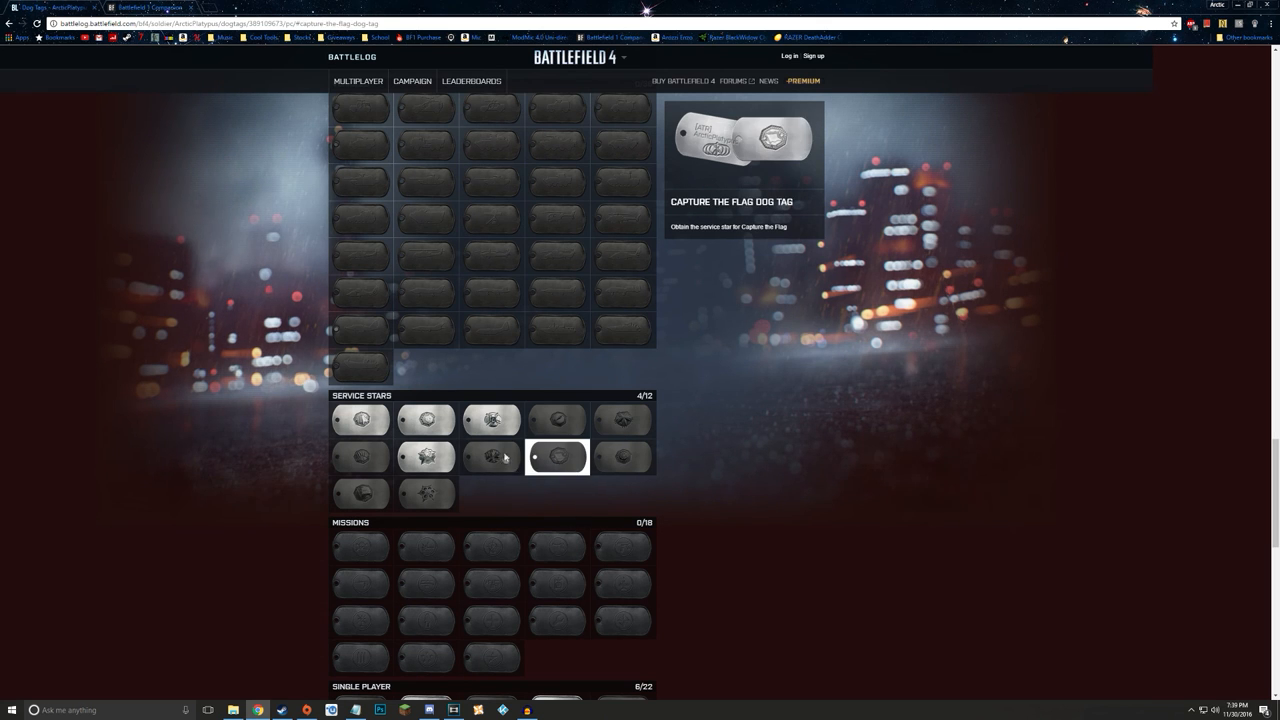
scroll("down", 3)
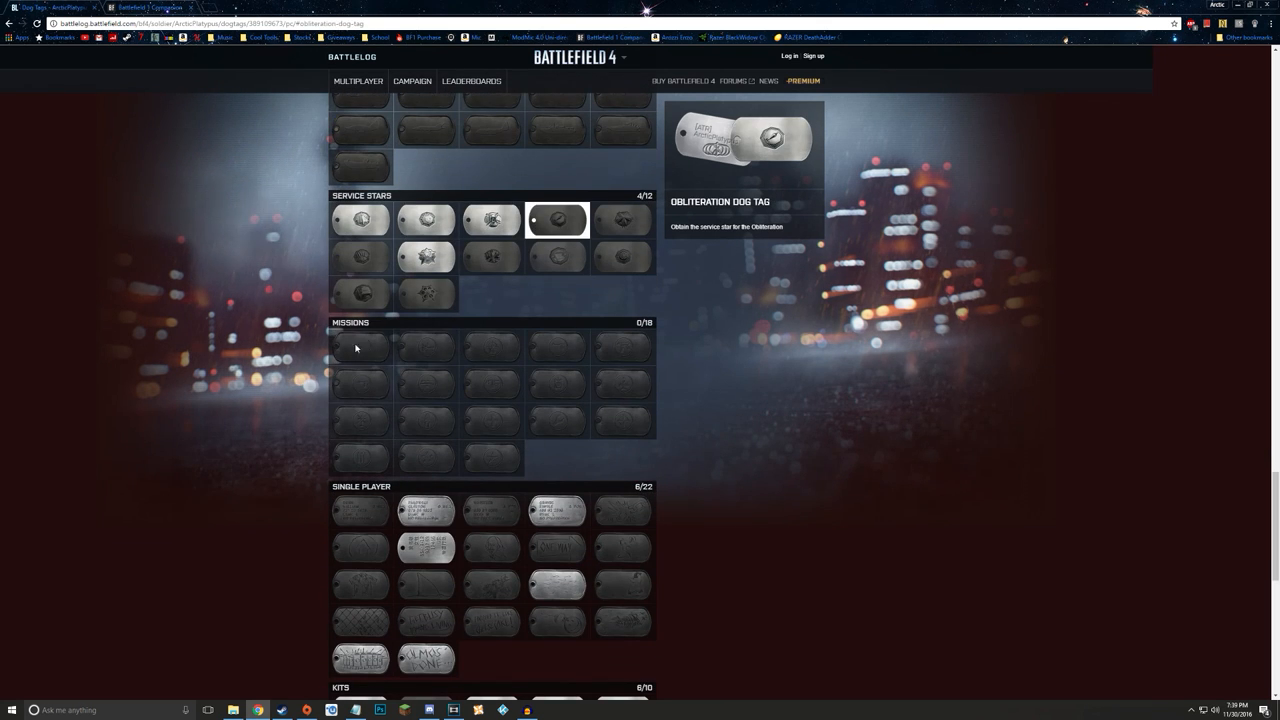
- View the Handgun Expert, Sniper Expert and Carbine Expert dog tag details
left_click(424, 348)
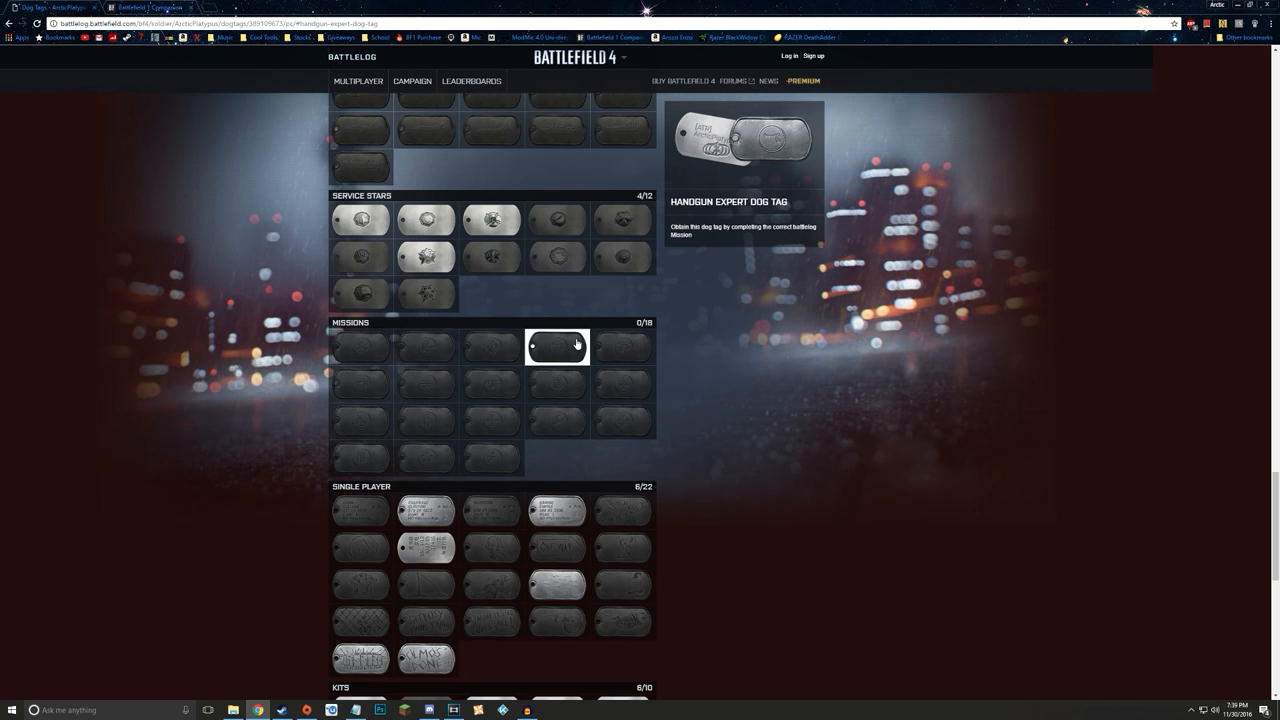
left_click(424, 384)
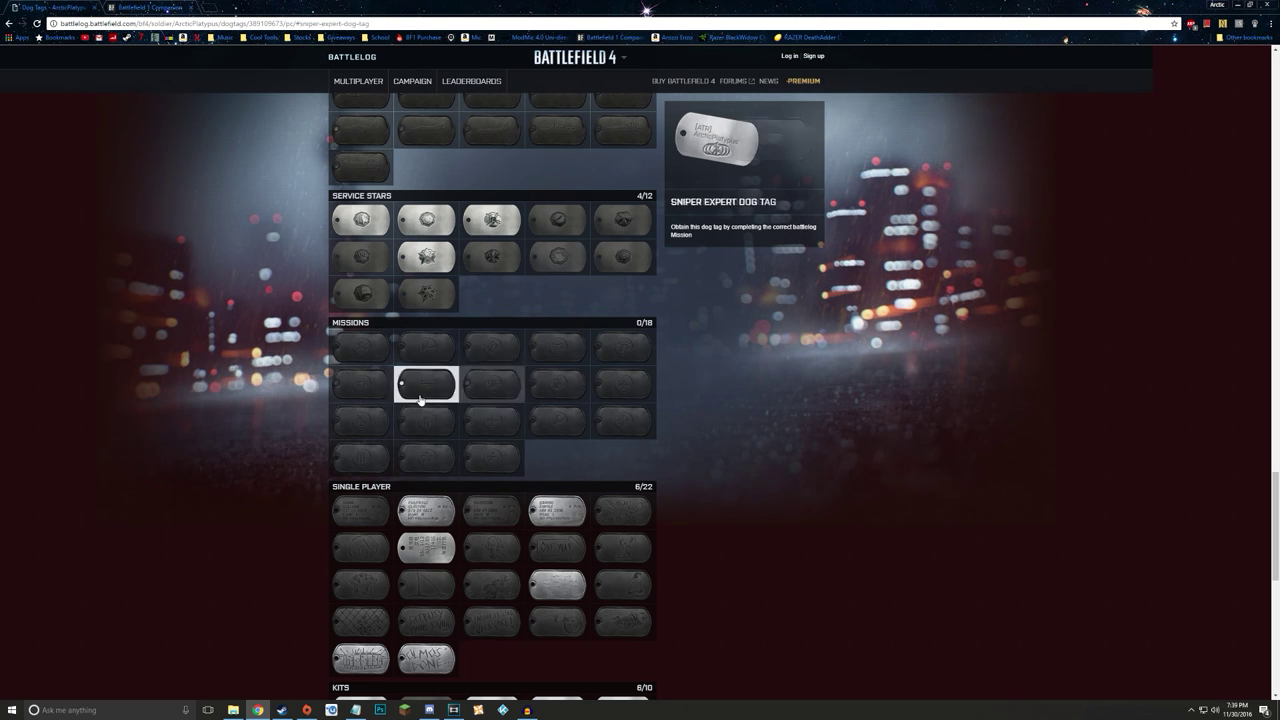
left_click(360, 188)
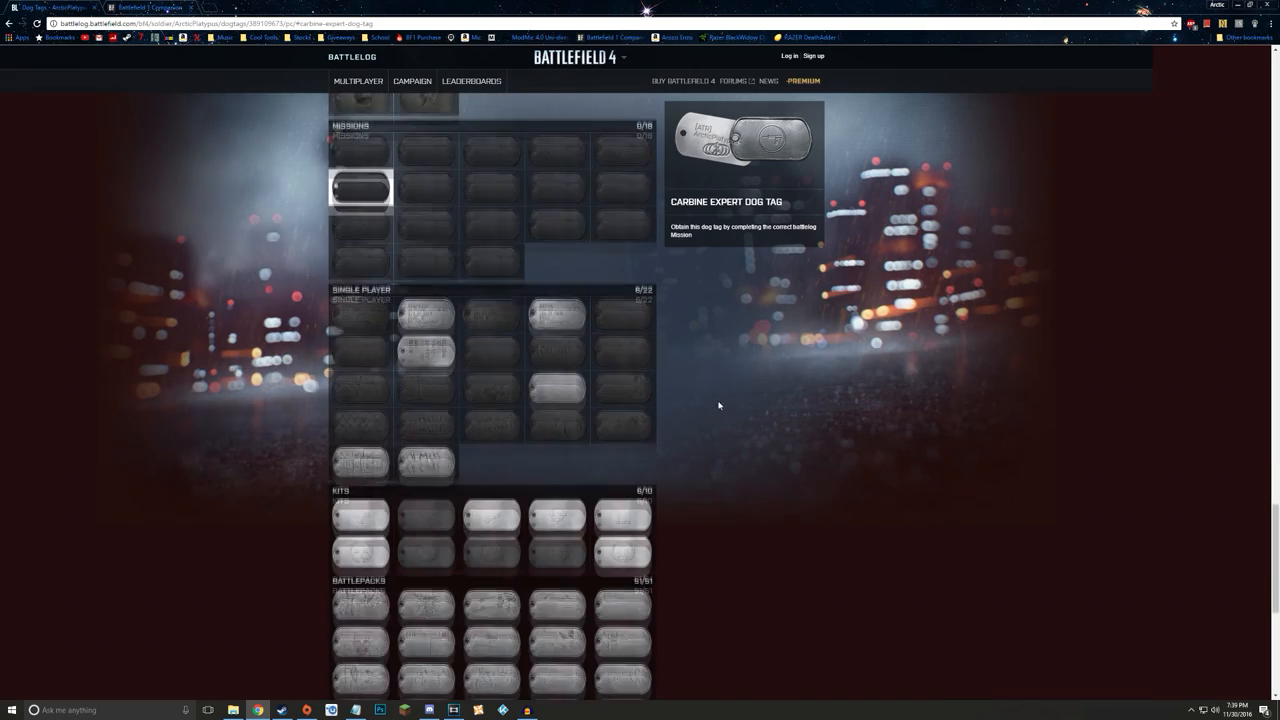
scroll("down", 3)
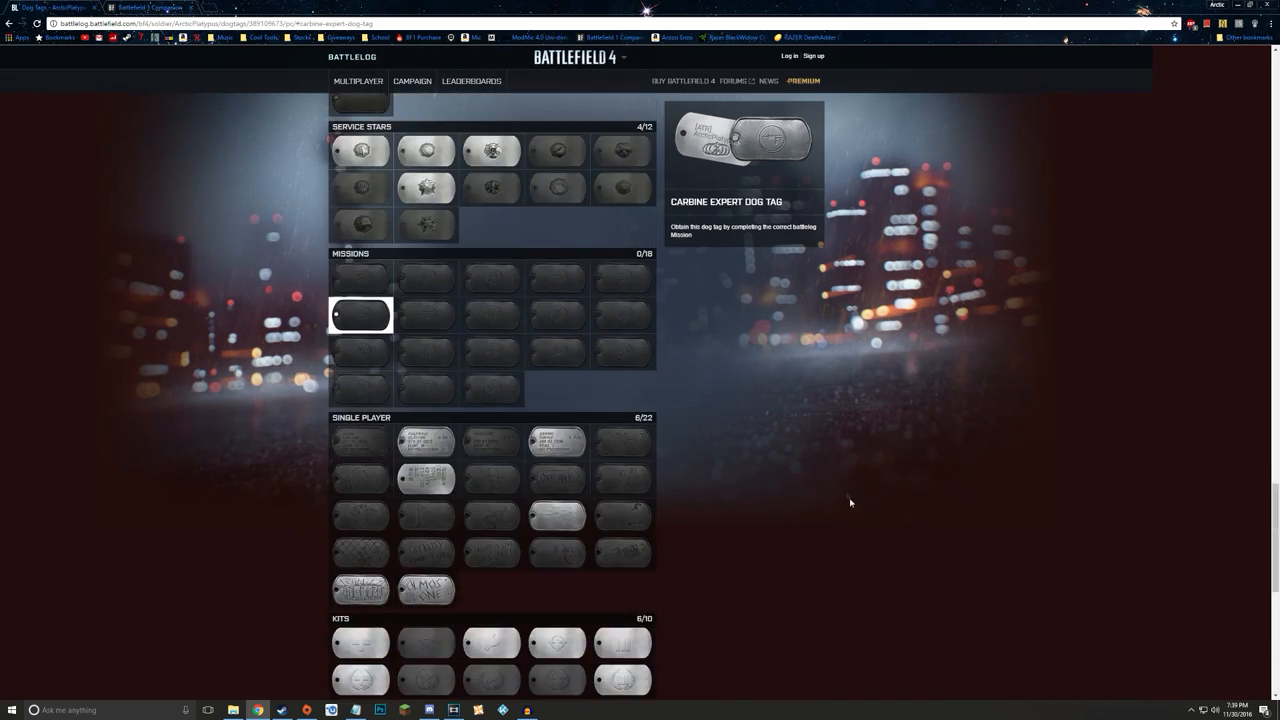
scroll("down", 3)
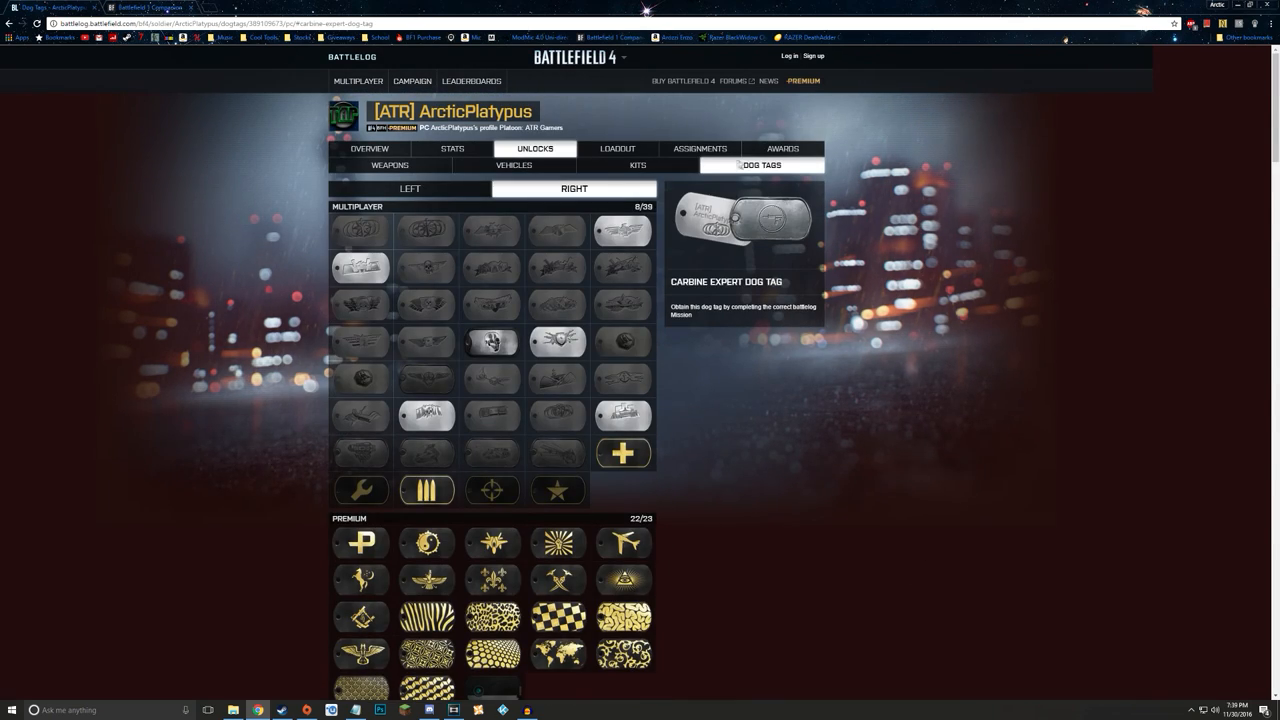
- Show the profile's Assignments page and scroll through the list
left_click(700, 148)
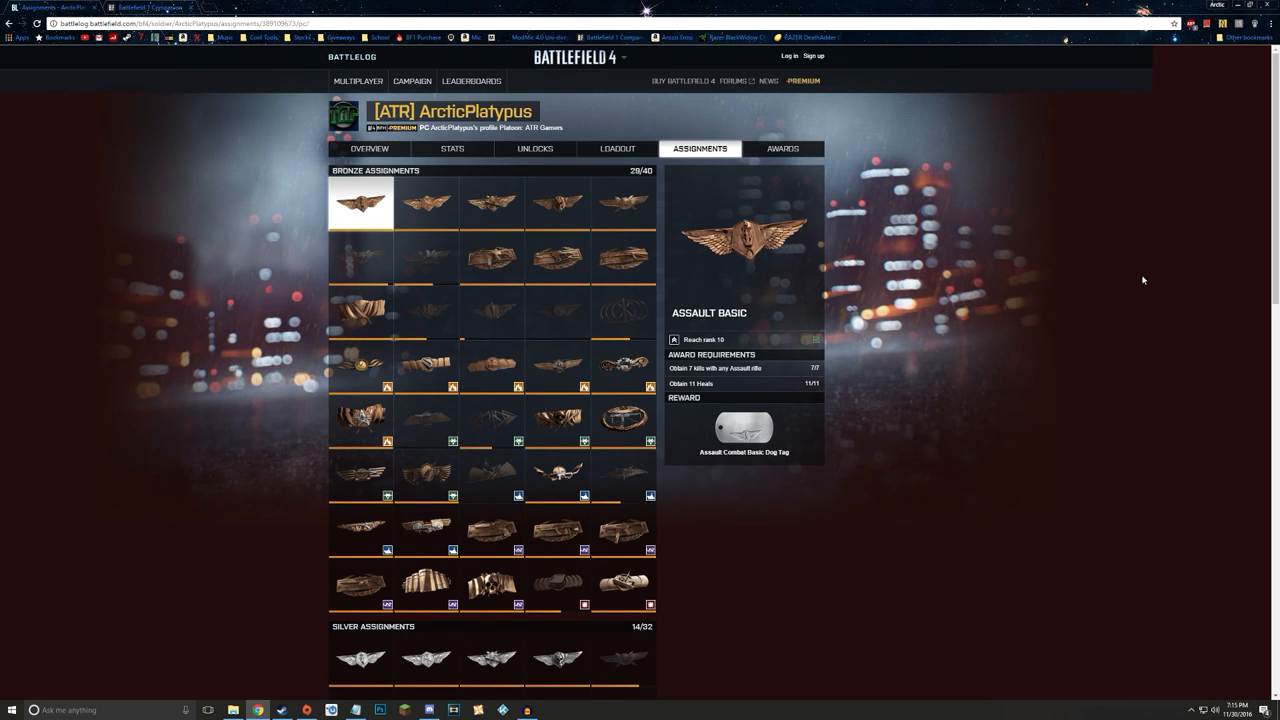
scroll("down", 3)
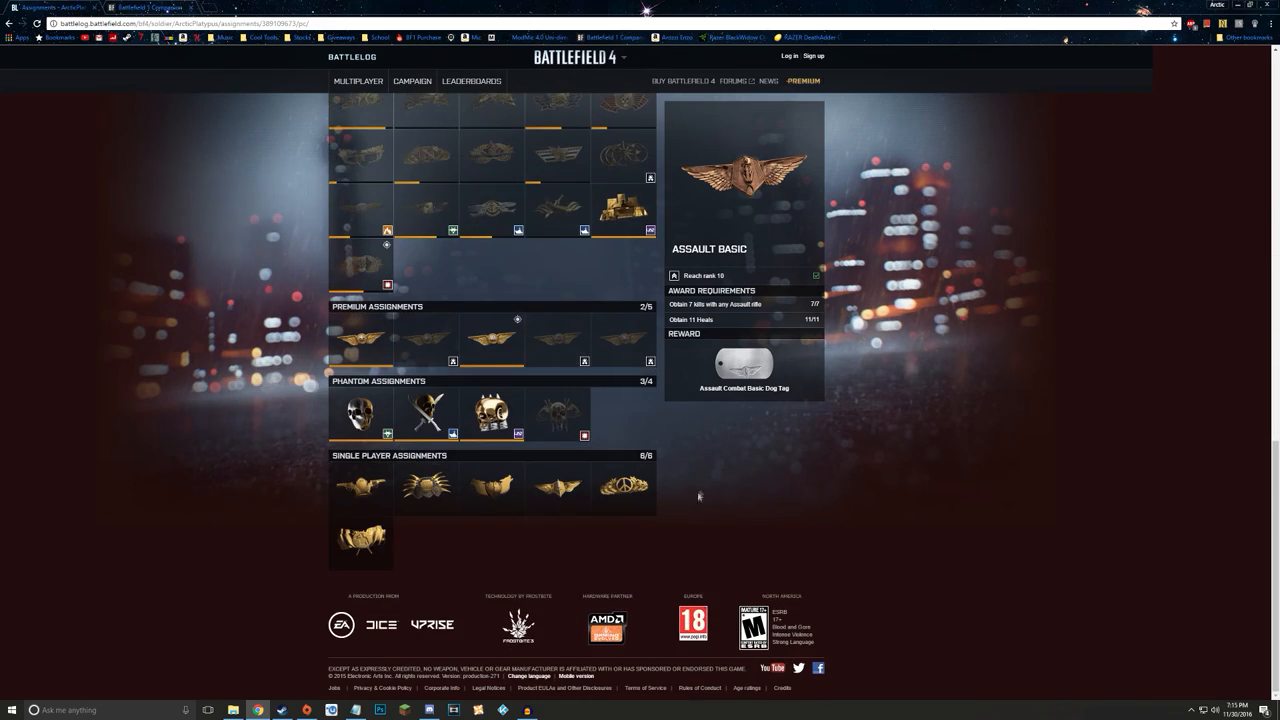
scroll("up", 3)
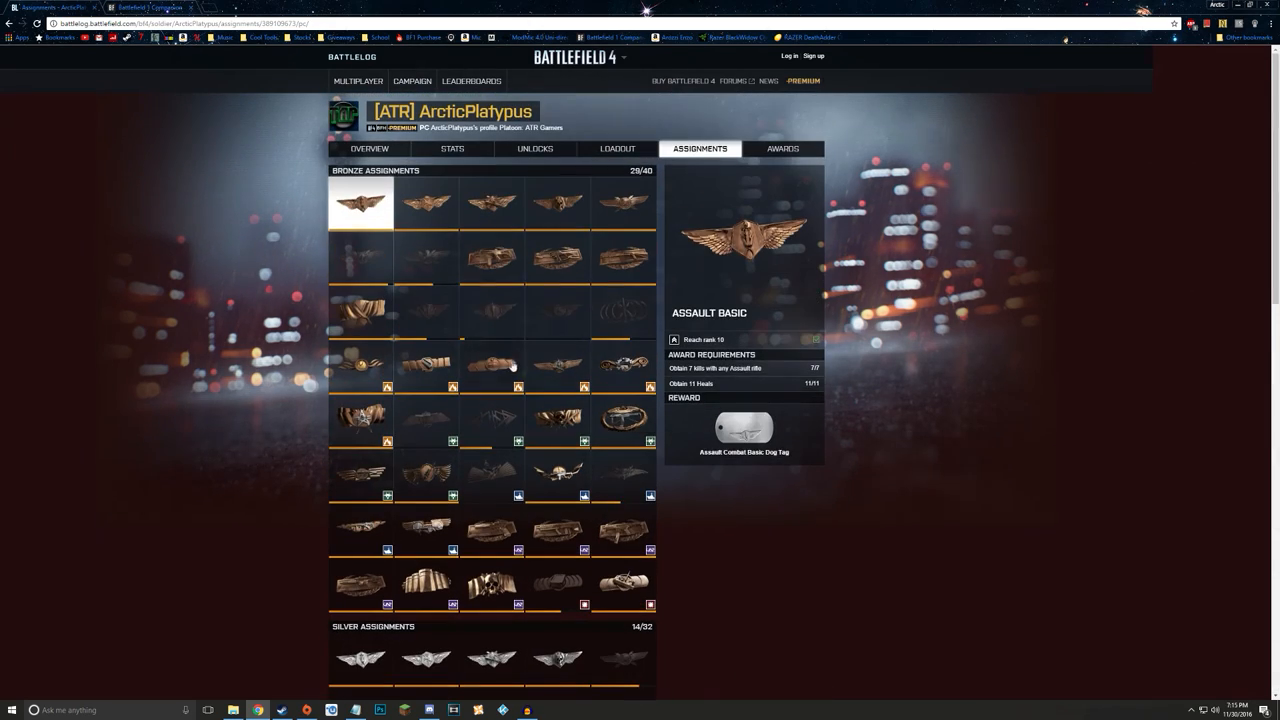
- View the Obliterator, Co-Pilot, Eyes in the Sky and Engineer Basic bronze assignment requirements
left_click(492, 312)
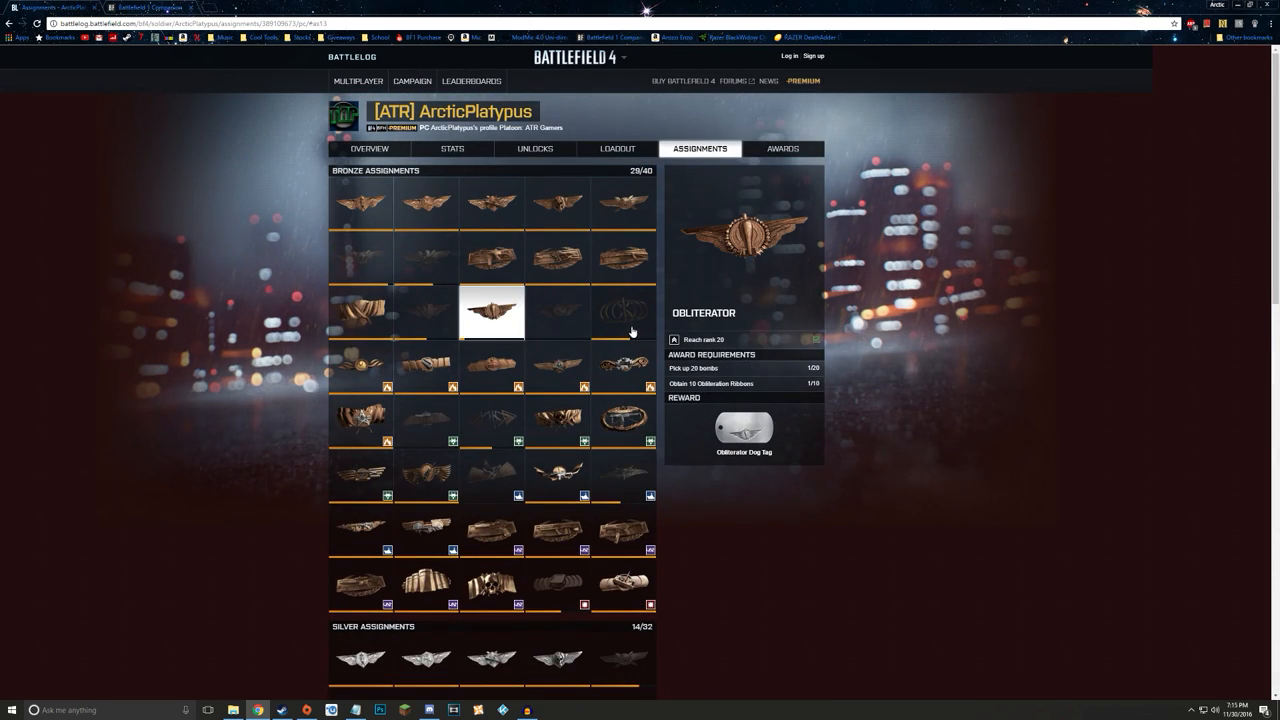
left_click(556, 364)
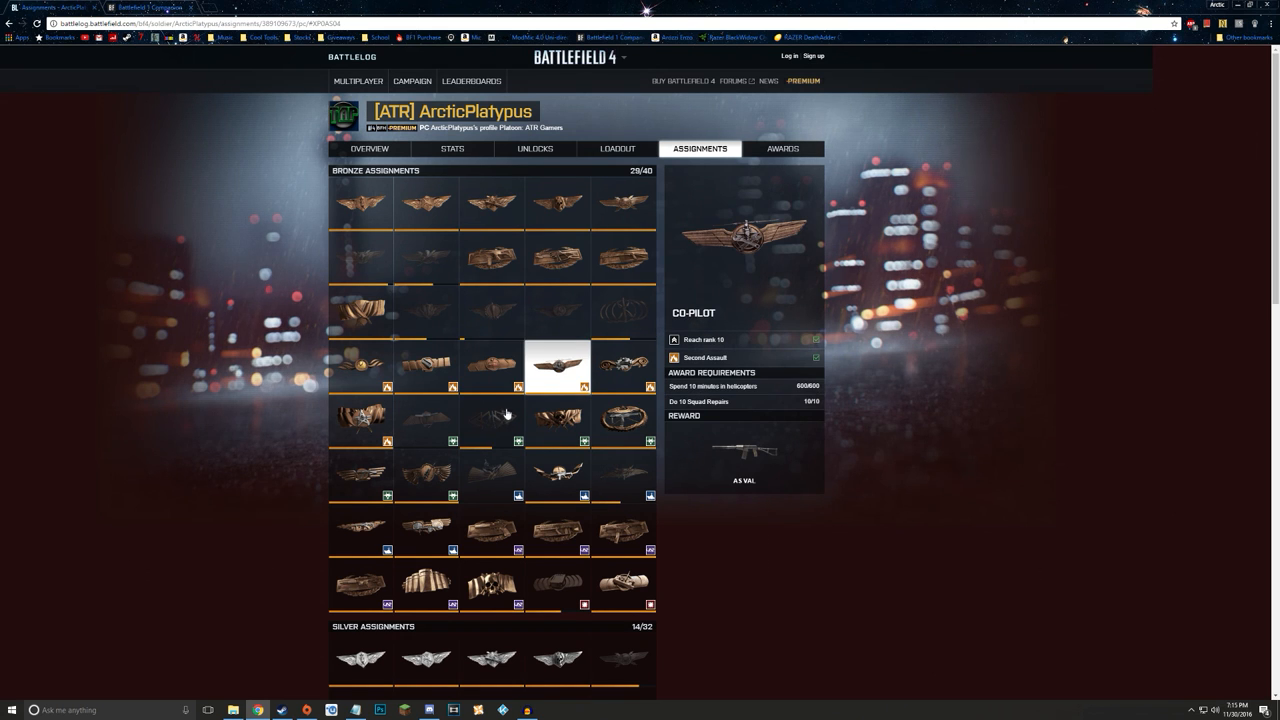
left_click(490, 420)
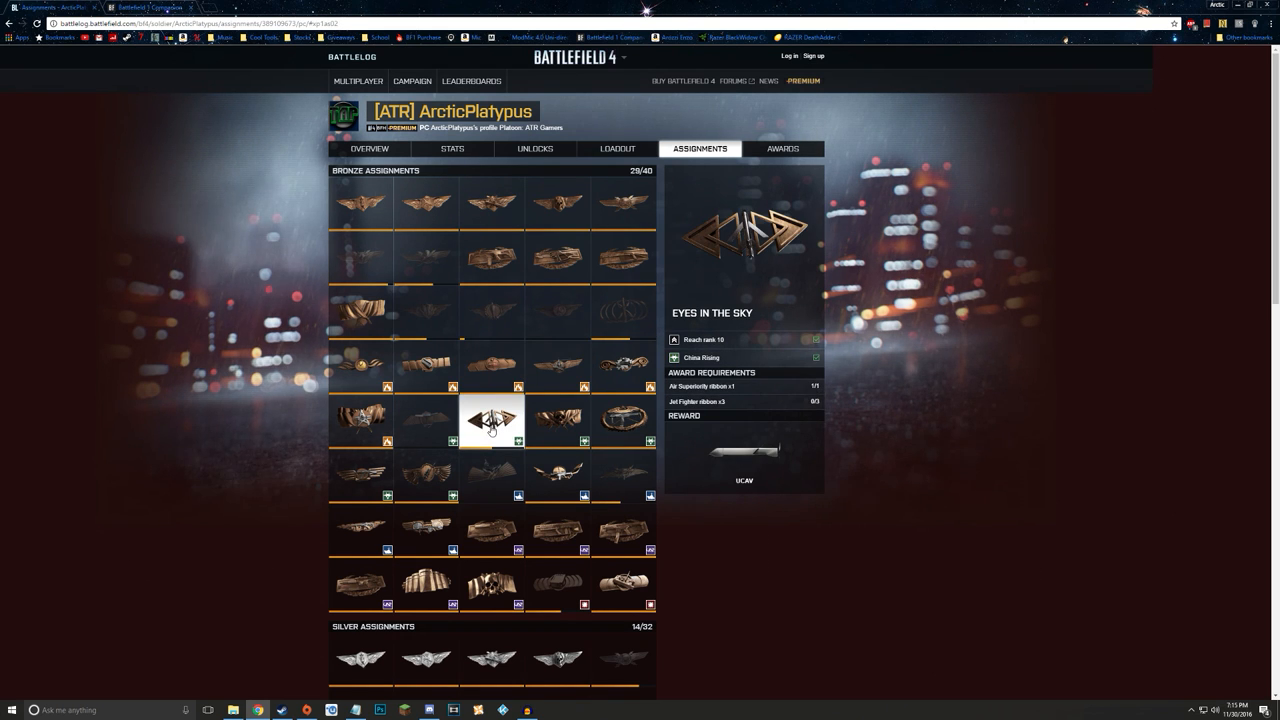
left_click(424, 204)
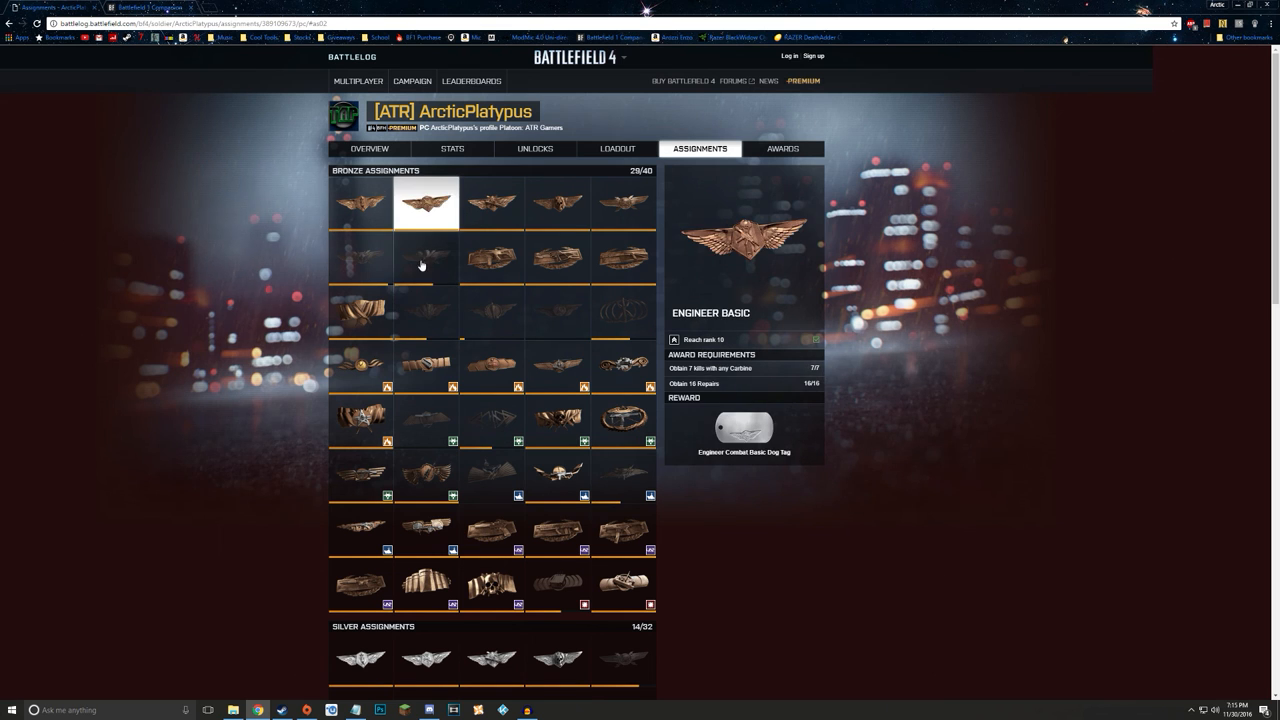
- View silver assignments Disinformation, We'll Meet Again, Stealth Assassin, Leave No Man Behind, Re-Mastered and Death From Below
scroll("down", 3)
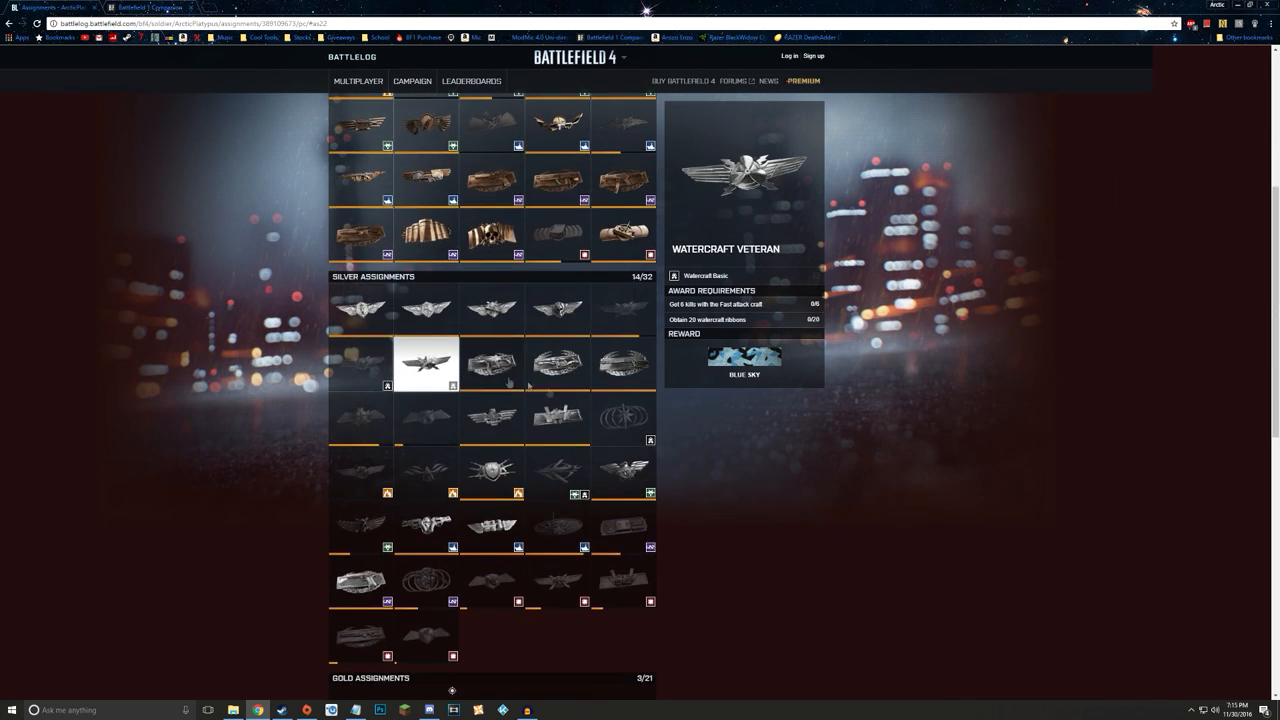
left_click(556, 184)
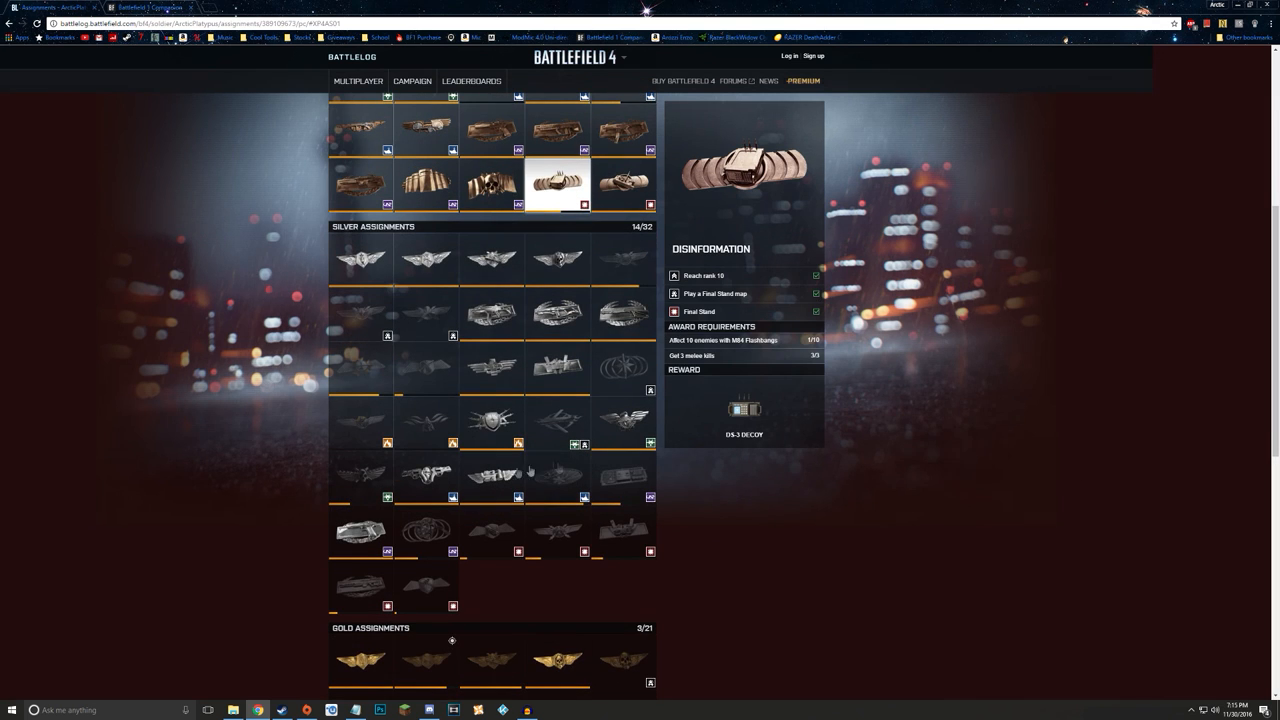
left_click(424, 368)
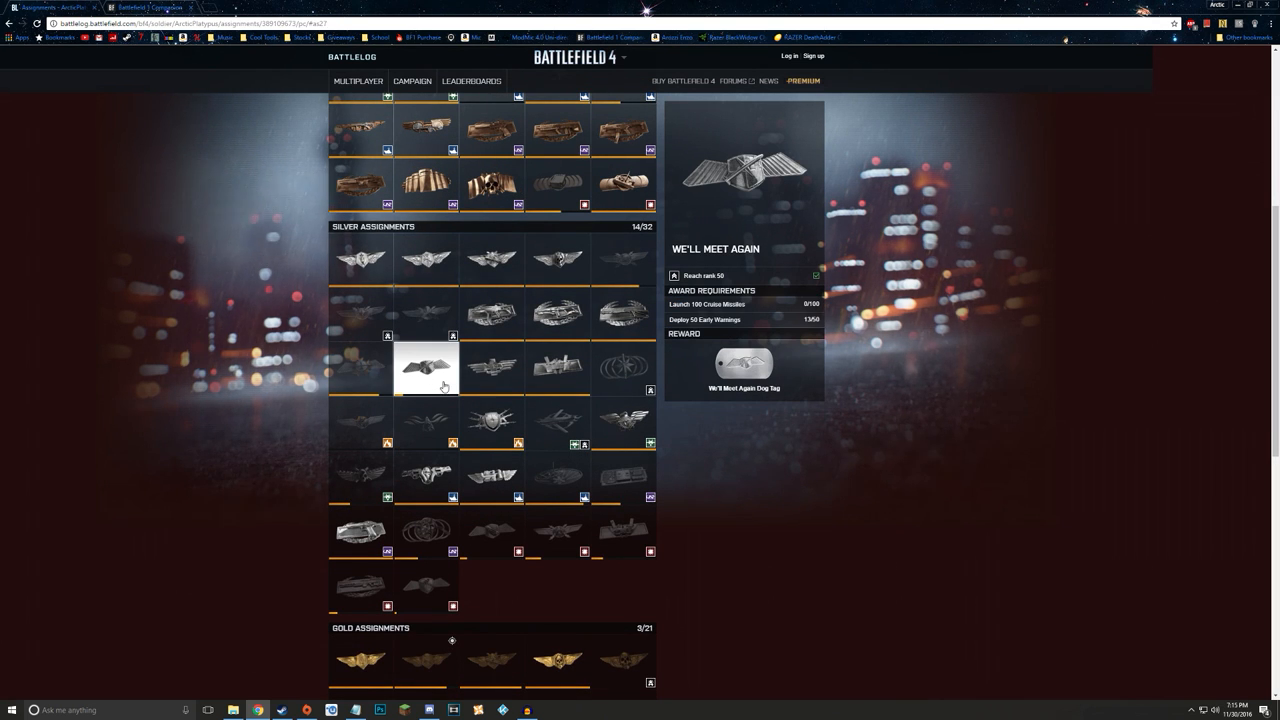
left_click(624, 368)
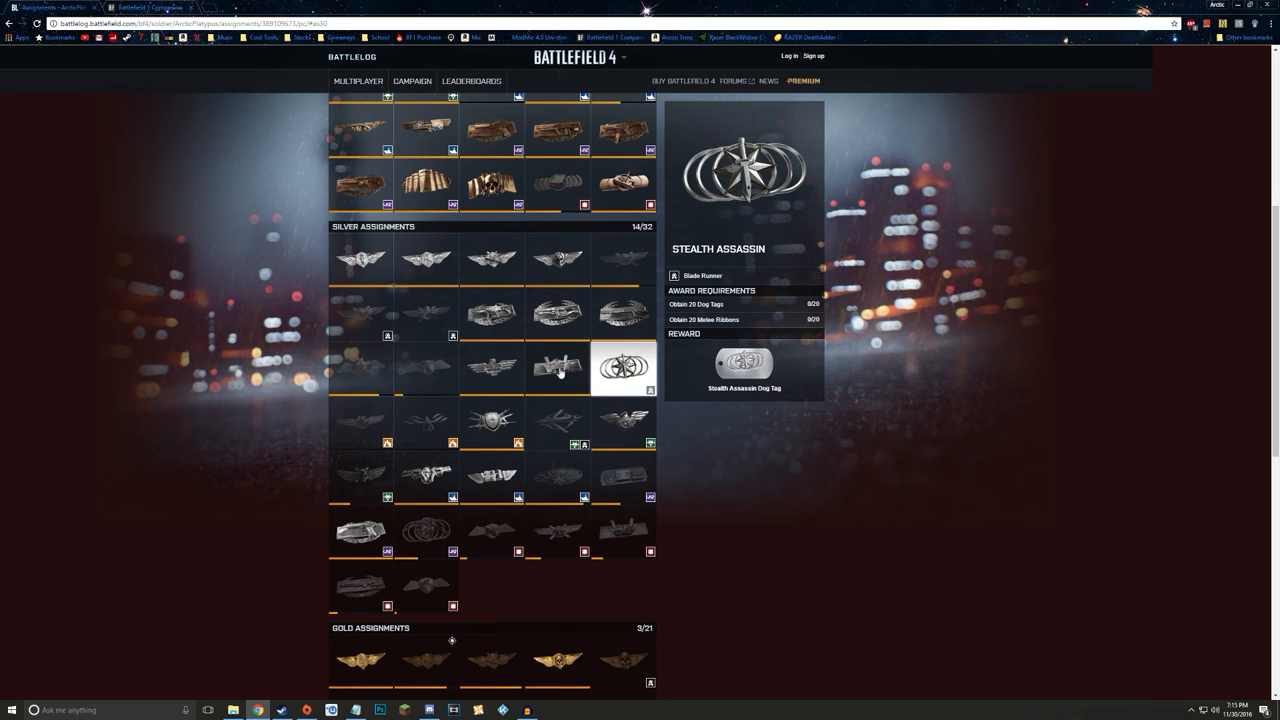
left_click(492, 368)
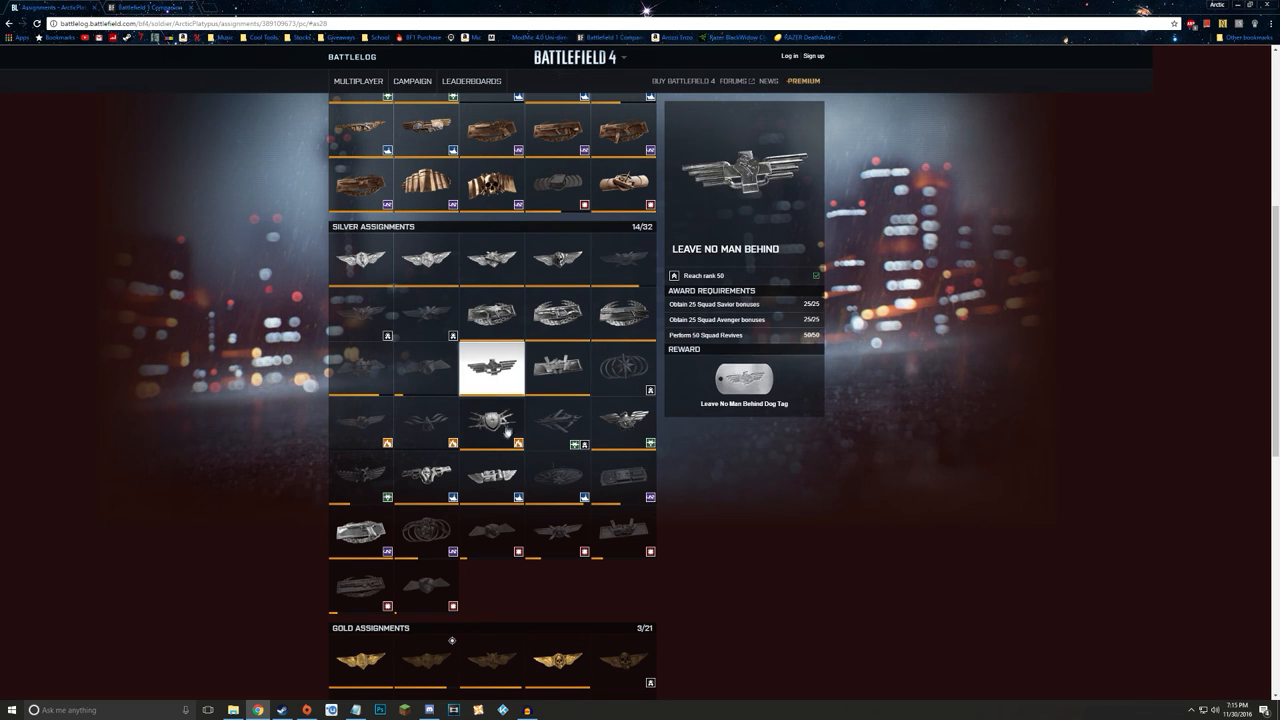
left_click(492, 422)
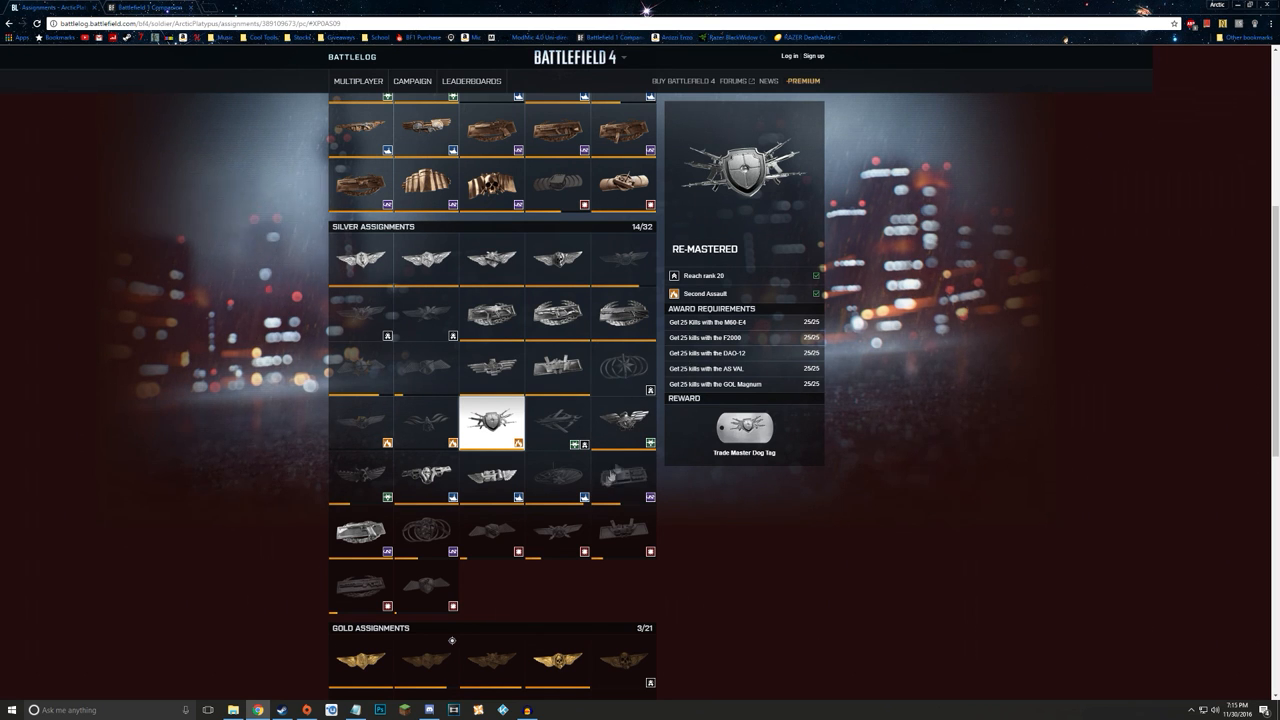
left_click(556, 476)
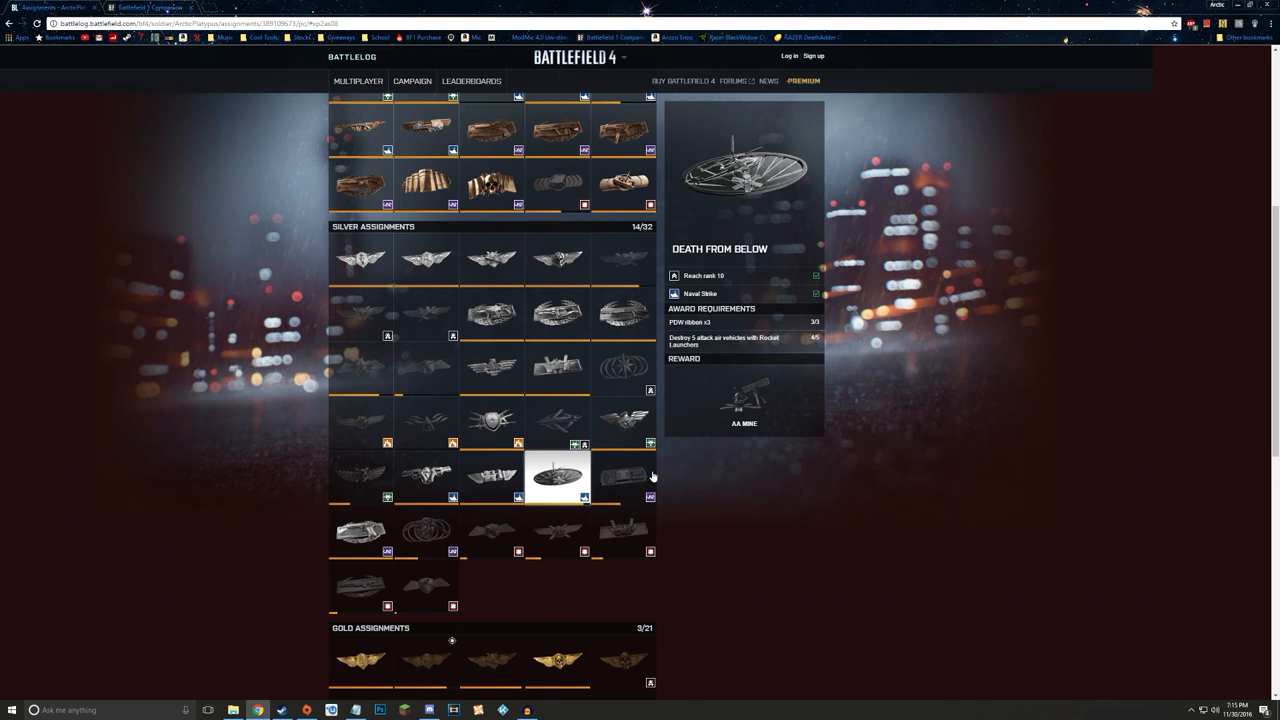
mouse_move(594, 492)
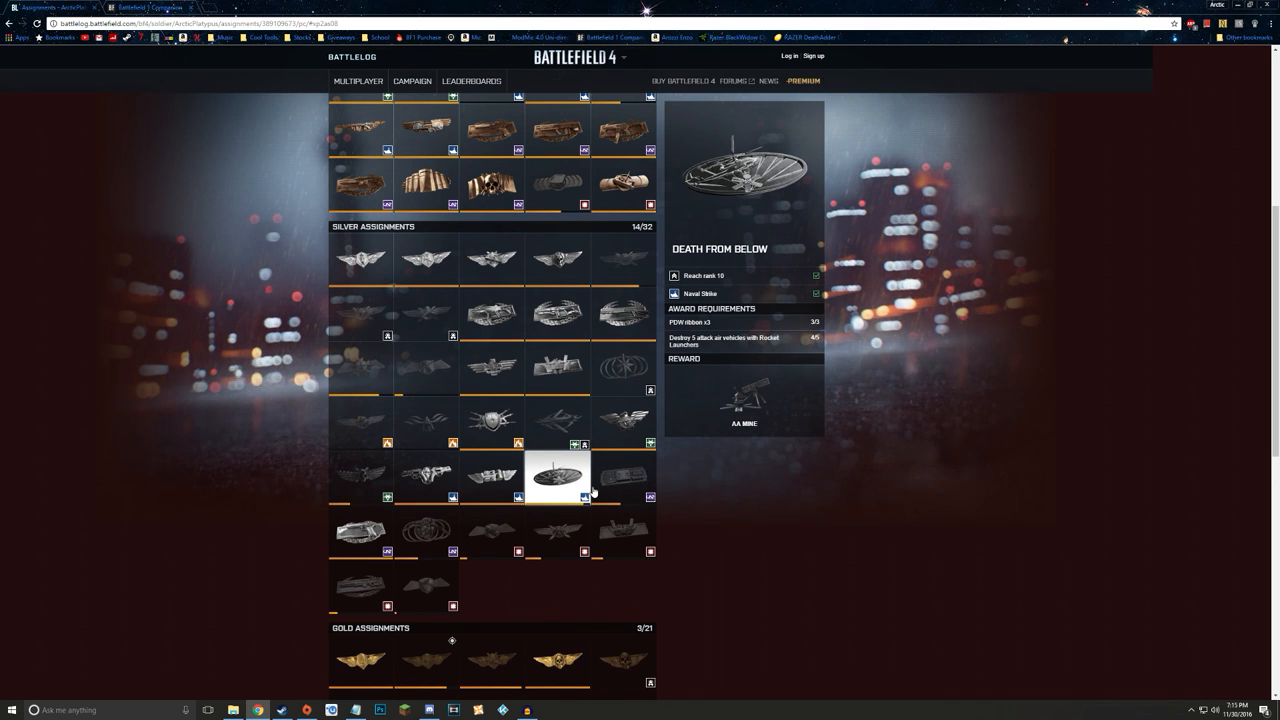
mouse_move(558, 476)
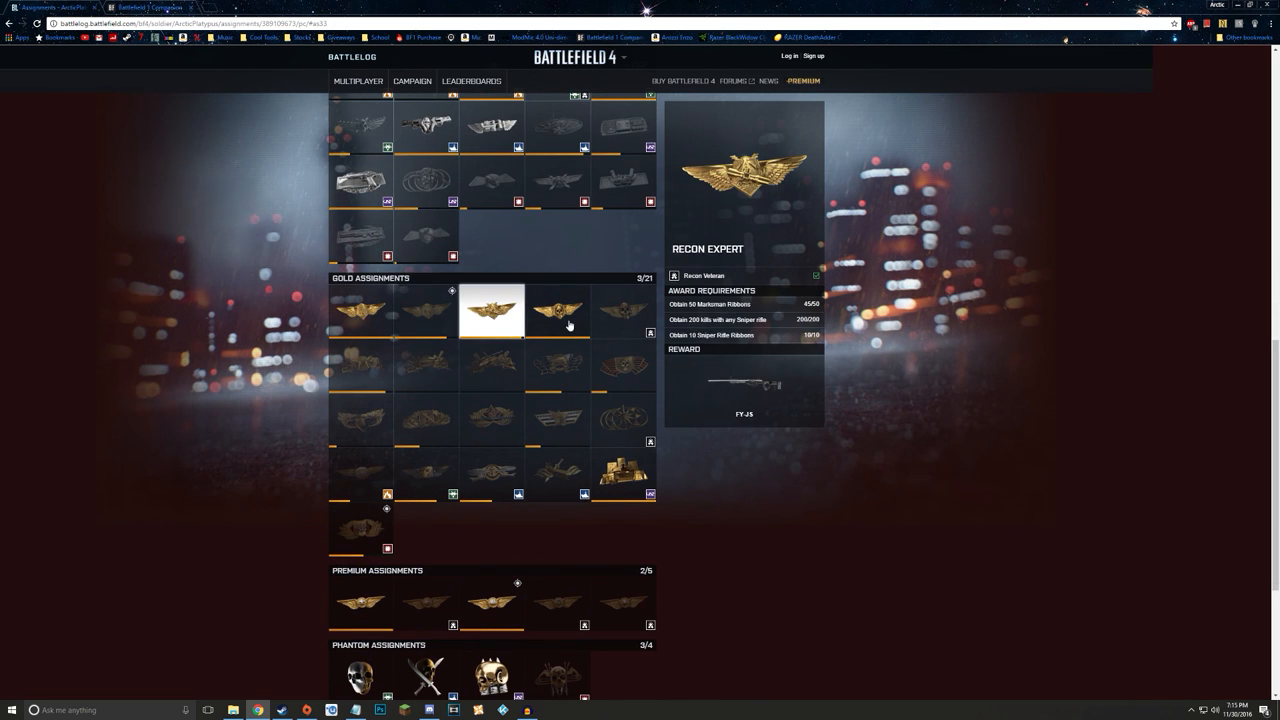
- View the American Classics, From Russia With Lead, Recon Expert and Land Warrior gold assignments
left_click(556, 418)
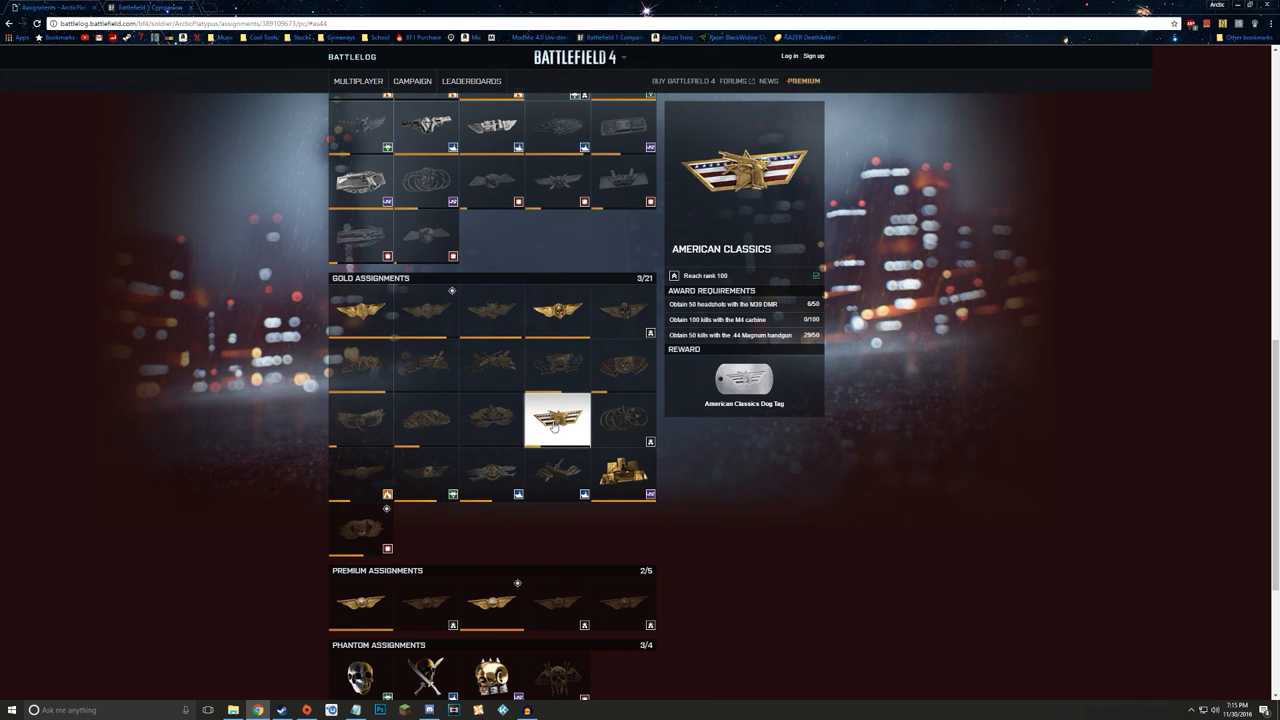
left_click(490, 418)
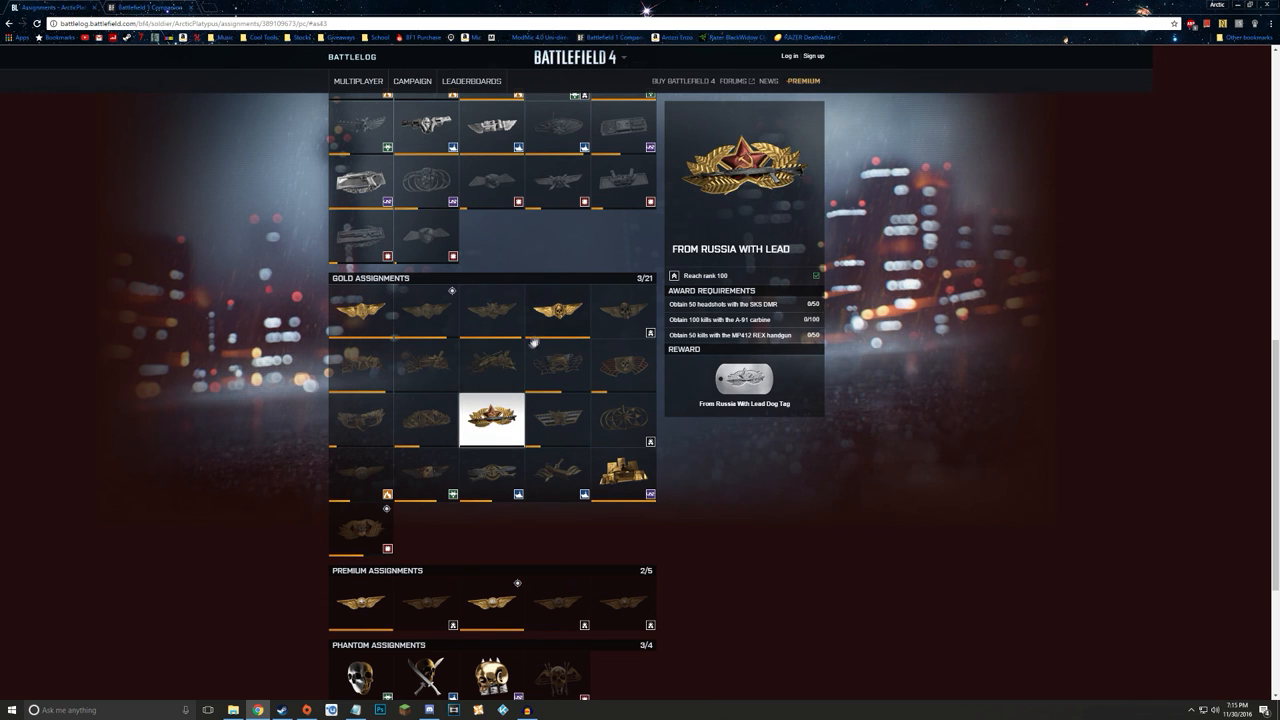
left_click(490, 312)
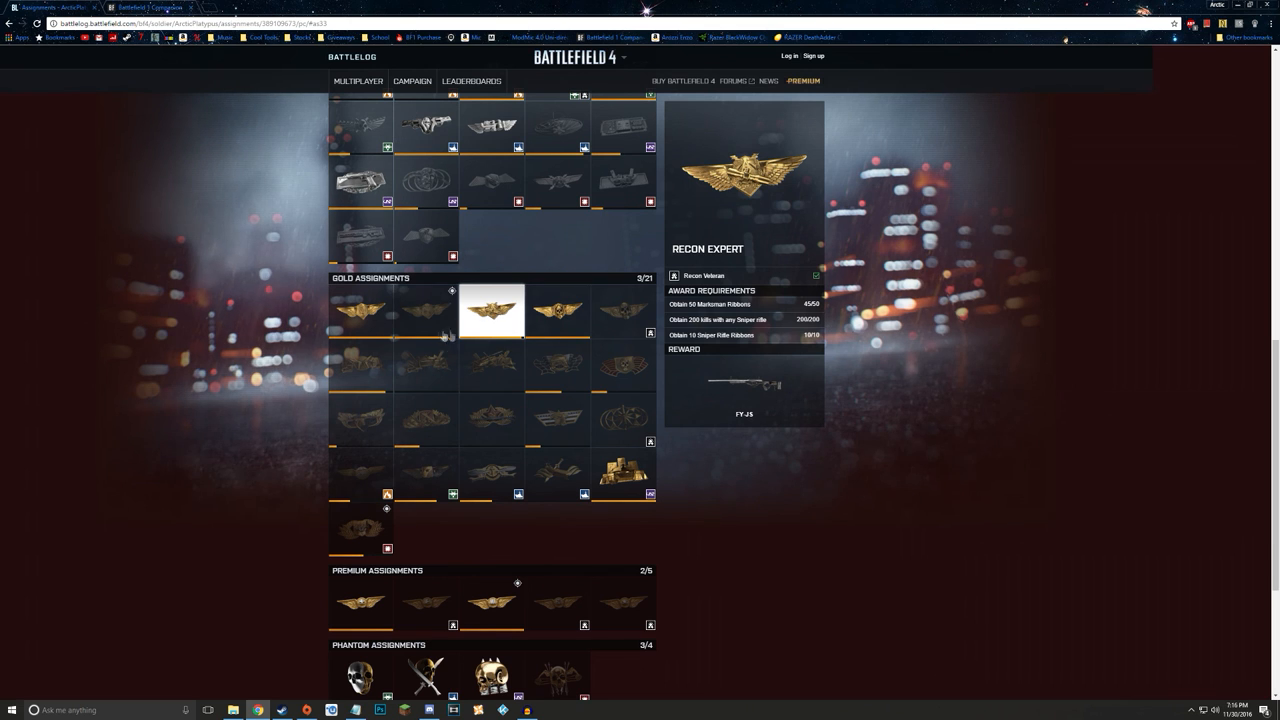
left_click(424, 364)
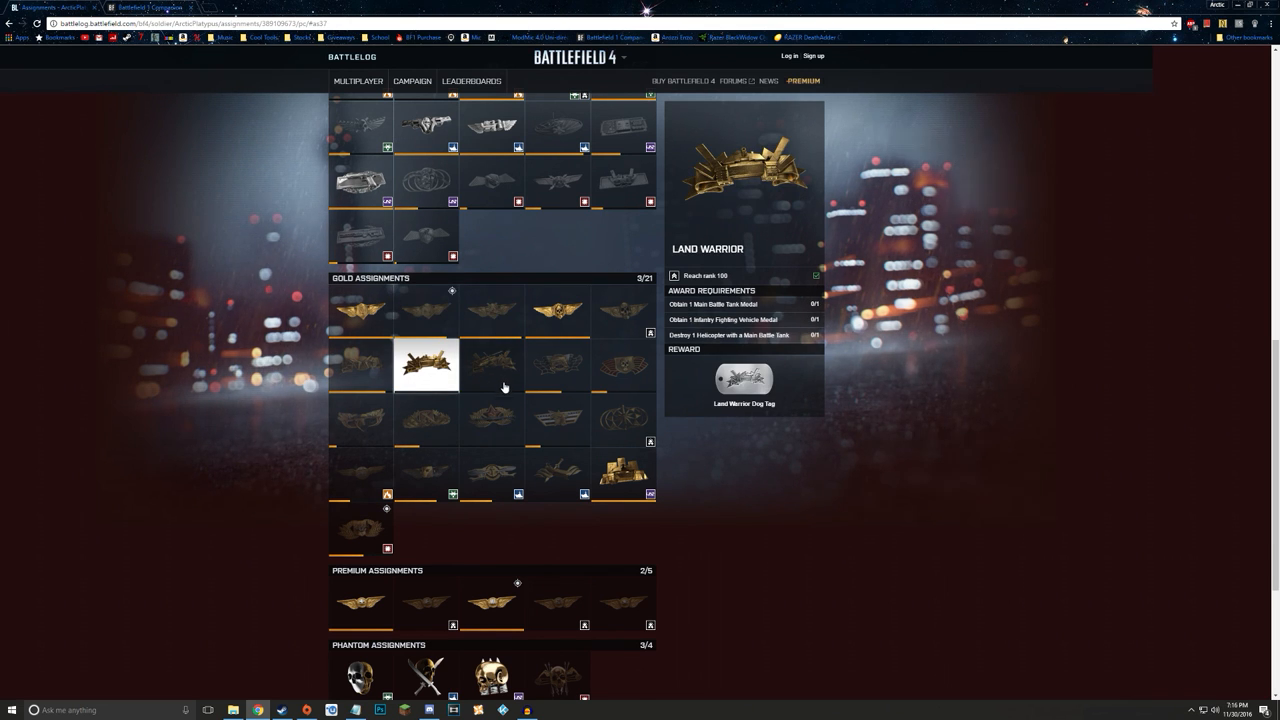
mouse_move(512, 388)
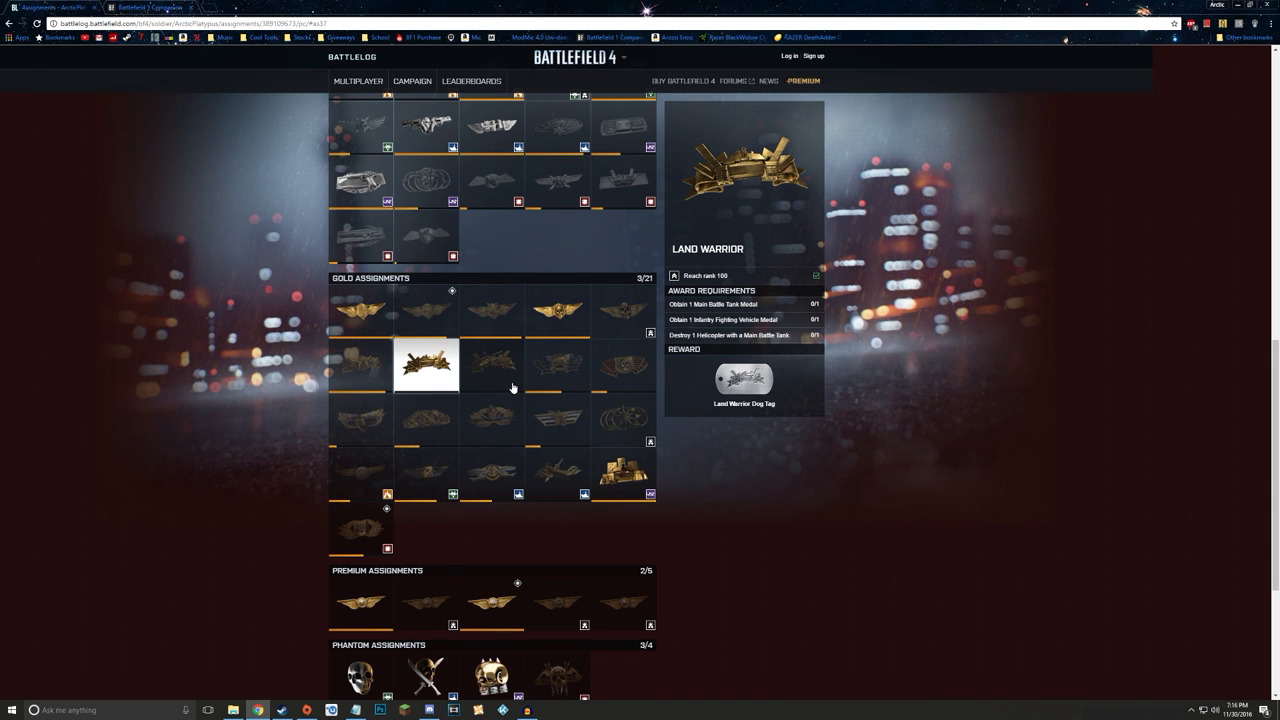
mouse_move(478, 372)
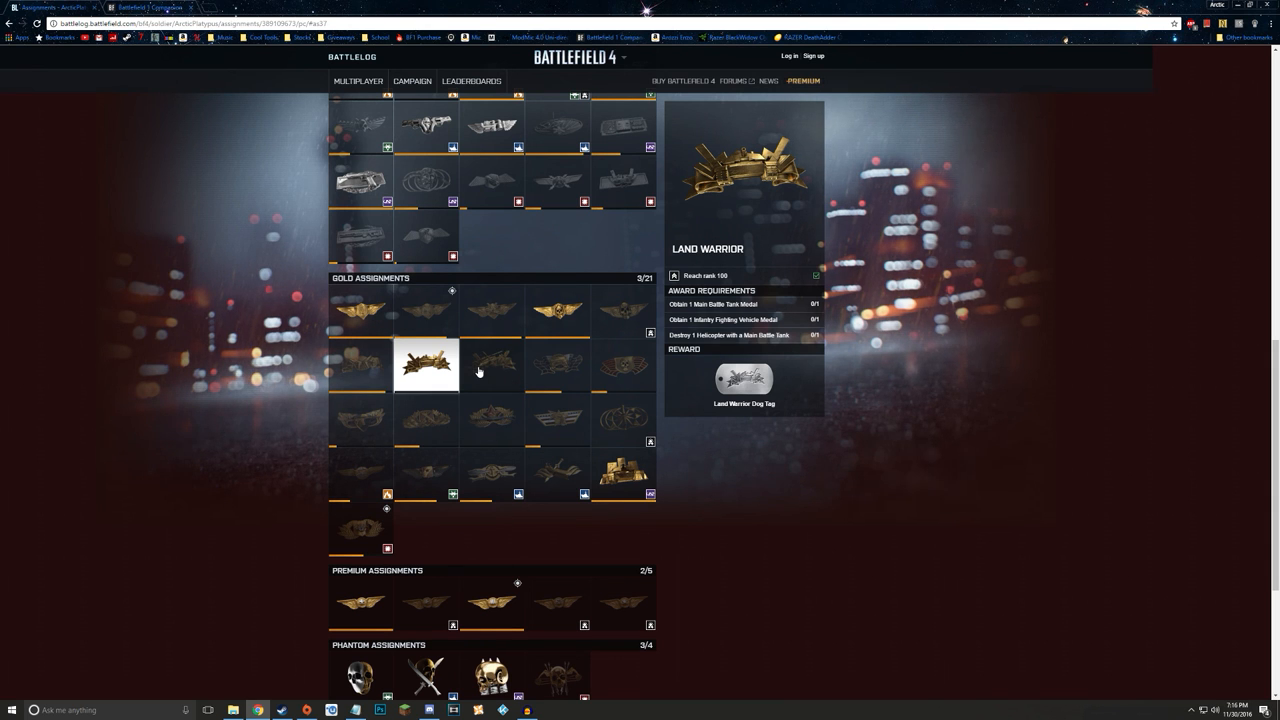
- Compare the premium Ultimate Engineer and Ultimate Commander assignments, then show Phantom Prospect's requirements
scroll("down", 3)
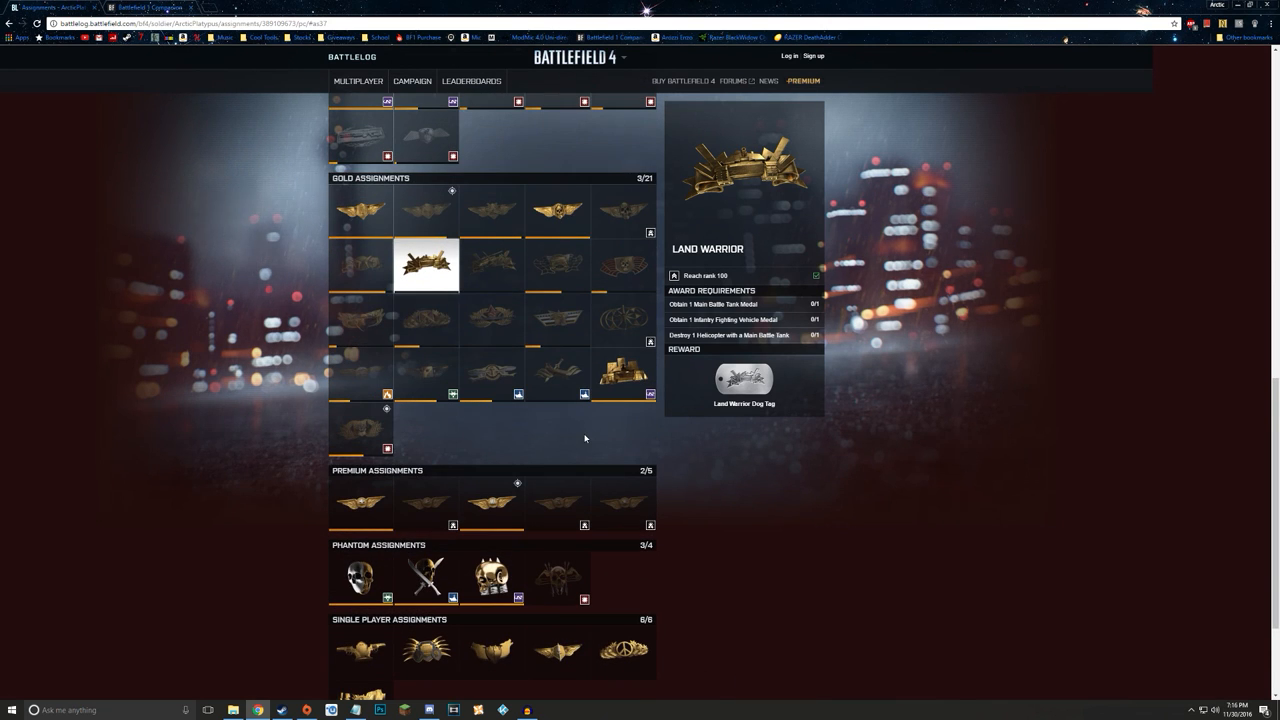
mouse_move(636, 368)
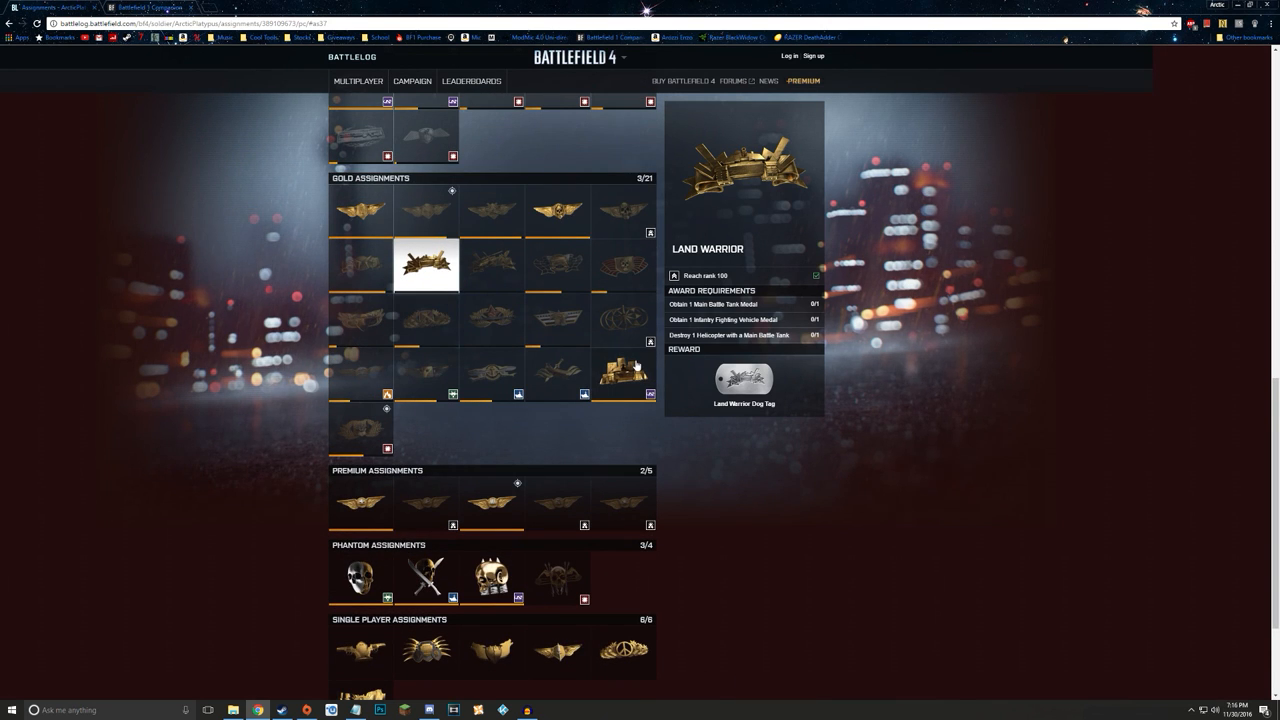
left_click(556, 264)
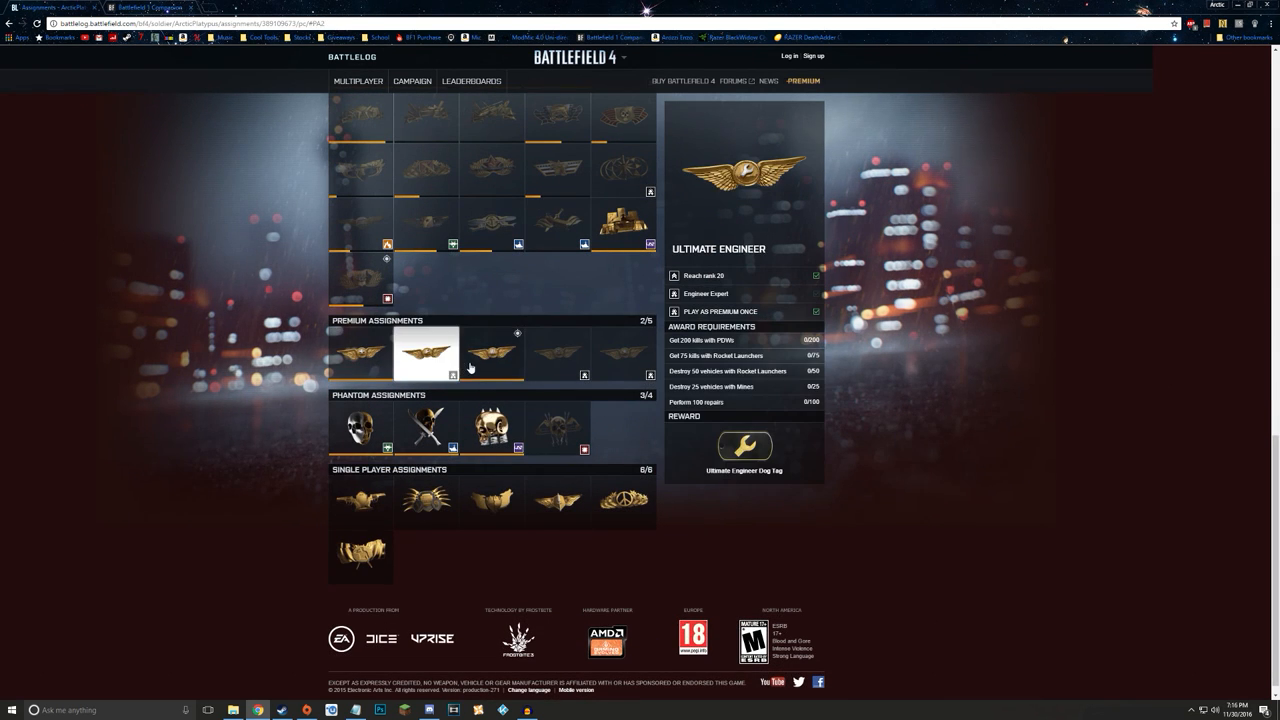
left_click(620, 352)
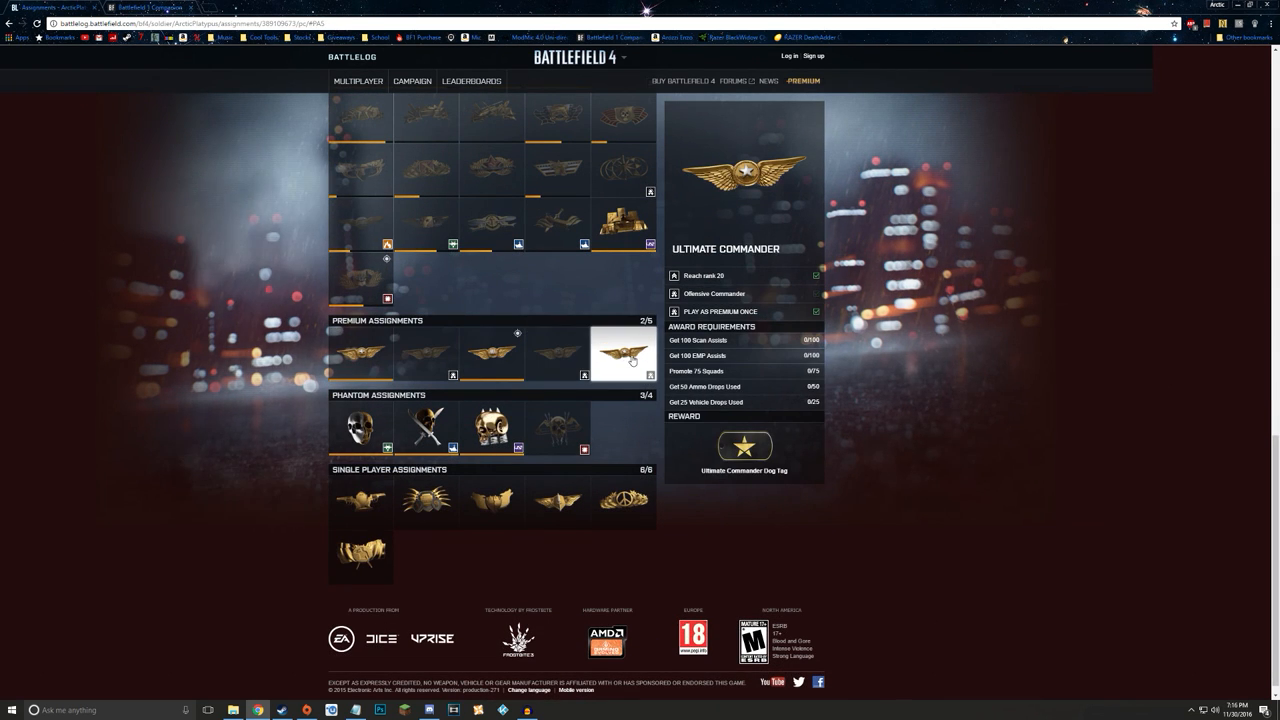
left_click(426, 356)
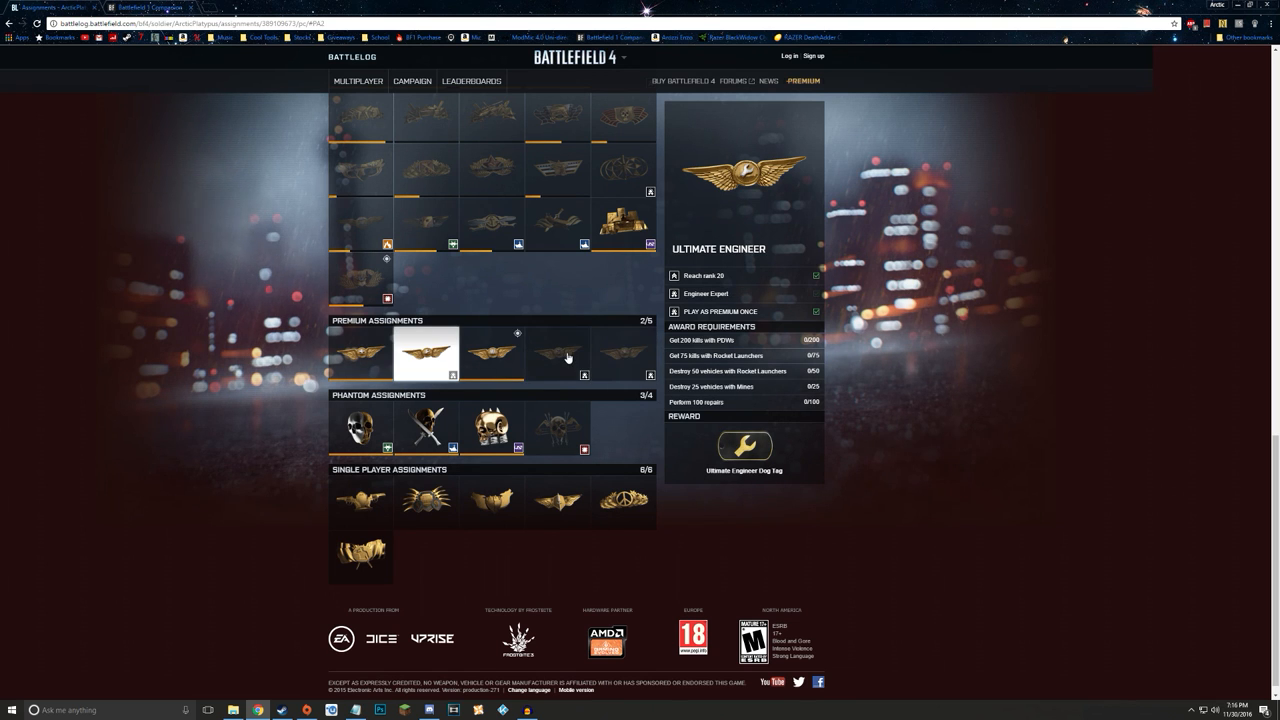
left_click(620, 356)
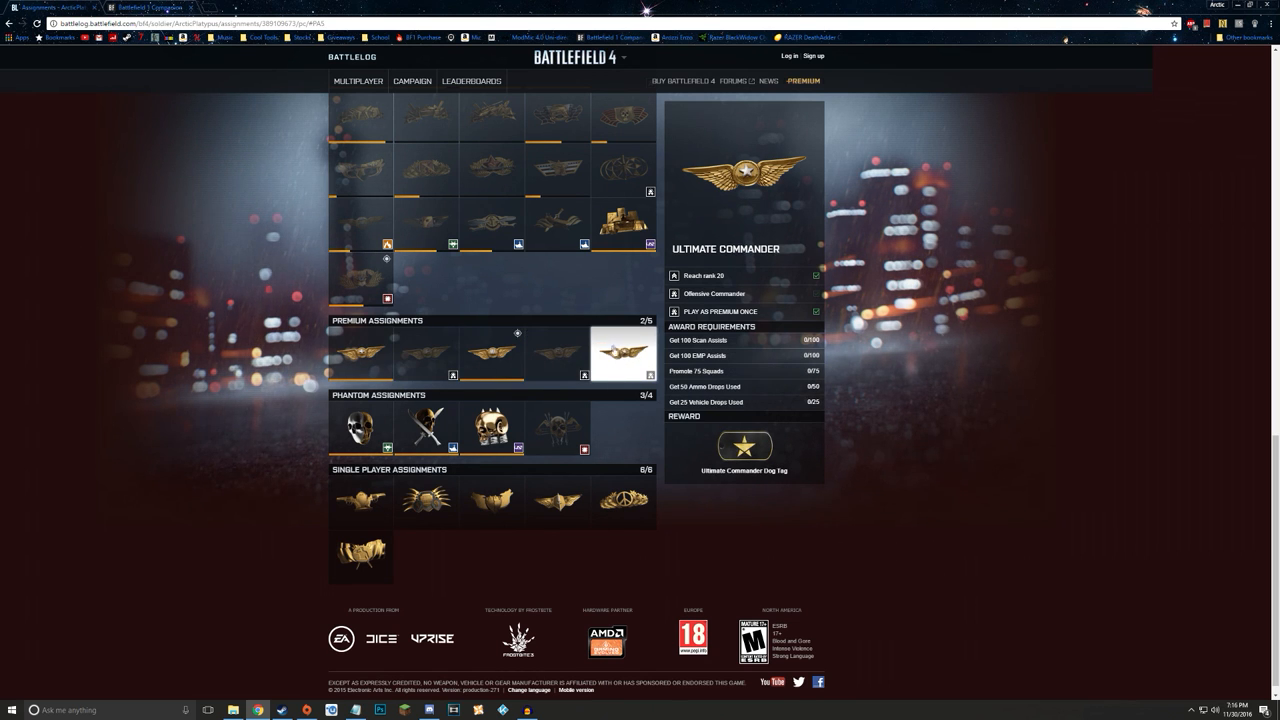
left_click(360, 412)
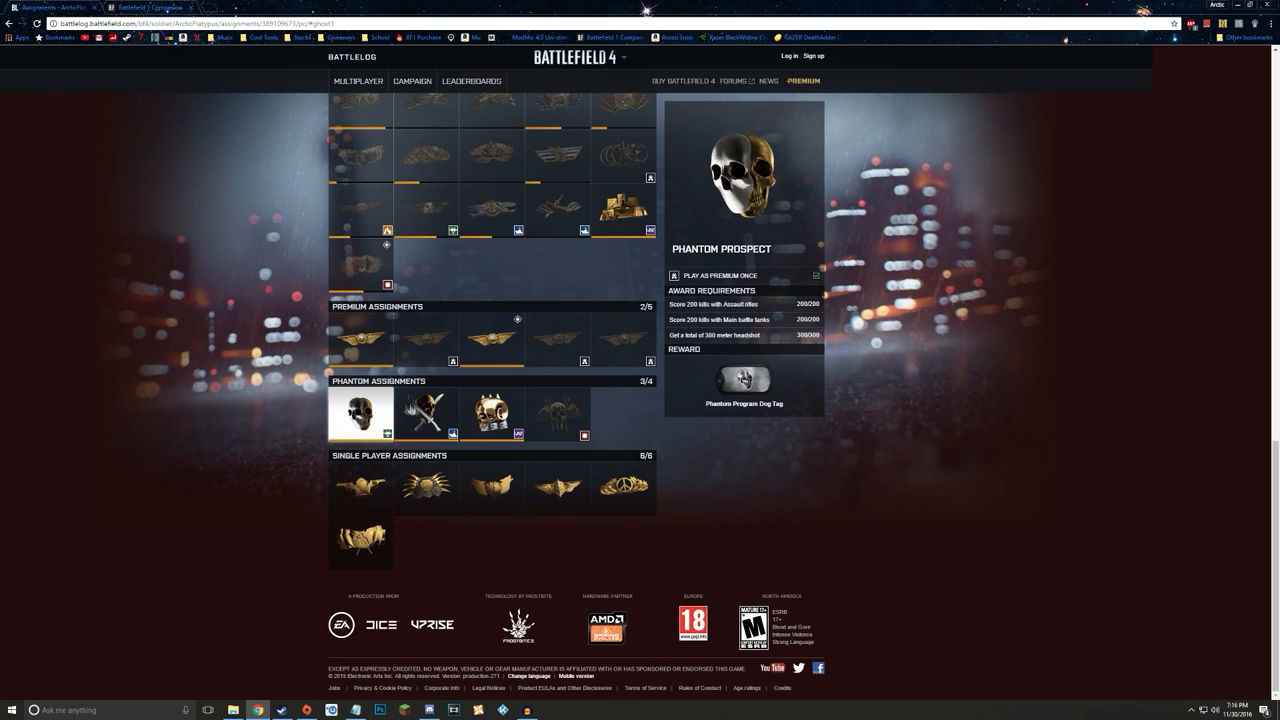
- Review the Phantom Operative, Prospect, Trainee and Initiate assignments, ending on Phantom Operative's details
left_click(556, 412)
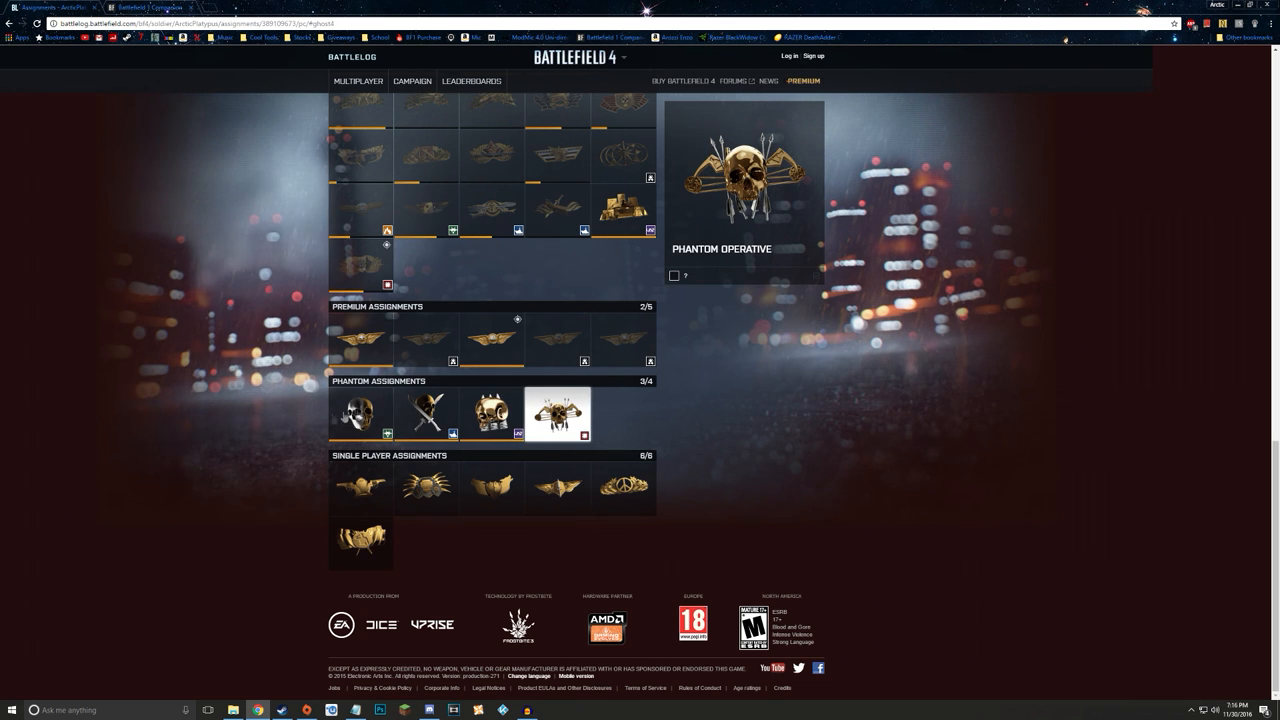
left_click(360, 414)
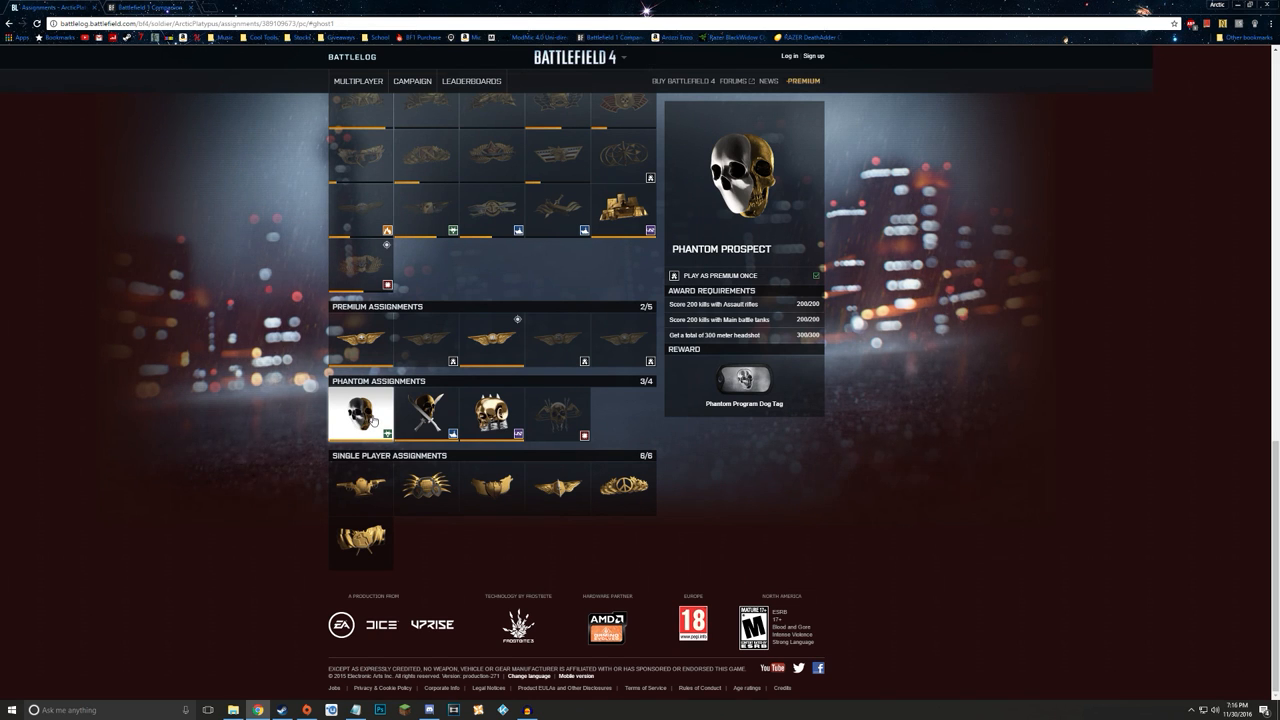
mouse_move(424, 428)
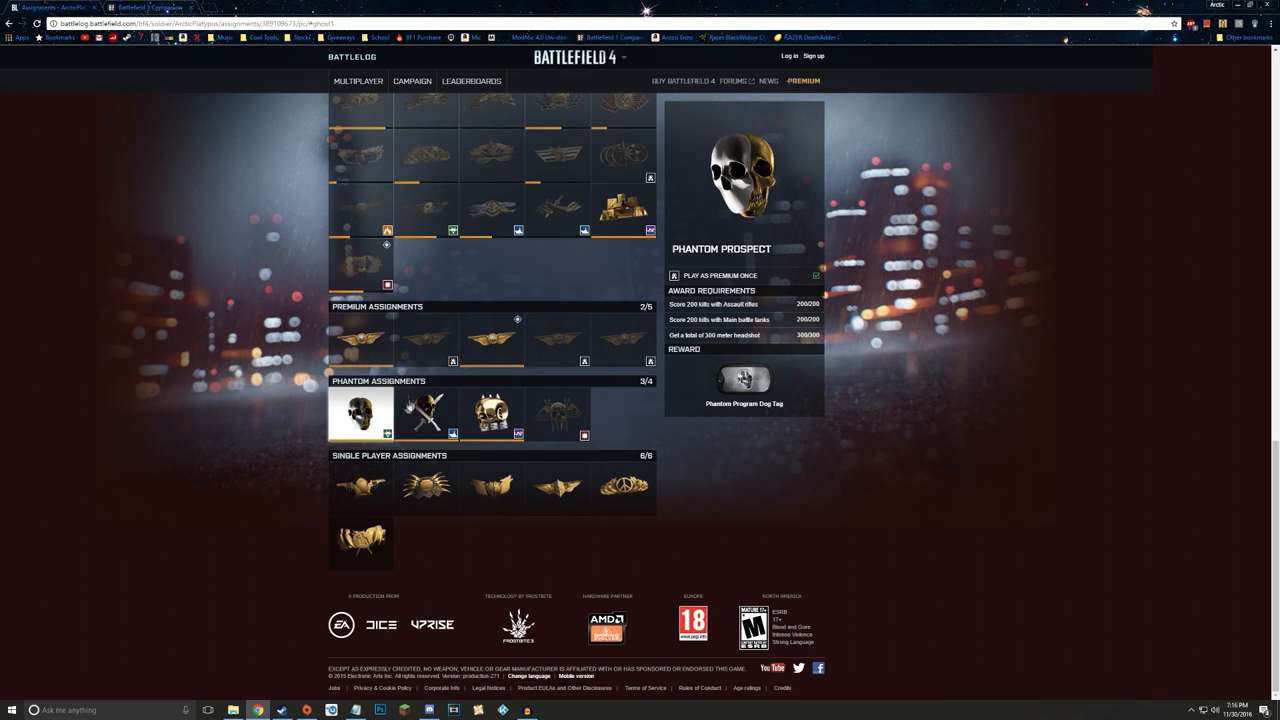
left_click(426, 412)
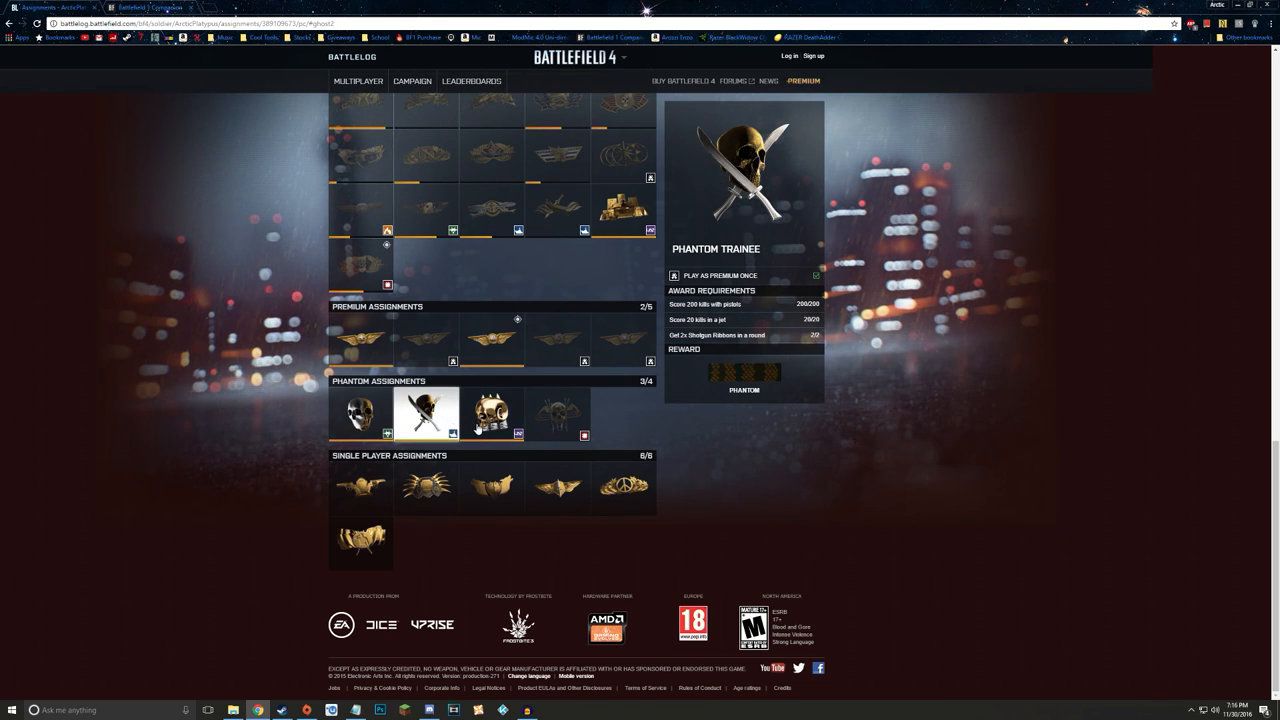
left_click(492, 412)
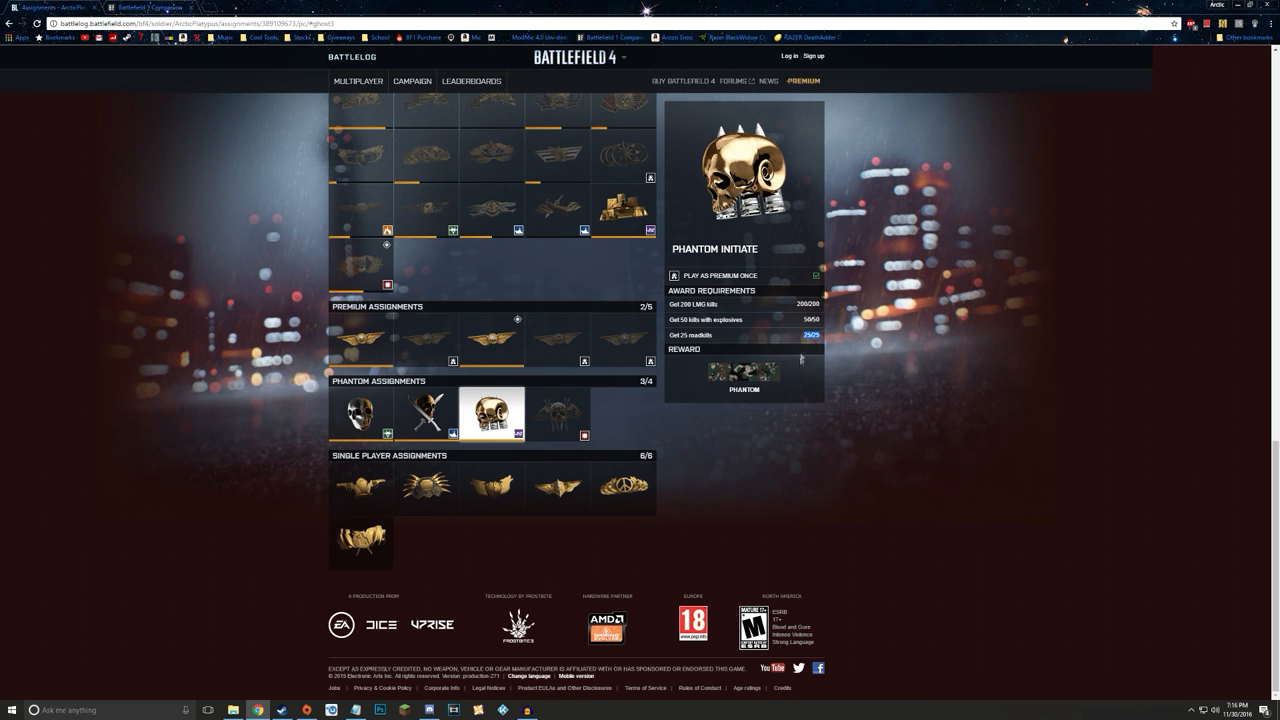
left_click(426, 412)
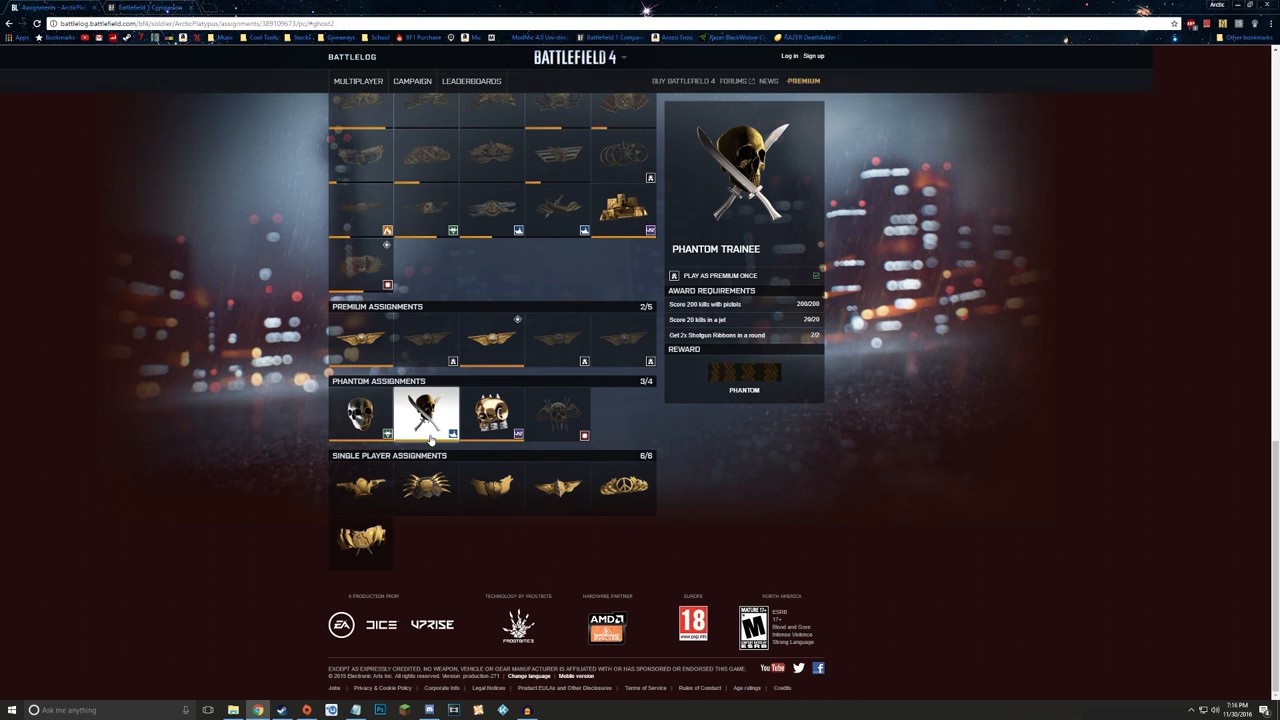
mouse_move(832, 304)
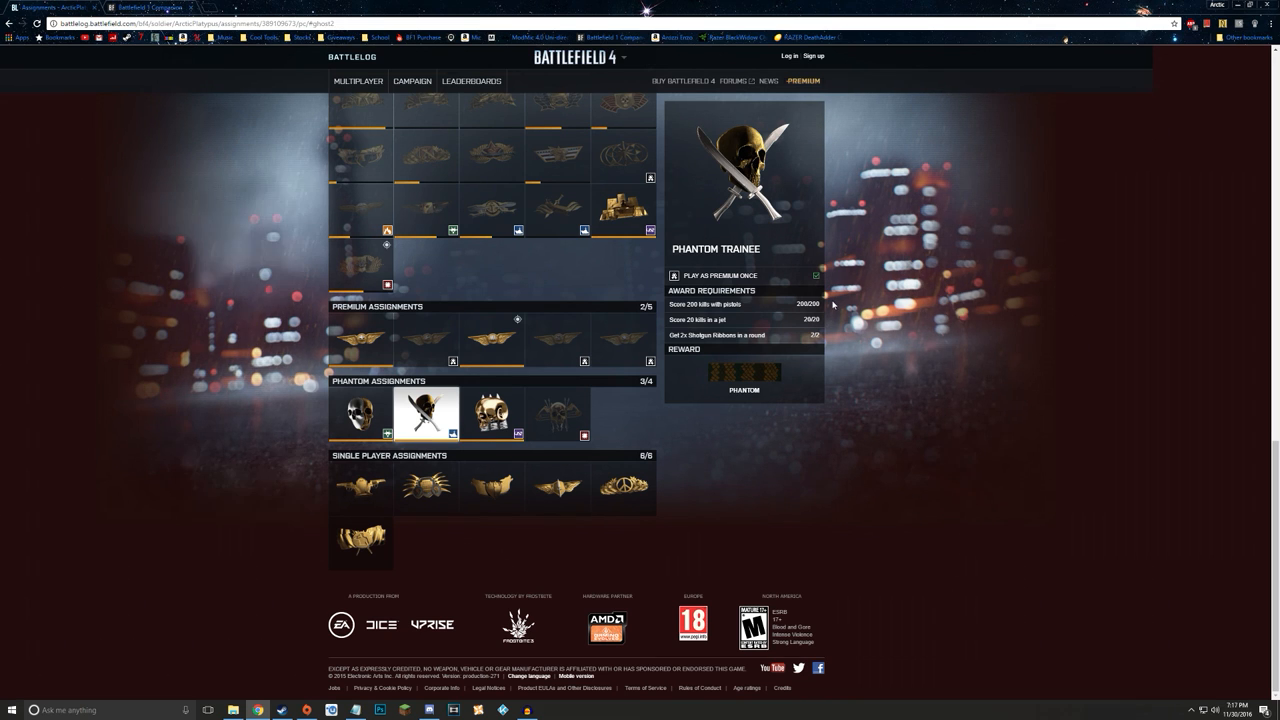
left_click(556, 414)
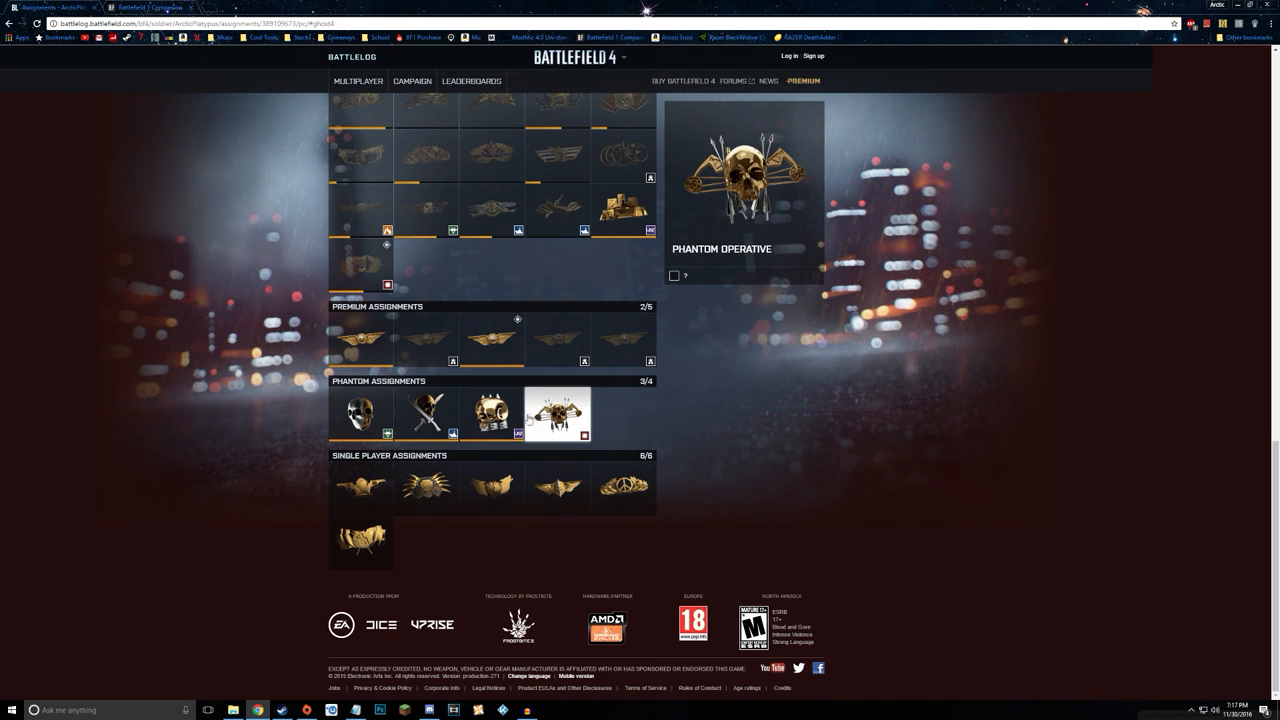
left_click(490, 412)
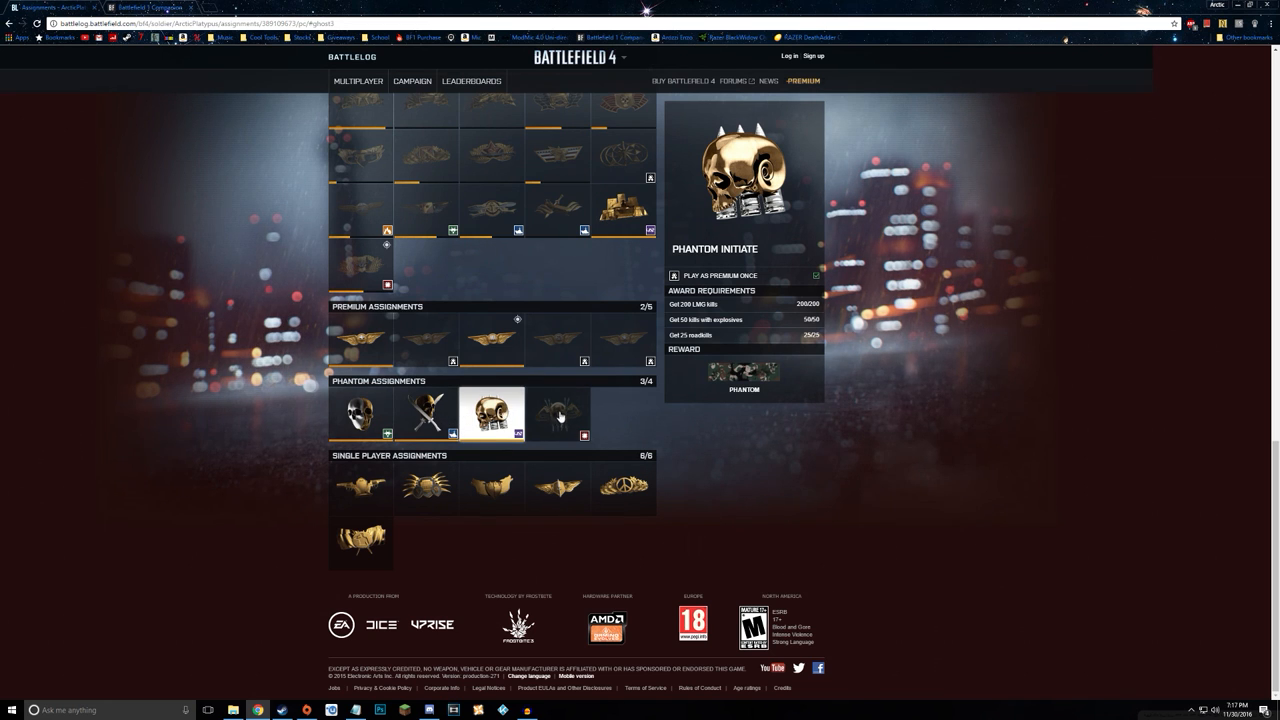
left_click(556, 412)
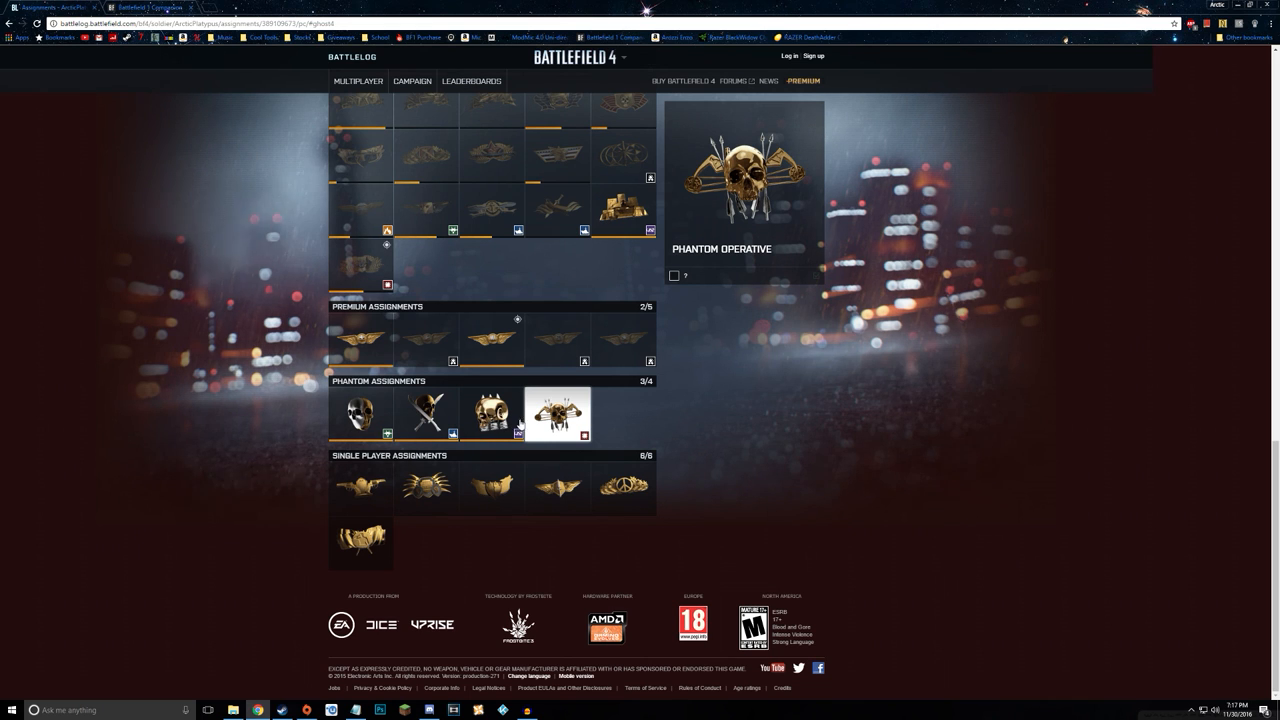
mouse_move(504, 424)
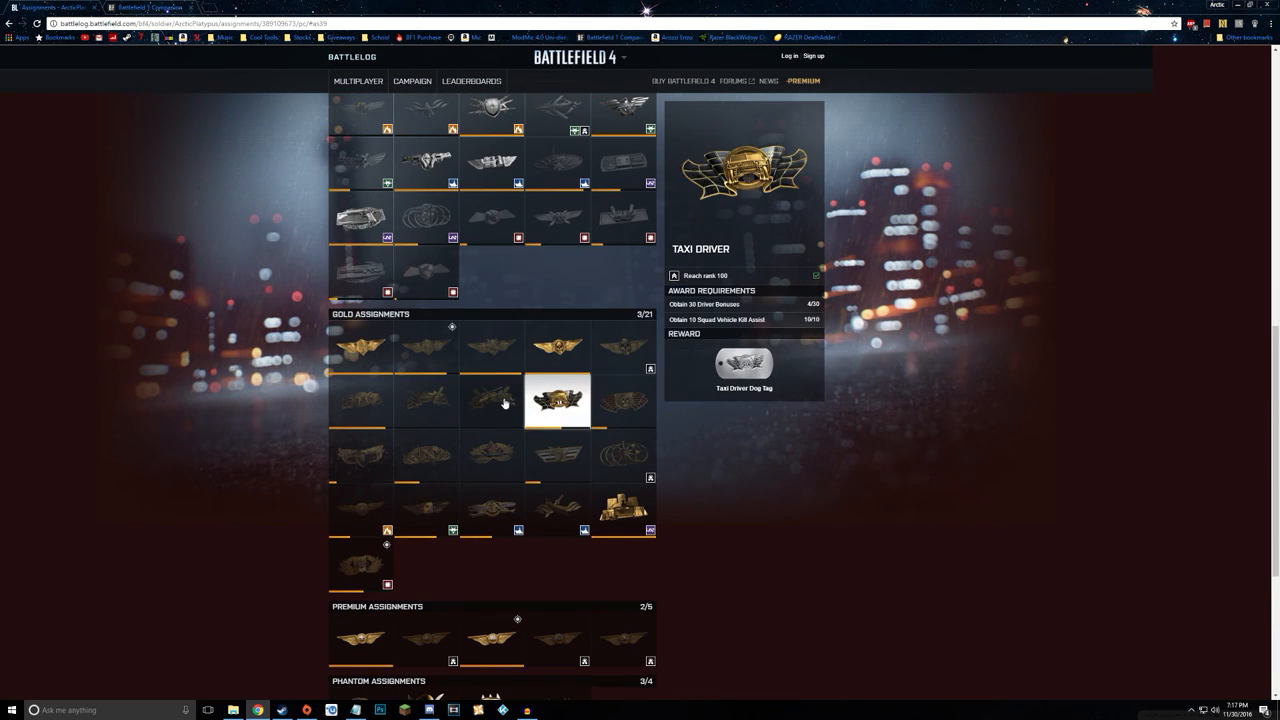
- View the Air Warrior assignment, then switch to the Battlefield 1 career overview for comparison
left_click(490, 400)
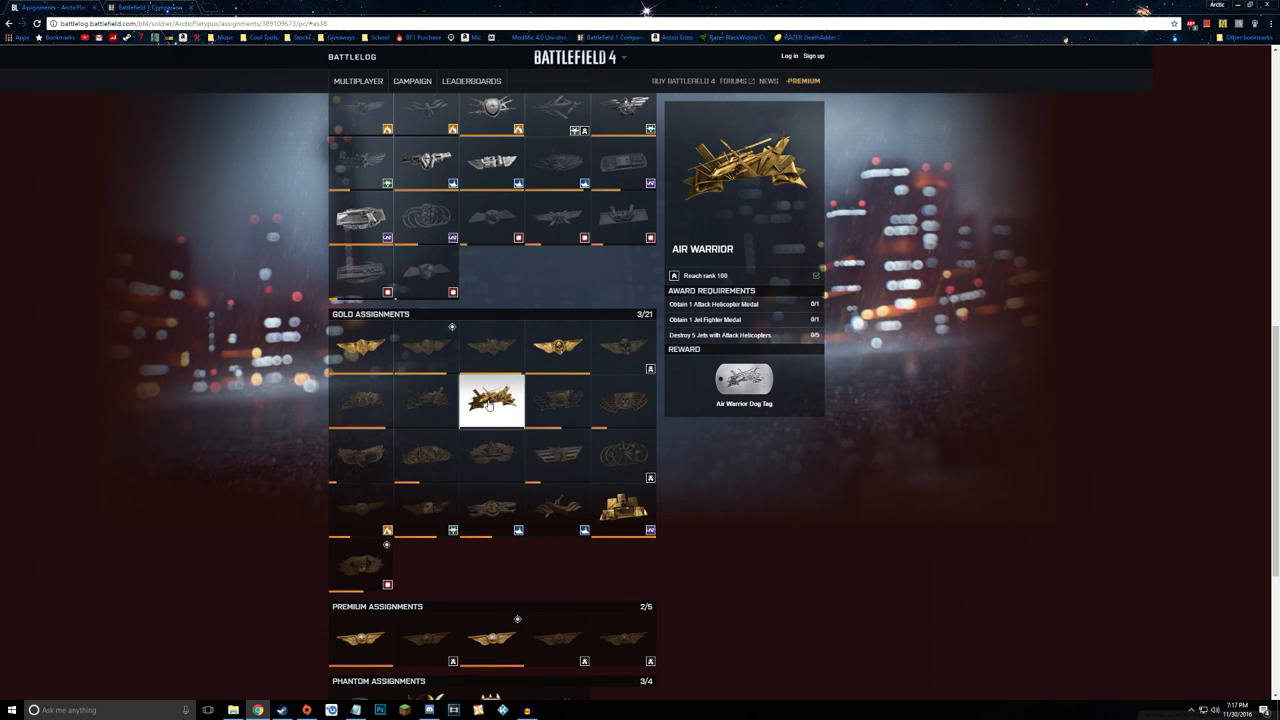
scroll("up", 3)
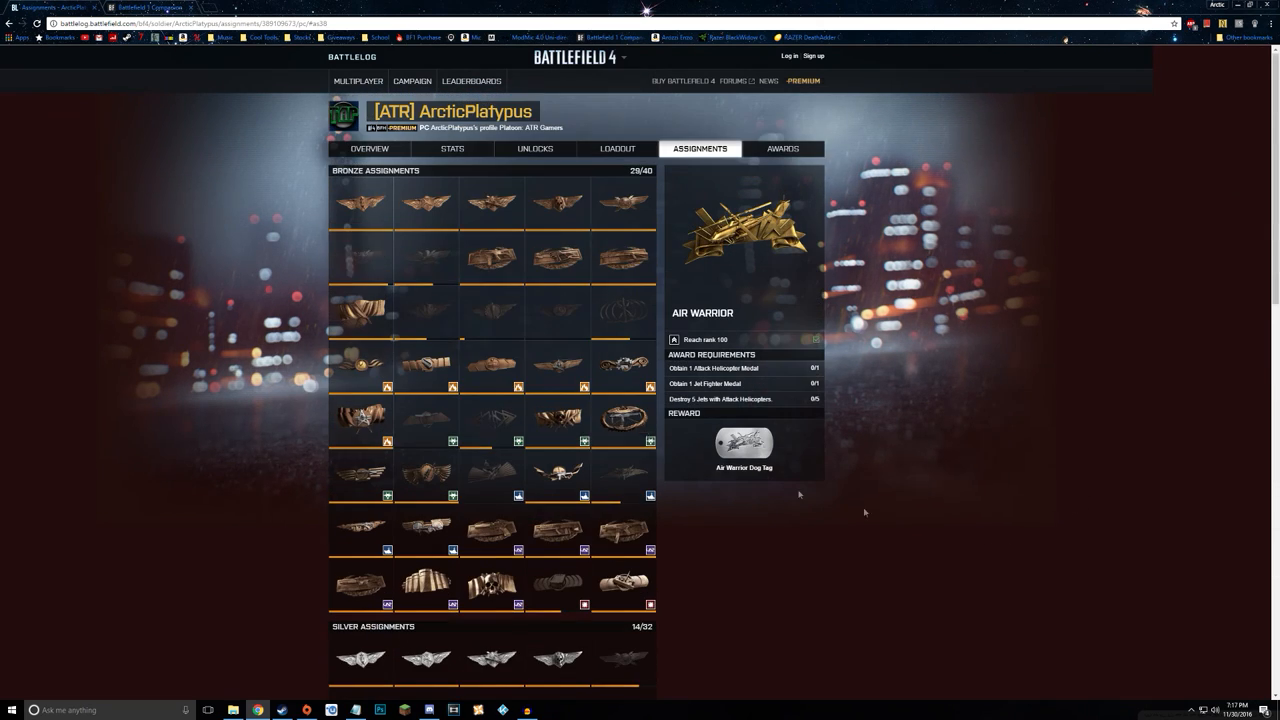
left_click(140, 8)
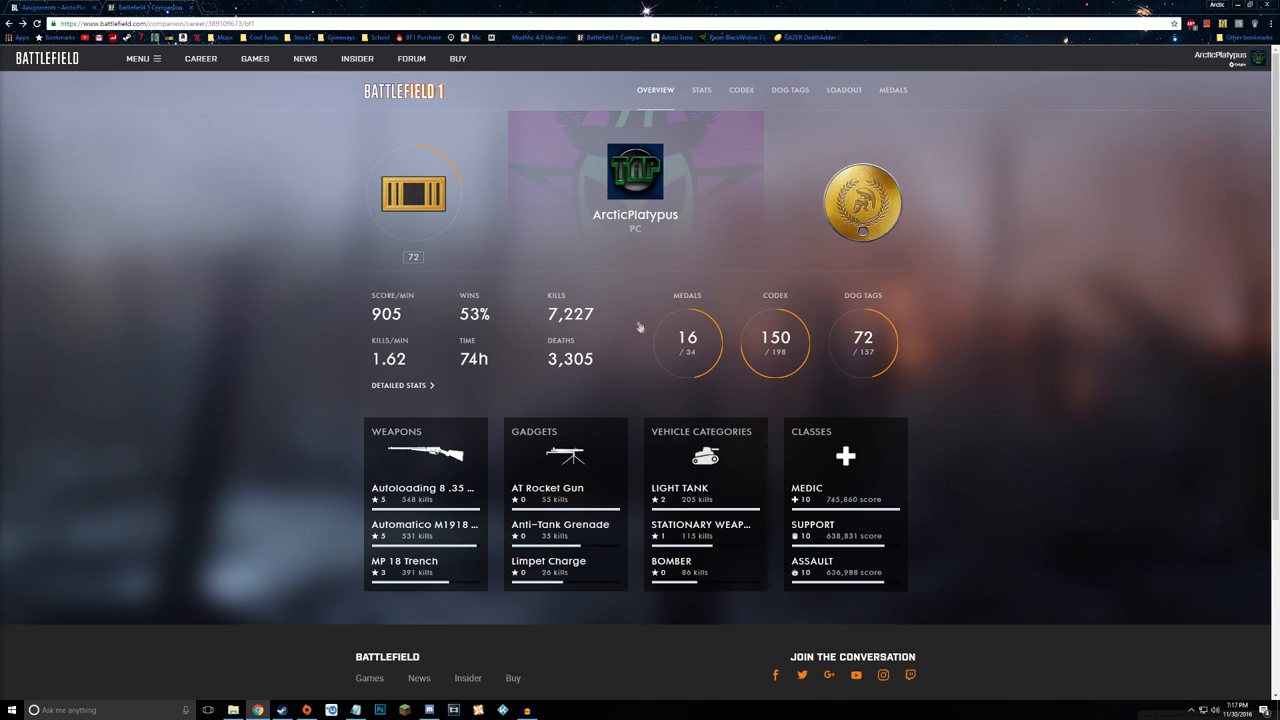
mouse_move(854, 364)
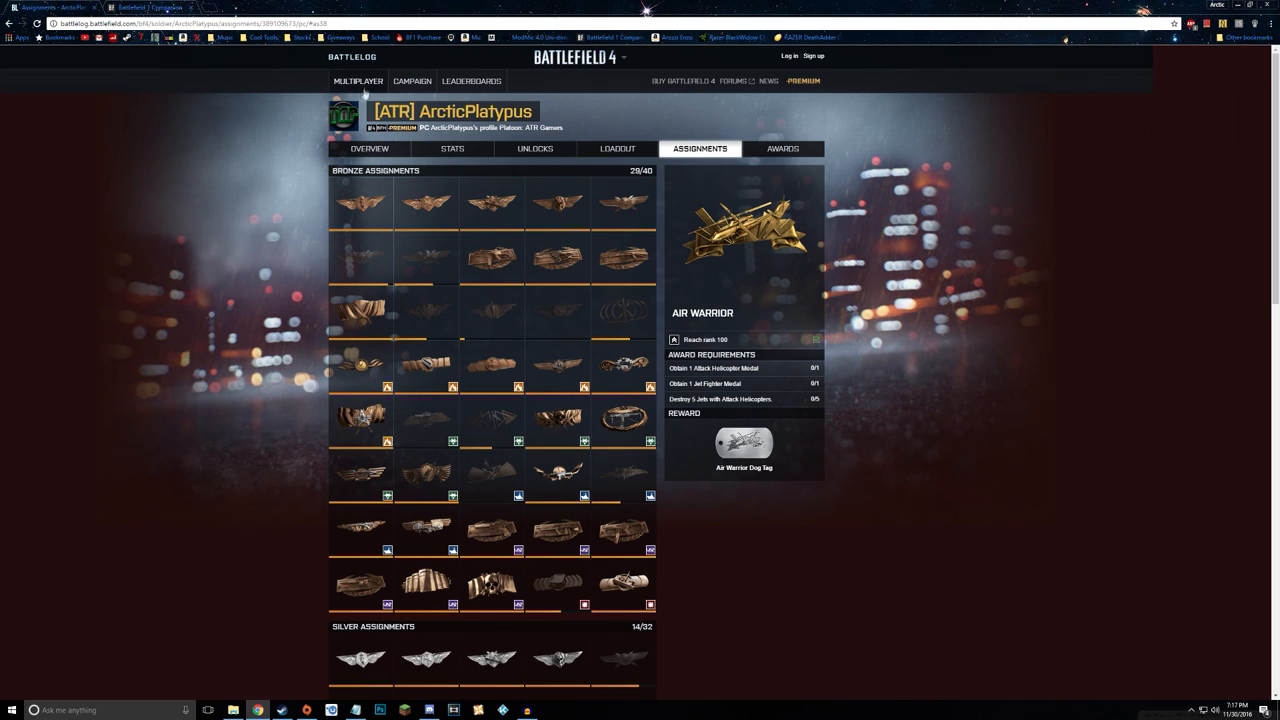
left_click(368, 148)
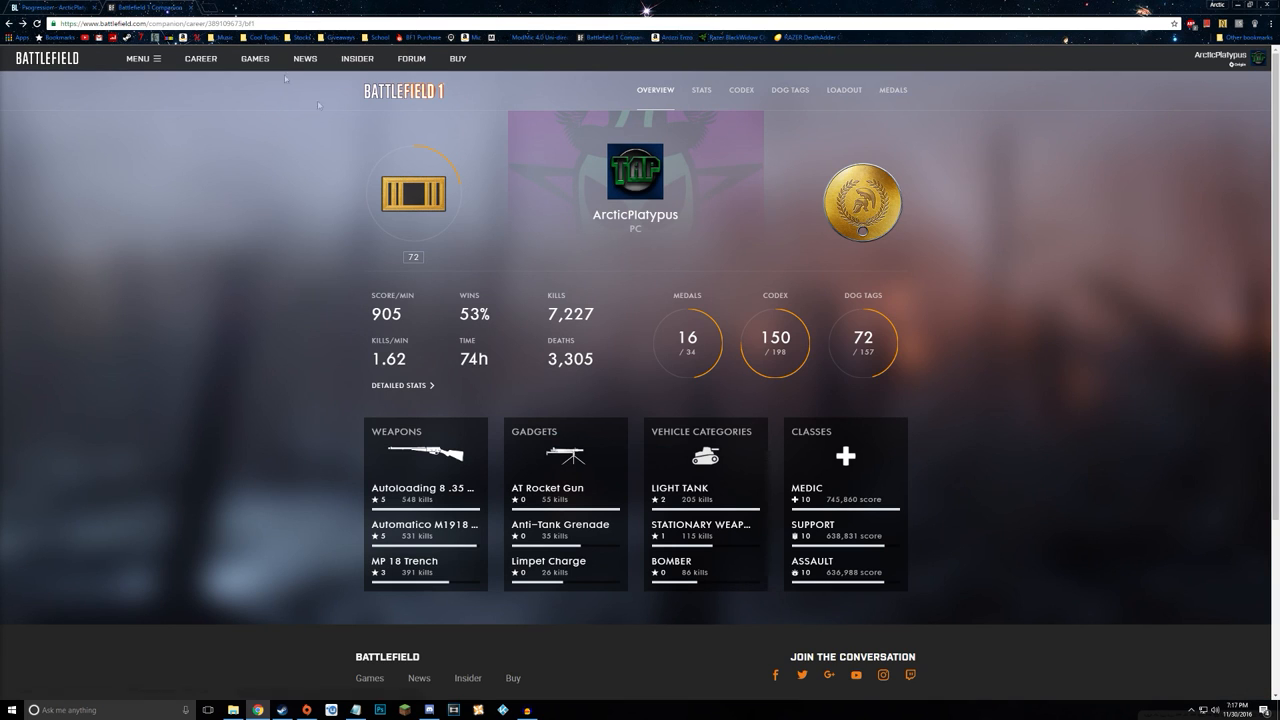
mouse_move(490, 360)
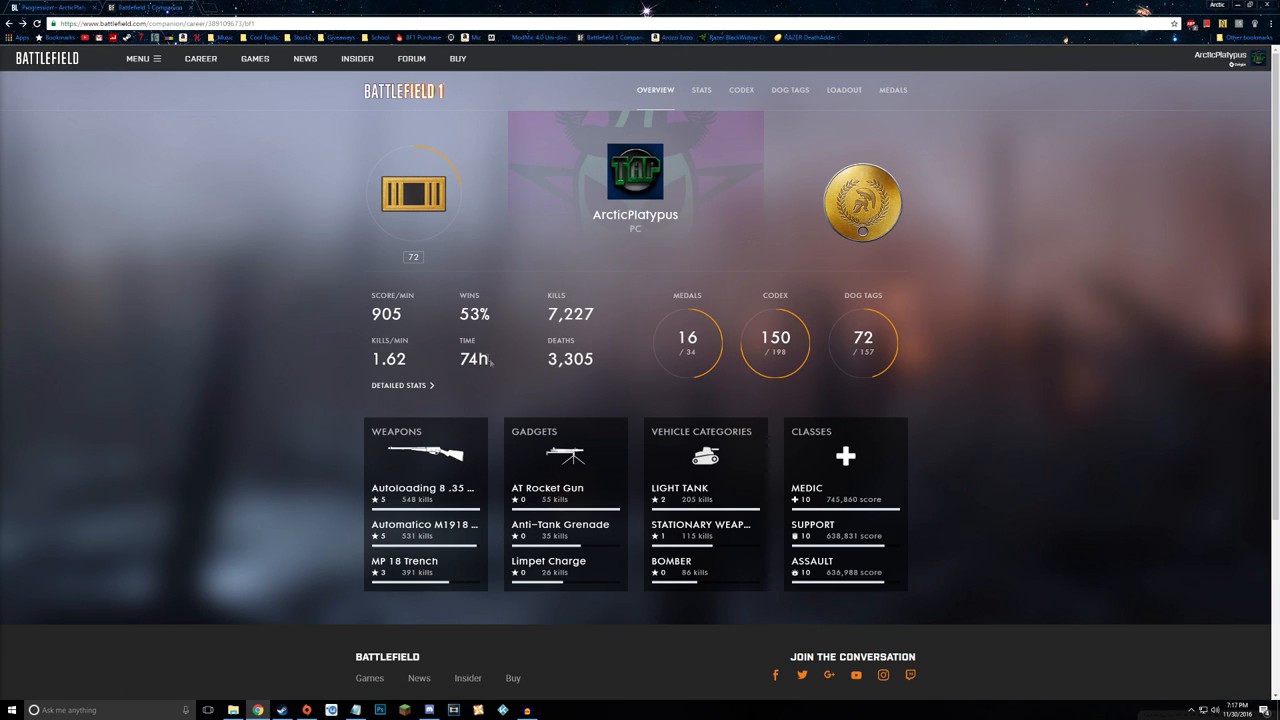
mouse_move(790, 384)
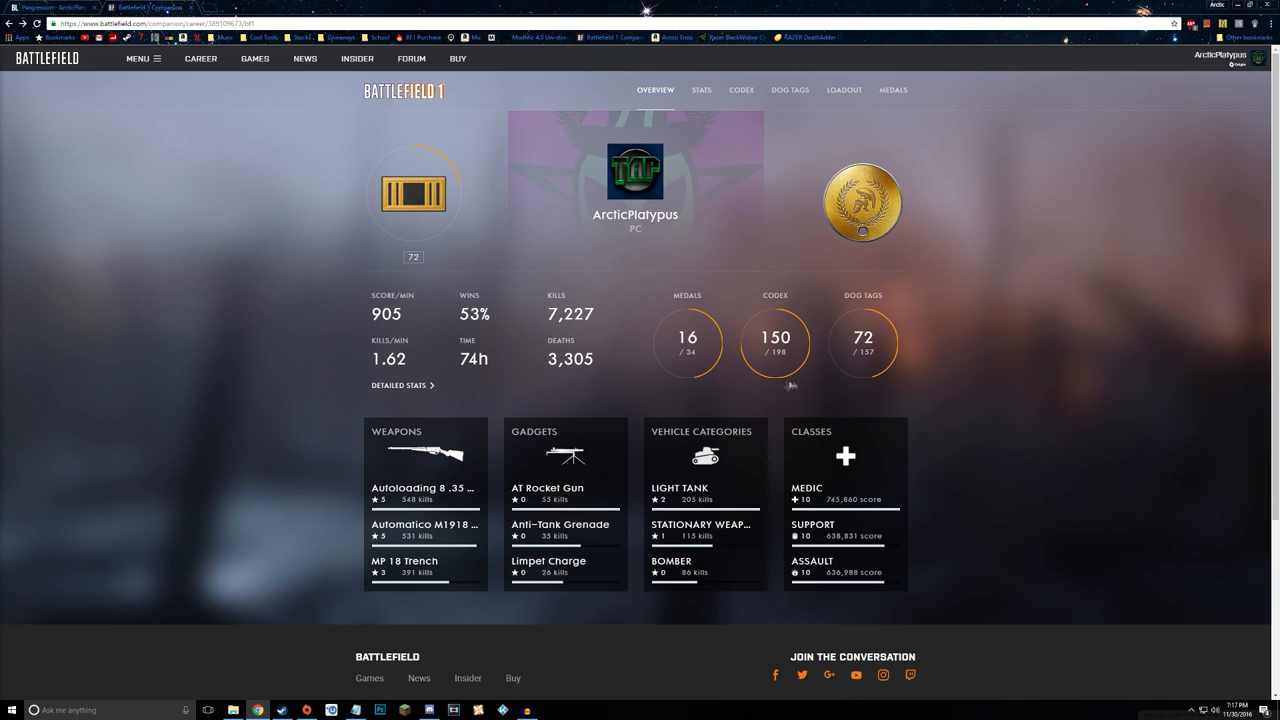
mouse_move(860, 368)
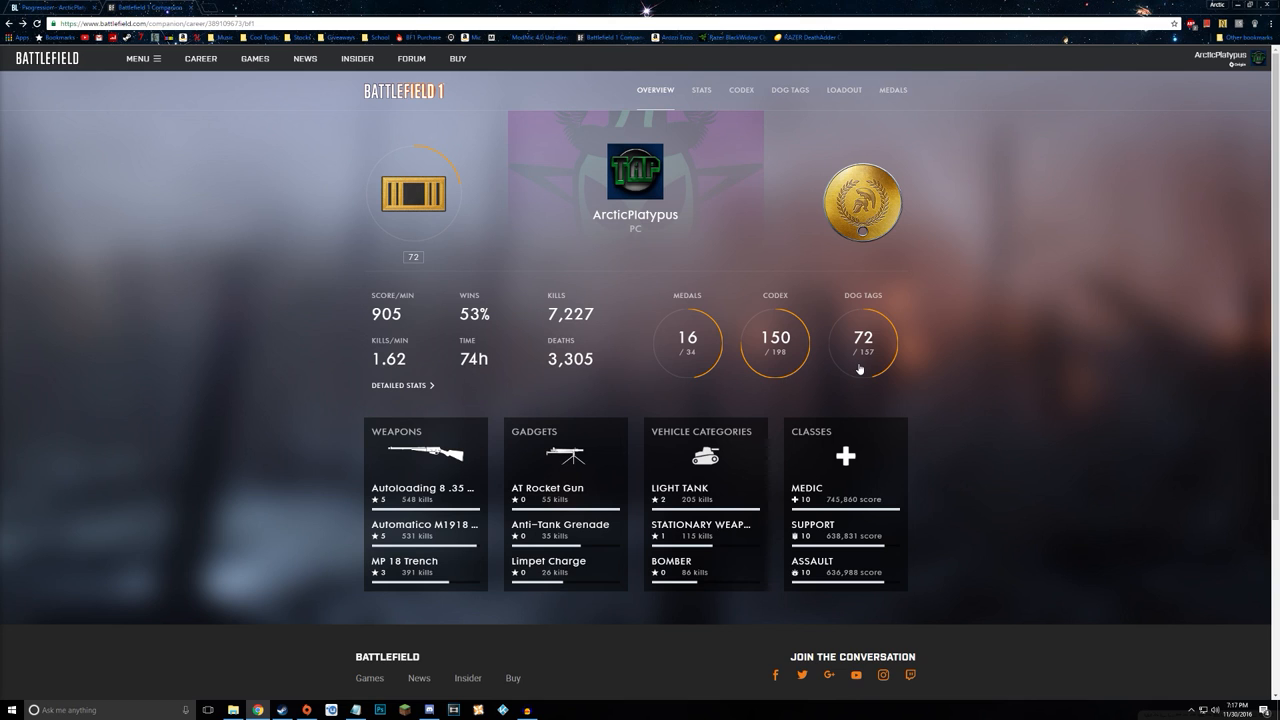
mouse_move(900, 312)
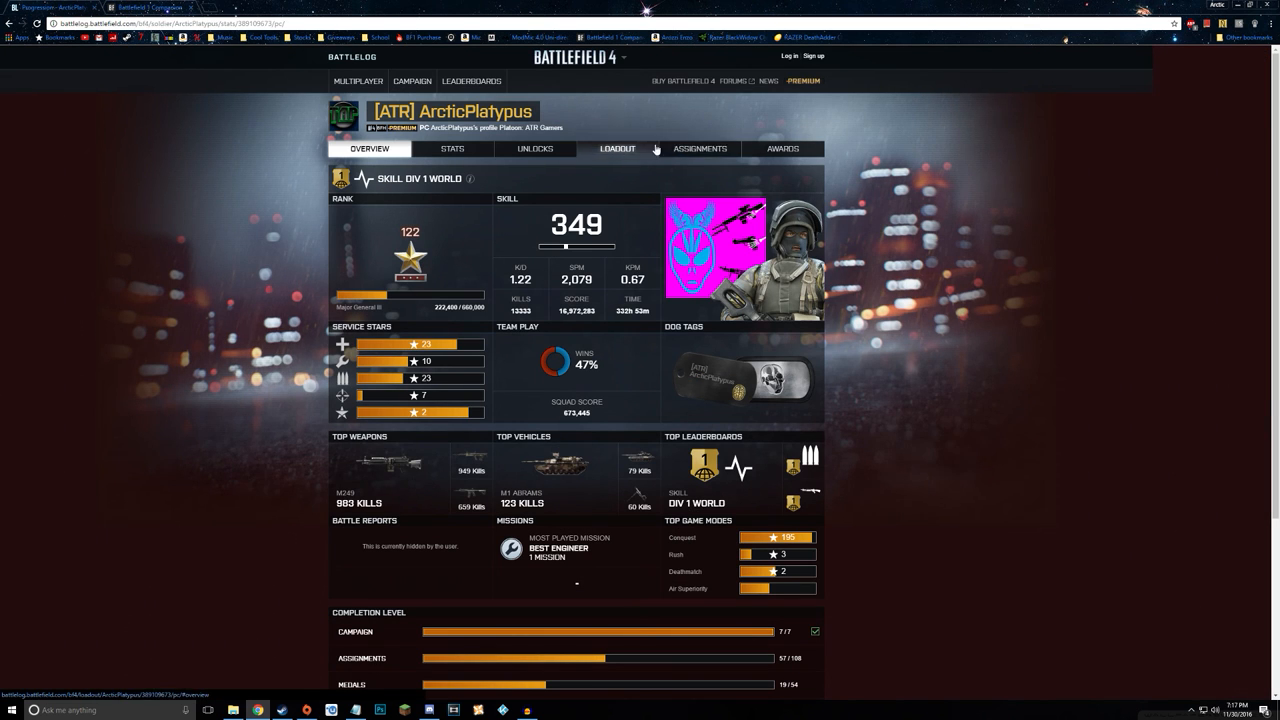
- Return to the Assignments page and view the Engineer Expert and Air Warrior gold assignments
left_click(700, 148)
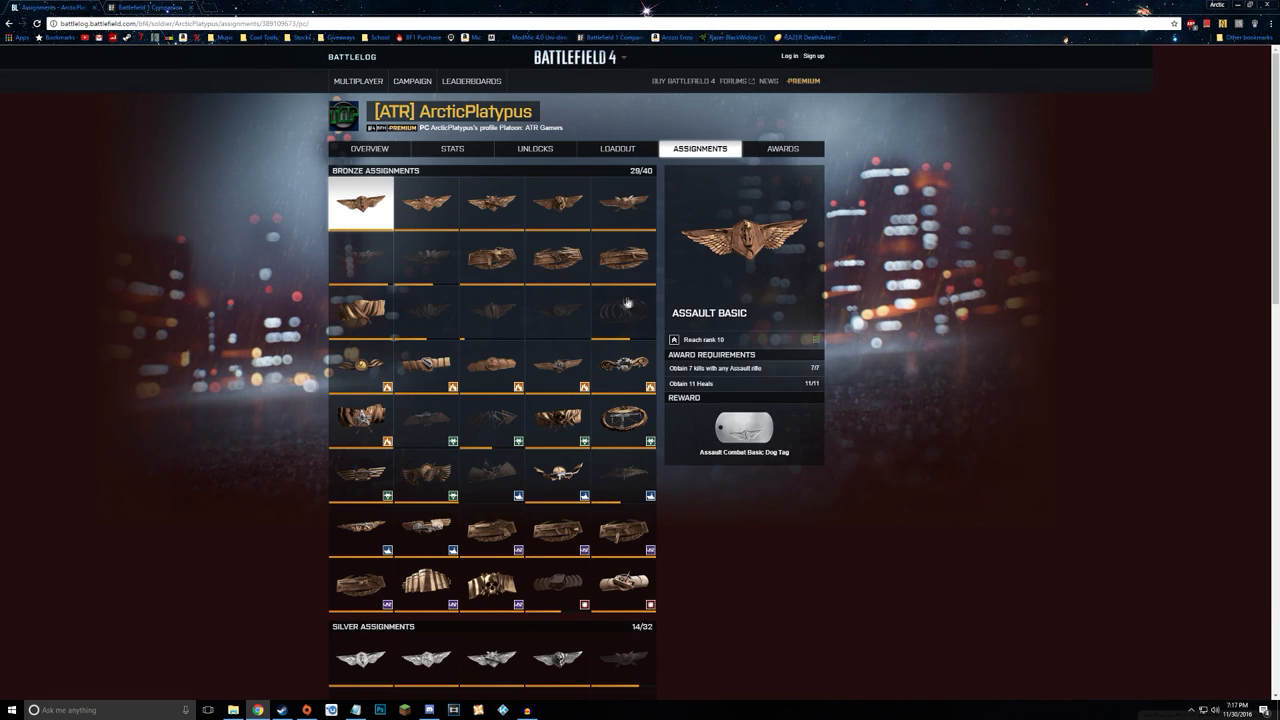
mouse_move(458, 284)
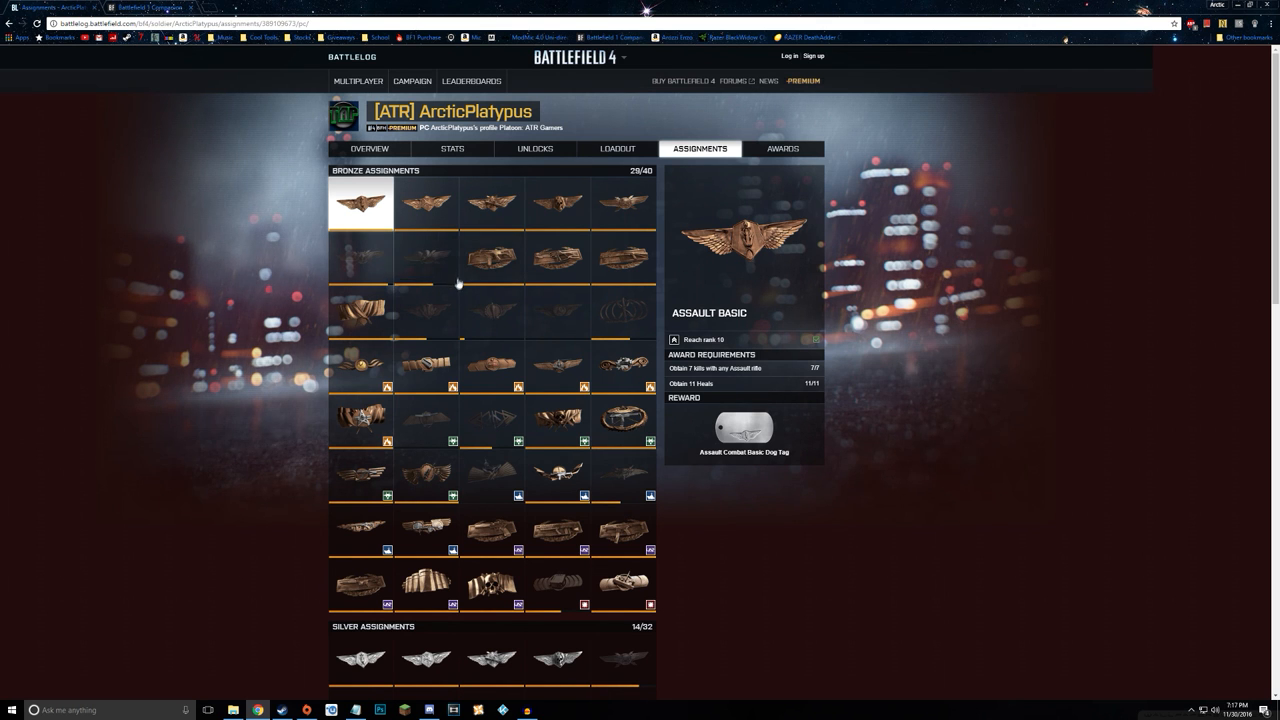
mouse_move(598, 304)
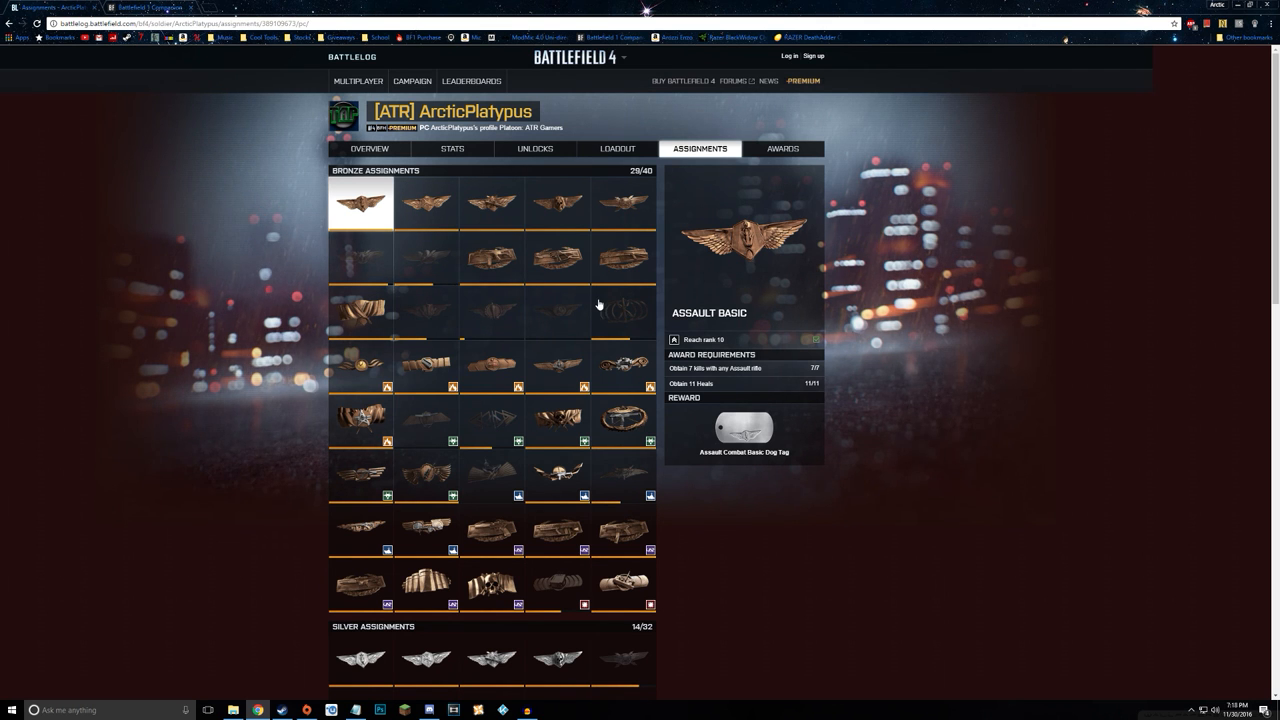
scroll("down", 3)
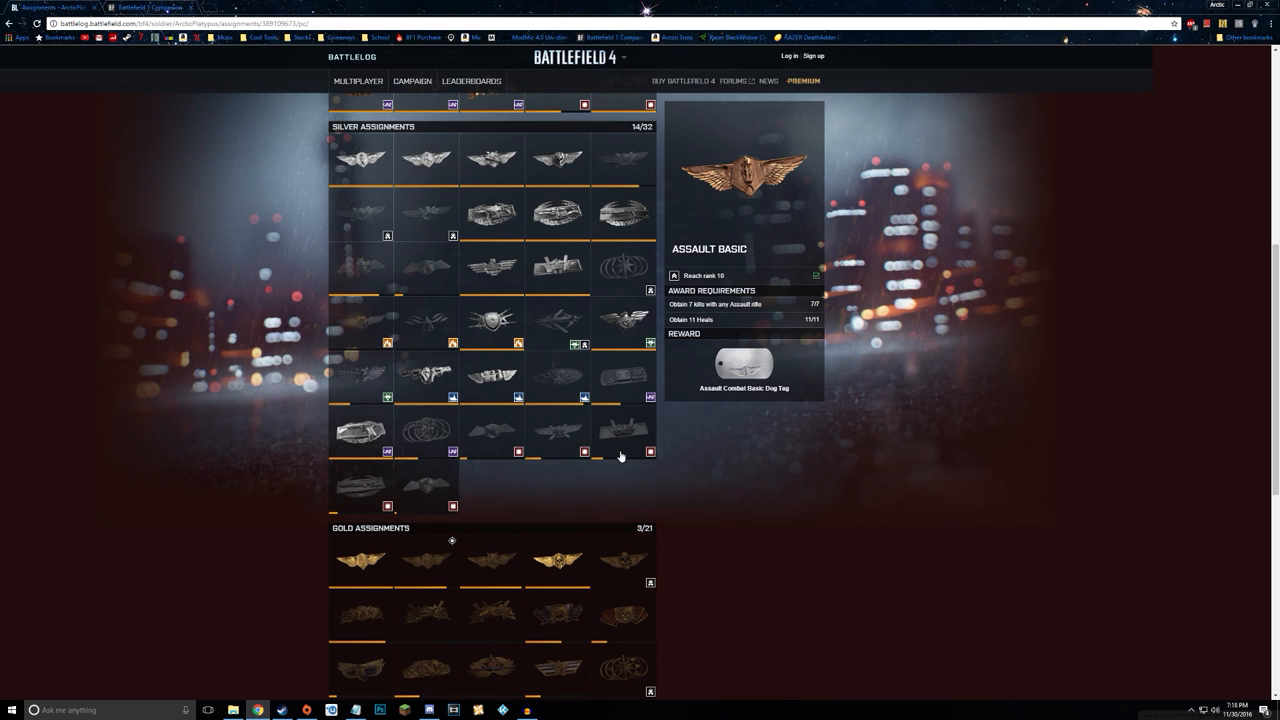
mouse_move(424, 328)
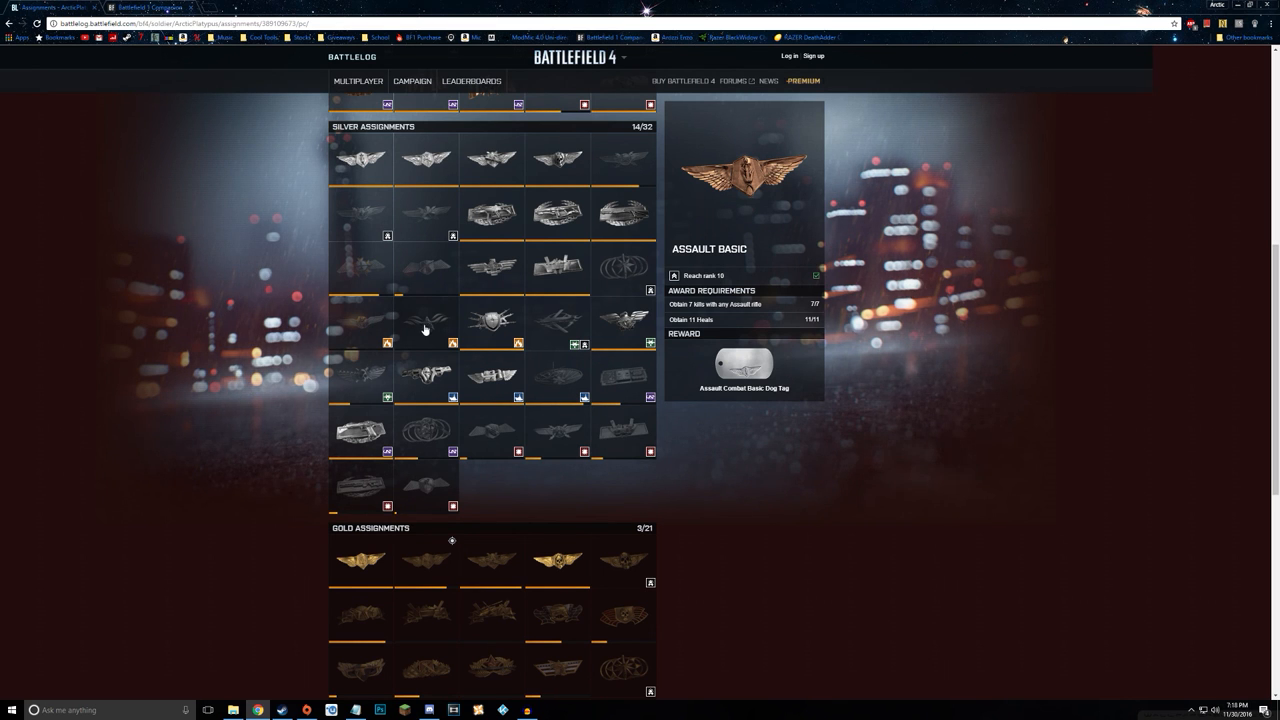
scroll("down", 3)
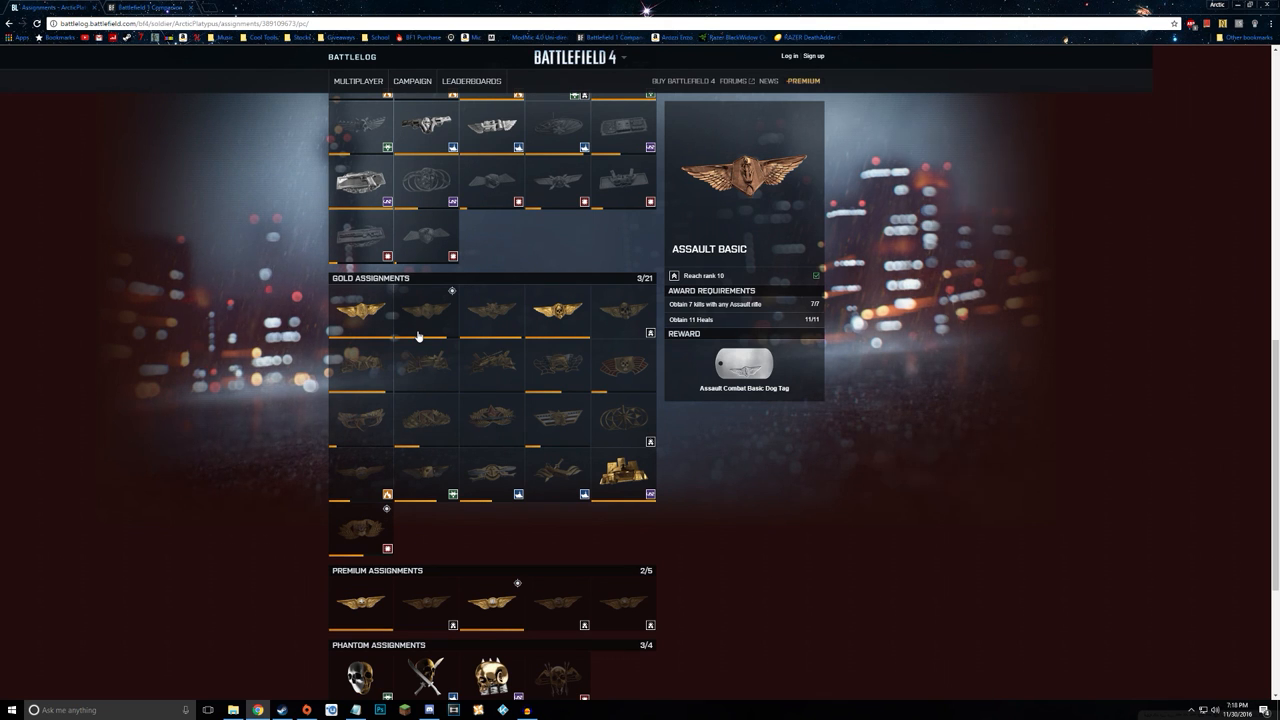
mouse_move(452, 336)
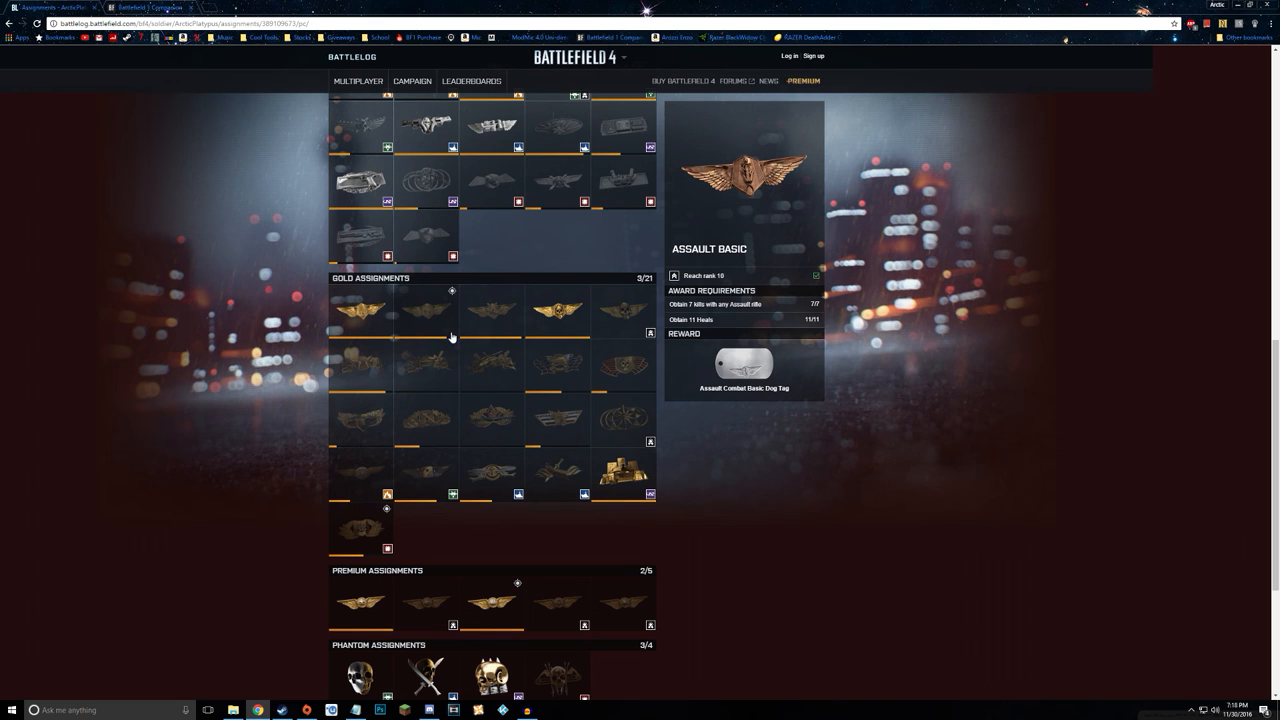
left_click(426, 312)
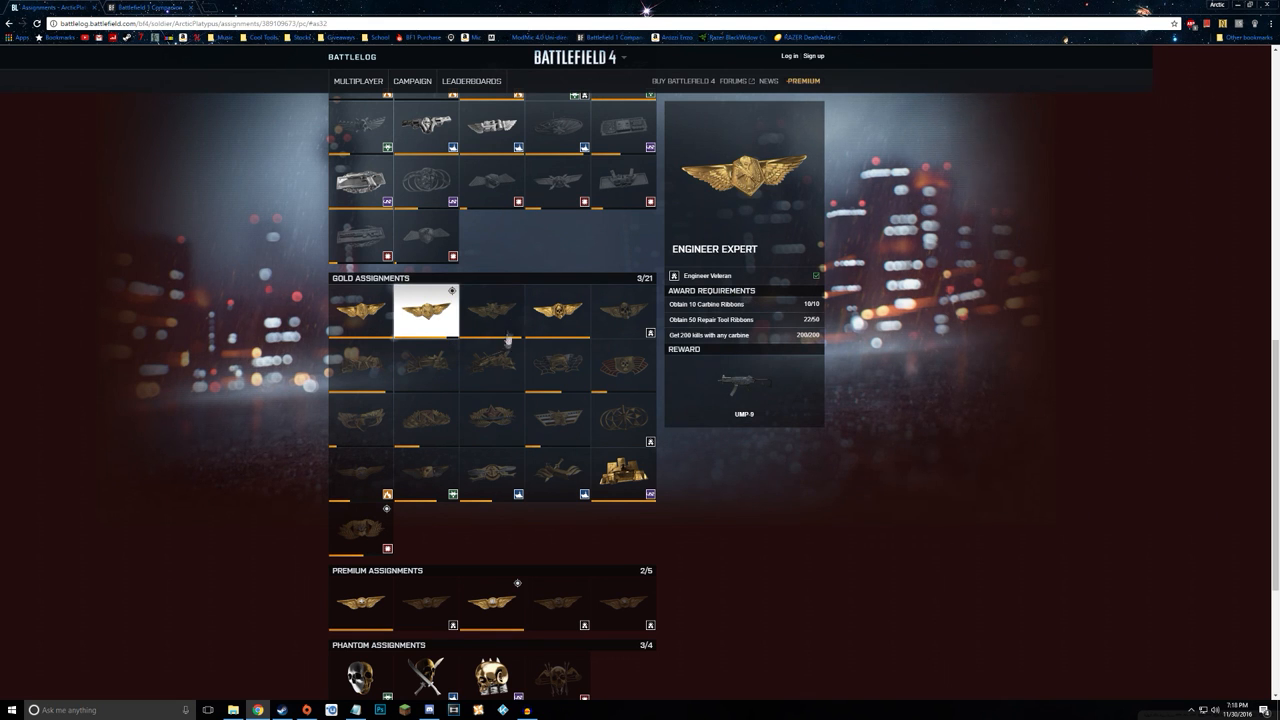
left_click(490, 364)
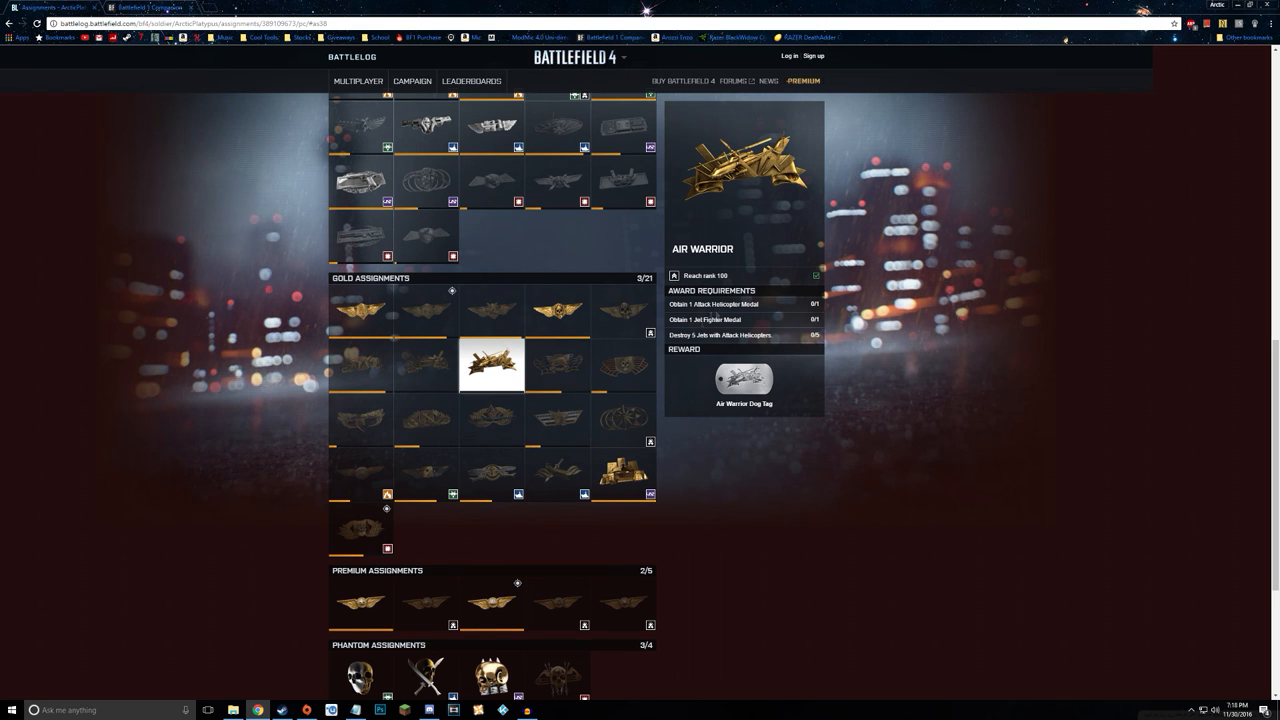
mouse_move(552, 440)
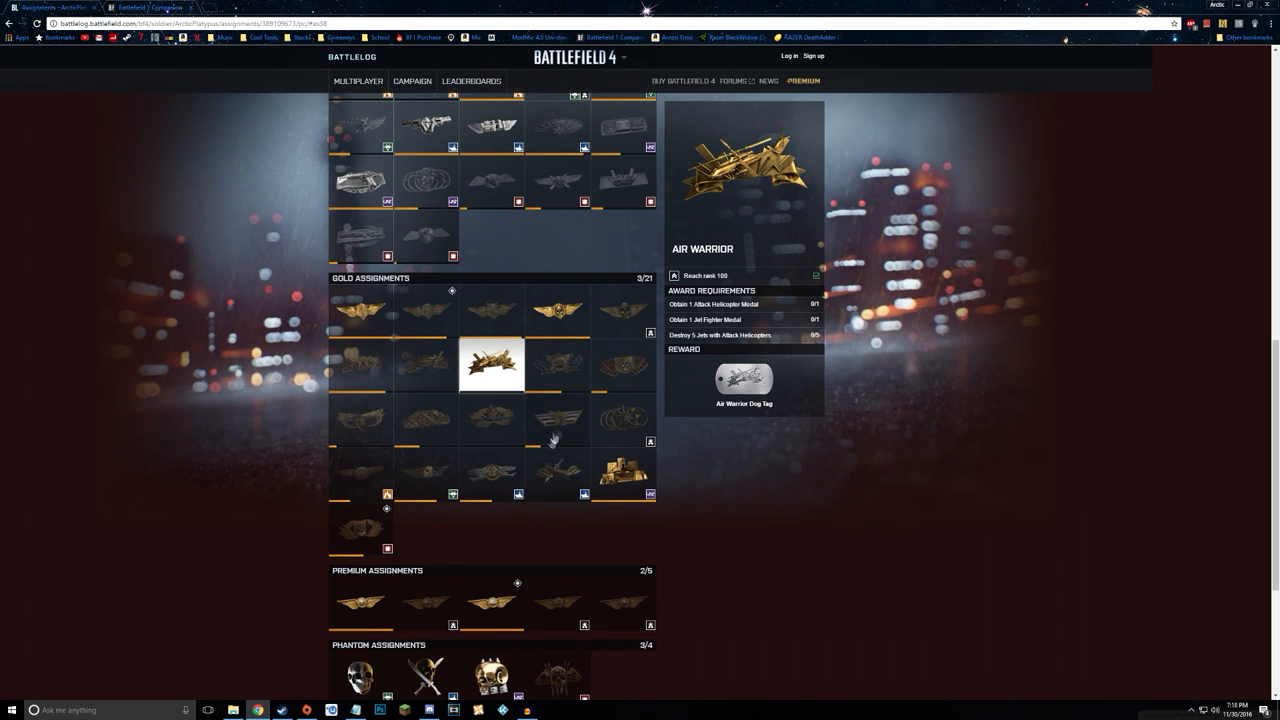
- Scroll back up to the bronze assignments at the top of the profile
scroll("up", 3)
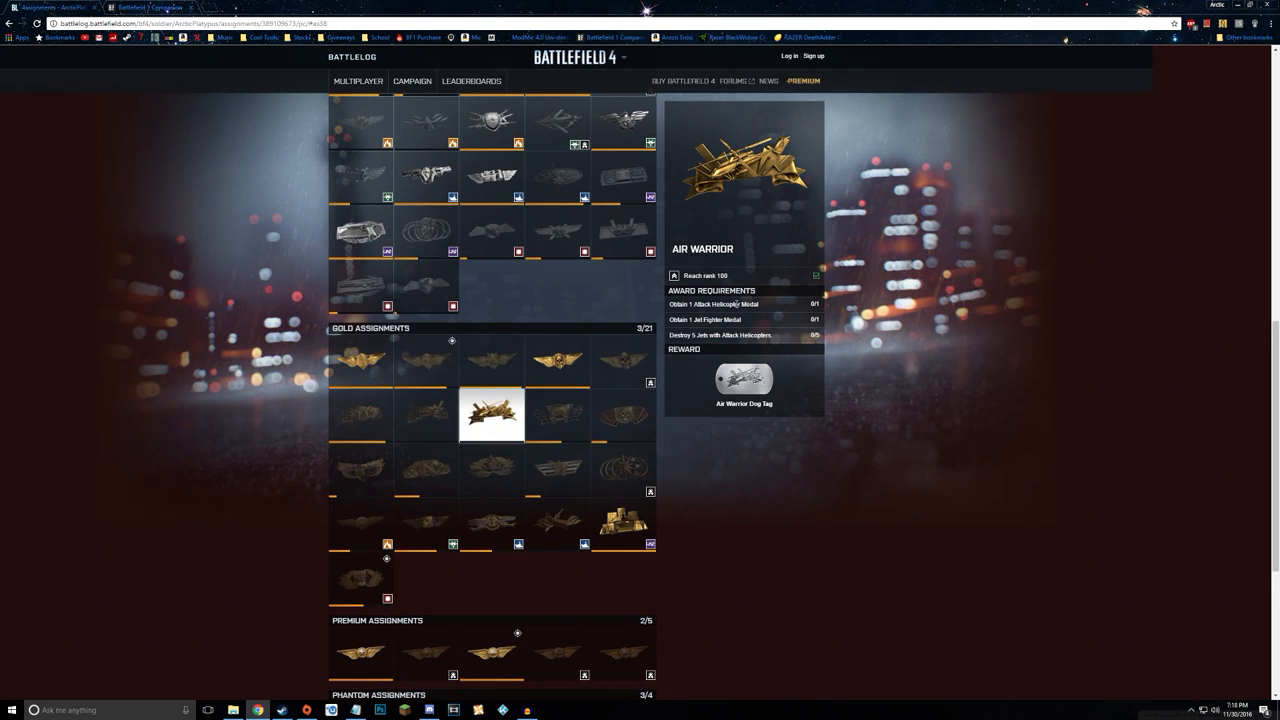
mouse_move(484, 448)
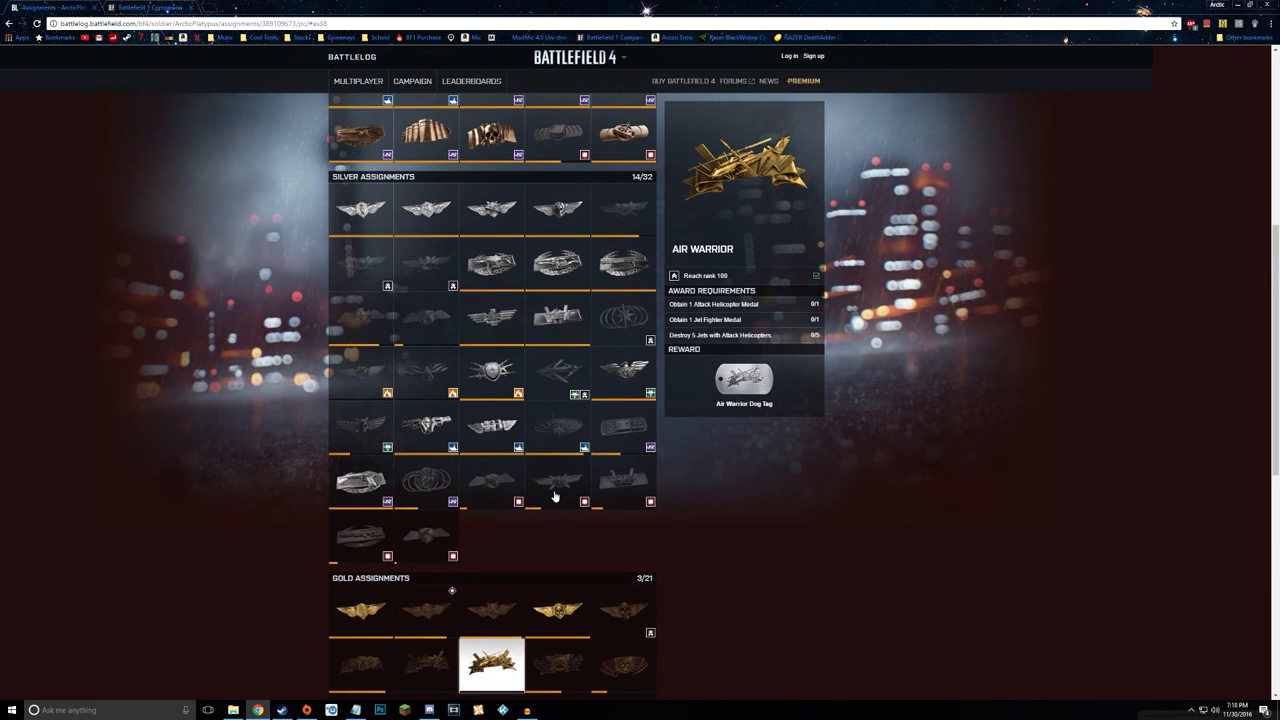
scroll("down", 3)
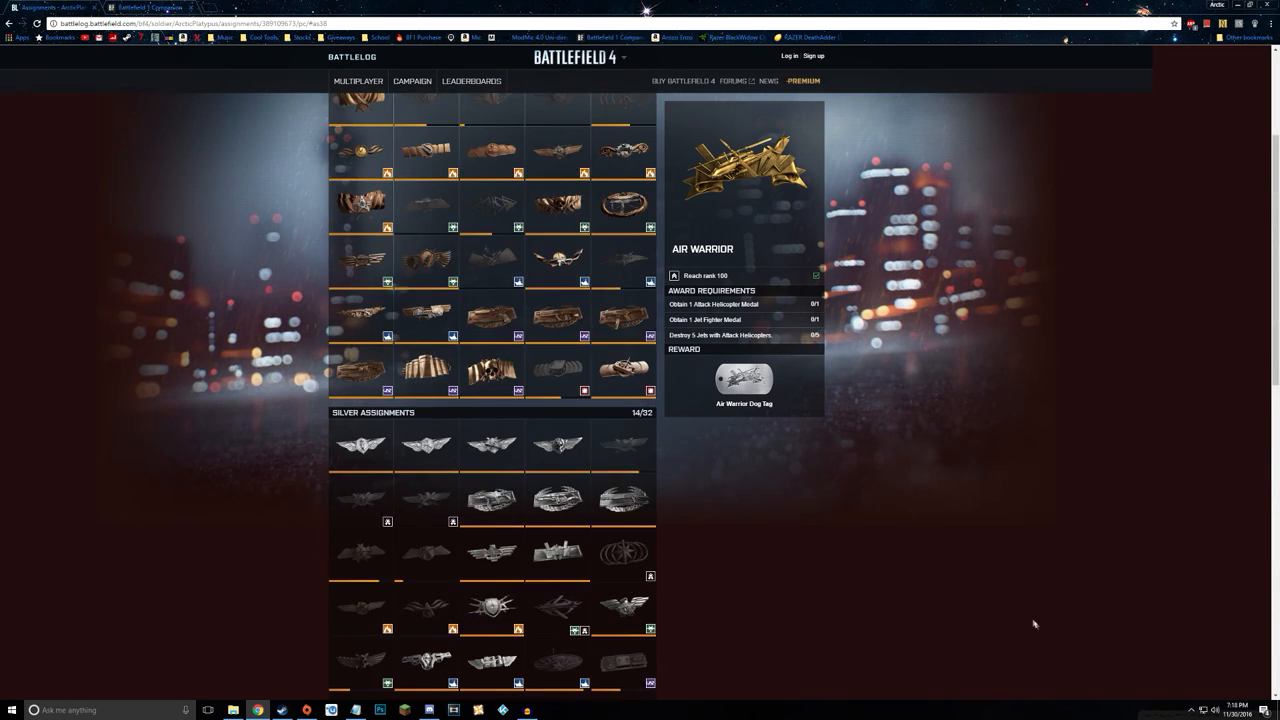
scroll("up", 3)
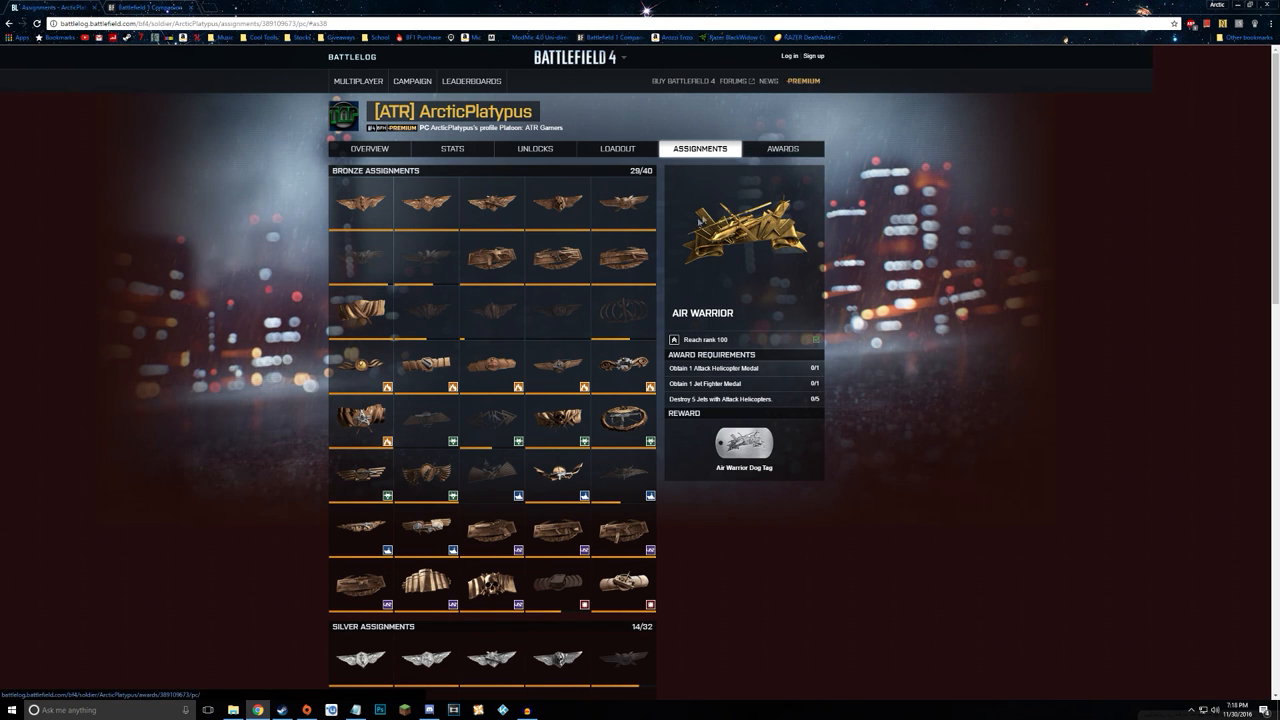
mouse_move(628, 338)
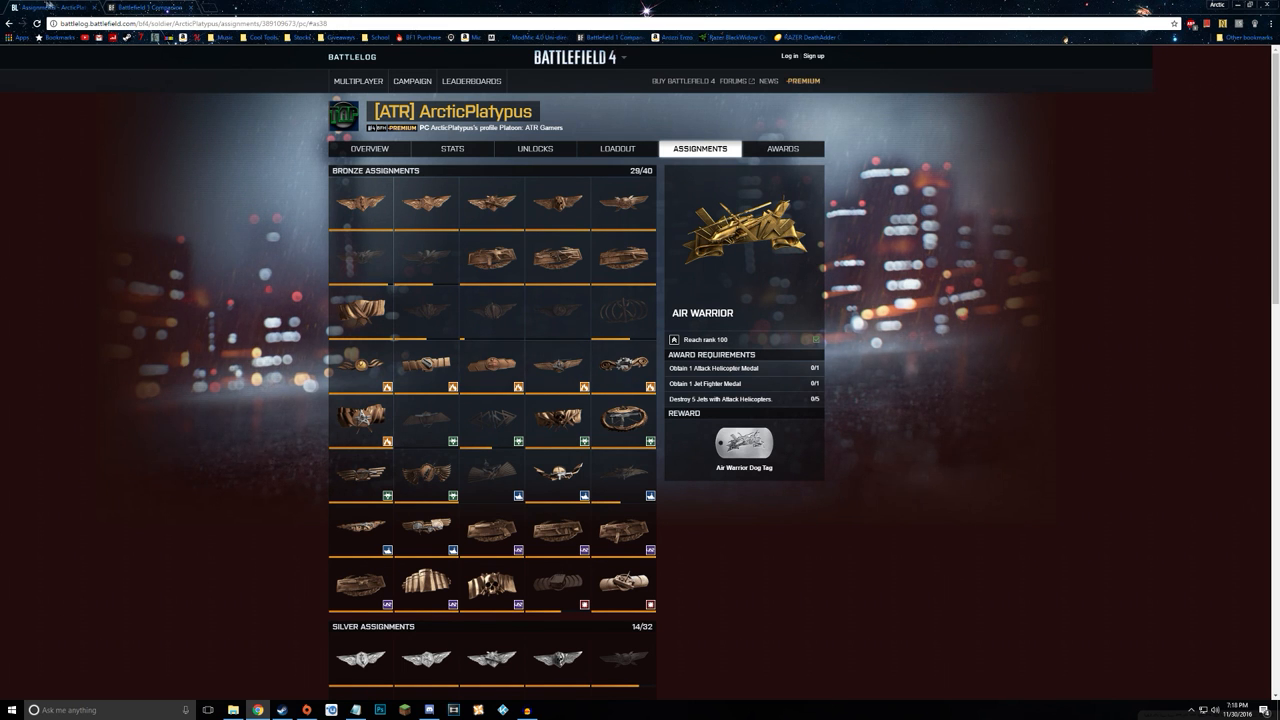
- Browse the Battlefield 1 codex through its weapons, vehicles, tactics, war and world entries
left_click(140, 8)
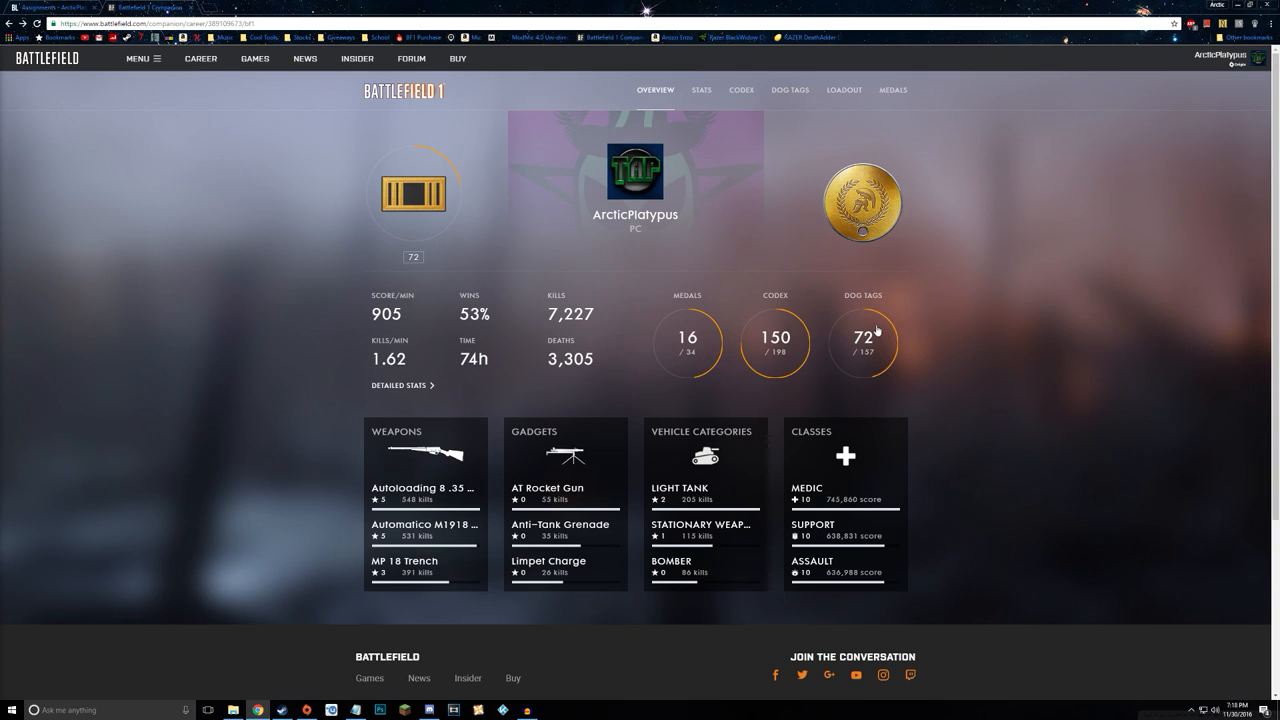
left_click(740, 90)
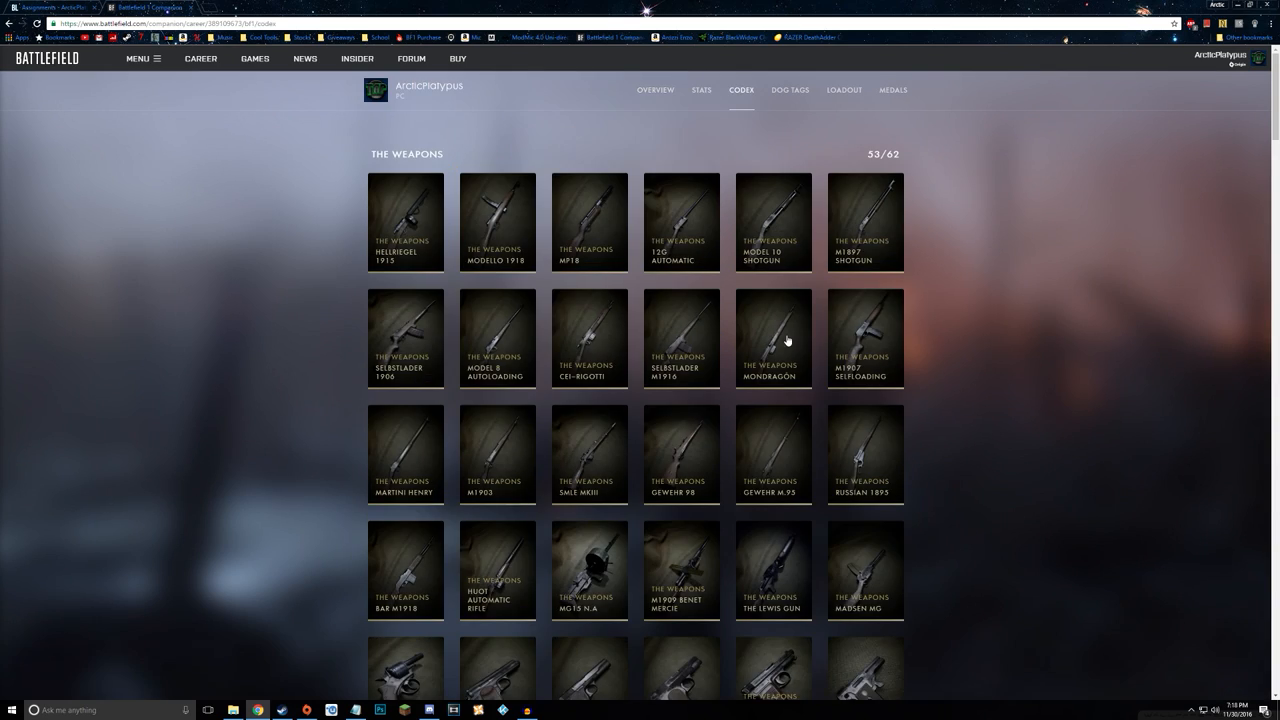
scroll("down", 3)
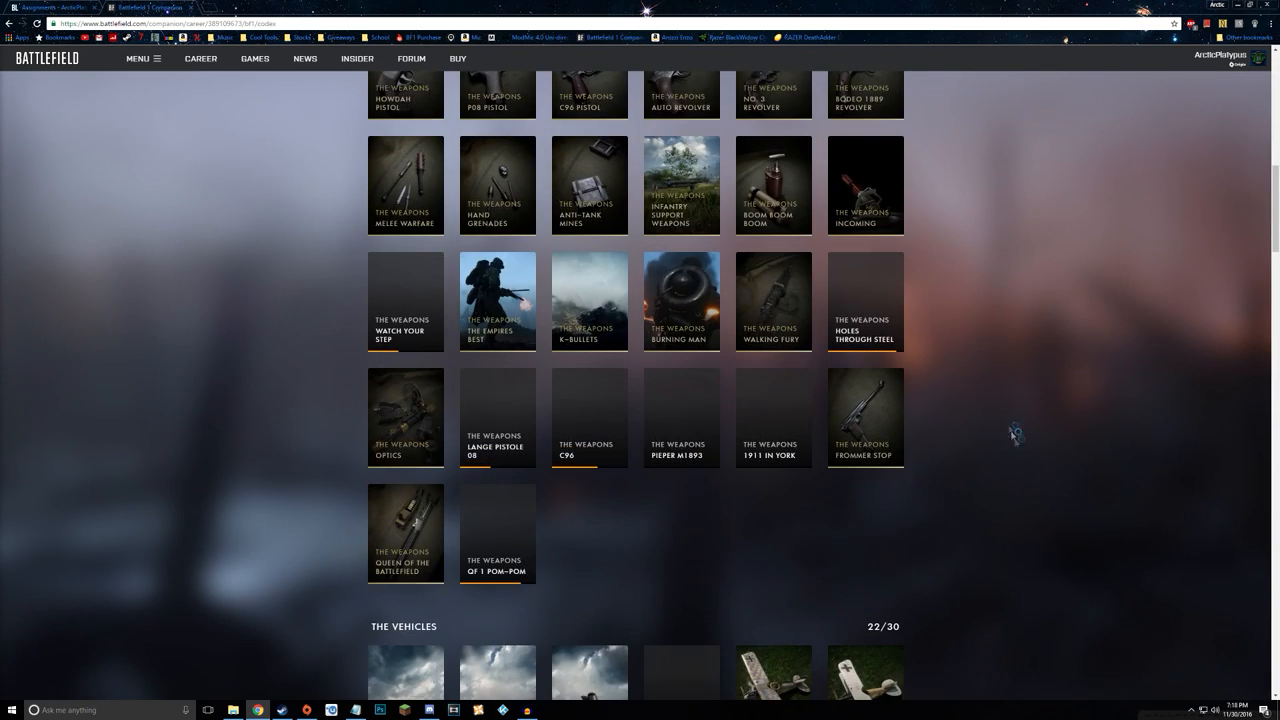
mouse_move(488, 456)
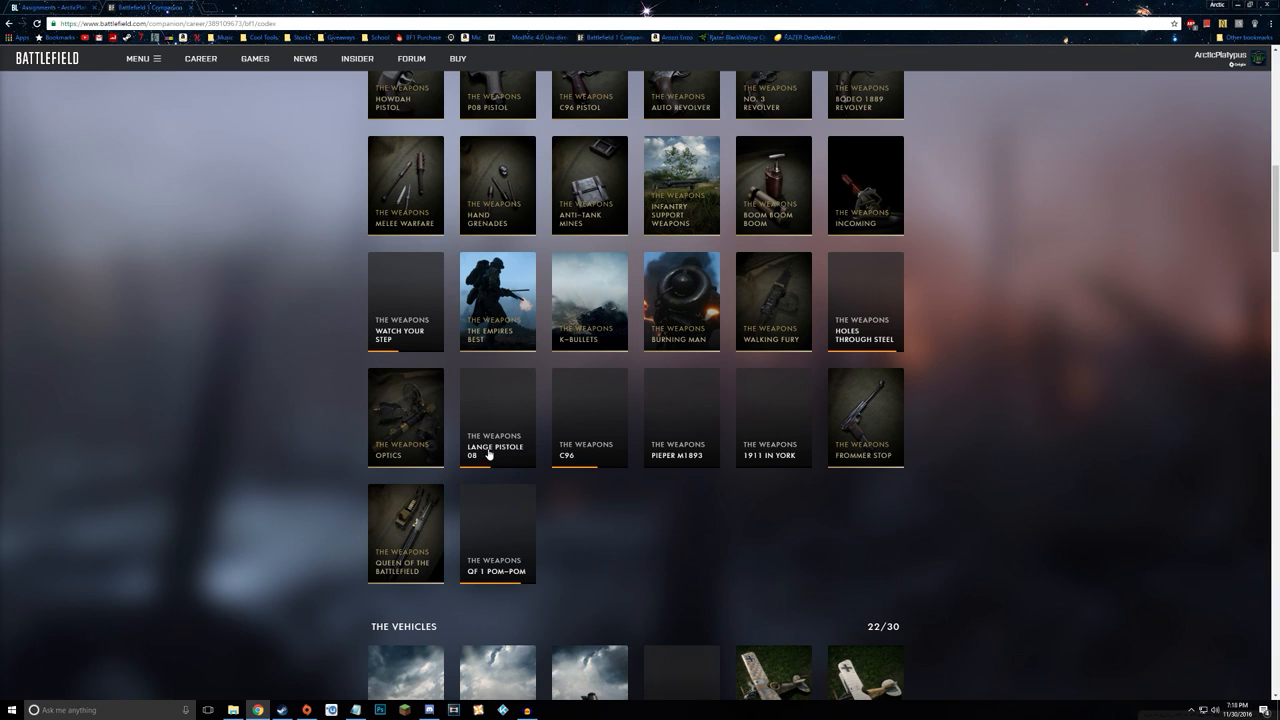
mouse_move(884, 284)
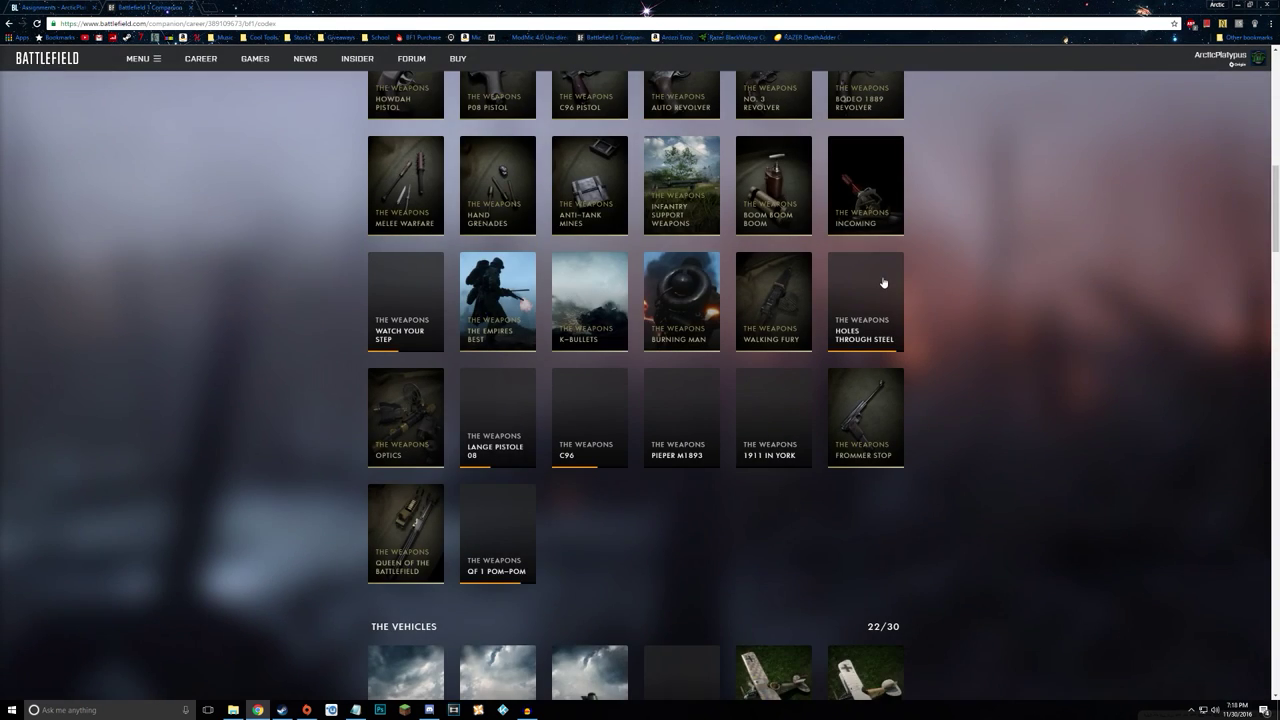
scroll("down", 3)
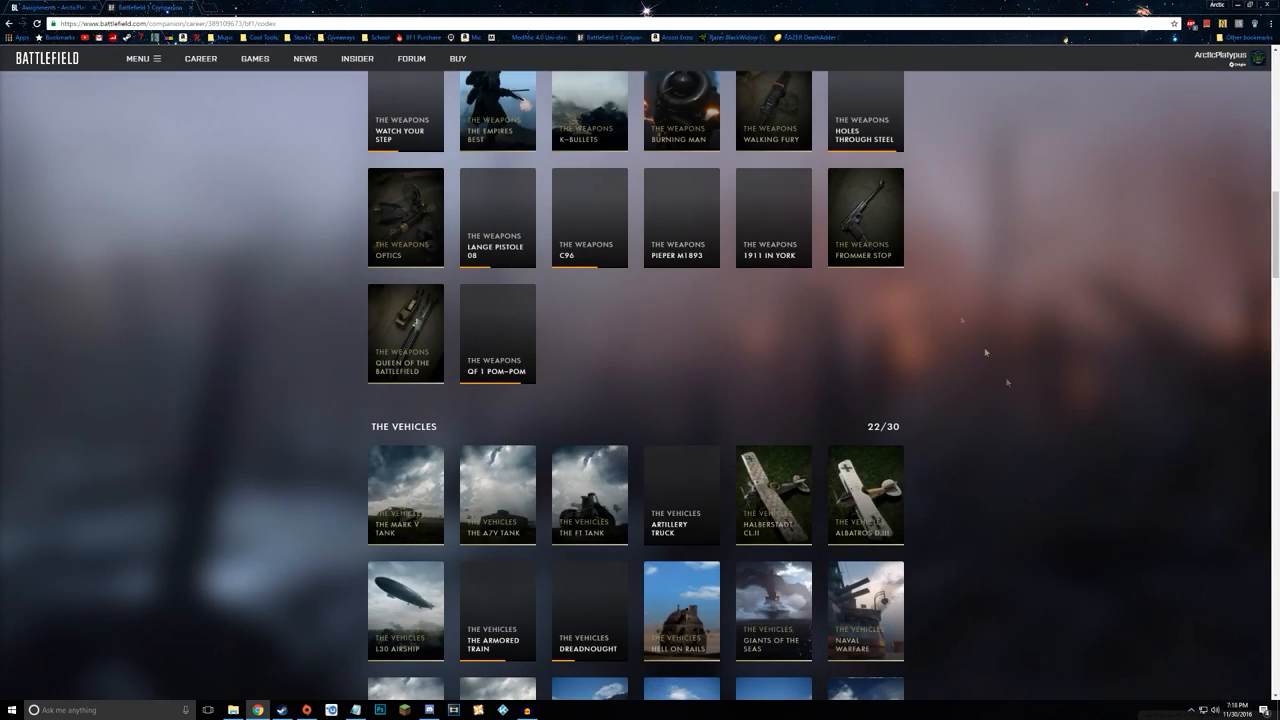
scroll("down", 3)
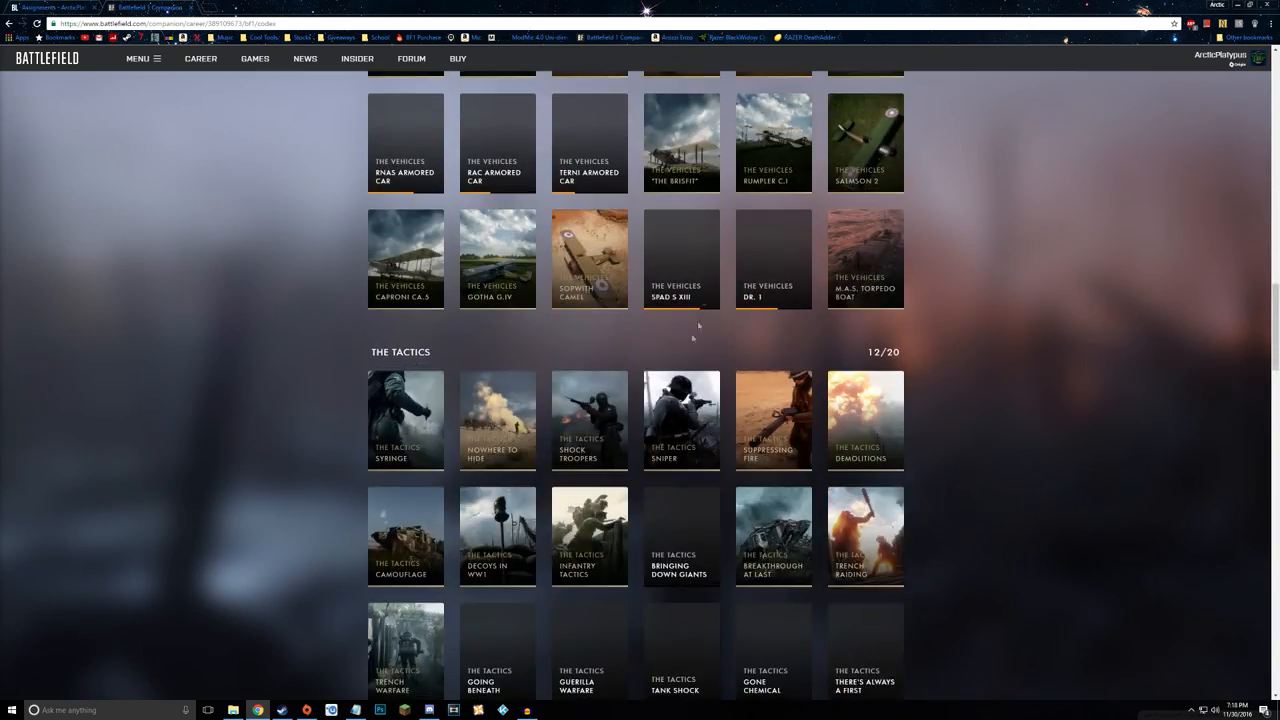
mouse_move(1164, 440)
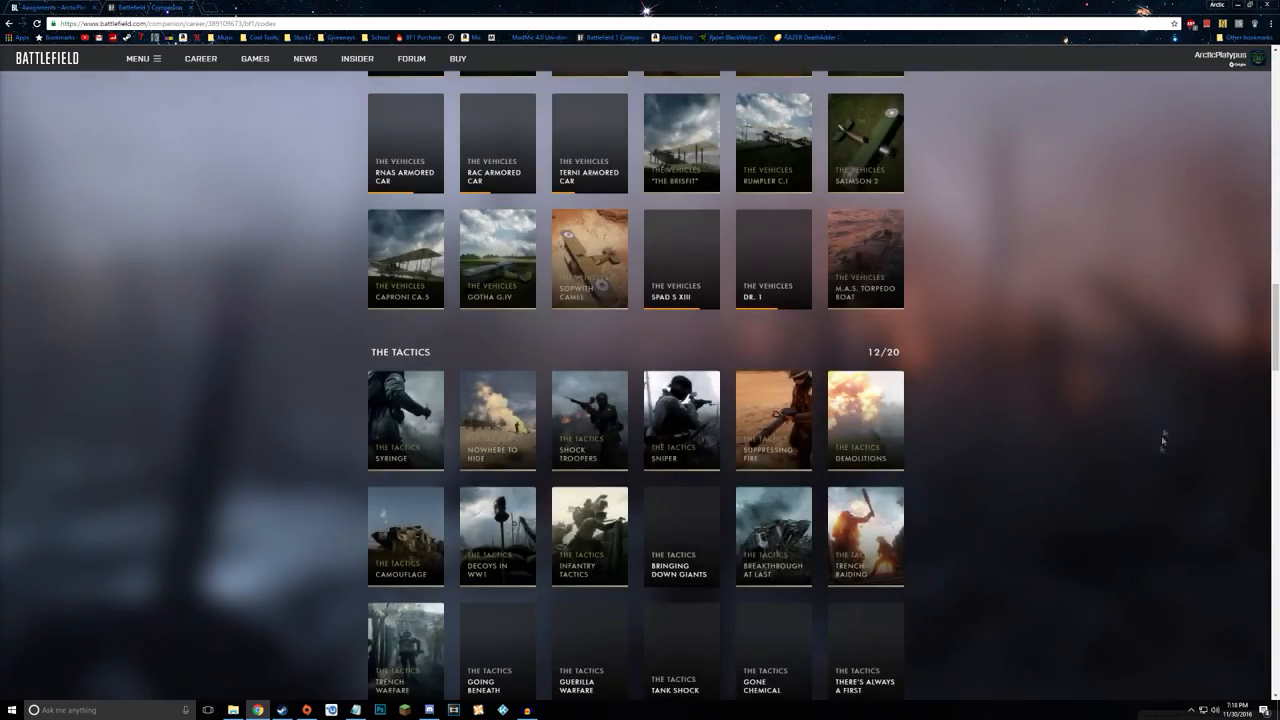
scroll("down", 3)
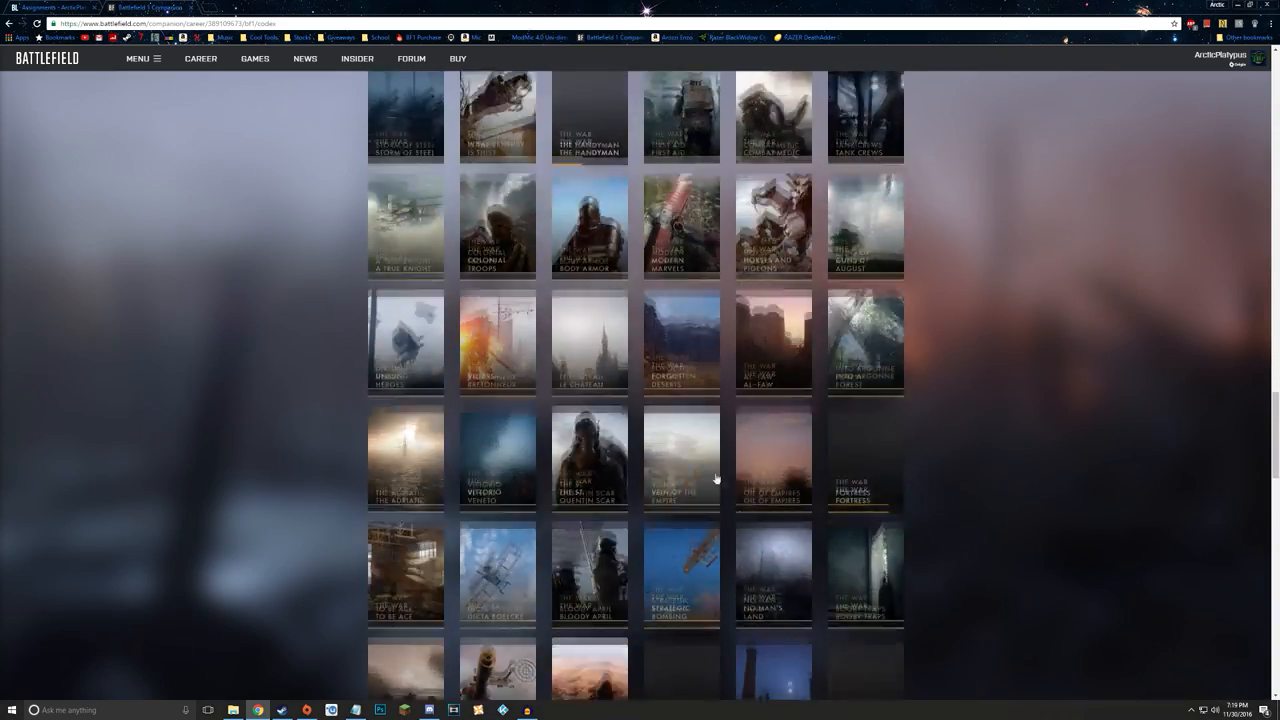
scroll("down", 3)
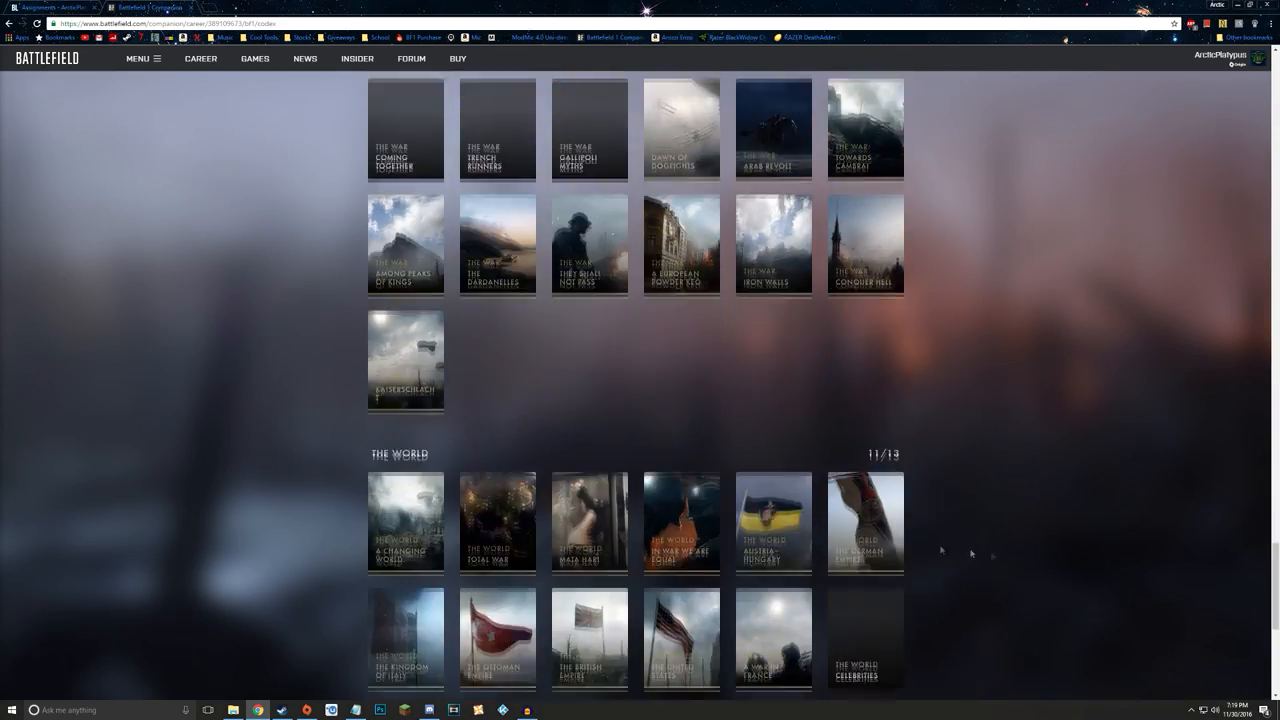
scroll("up", 3)
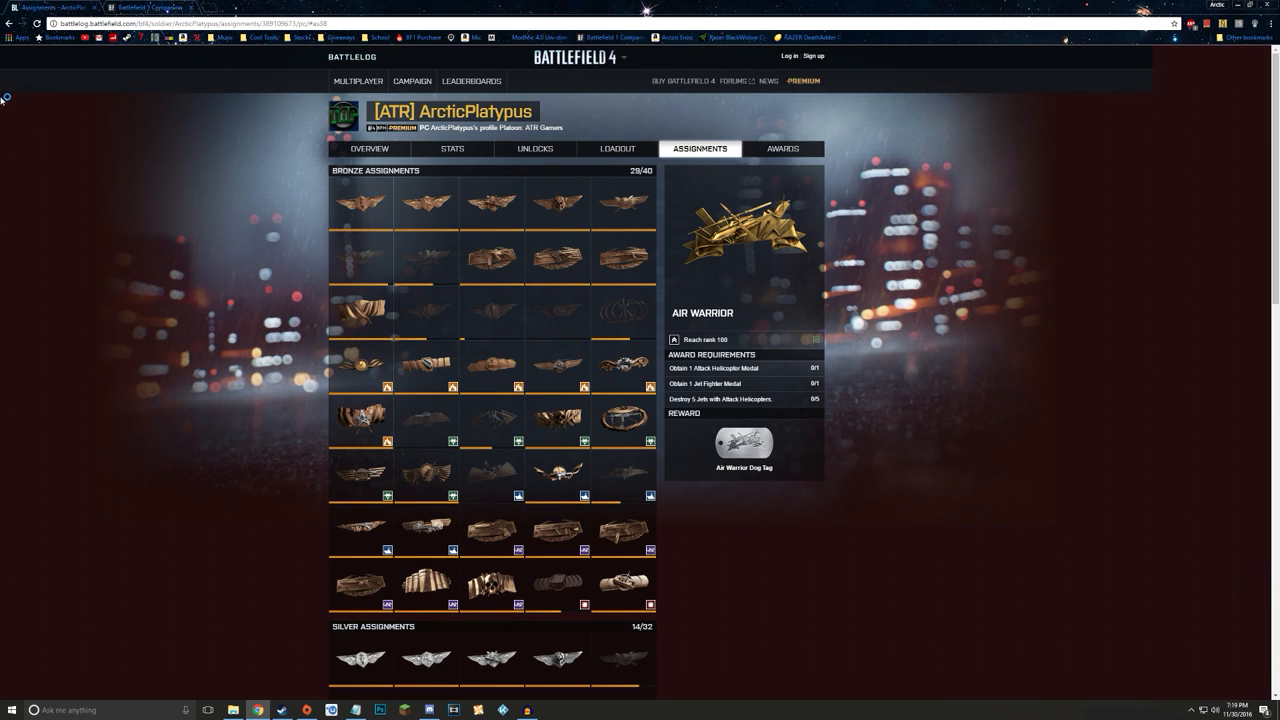
left_click(140, 8)
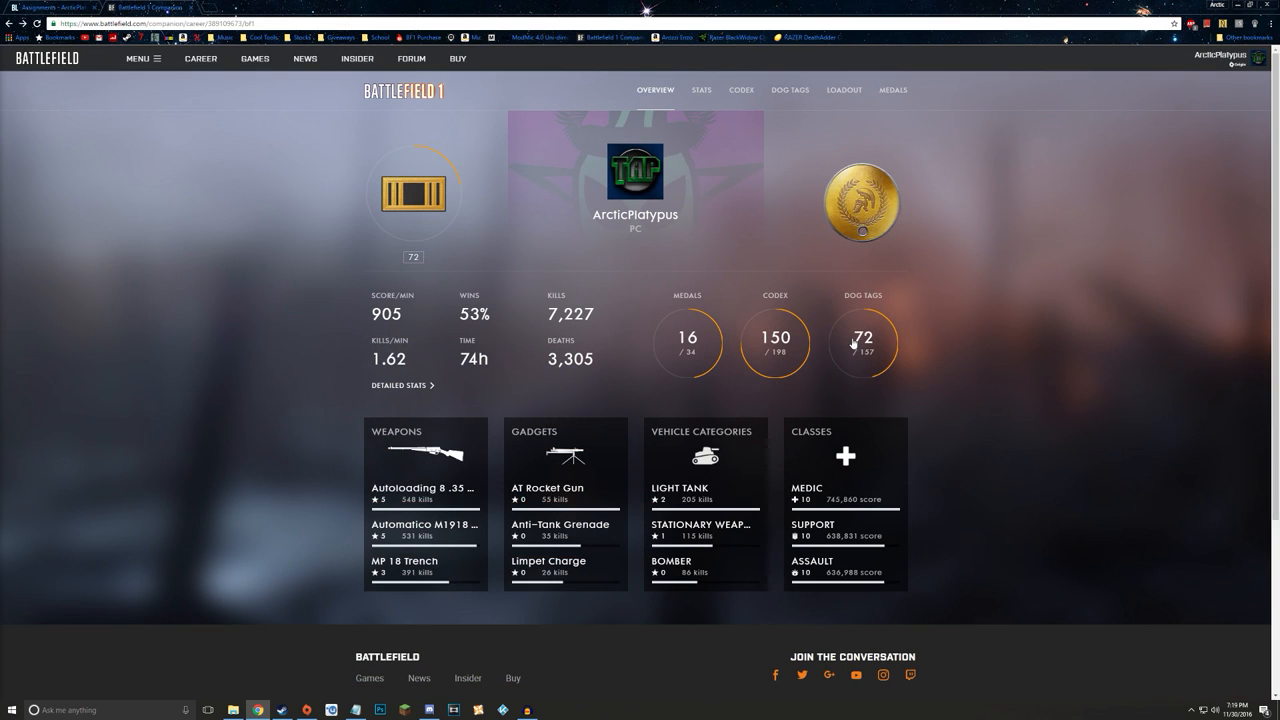
mouse_move(822, 308)
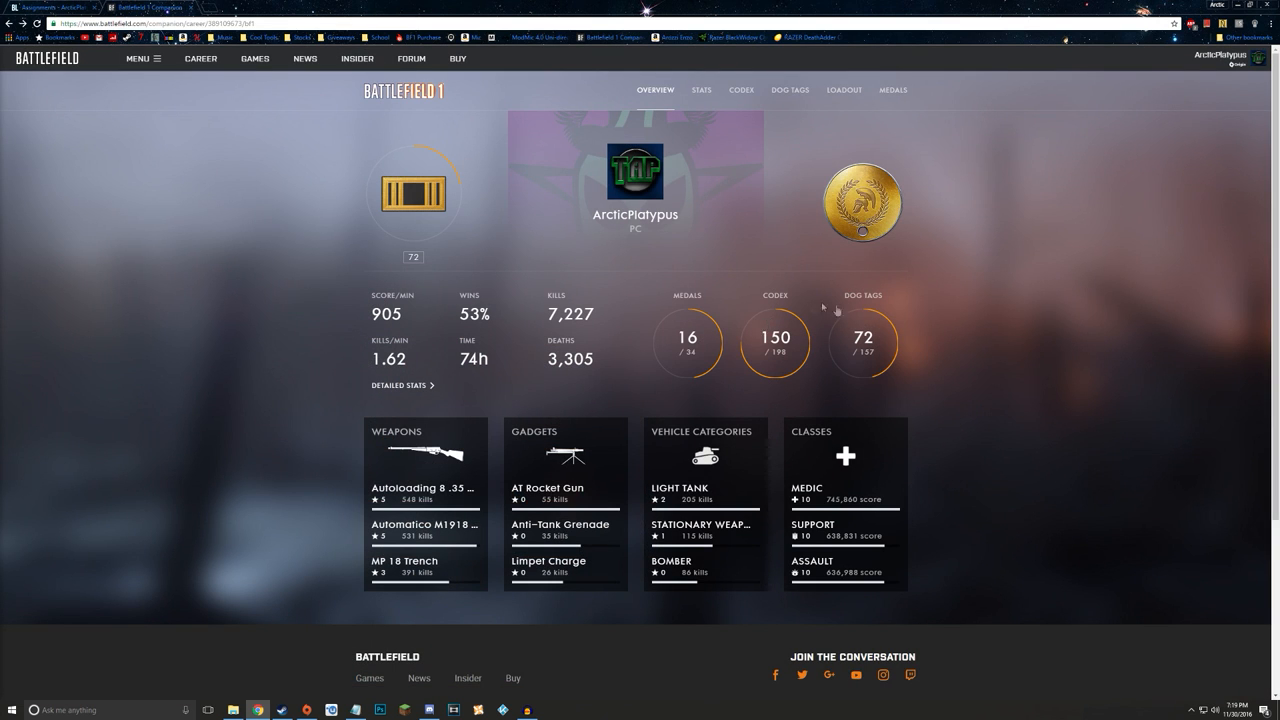
mouse_move(956, 388)
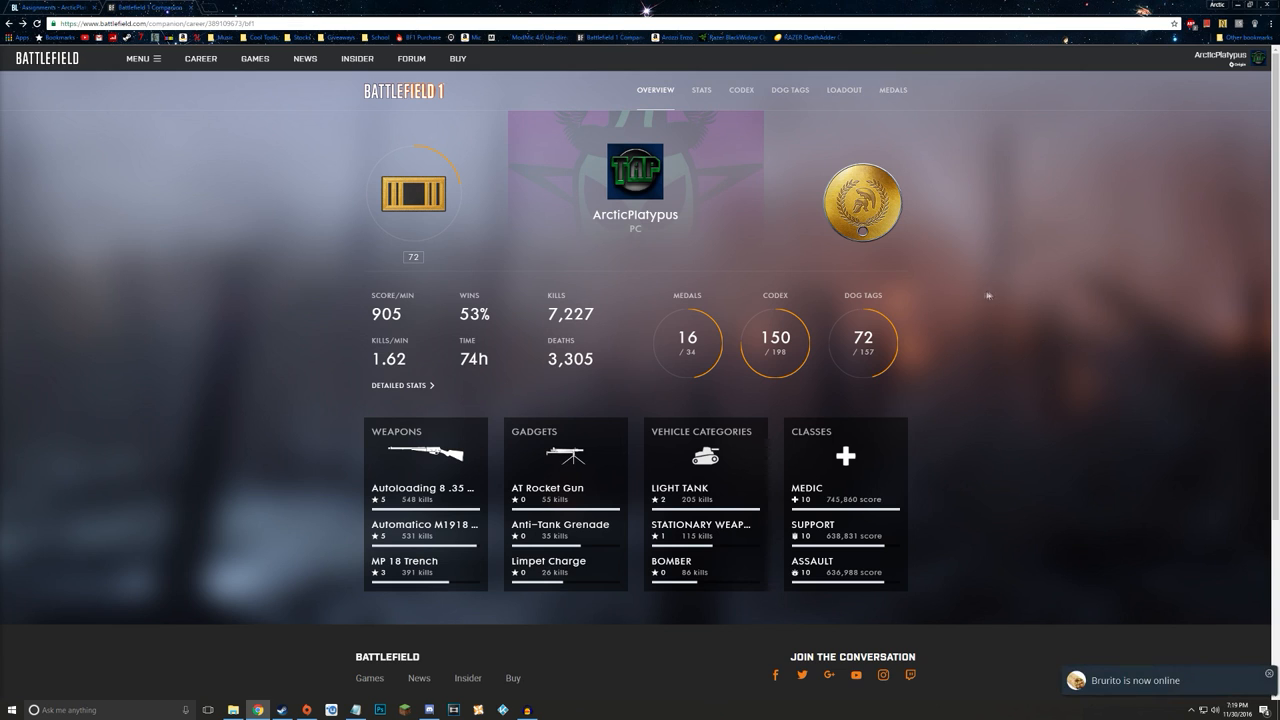
mouse_move(1024, 324)
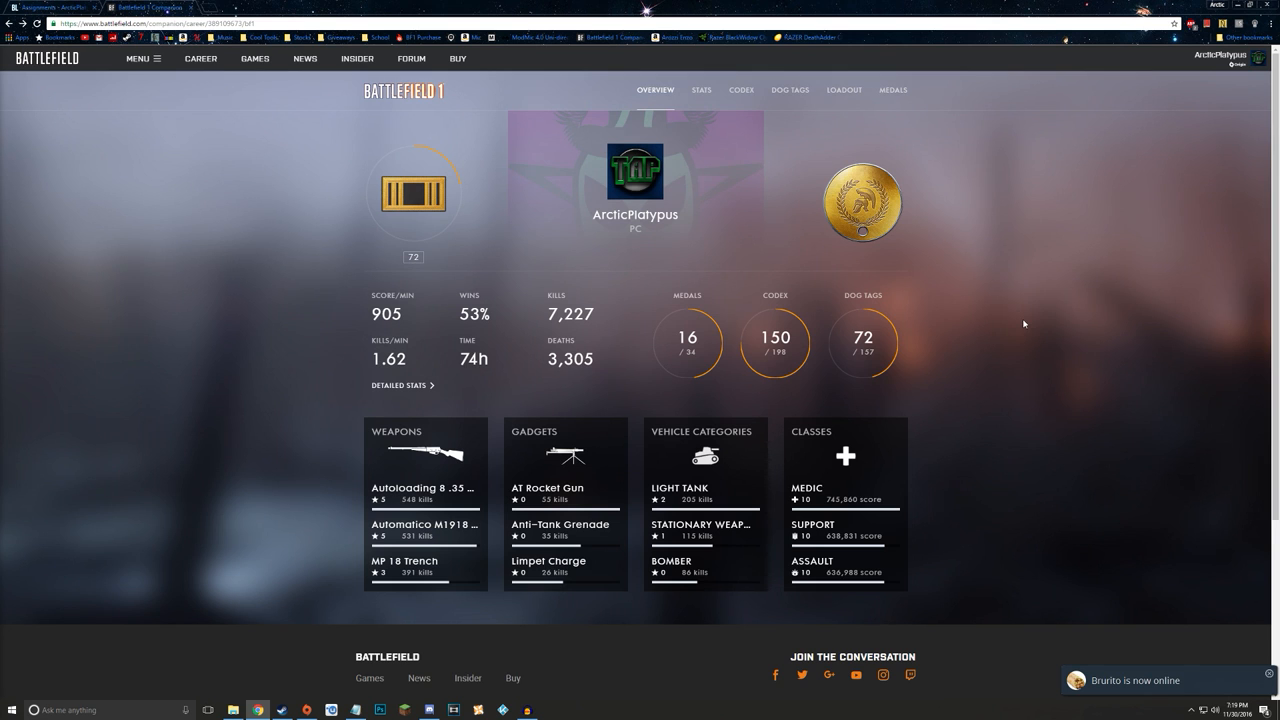
scroll("down", 3)
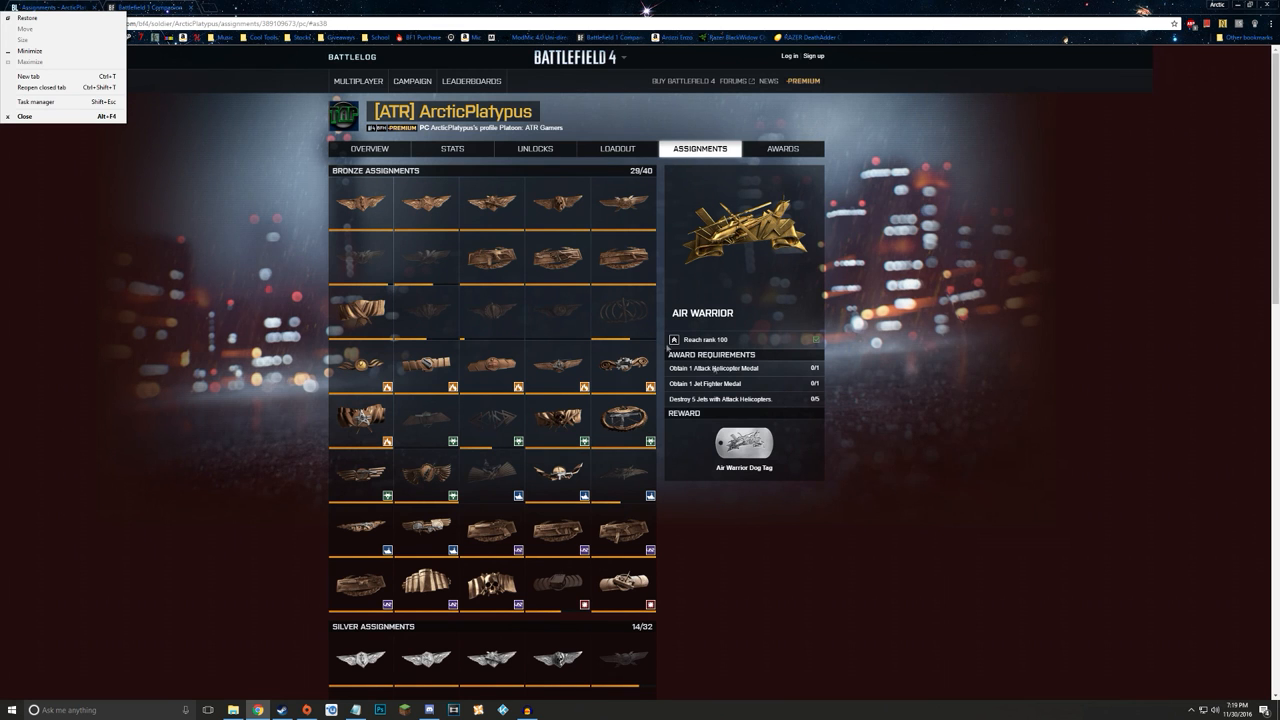
- Return to Battlelog assignments and view the Wall of Shotgun gold assignment's requirements and dog tag reward
scroll("down", 3)
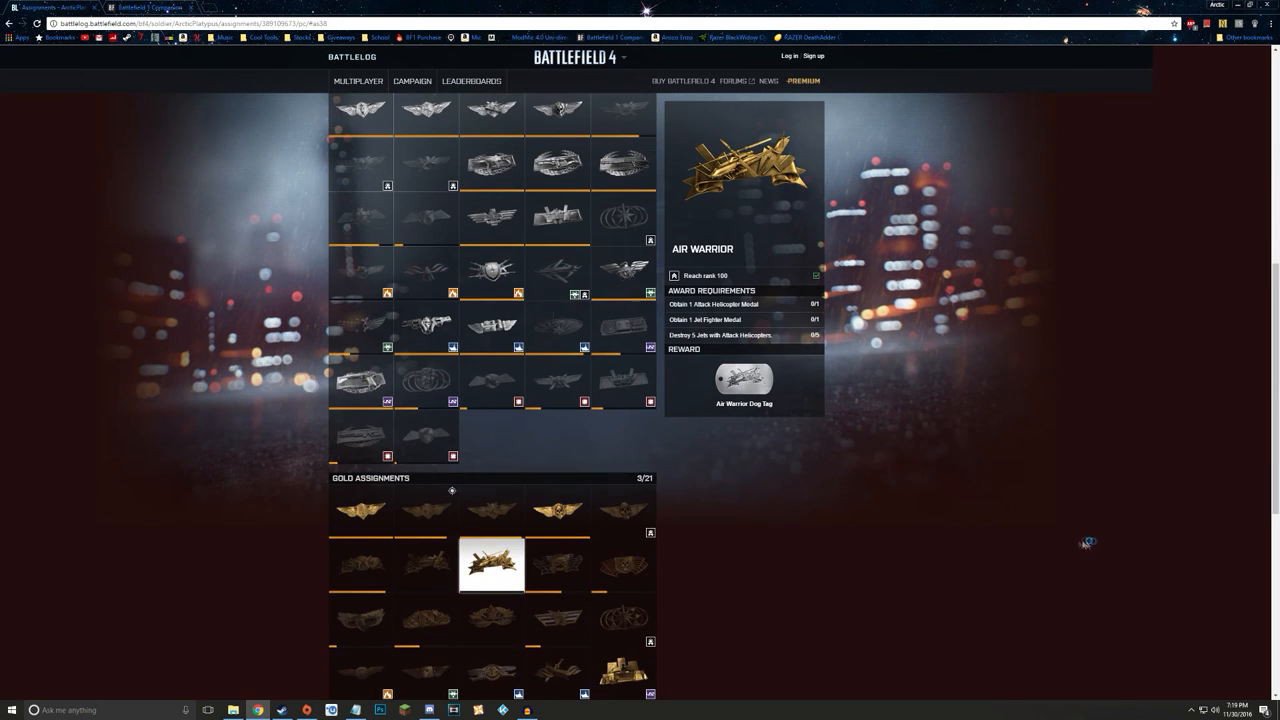
scroll("down", 3)
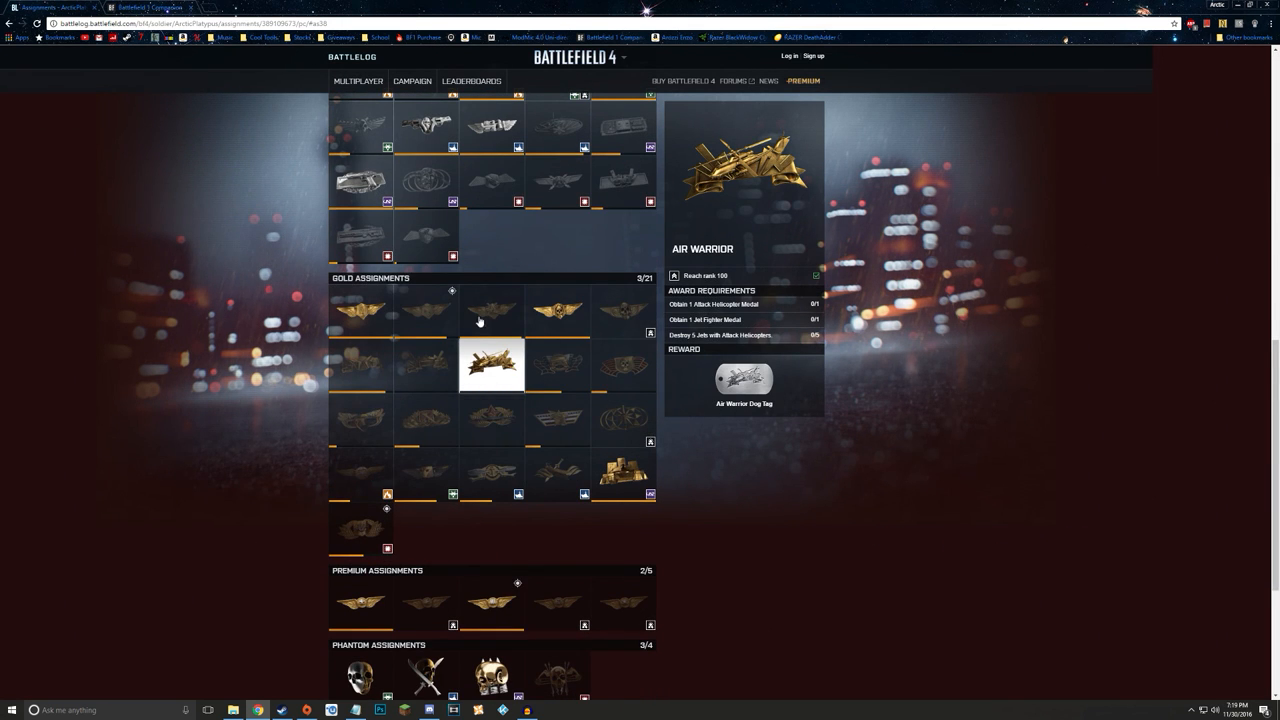
mouse_move(136, 8)
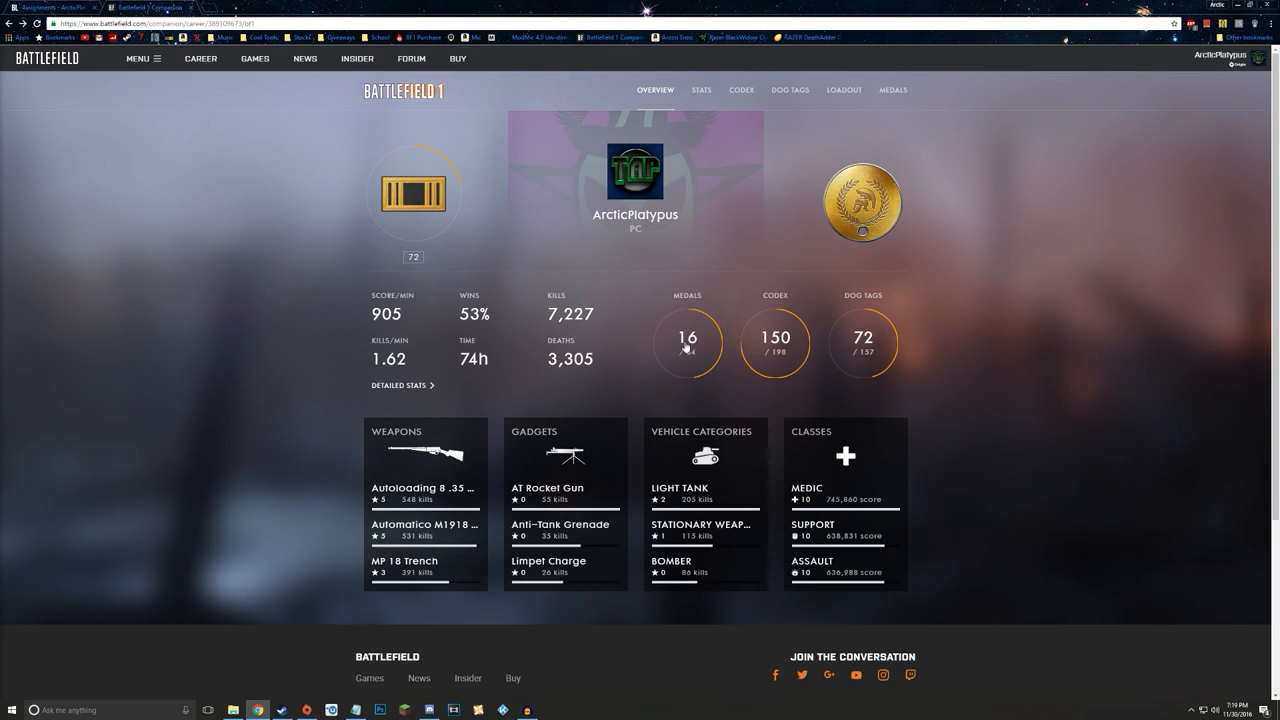
left_click(892, 88)
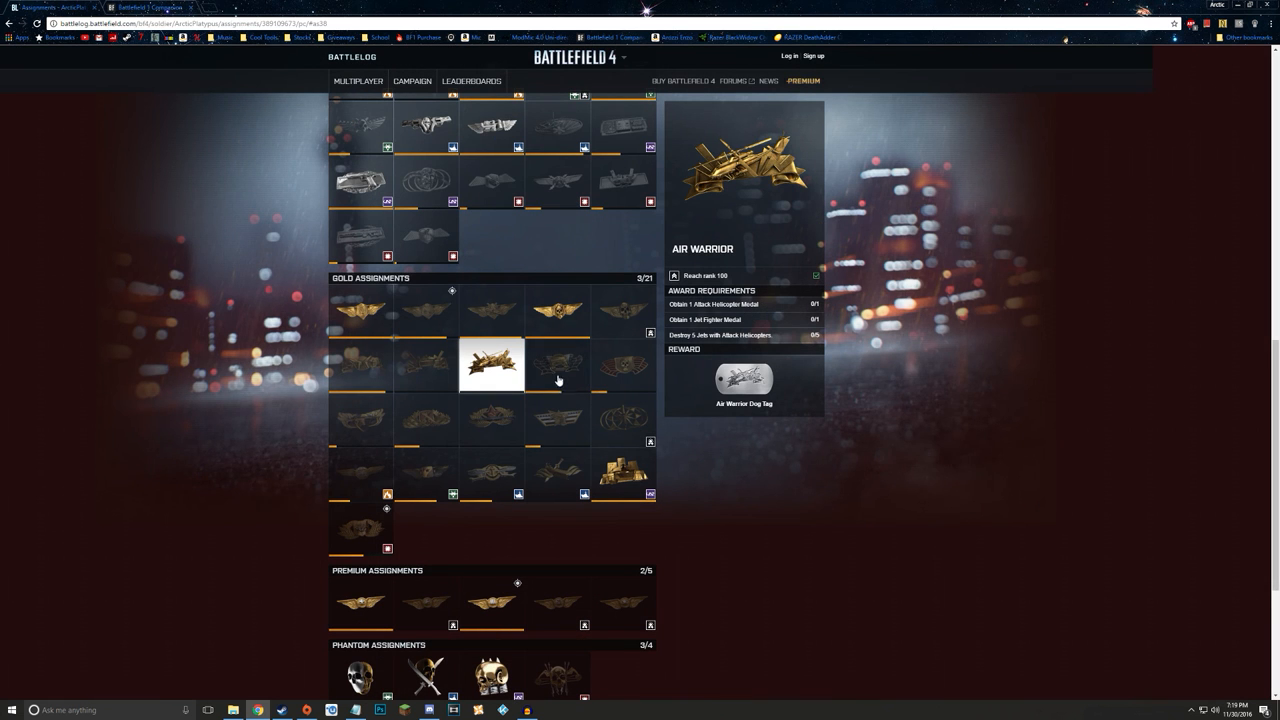
left_click(622, 364)
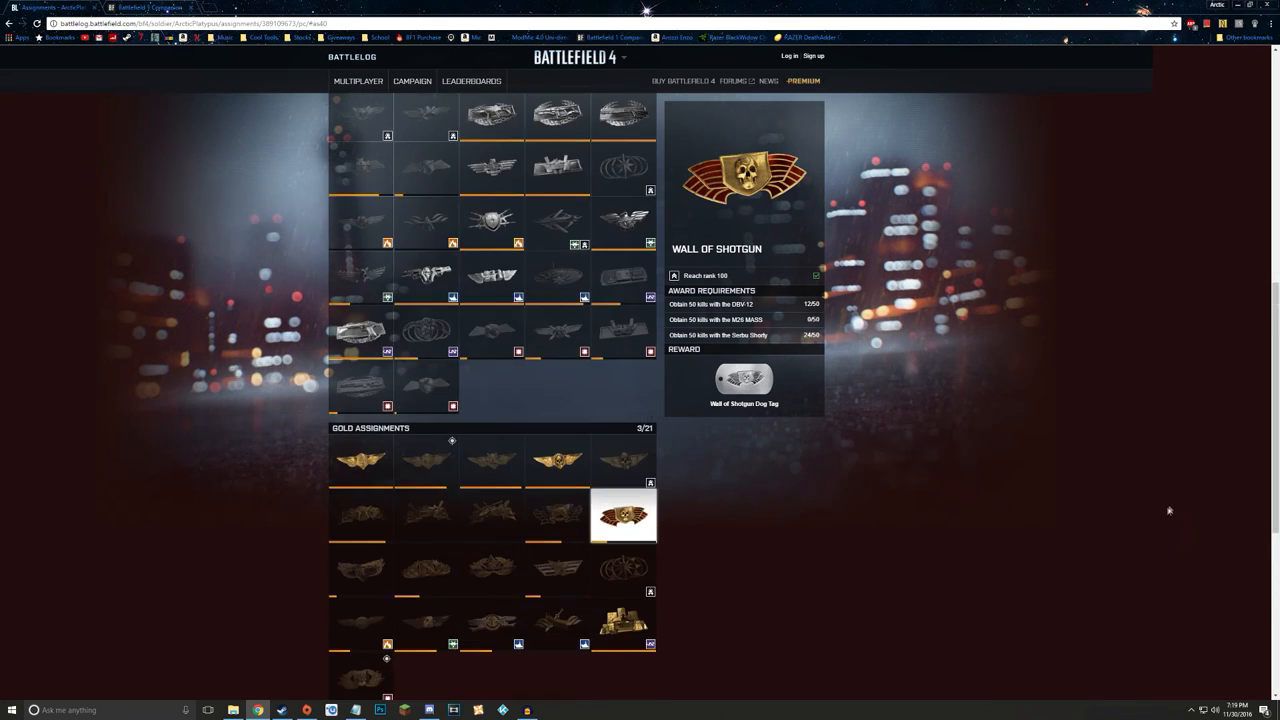
scroll("up", 3)
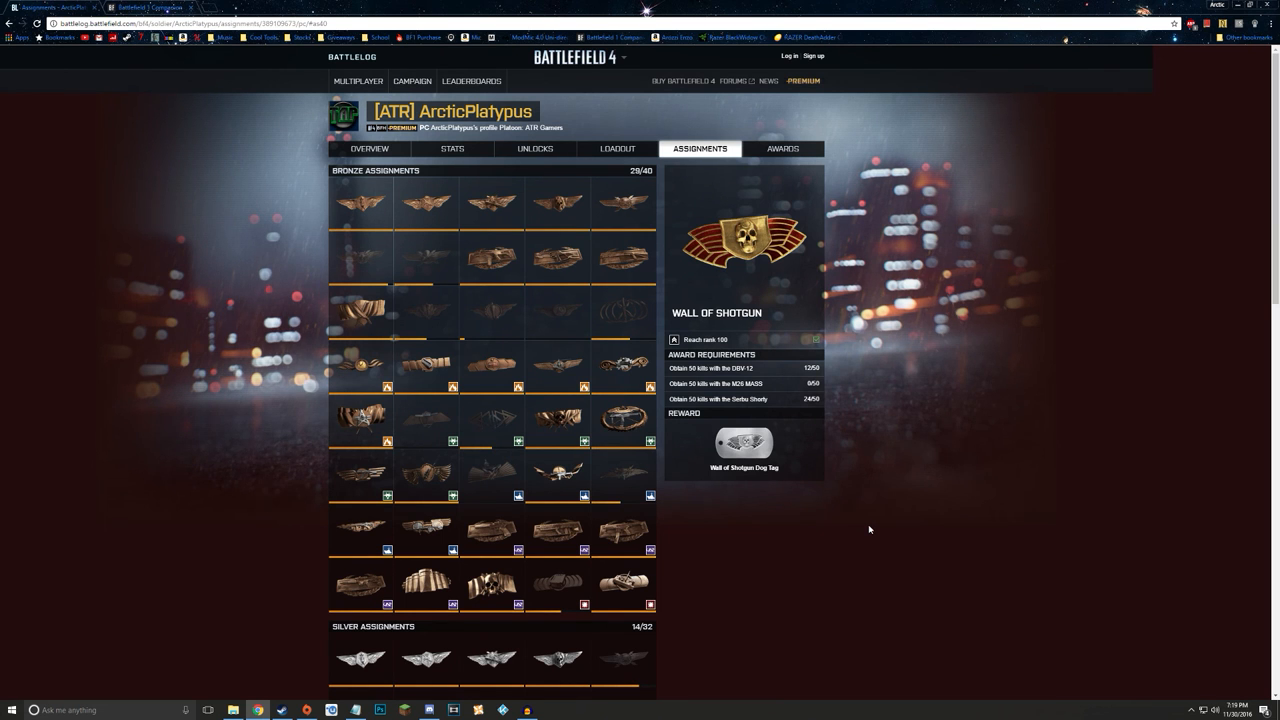
- Compare the Phantom Initiate and Phantom Operative assignments' requirements
scroll("down", 3)
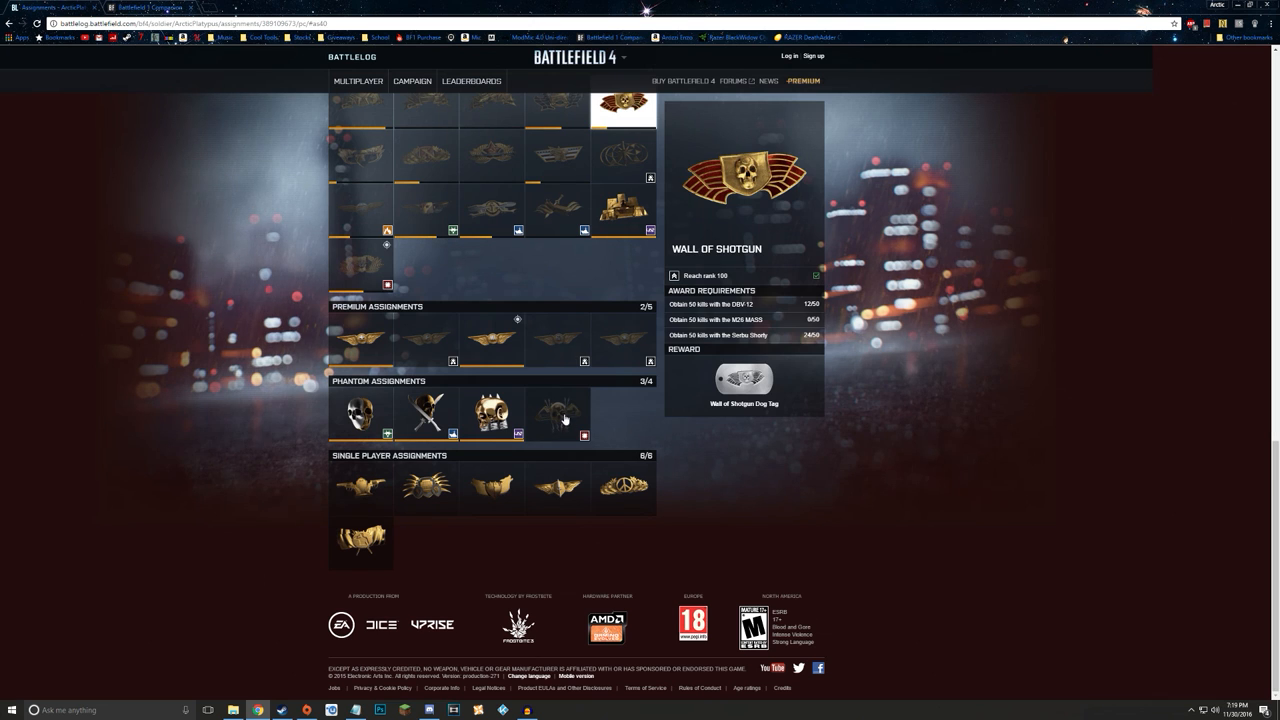
left_click(492, 412)
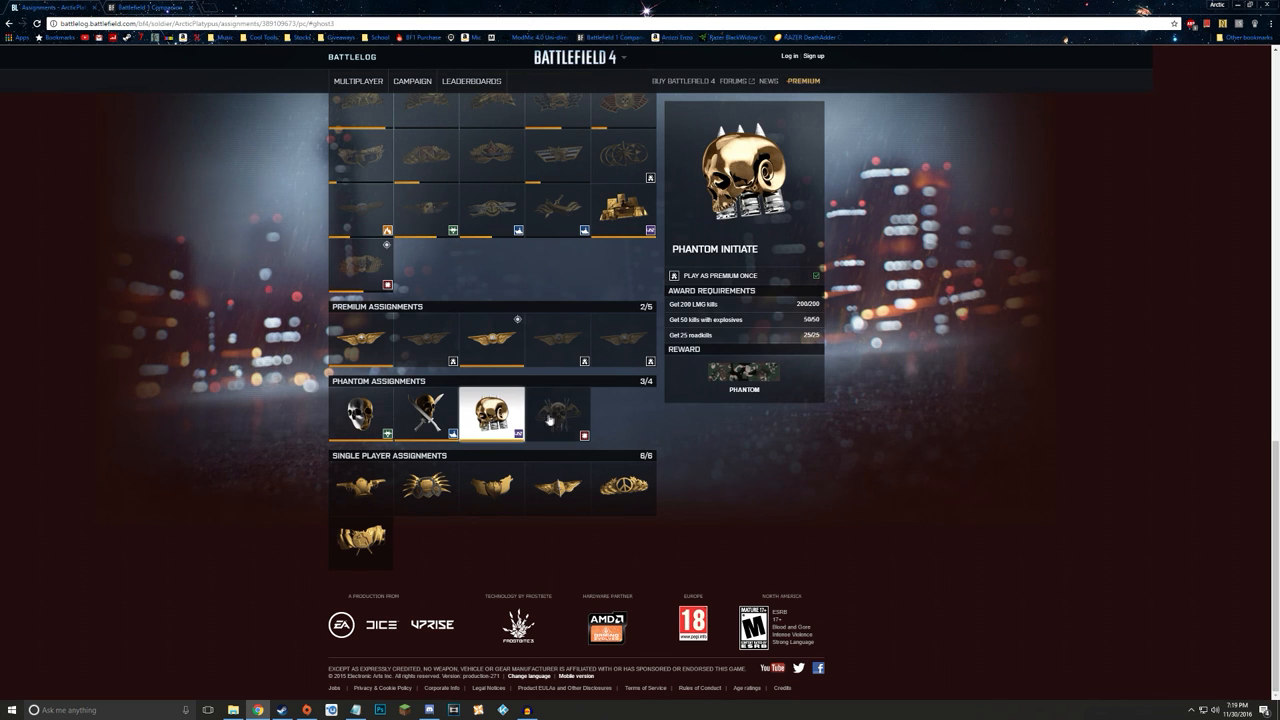
left_click(556, 412)
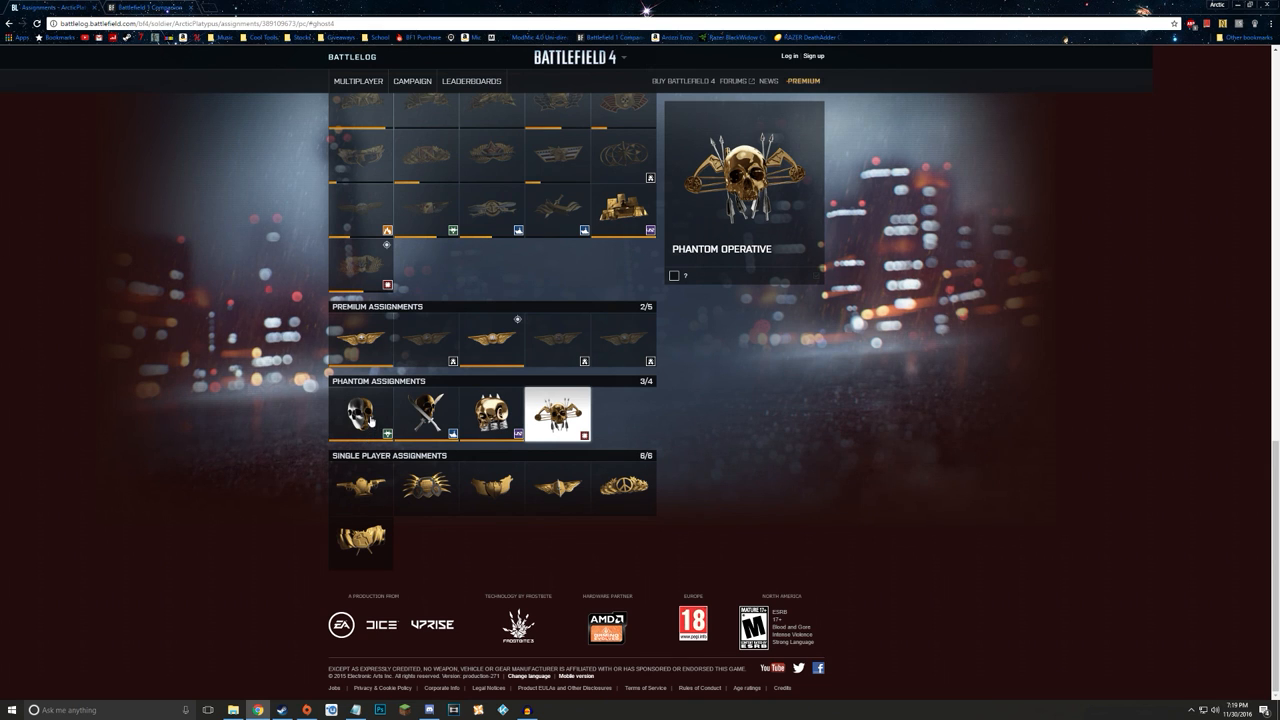
mouse_move(492, 458)
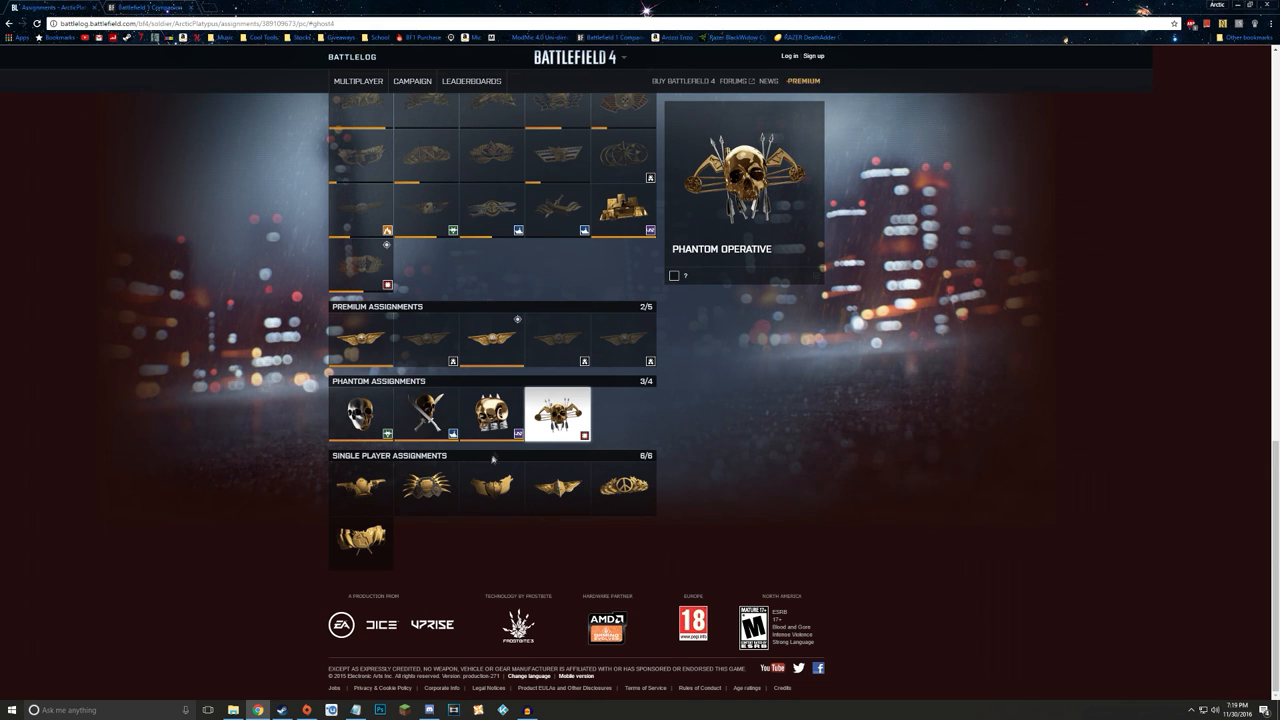
left_click(490, 412)
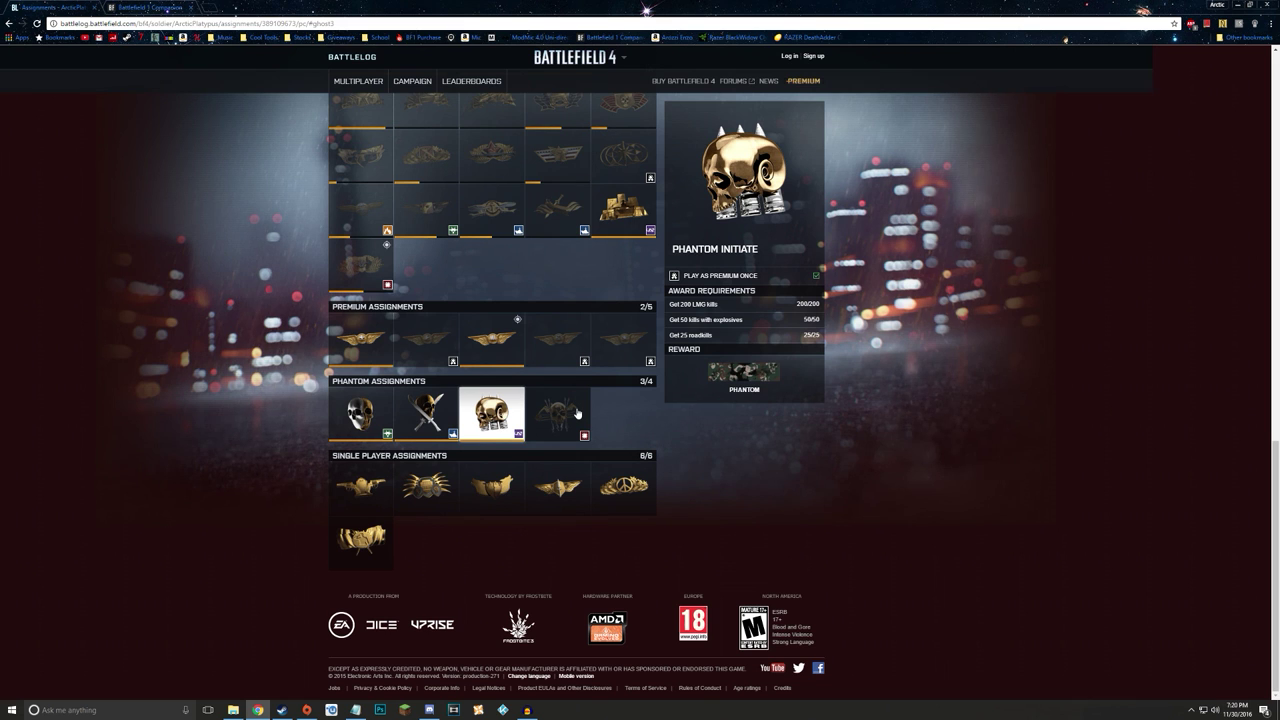
mouse_move(690, 392)
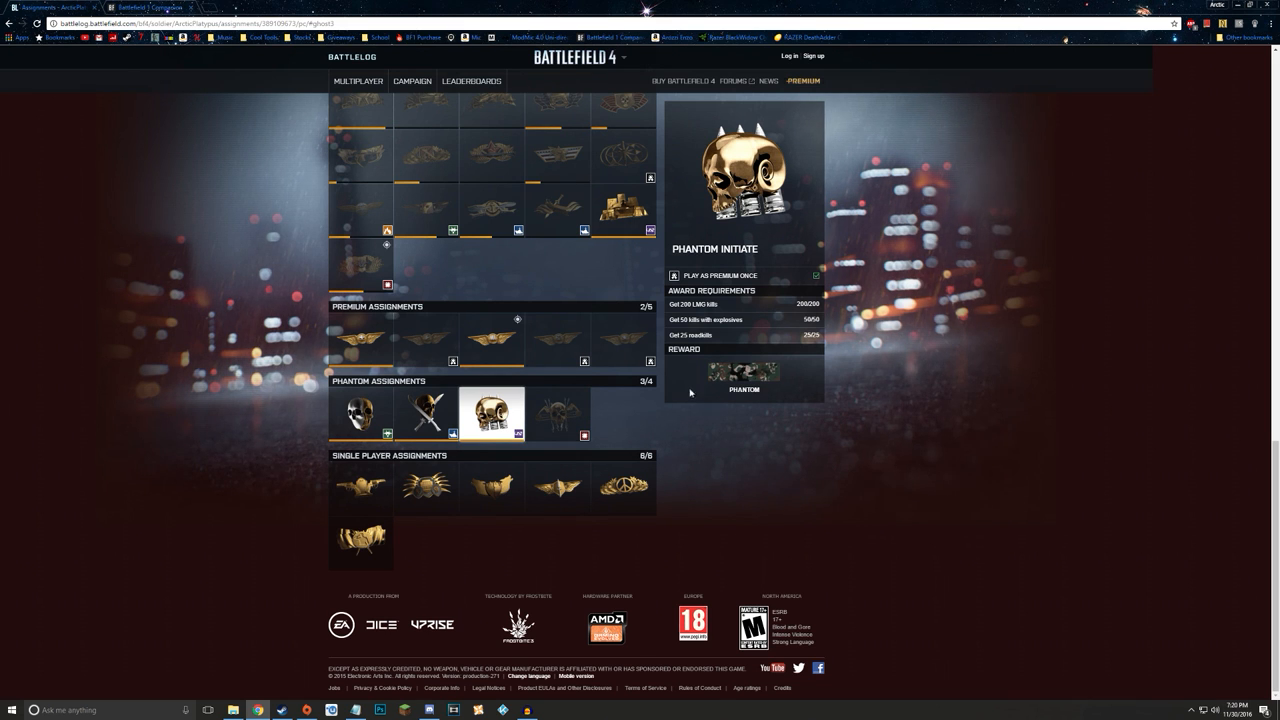
- View the Ultimate Commander premium assignment's requirements and dog tag reward
left_click(624, 340)
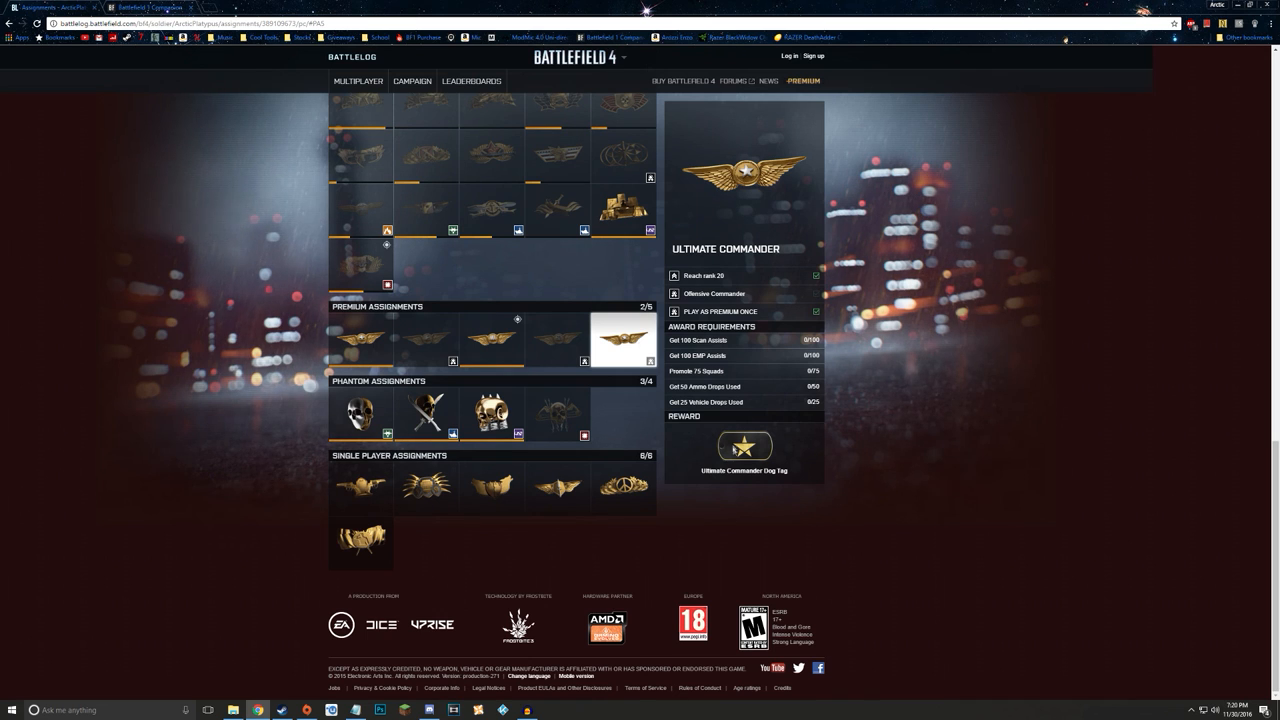
mouse_move(708, 468)
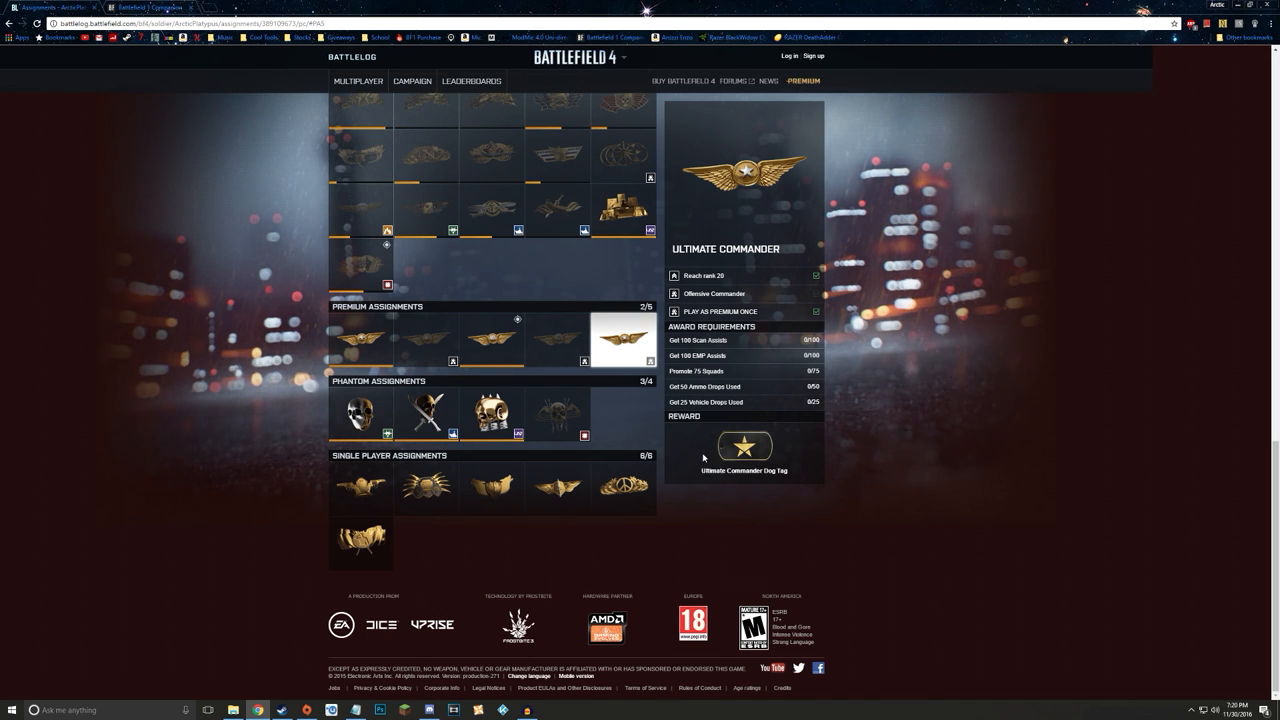
- Review the Wall of Shotgun and Recon Expert assignment details, scrolling back to the top
scroll("up", 3)
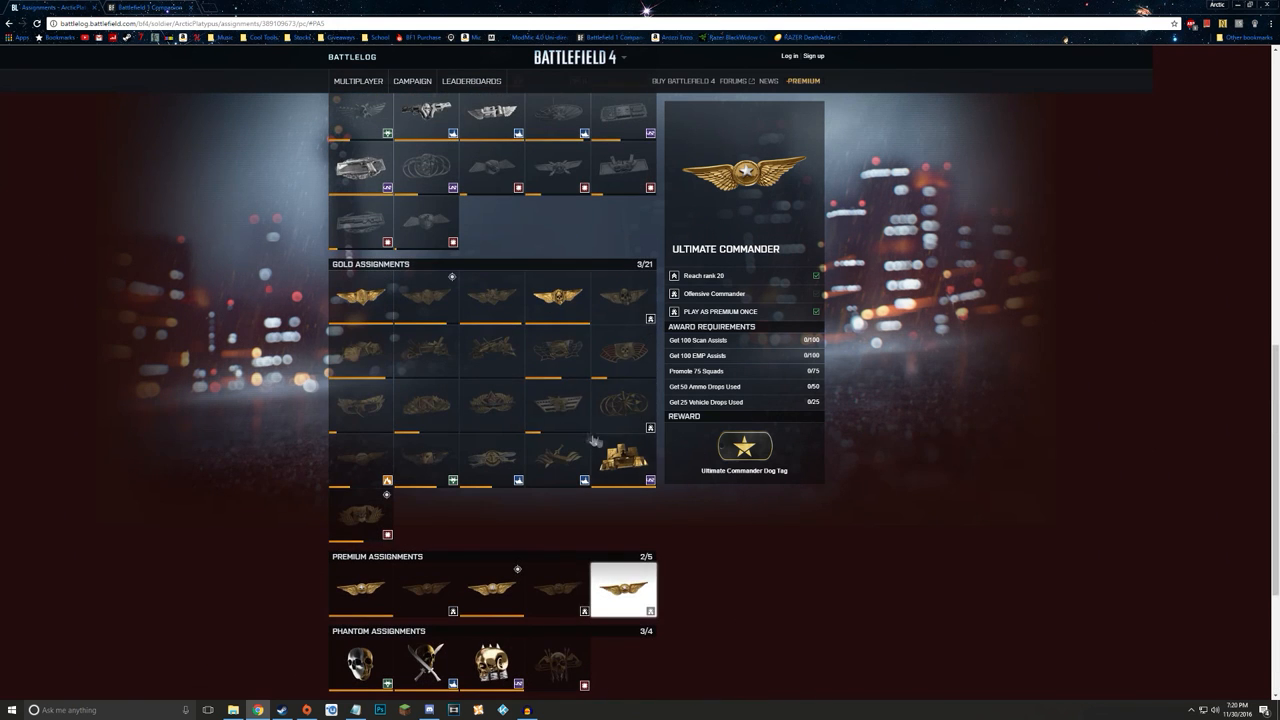
left_click(622, 352)
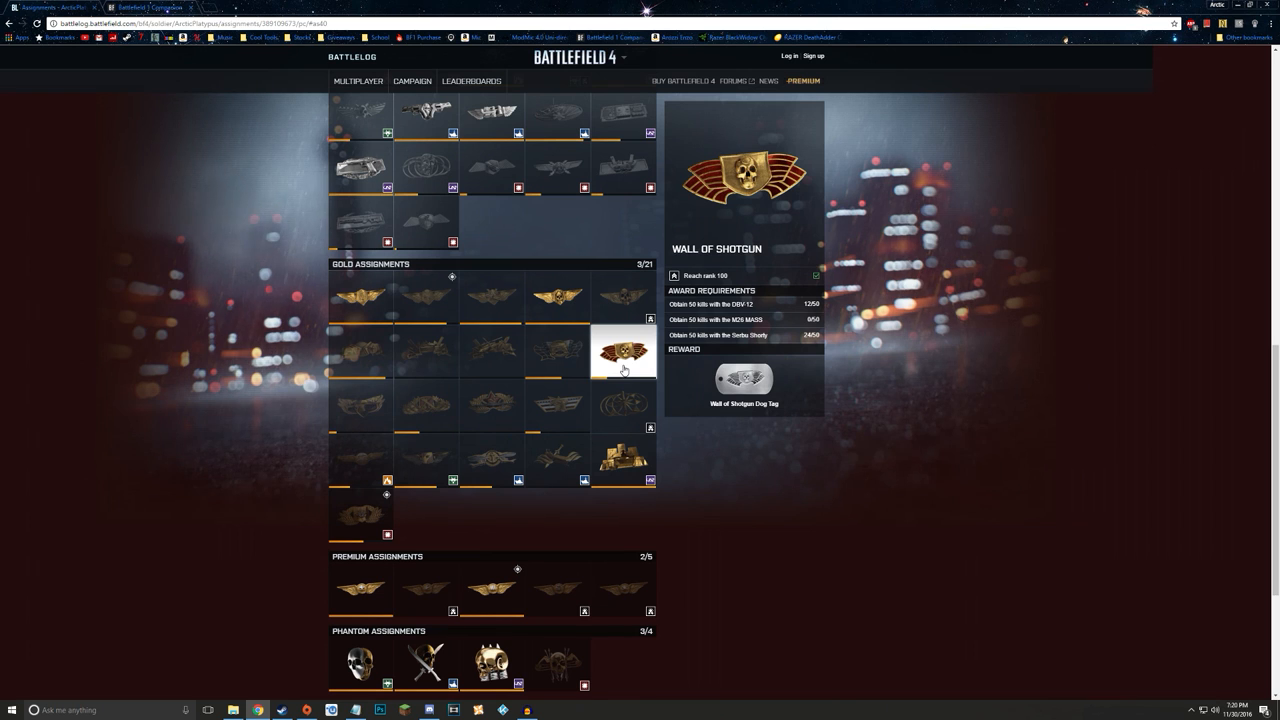
mouse_move(524, 344)
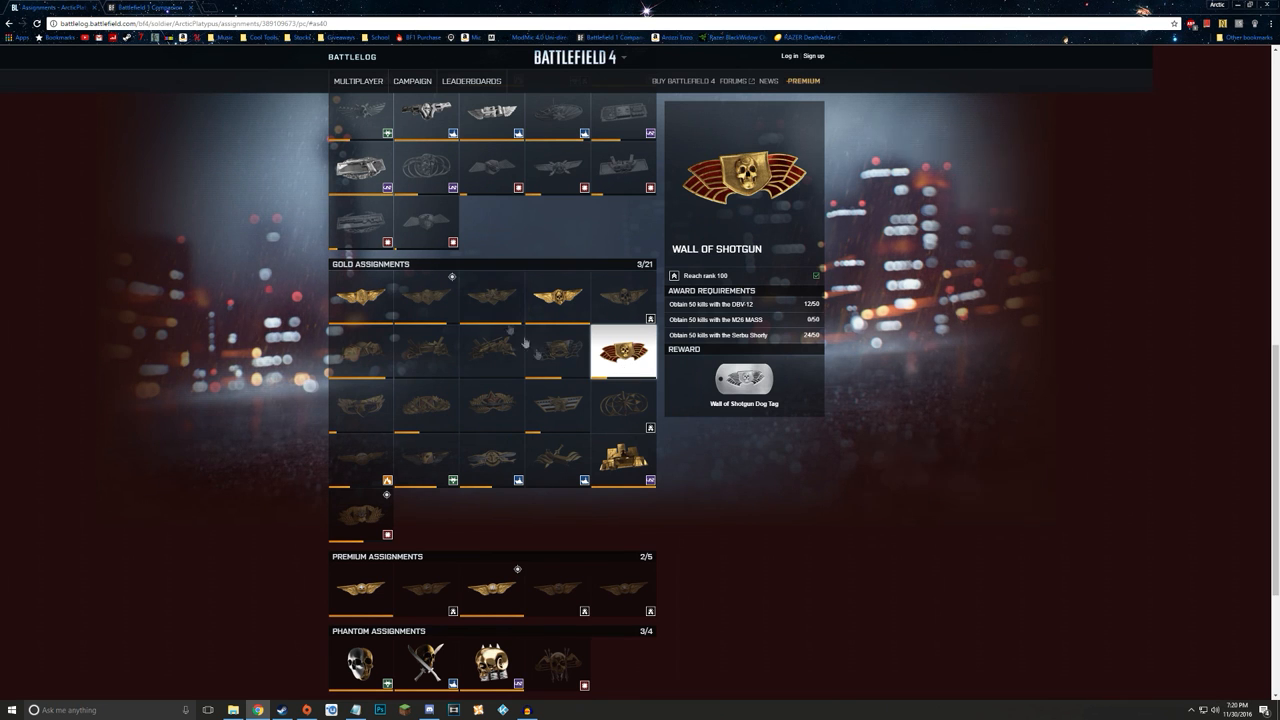
left_click(490, 296)
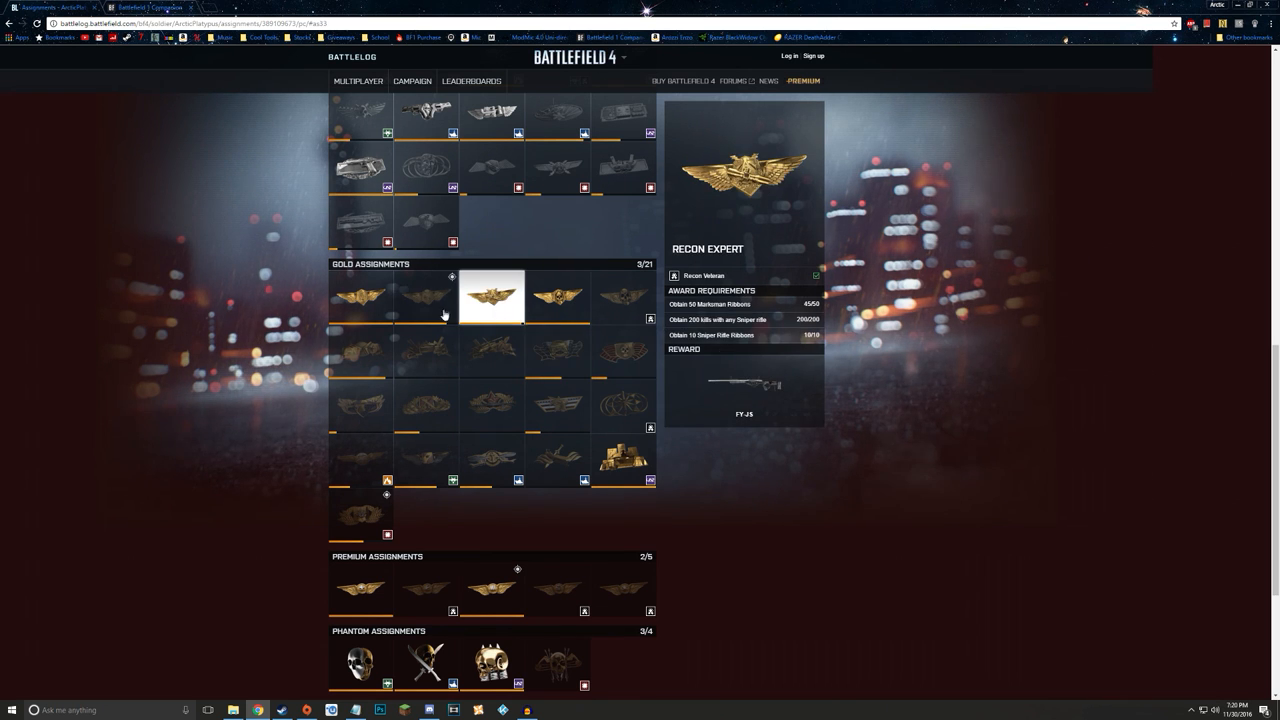
scroll("up", 3)
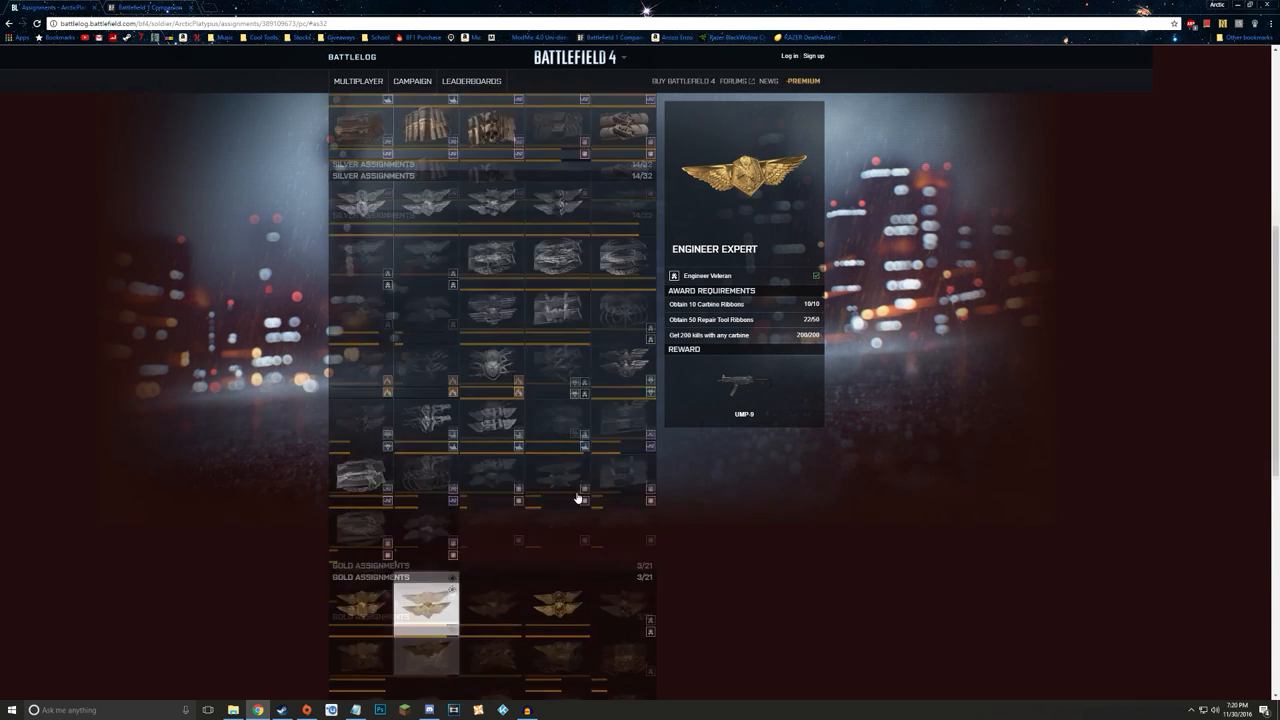
scroll("up", 3)
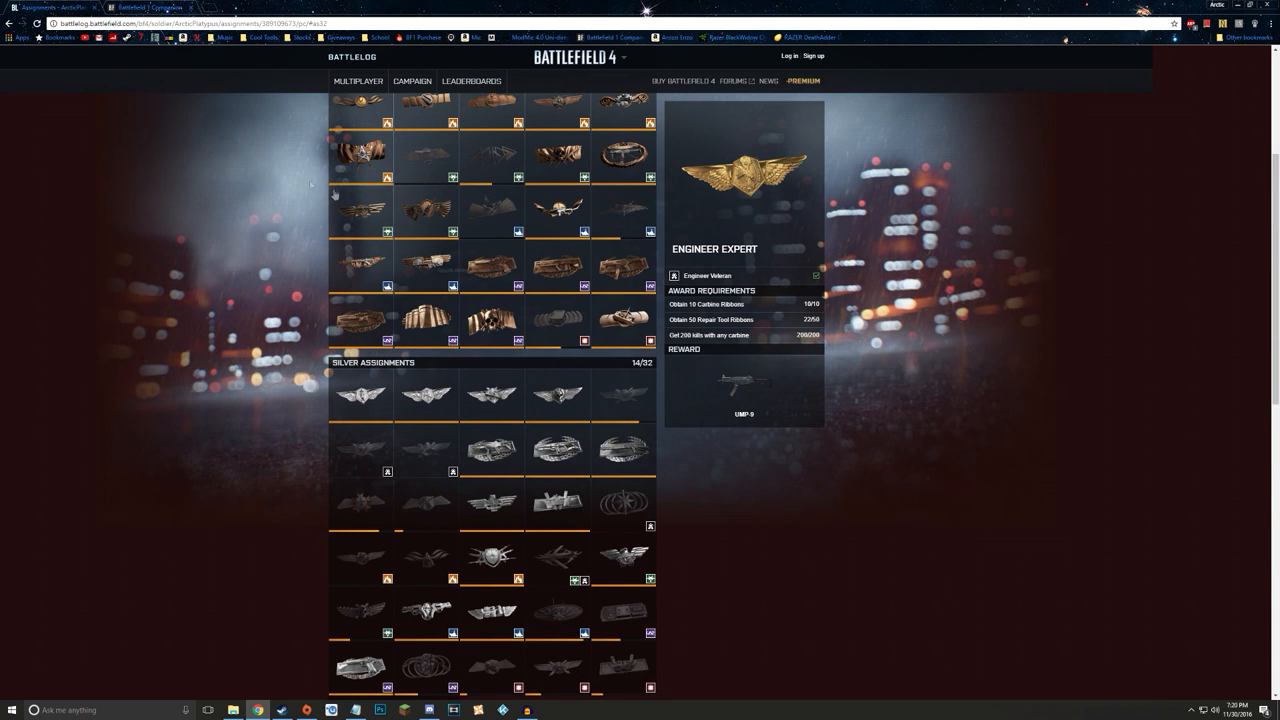
scroll("up", 3)
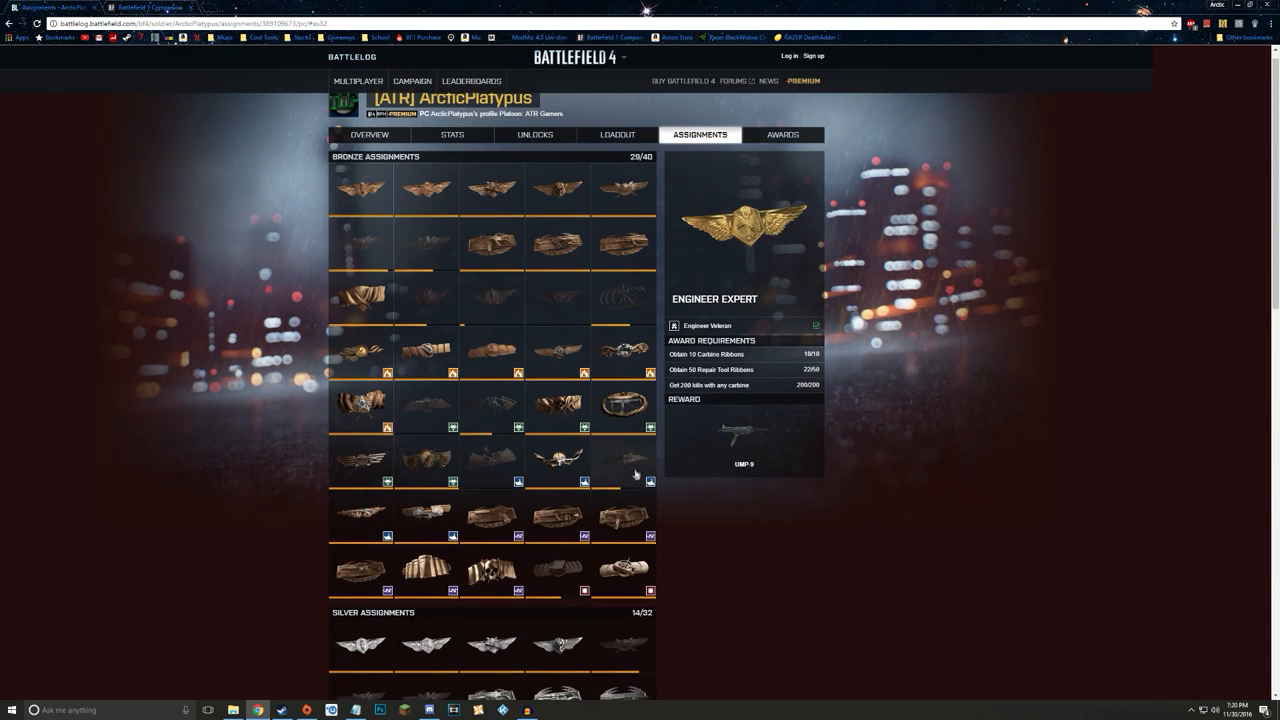
- View the Packing a Punch bronze assignment's requirements and reward
left_click(624, 460)
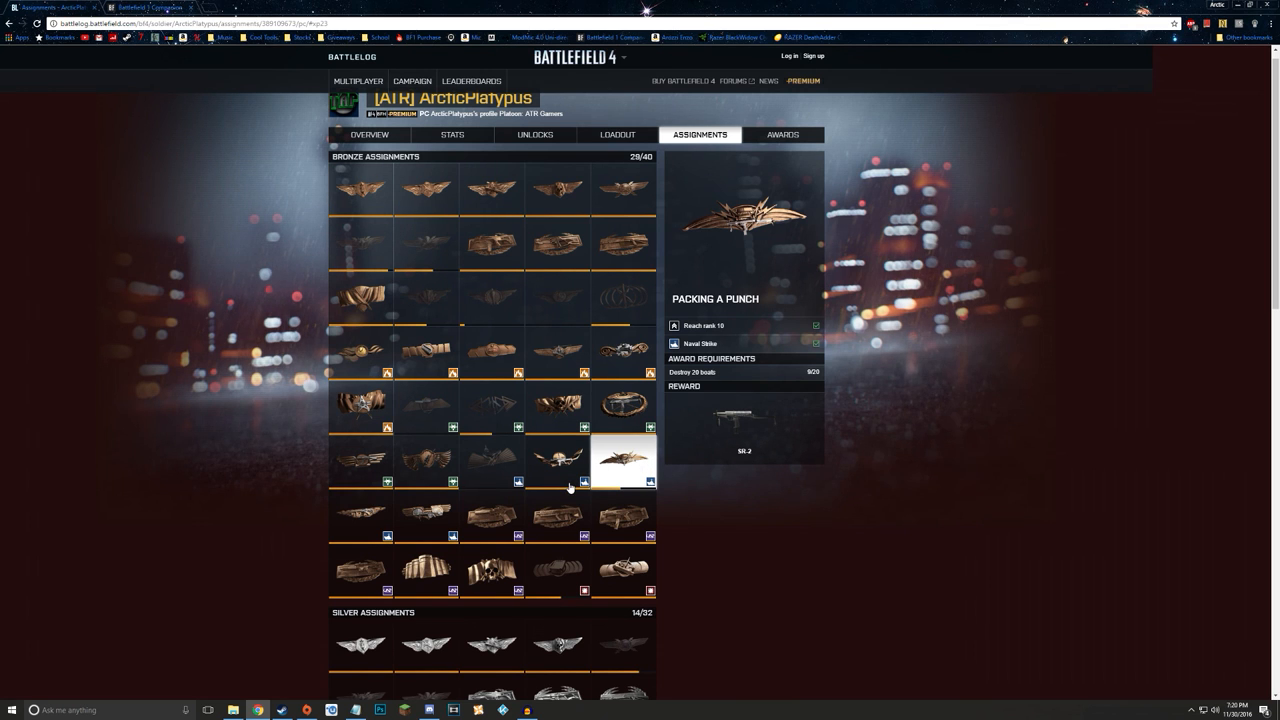
mouse_move(664, 170)
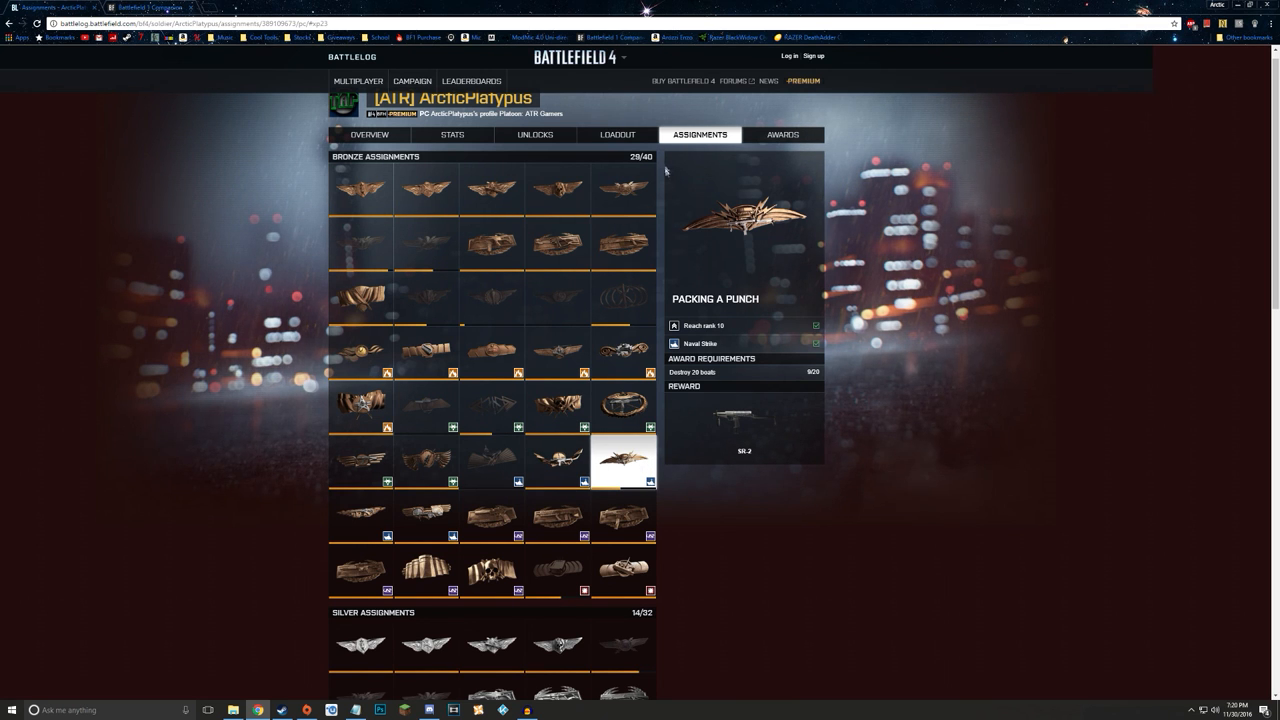
scroll("down", 3)
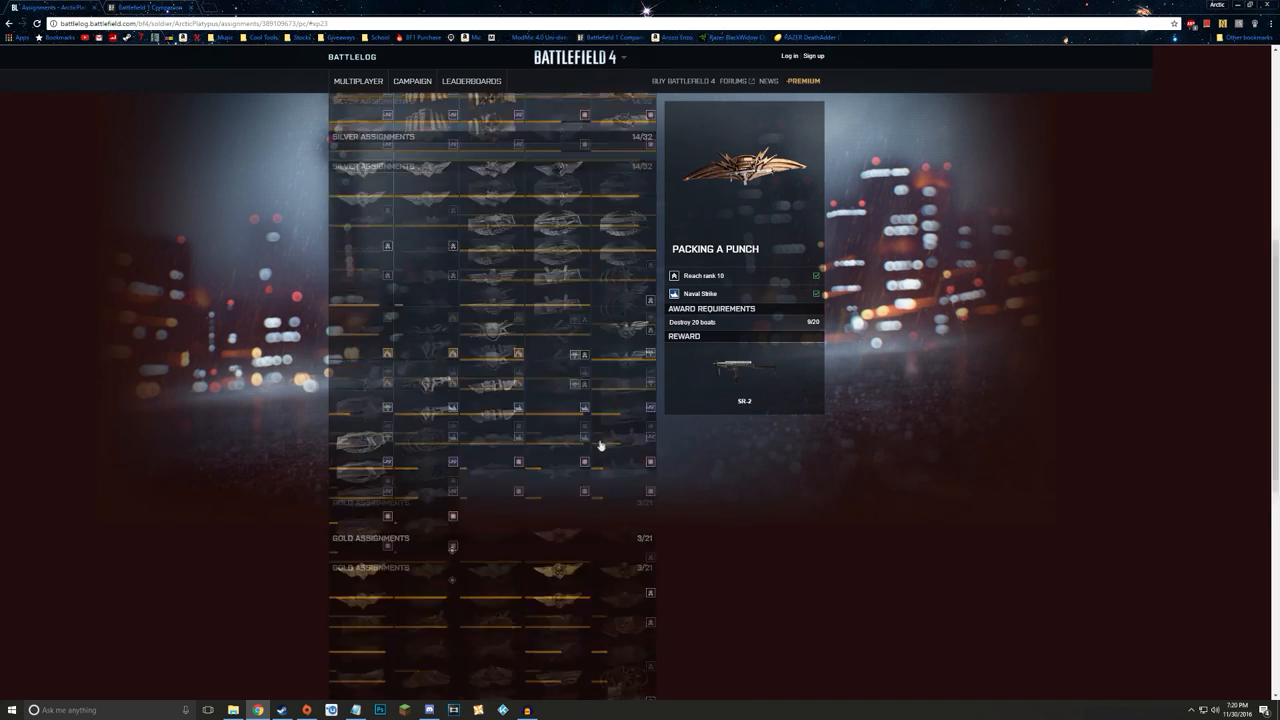
scroll("down", 3)
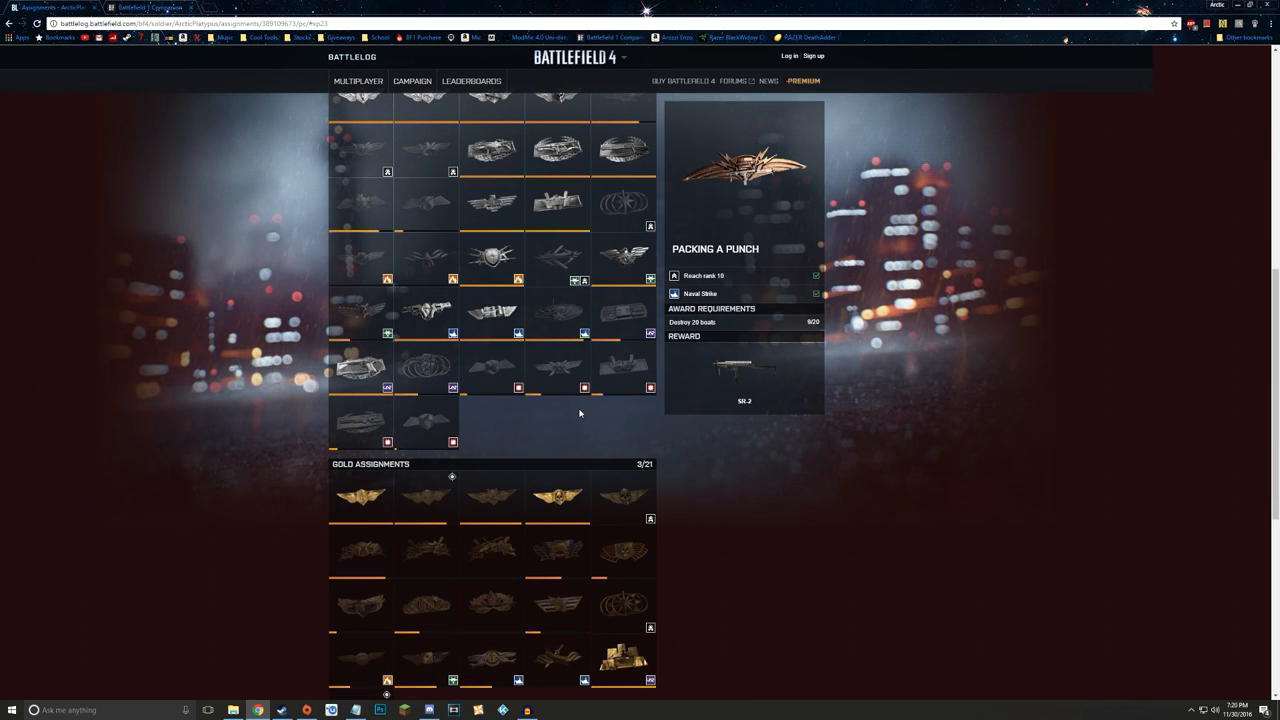
scroll("up", 3)
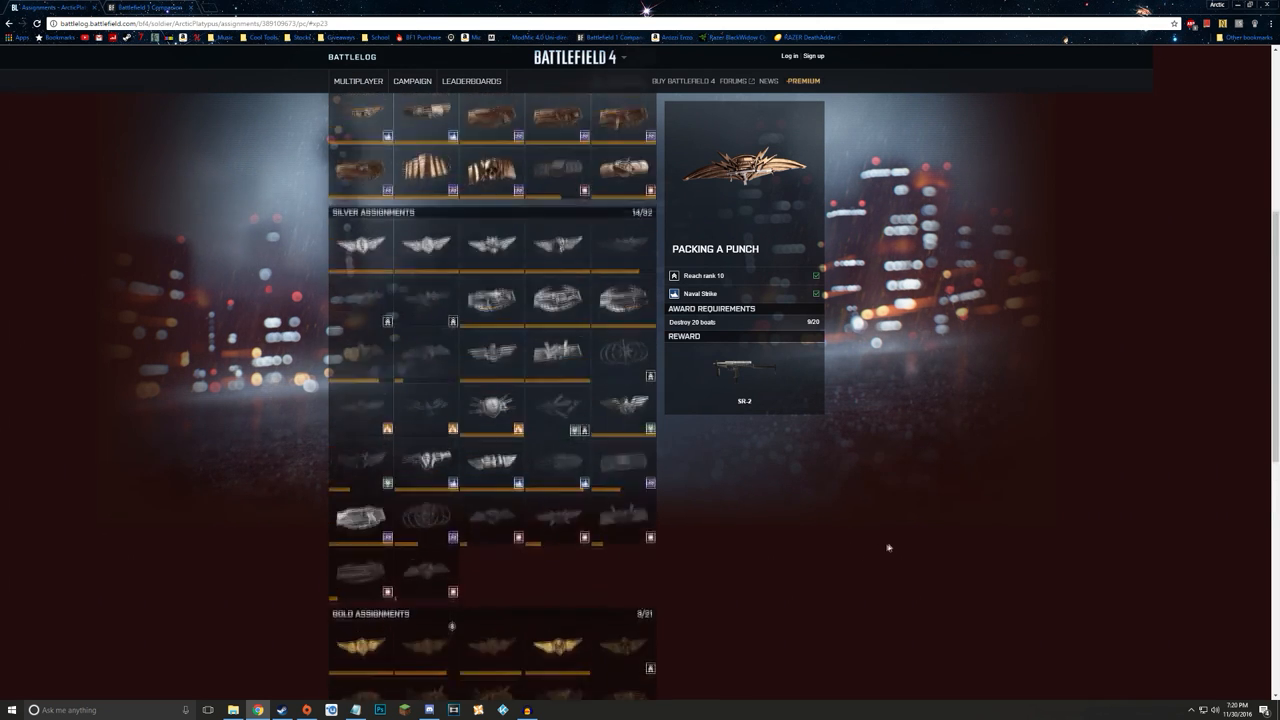
scroll("up", 3)
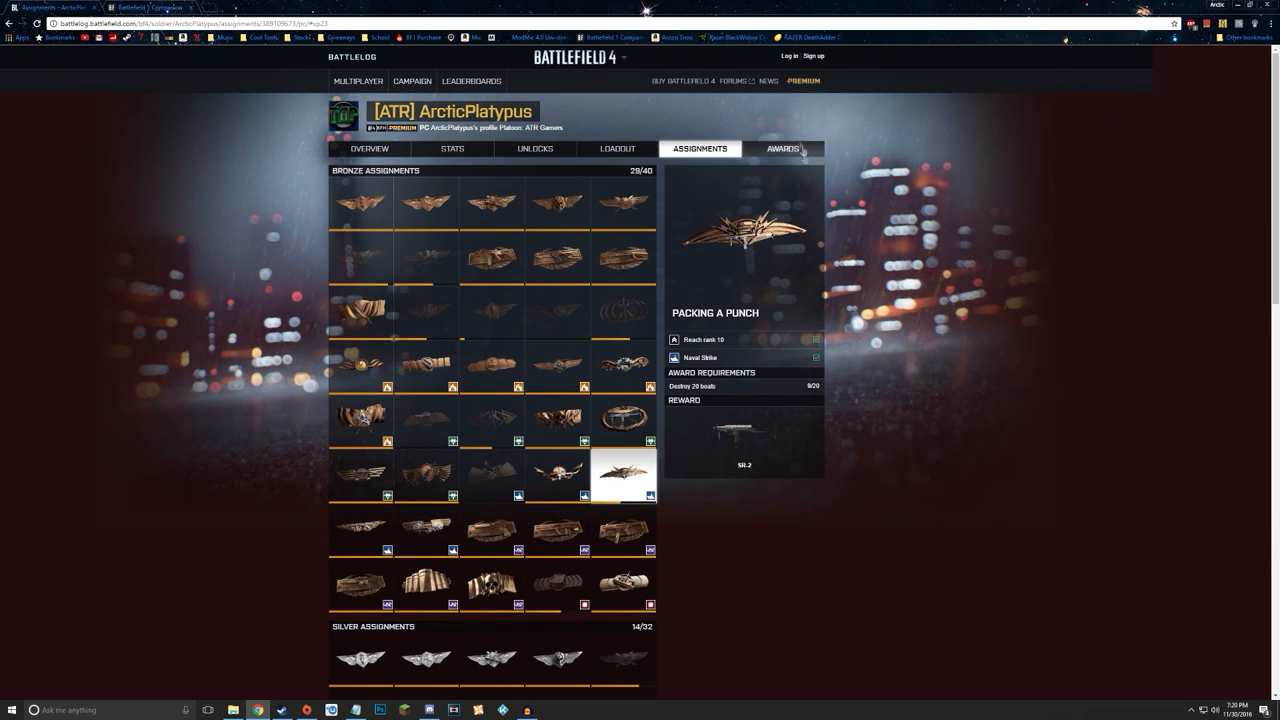
- Glance at the awards page's medals and ribbons, then return to the Assault Basic bronze assignment
left_click(782, 148)
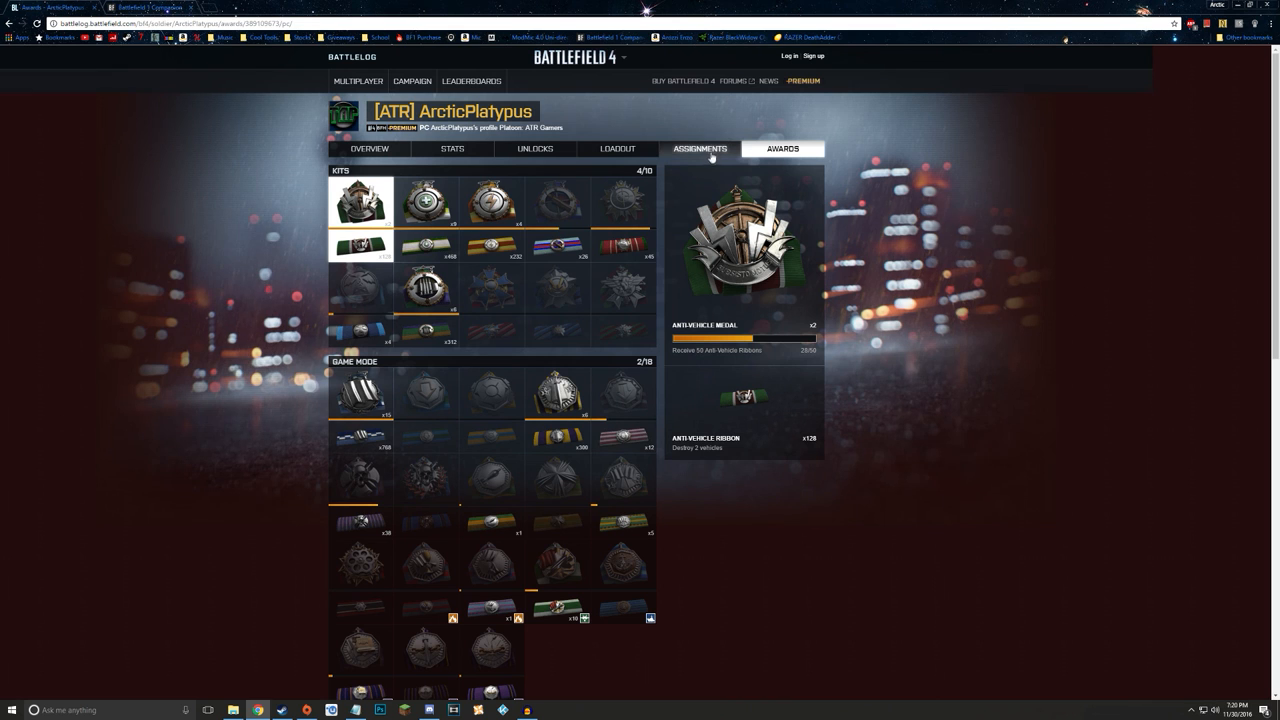
left_click(700, 148)
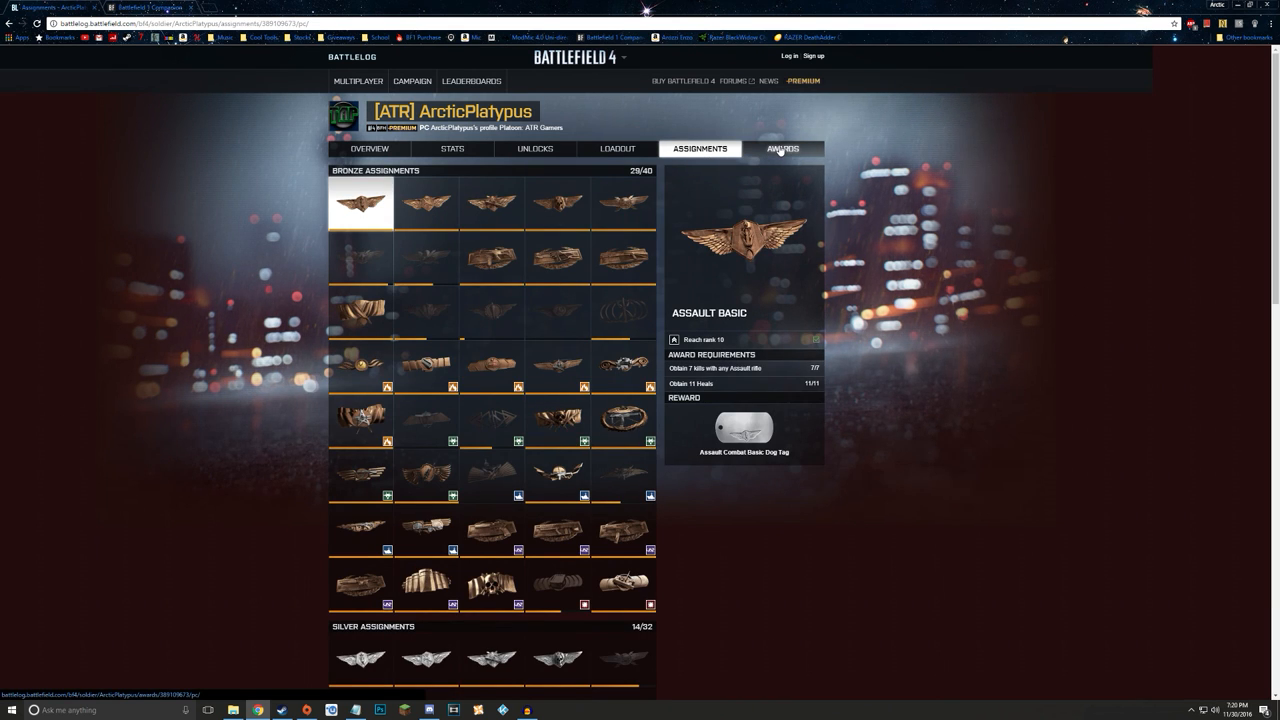
mouse_move(1064, 244)
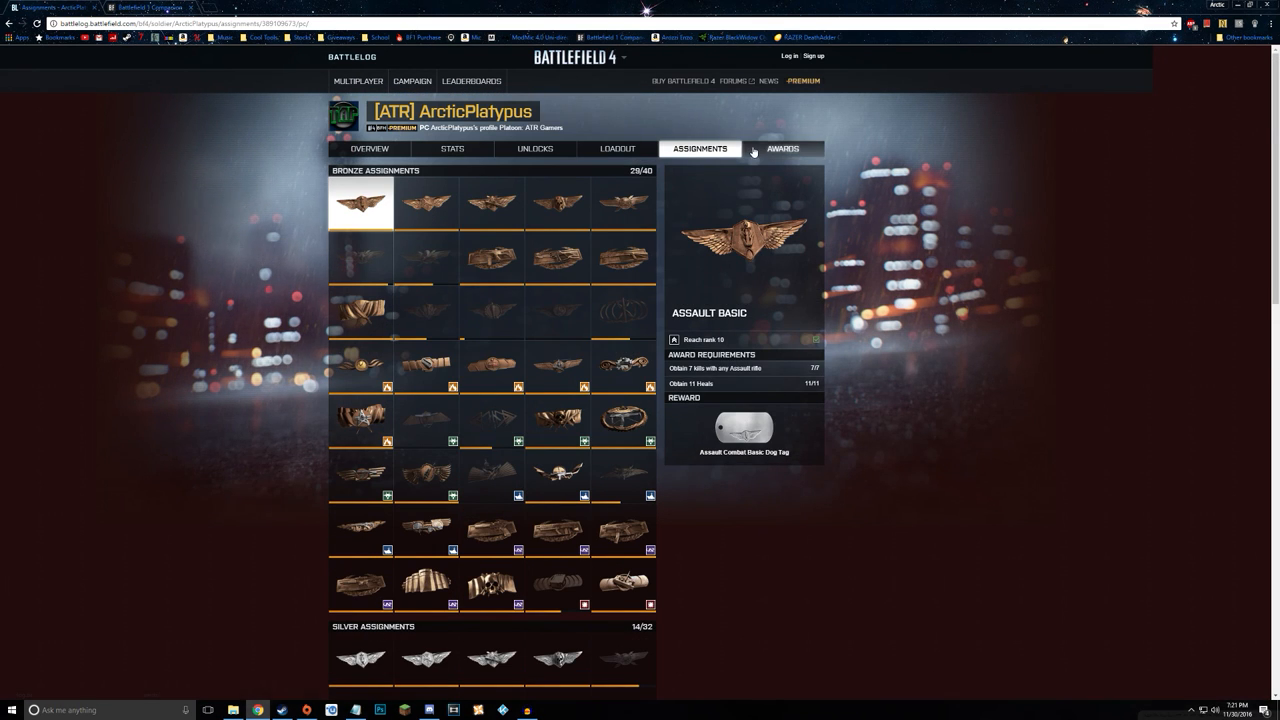
mouse_move(260, 568)
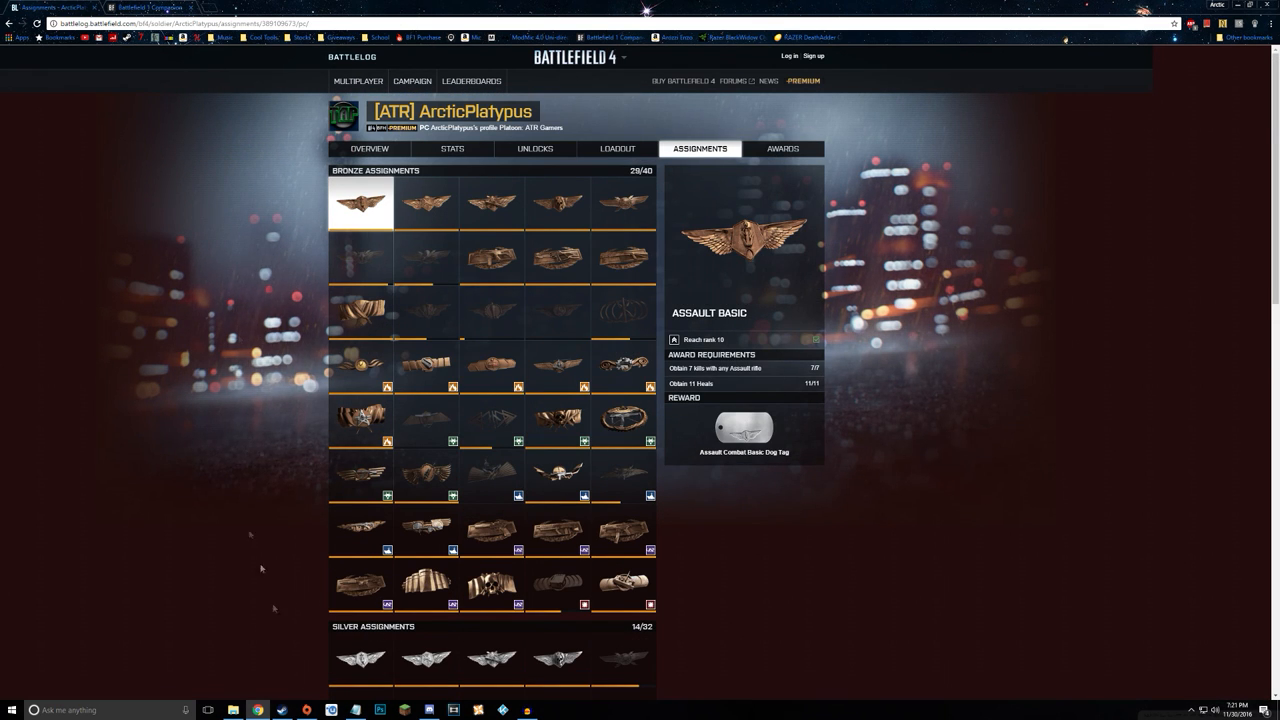